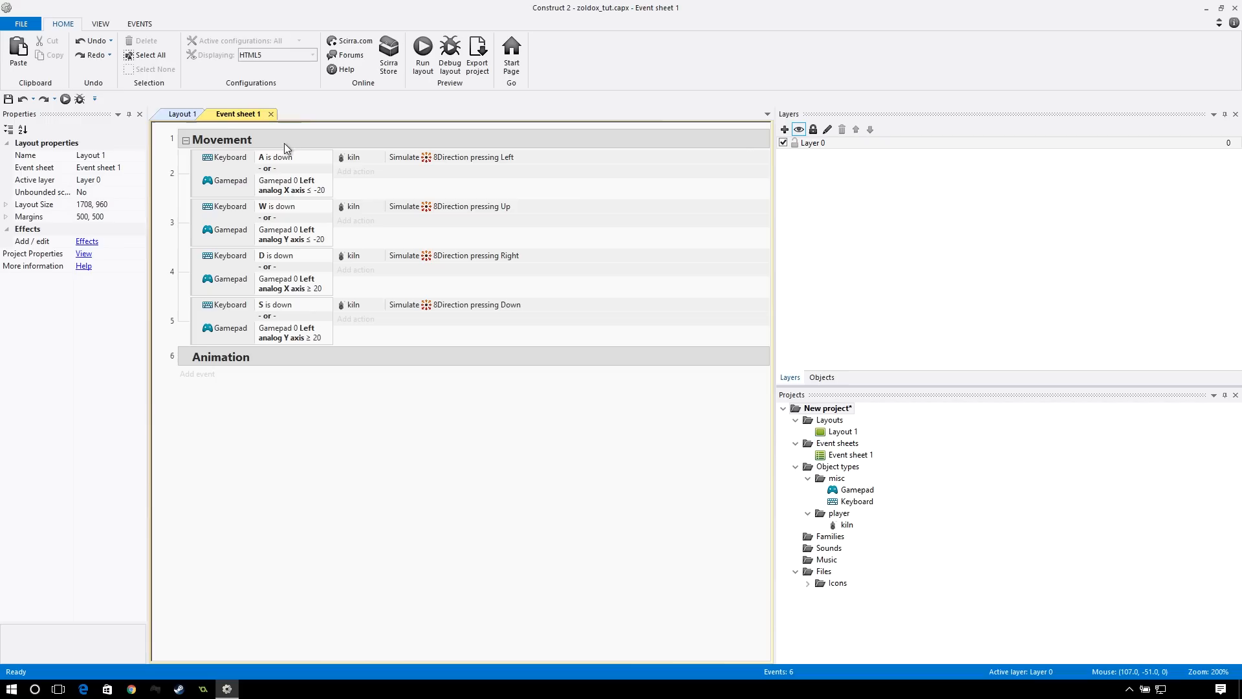
- Switch from Event sheet 1 to Layout 1 and select the kiln player sprite
left_click(184, 114)
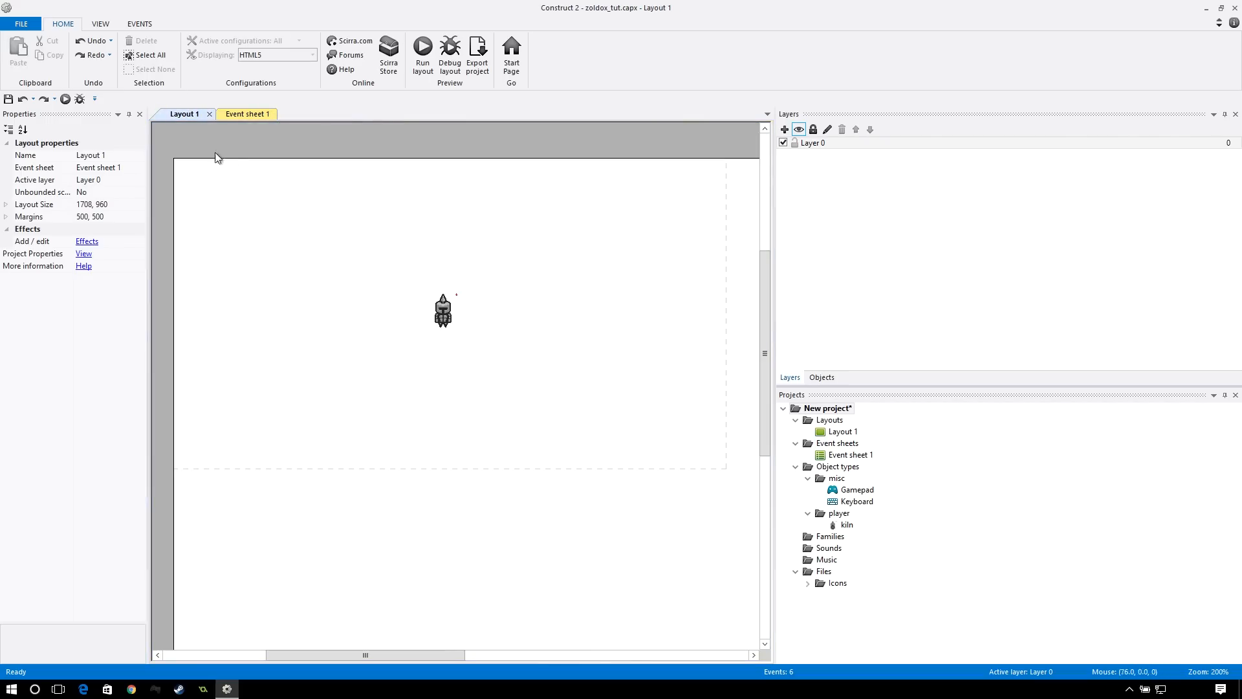
mouse_move(735, 470)
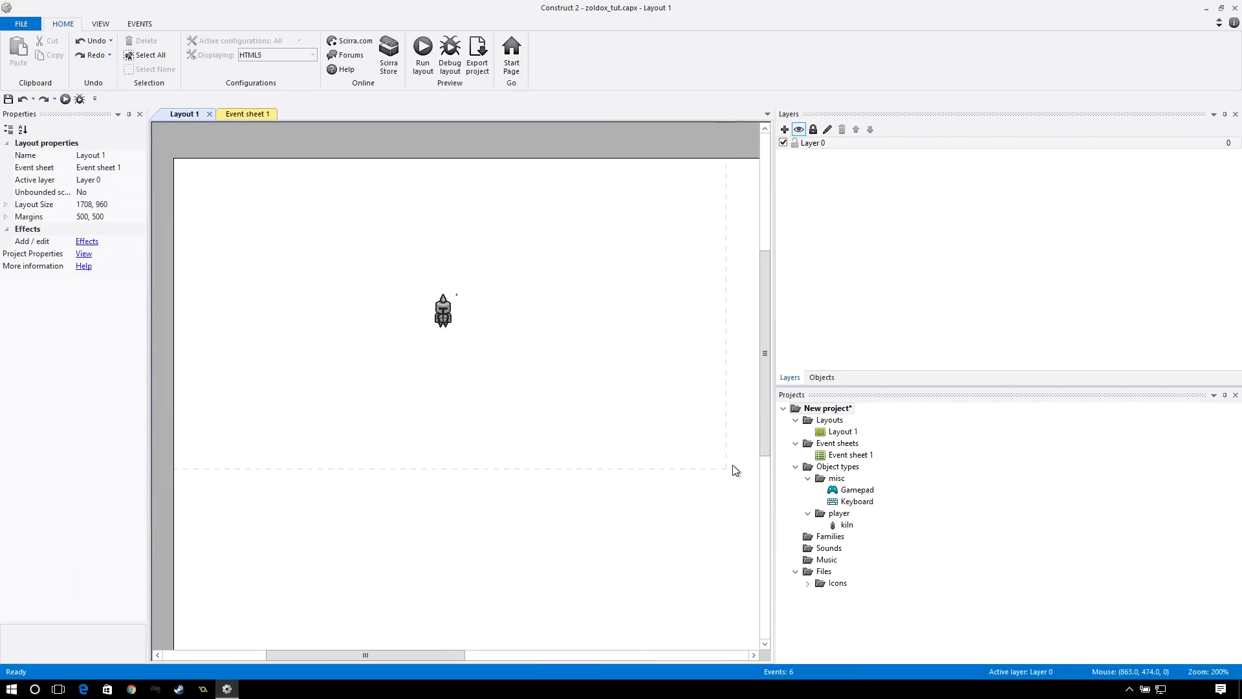
left_click(442, 310)
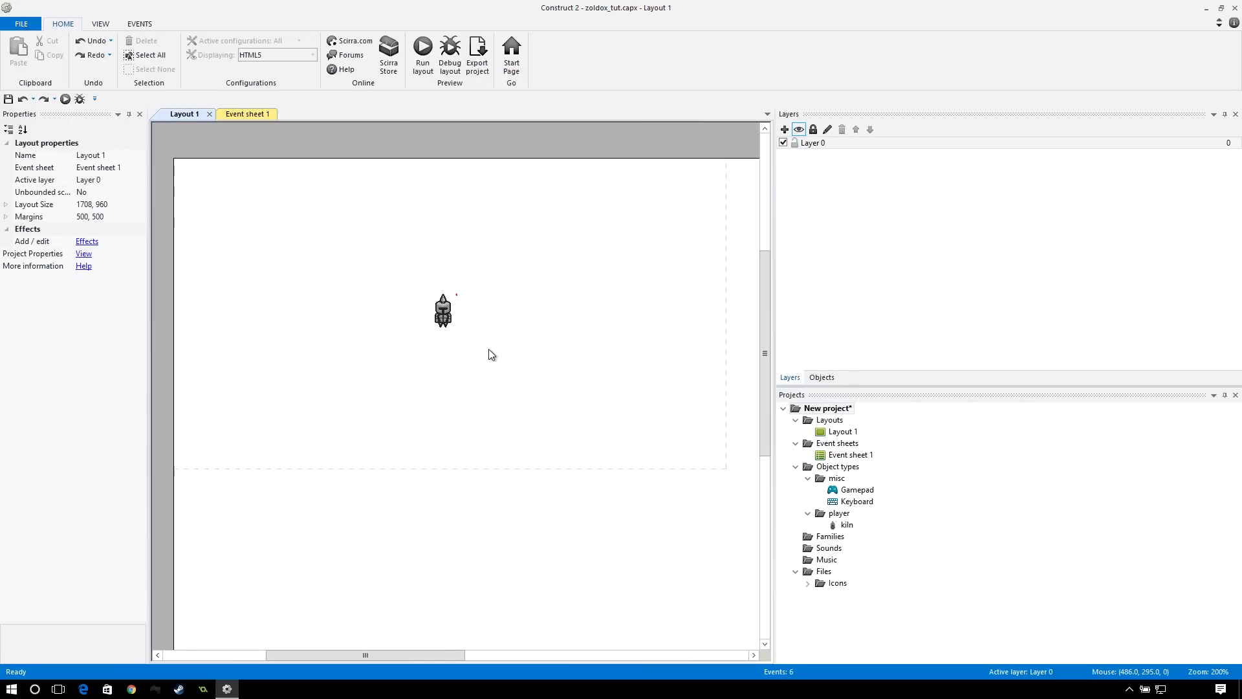
mouse_move(525, 332)
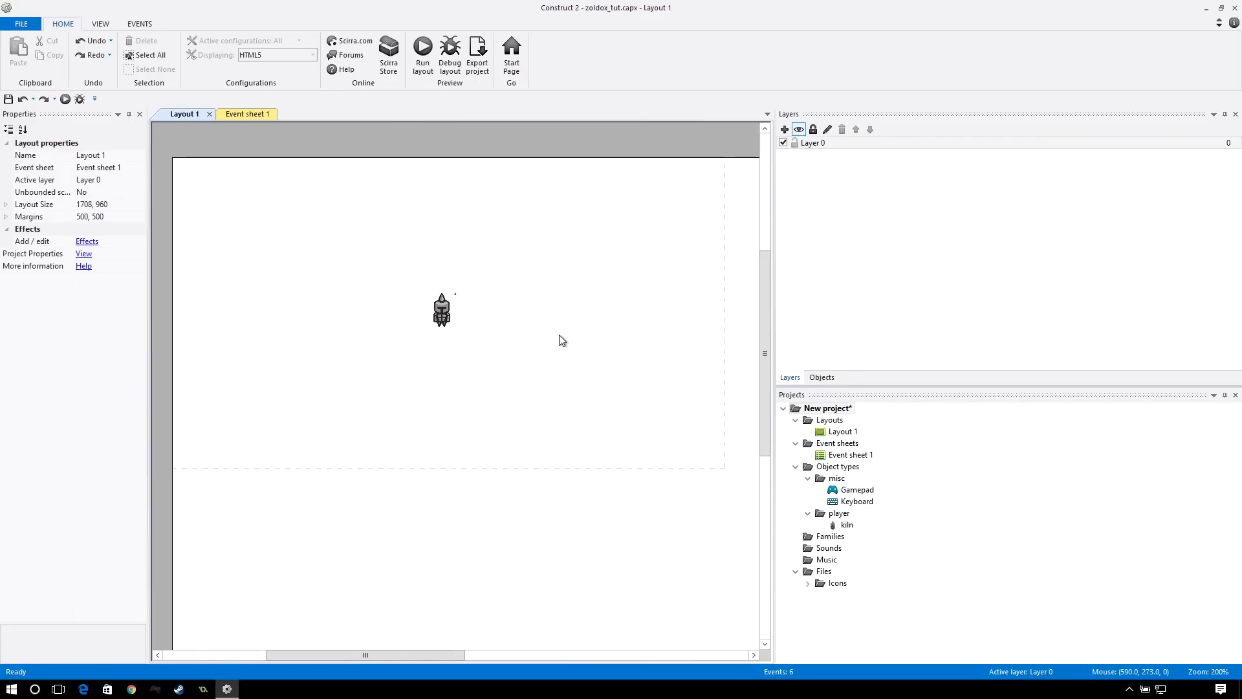
mouse_move(442, 333)
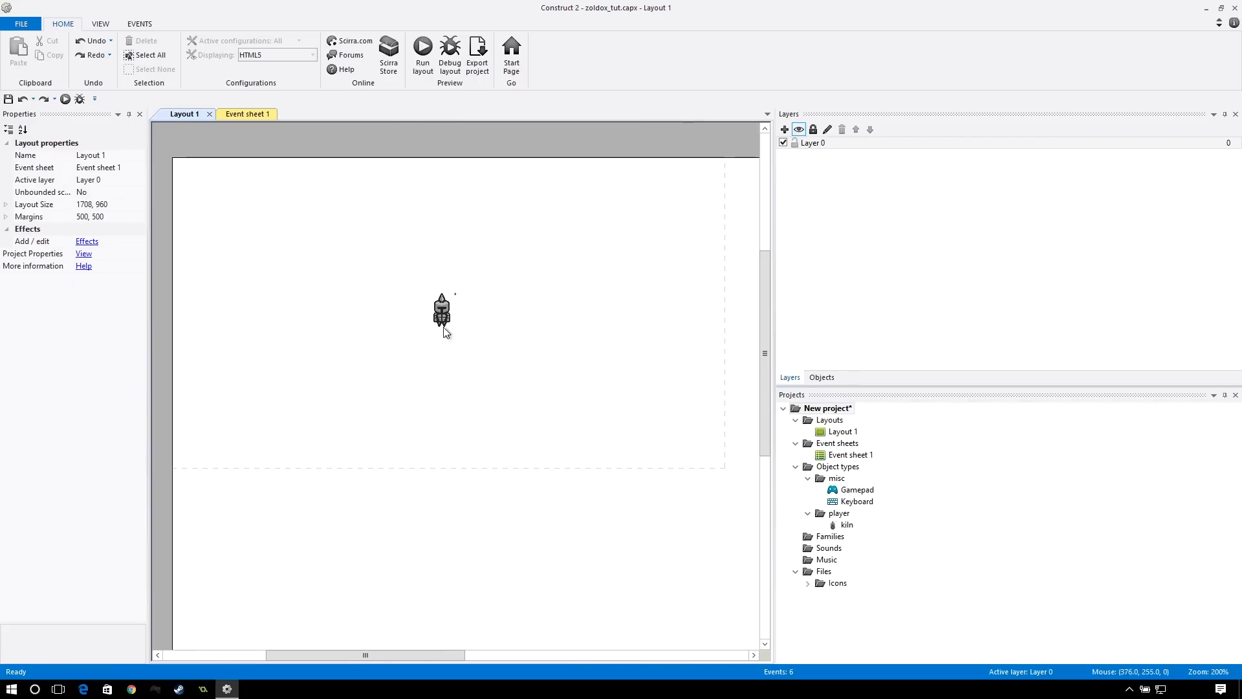
- Delete the kiln's run_DN animation, confirming so only idle_DN remains
double_click(440, 315)
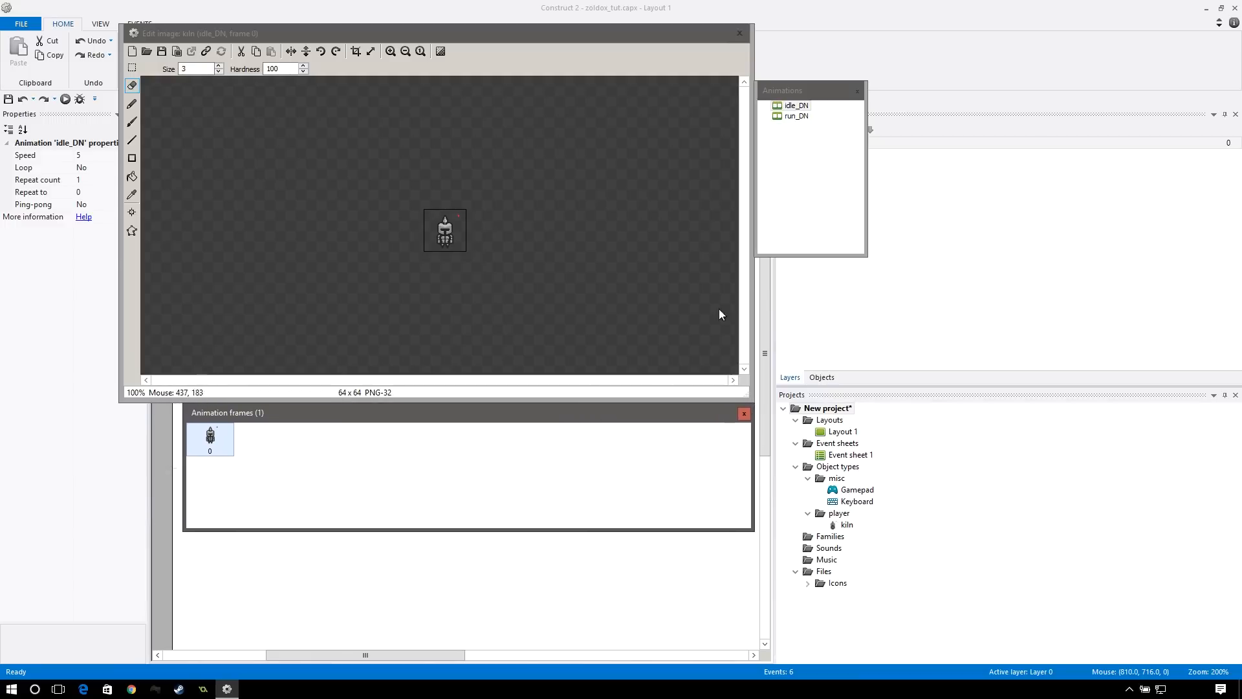
left_click(795, 116)
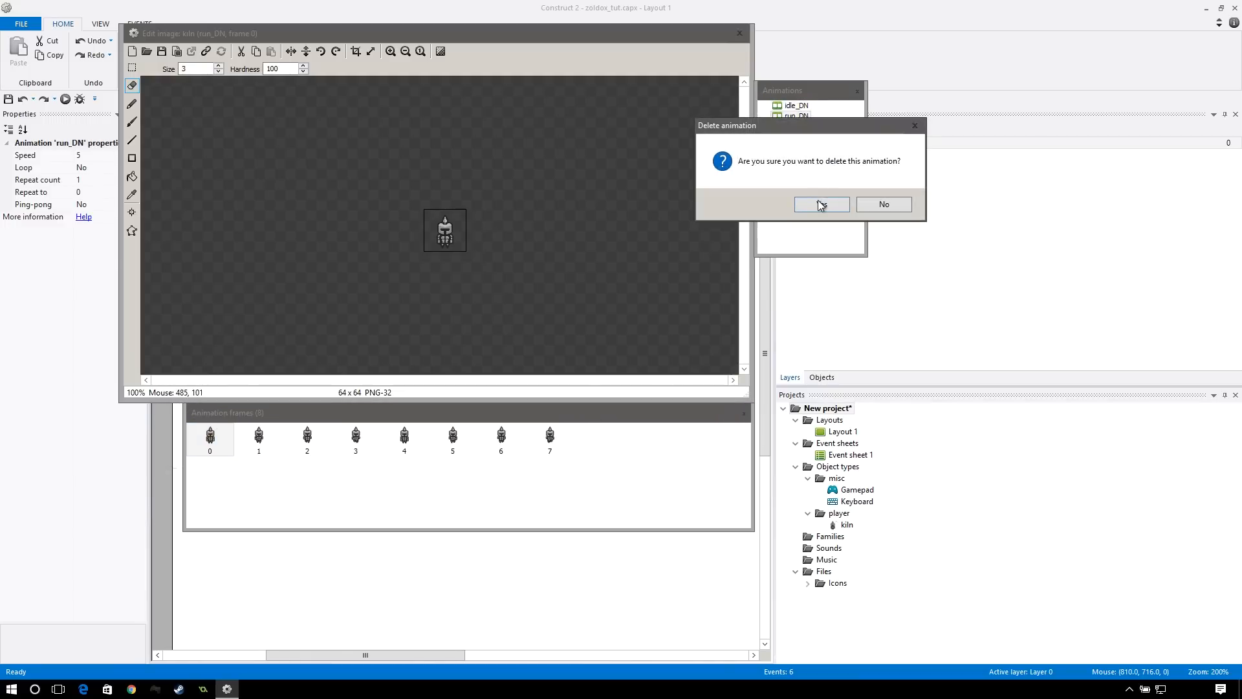
left_click(822, 204)
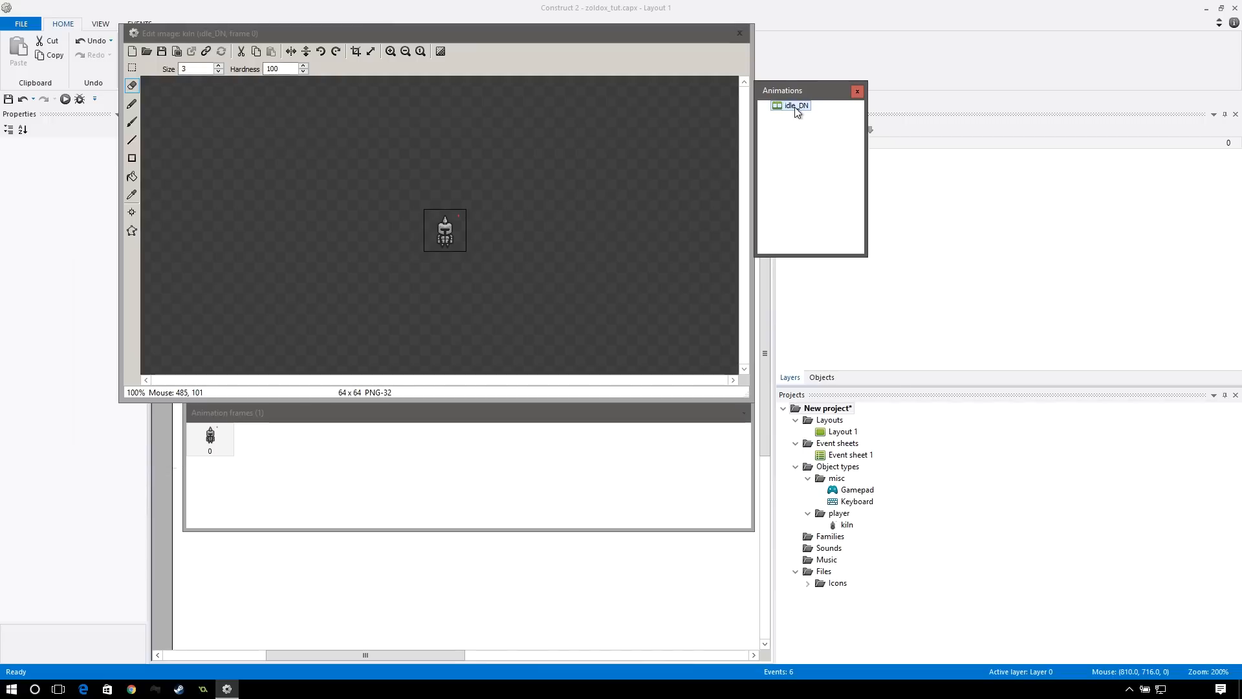
- Start renaming the kiln's idle_DN animation to DN_idle
left_click(795, 106)
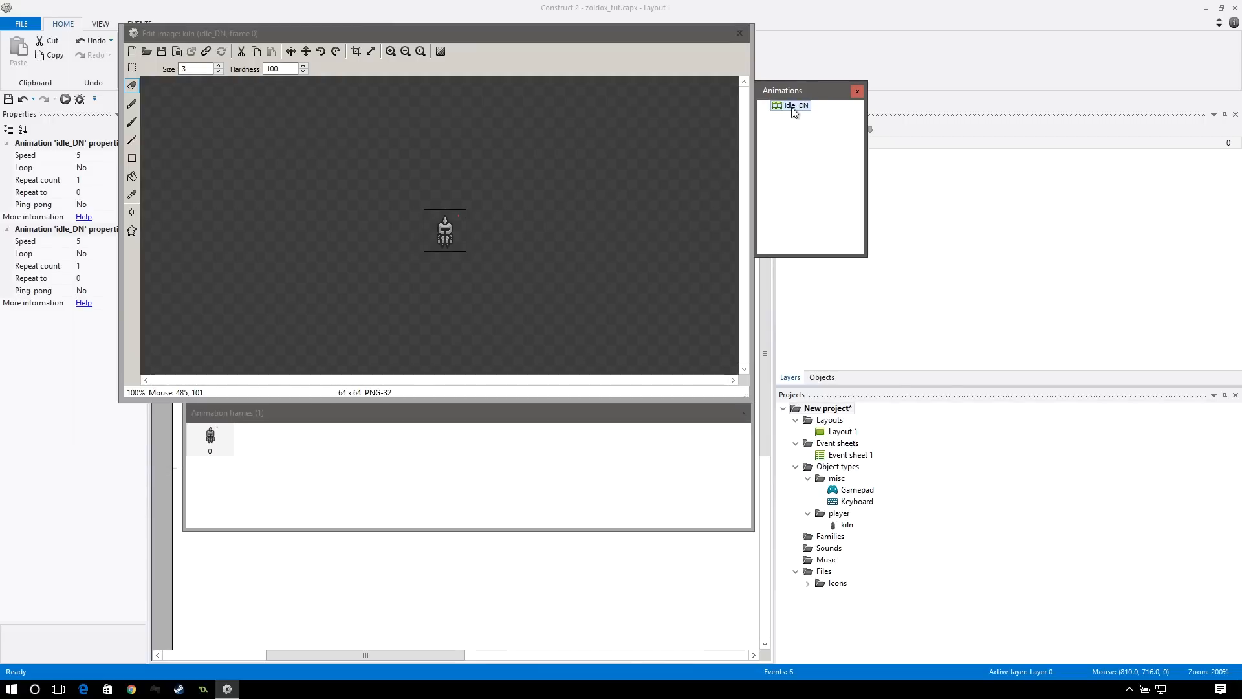
double_click(794, 106)
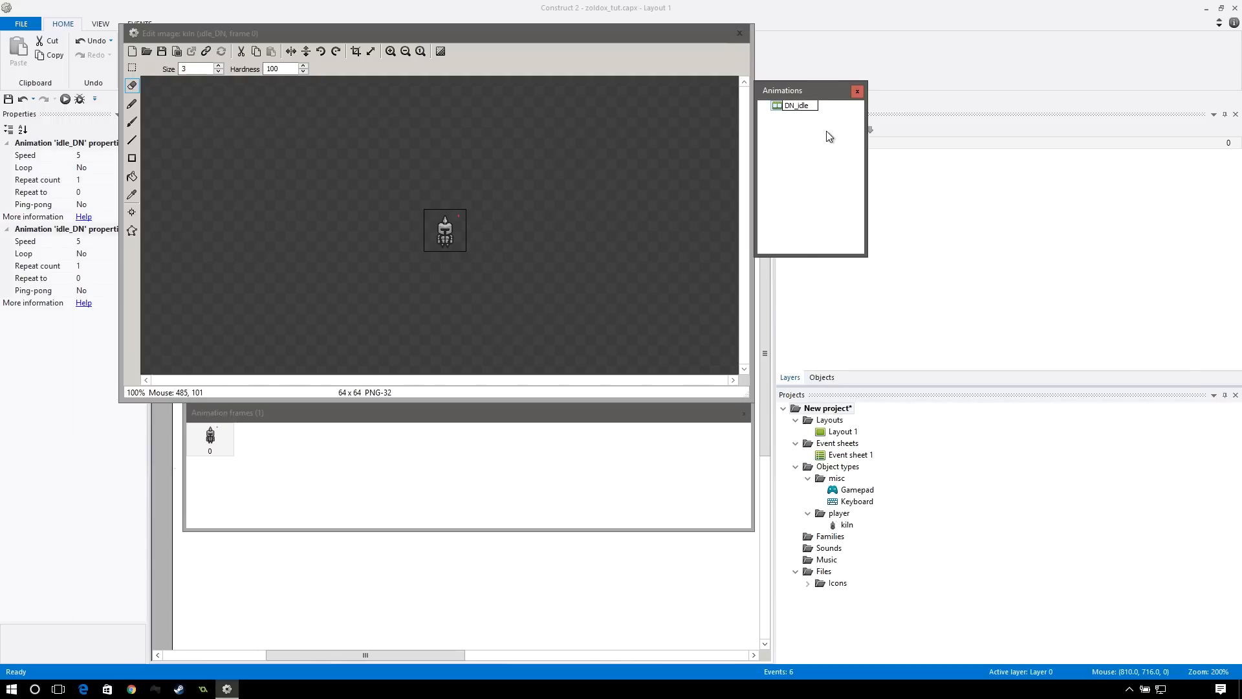
mouse_move(832, 126)
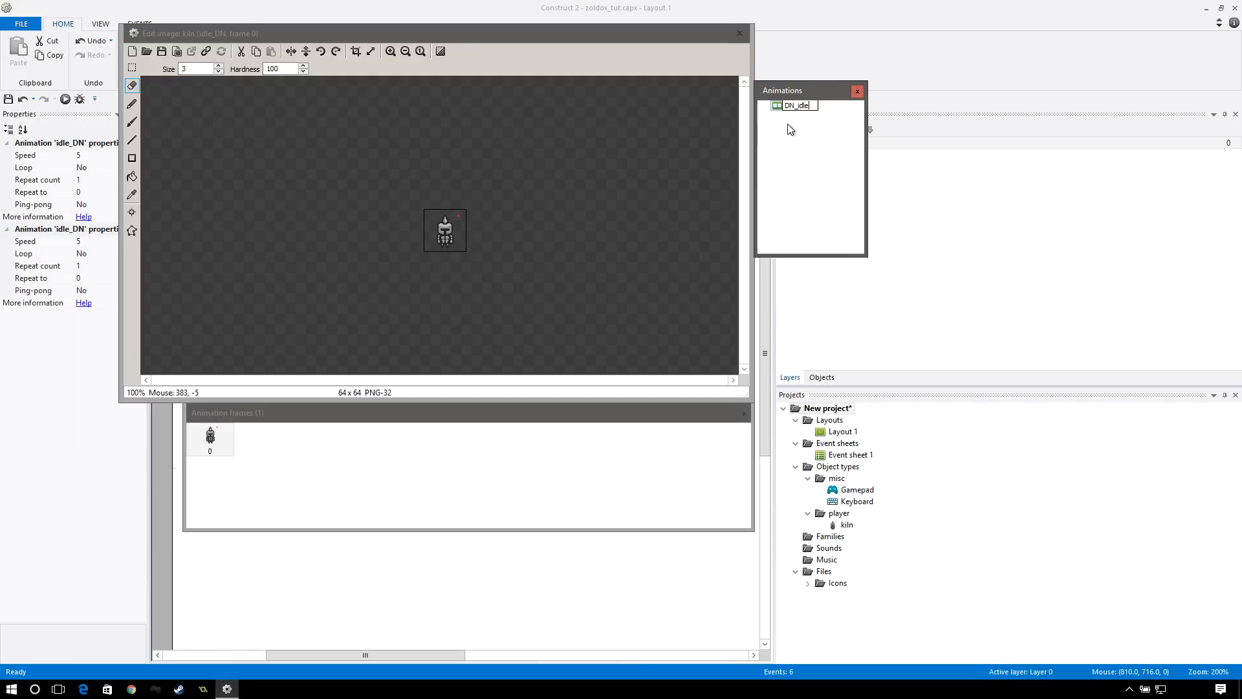
mouse_move(823, 126)
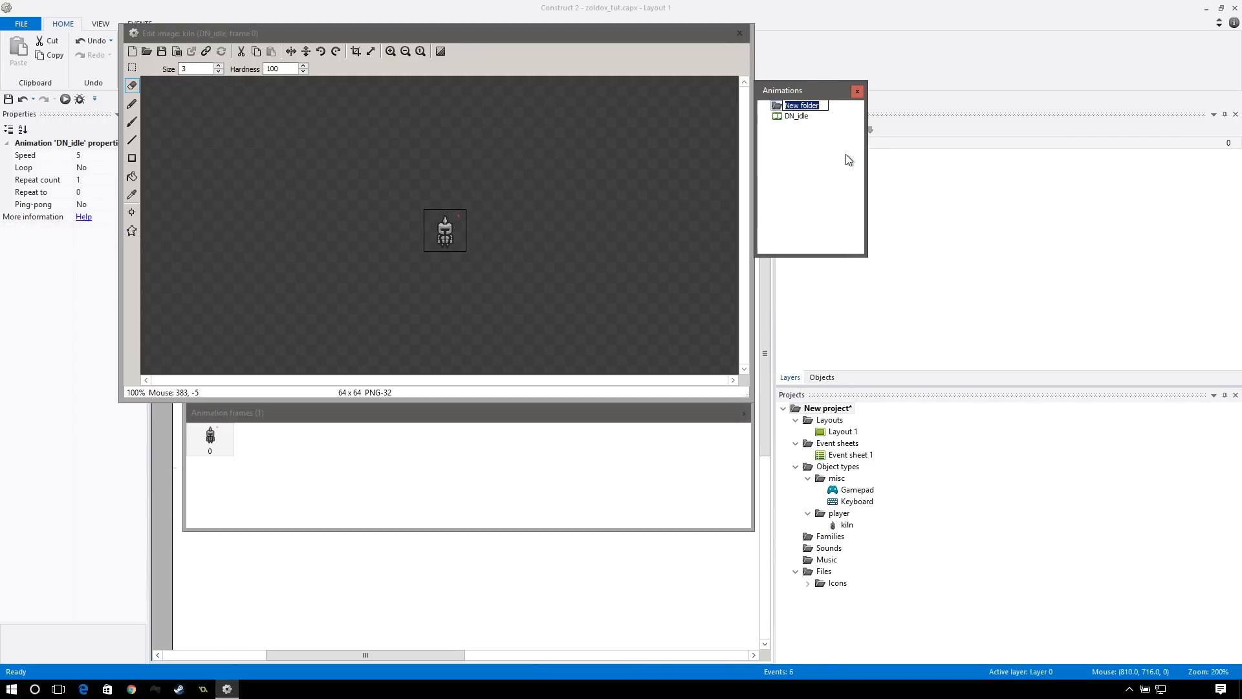
- Name the folder idle, add a move folder, and add a DN_run animation in it
type("idle")
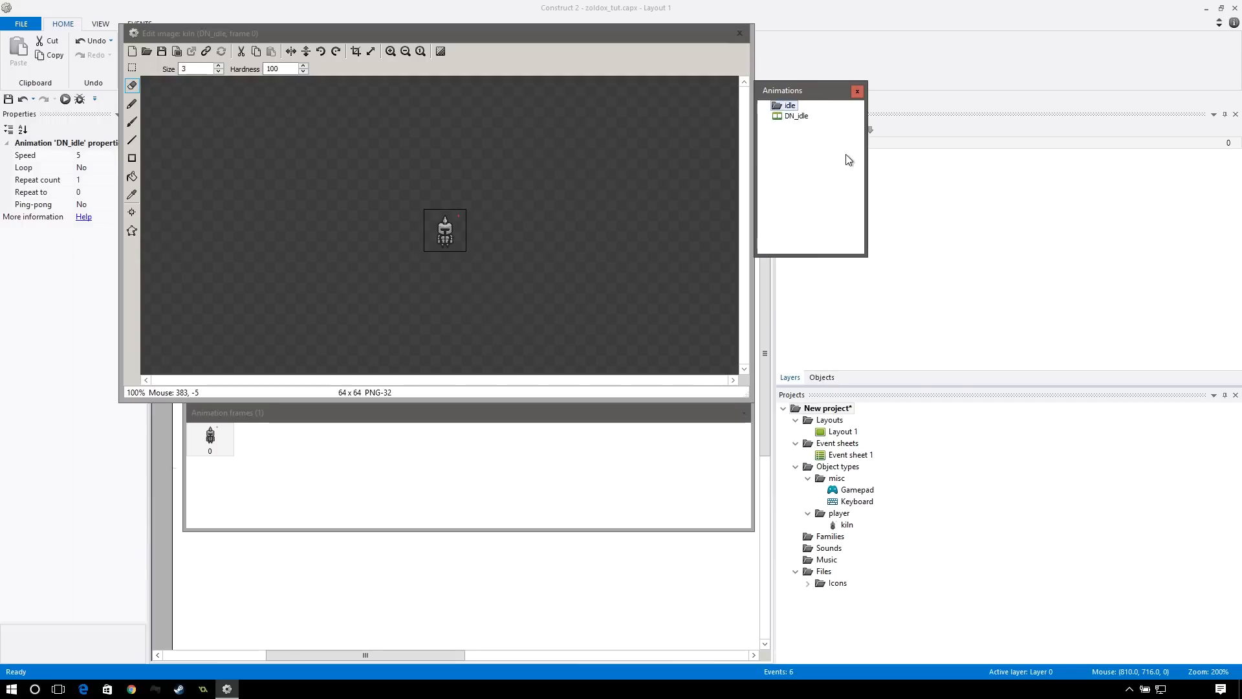
left_click(789, 105)
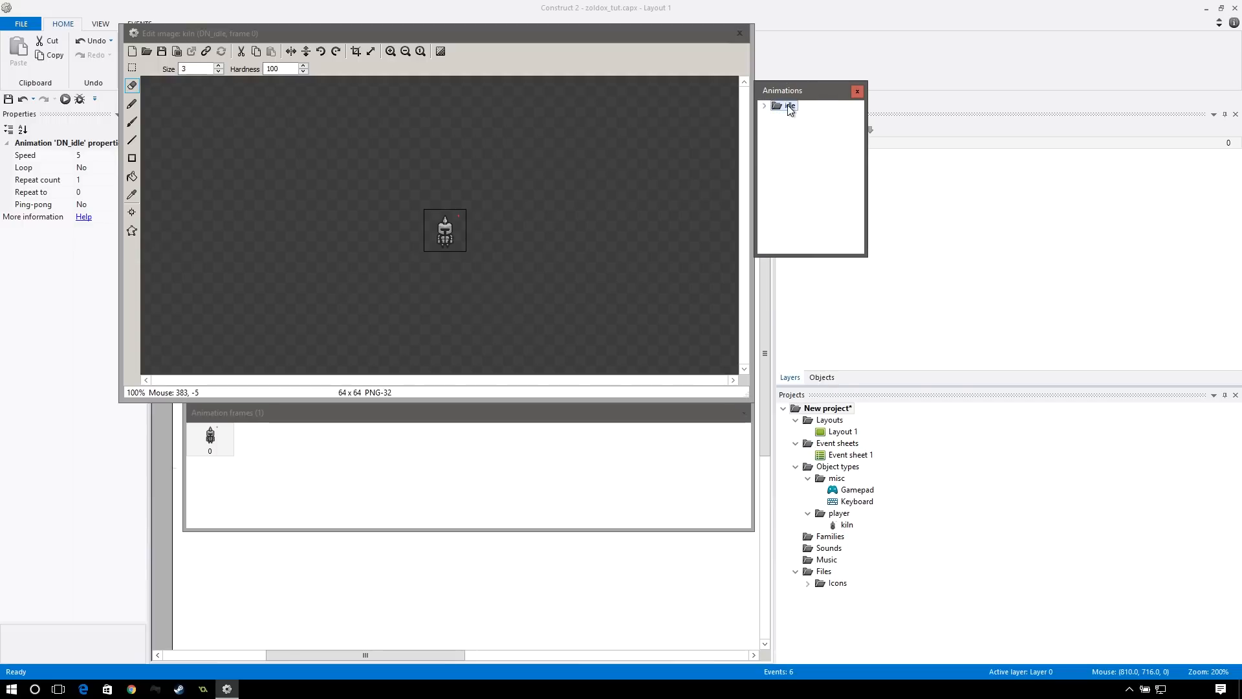
right_click(790, 106)
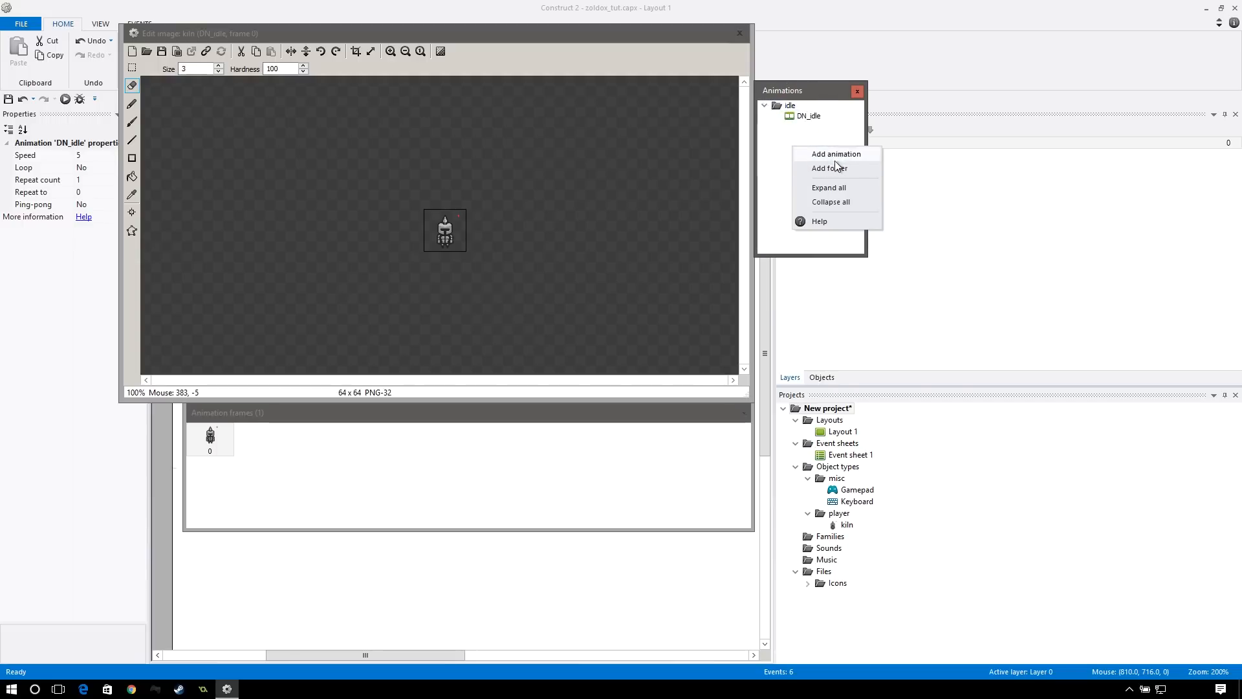
left_click(830, 169)
type("move")
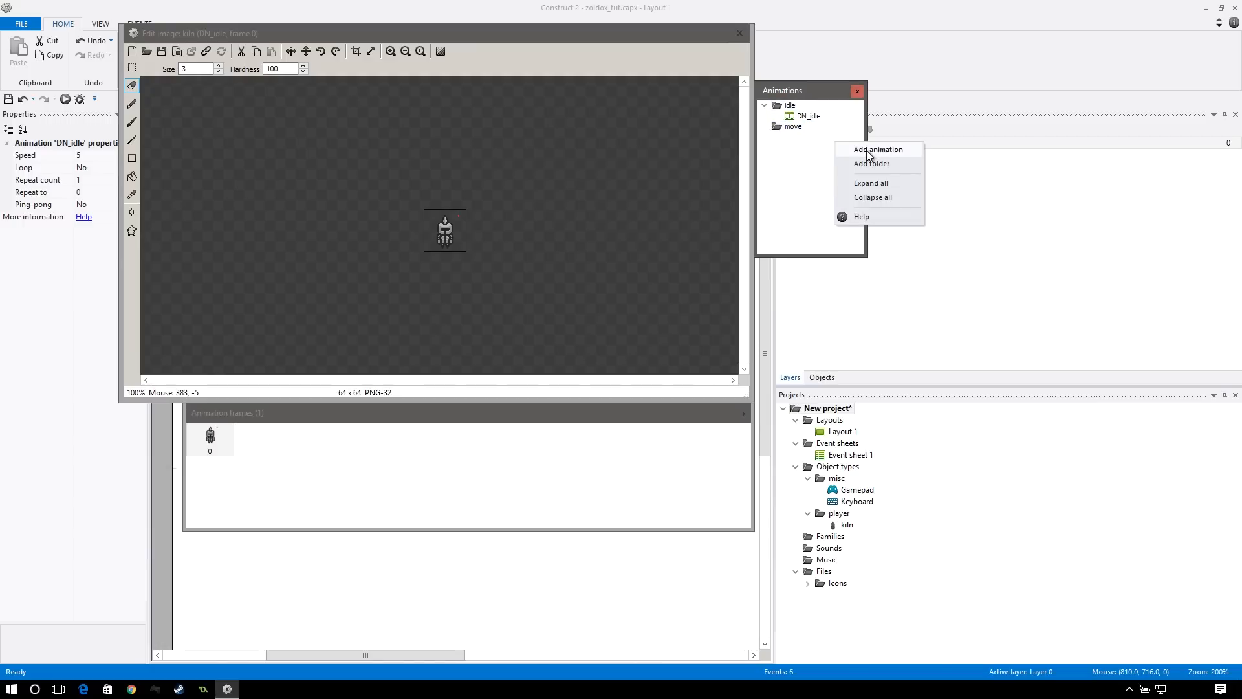
left_click(880, 149)
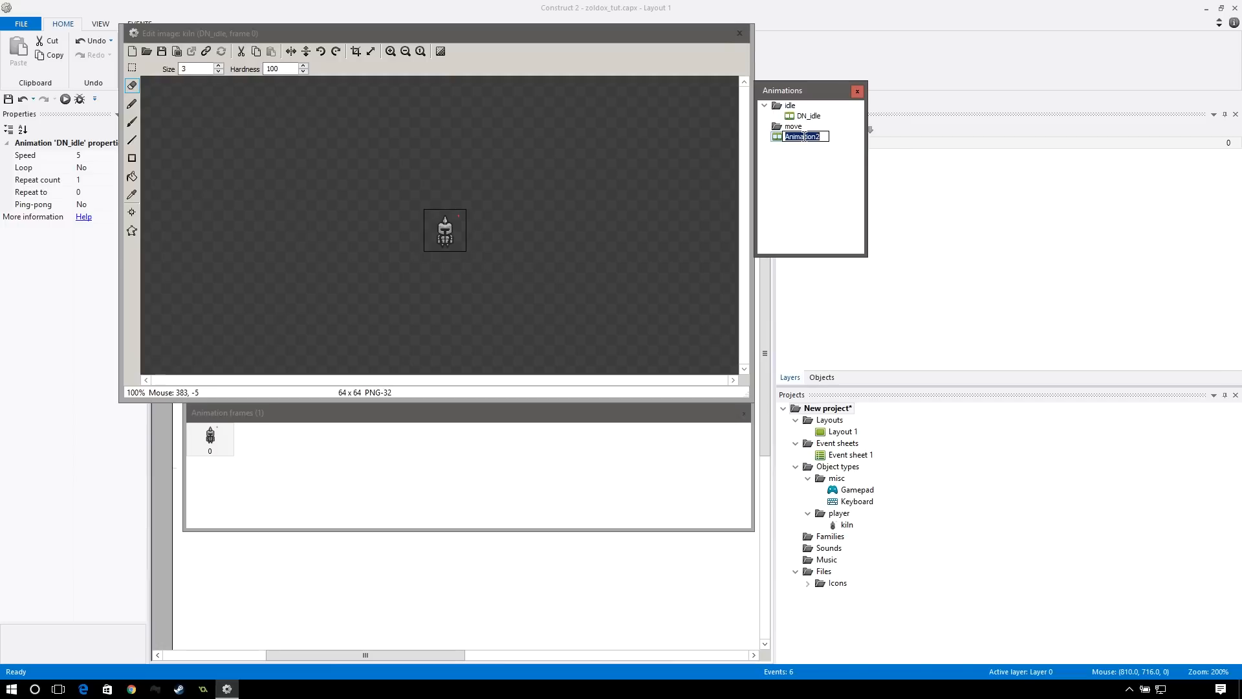
type("DN_run")
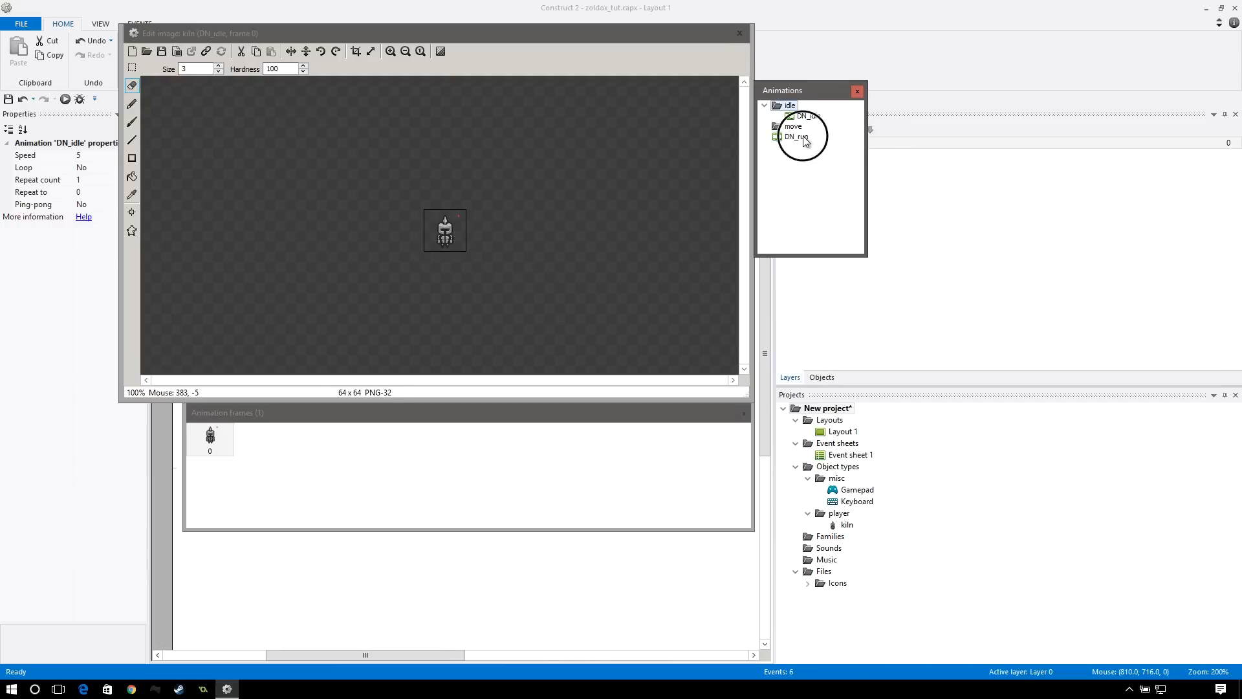
- Open DN_run with its eight imported frames, remove the empty first frame, and inspect the sprite zoomed in
left_click(794, 137)
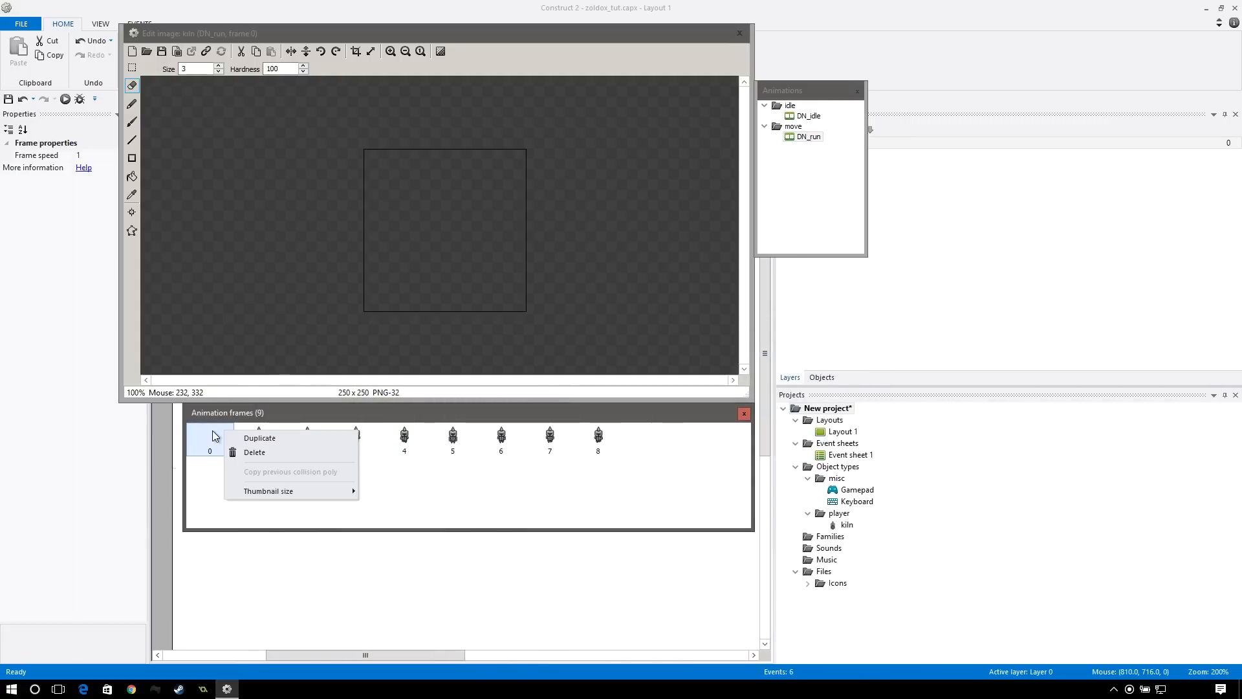
left_click(254, 452)
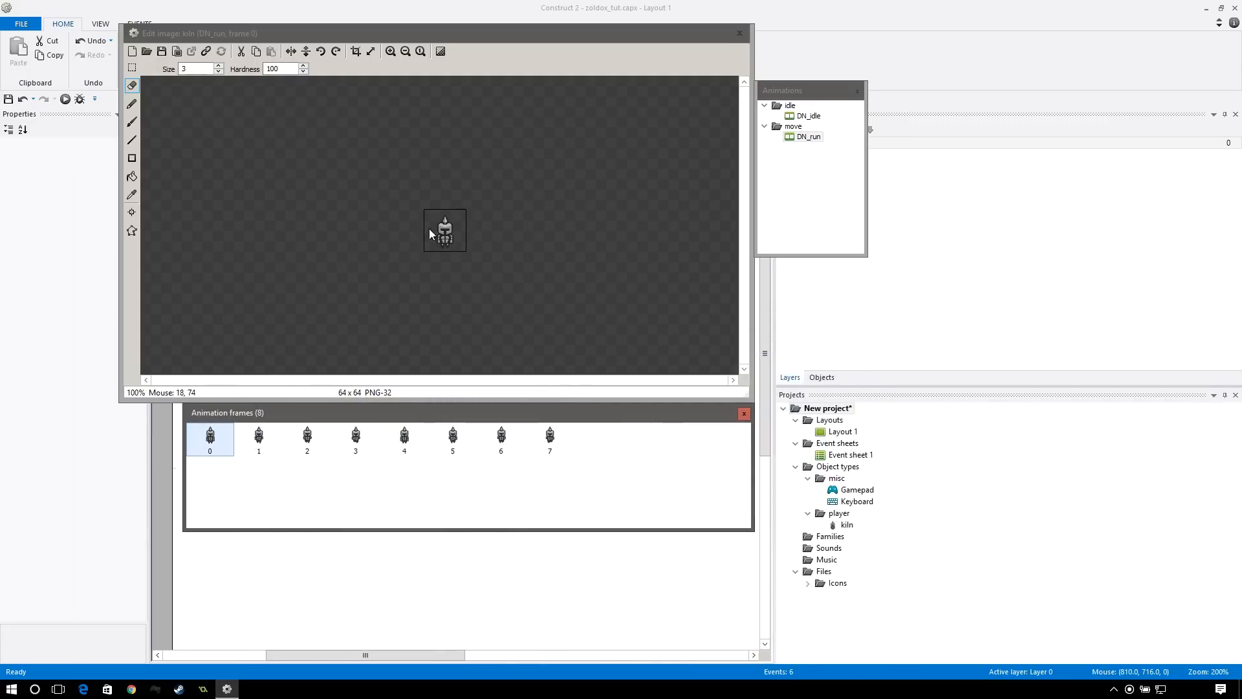
left_click(389, 52)
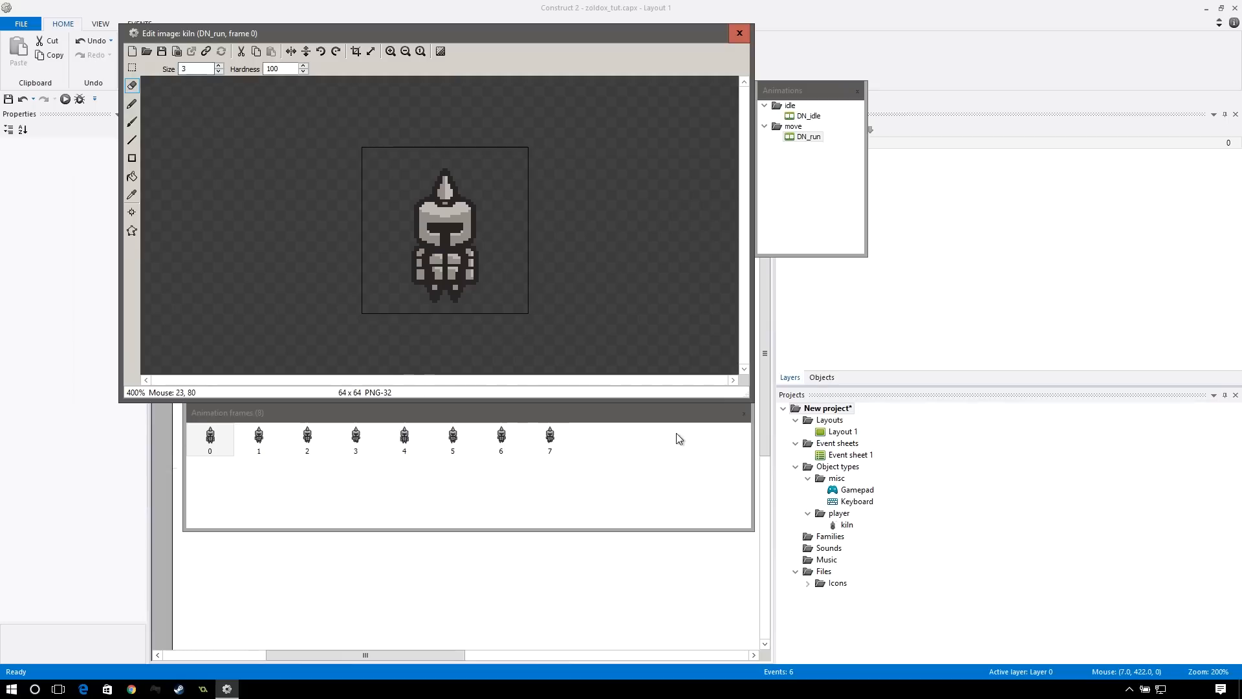
mouse_move(463, 264)
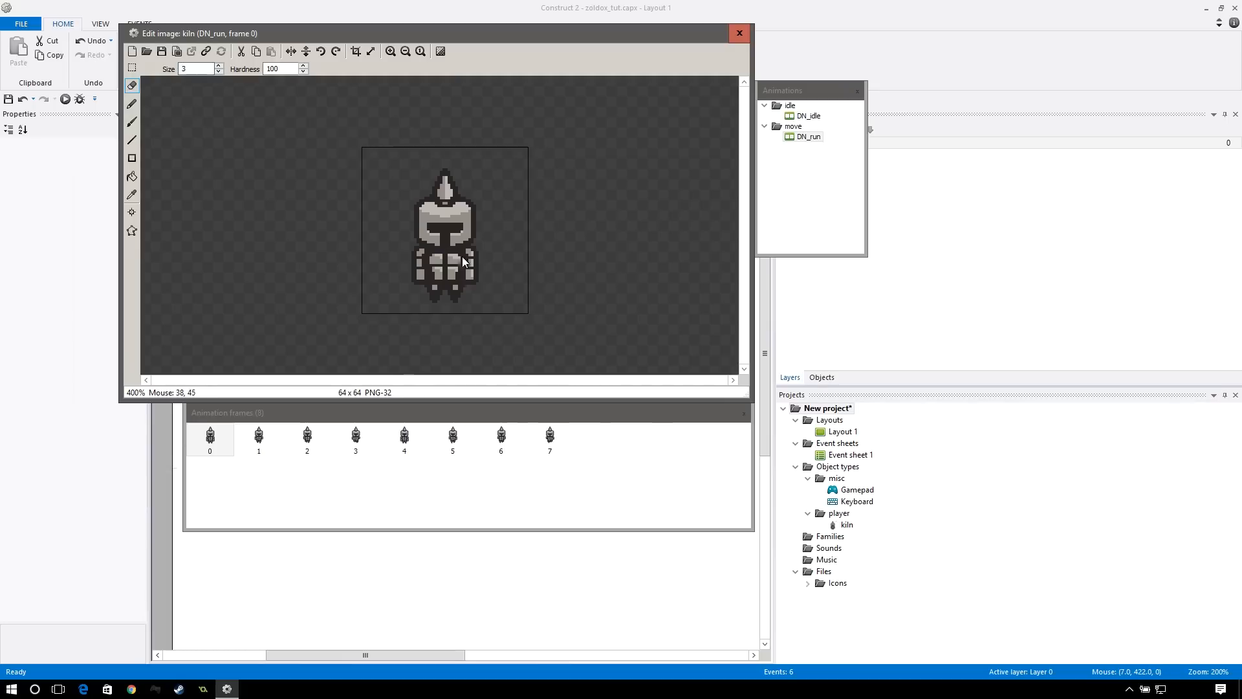
left_click(449, 243)
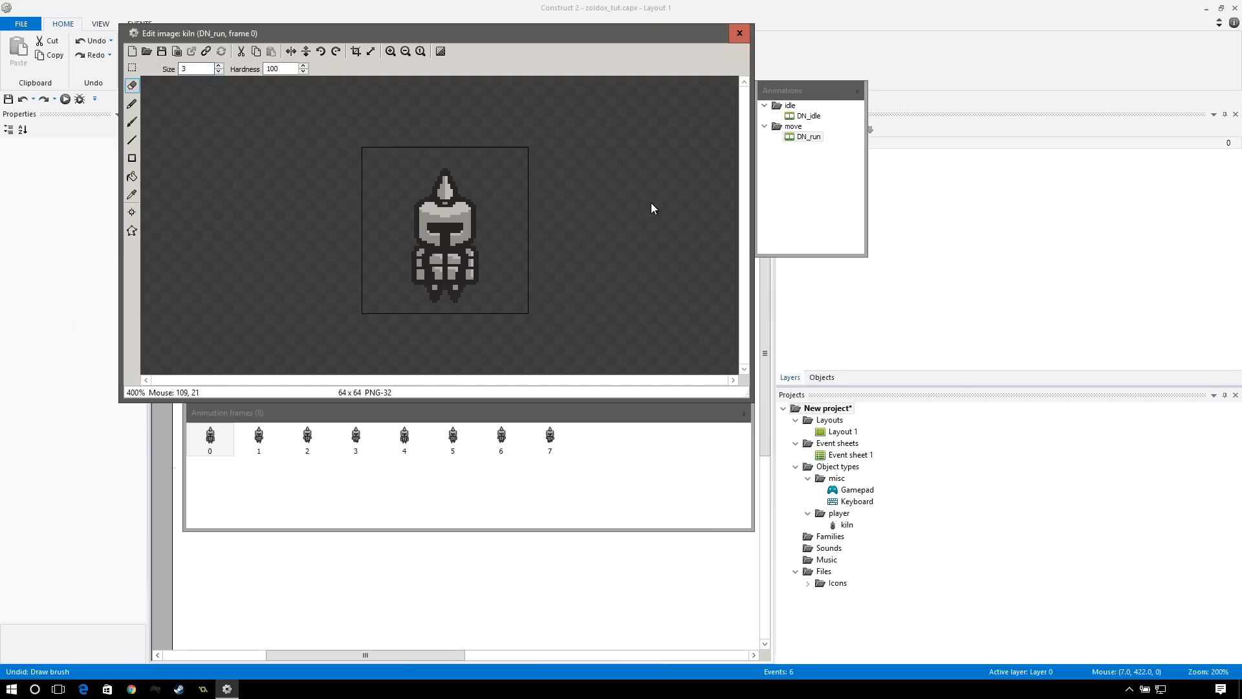
mouse_move(614, 470)
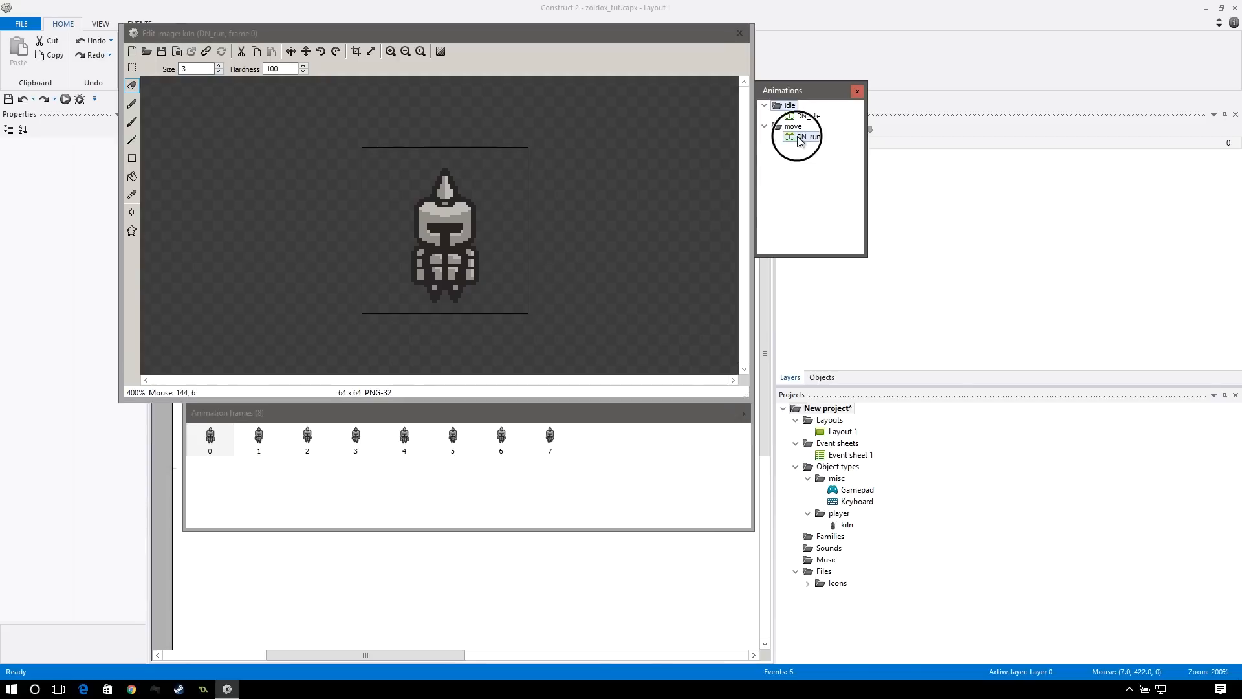
- Set DN_run's Speed to 10 with Loop on, then reselect DN_run
left_click(807, 138)
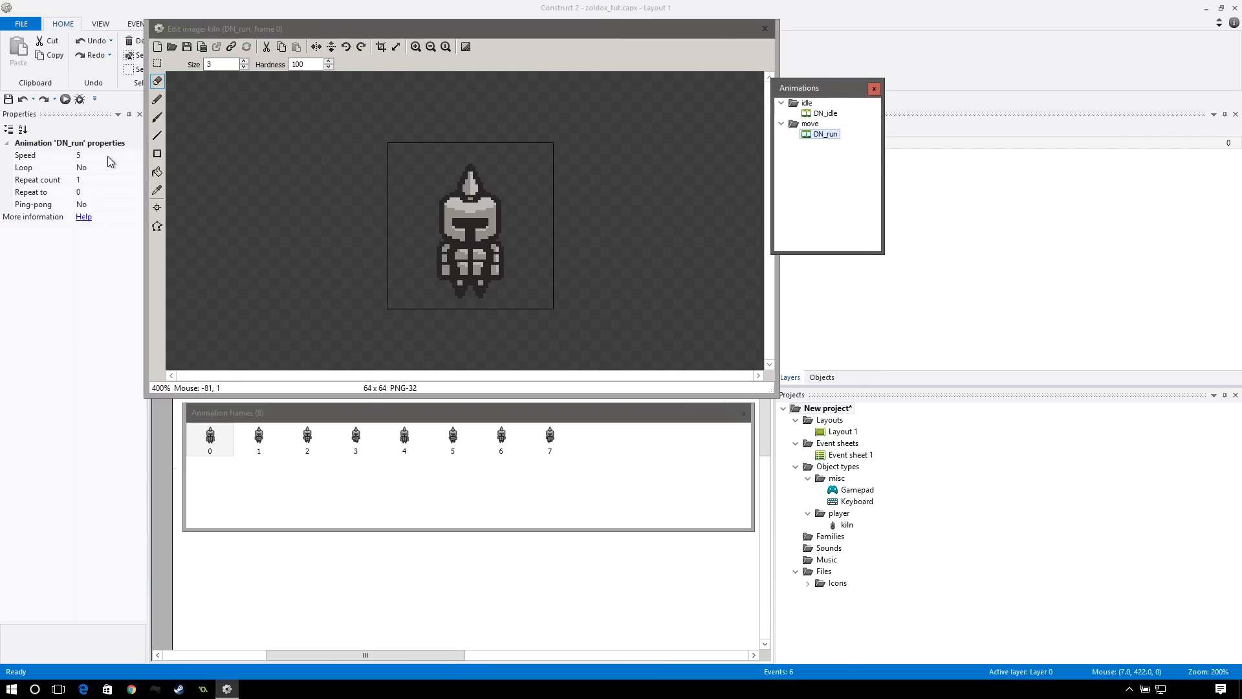
left_click(82, 167)
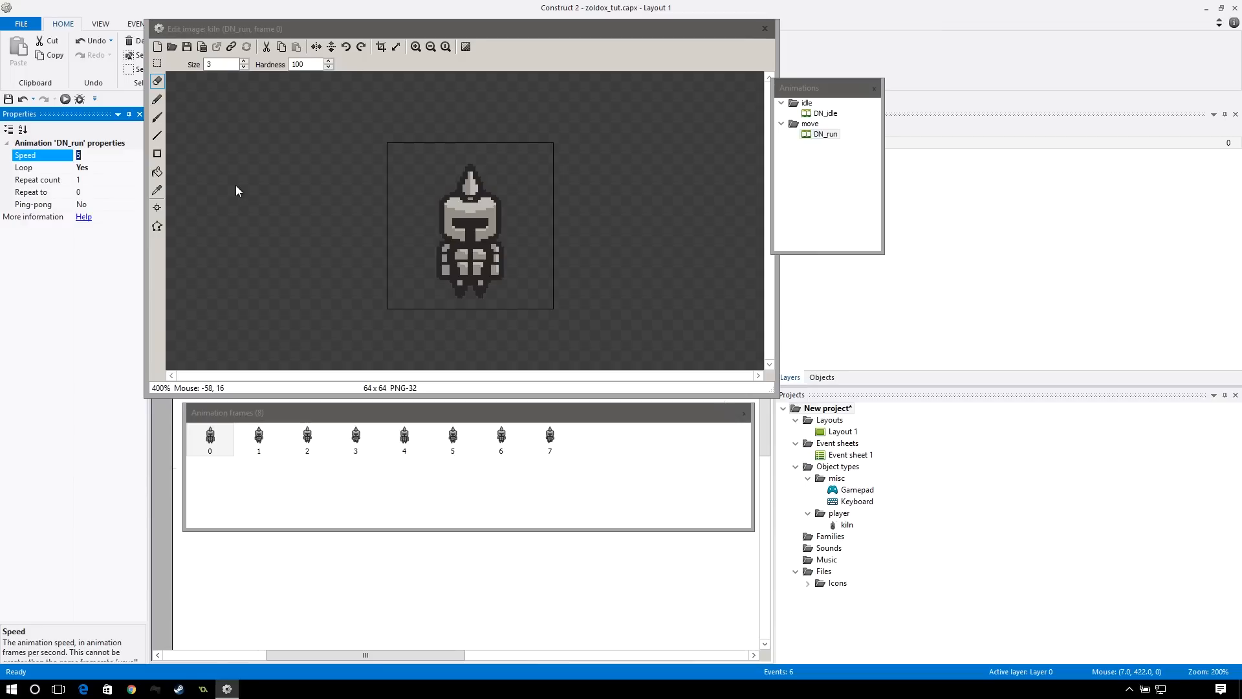
type("10")
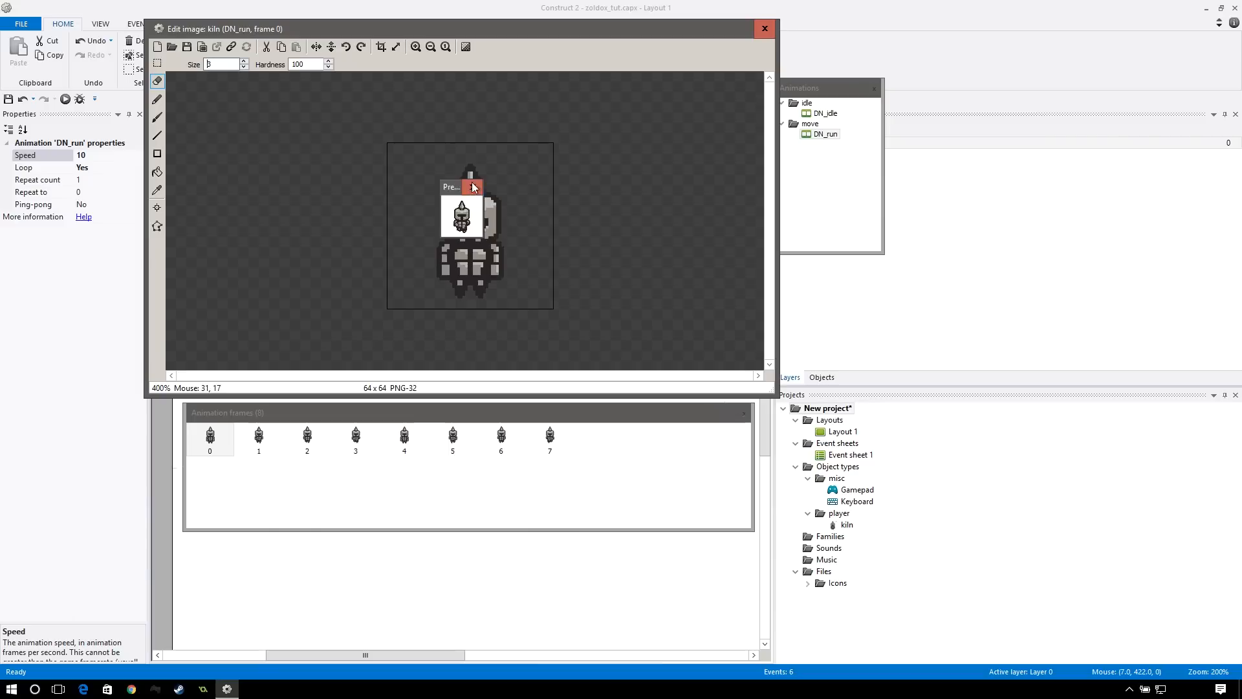
left_click(823, 113)
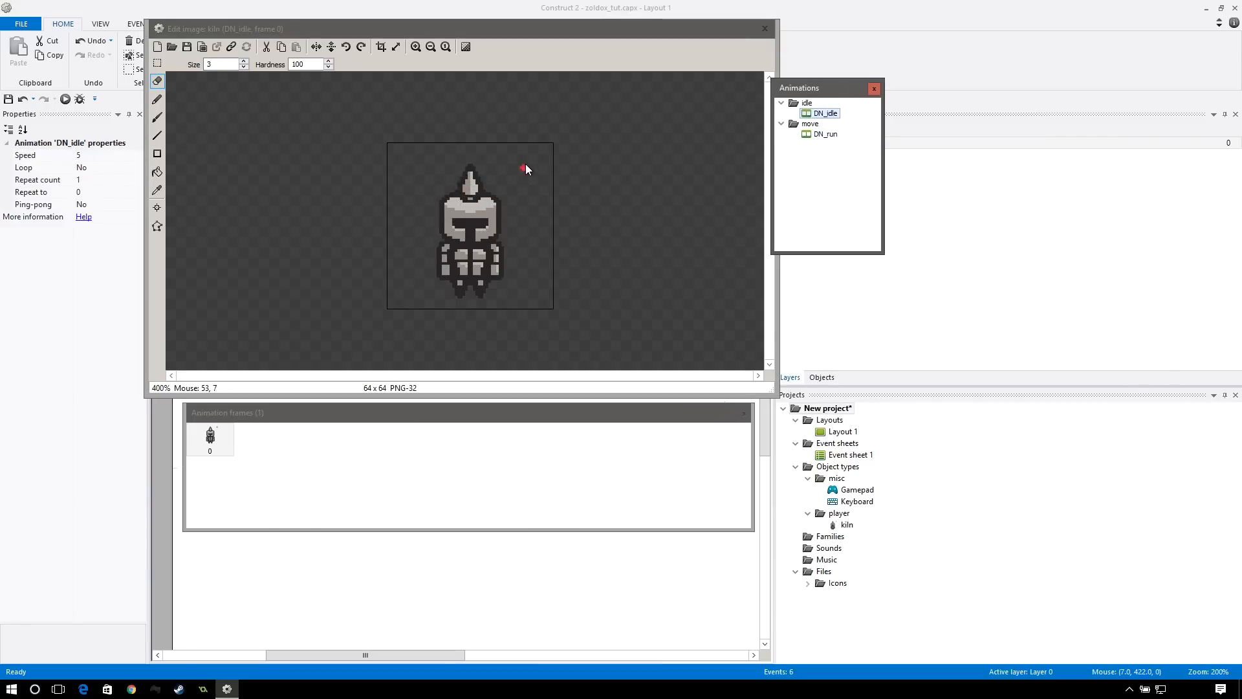
mouse_move(825, 139)
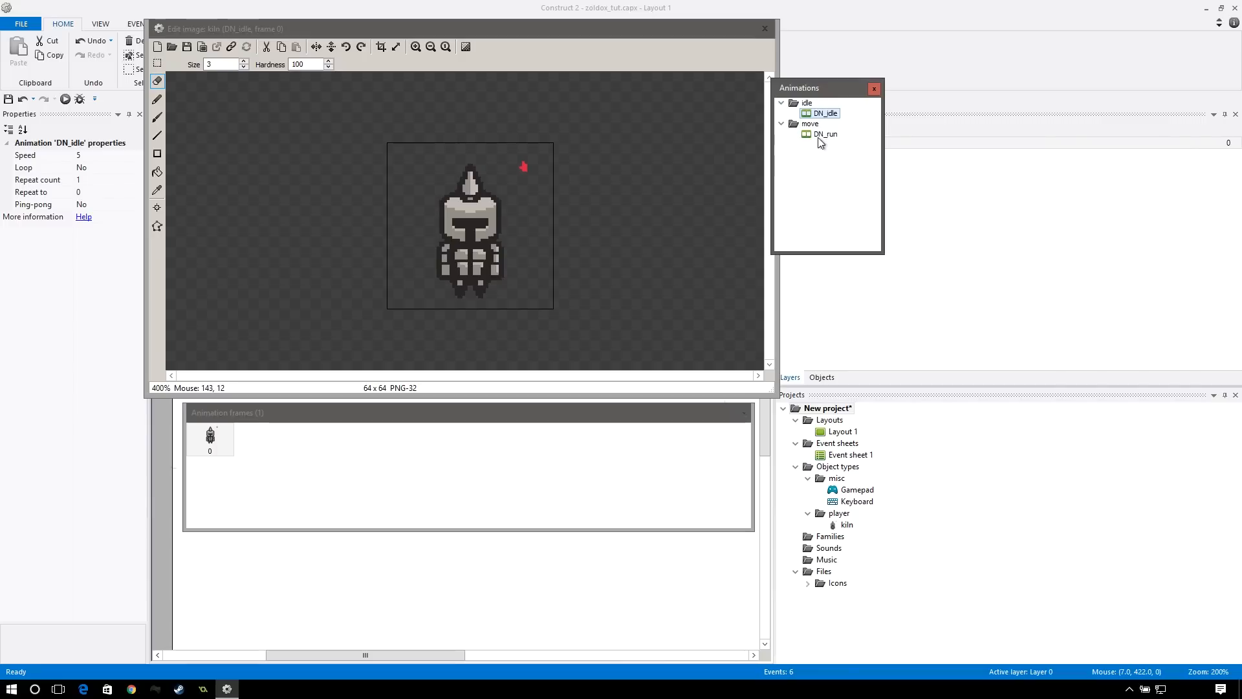
left_click(825, 133)
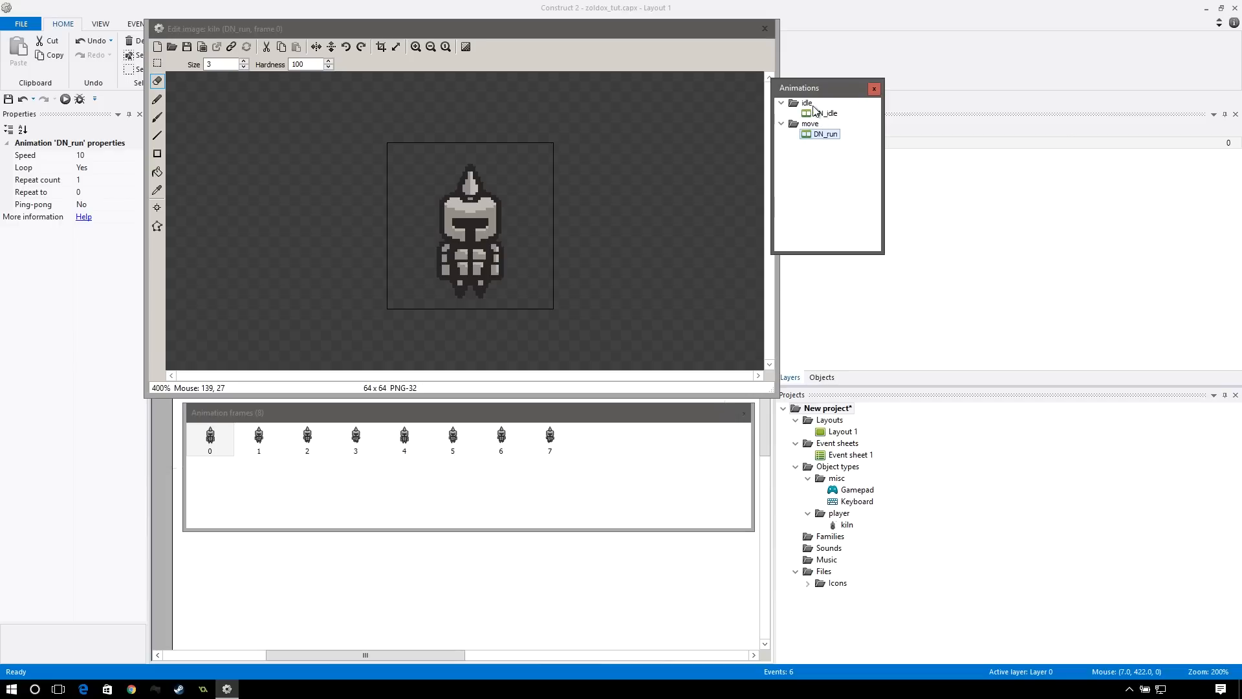
- Add the other directions' idle and run animations, import their frames, and delete extra UL_idle, U_idle and R_idle frames
right_click(807, 104)
type("L_run")
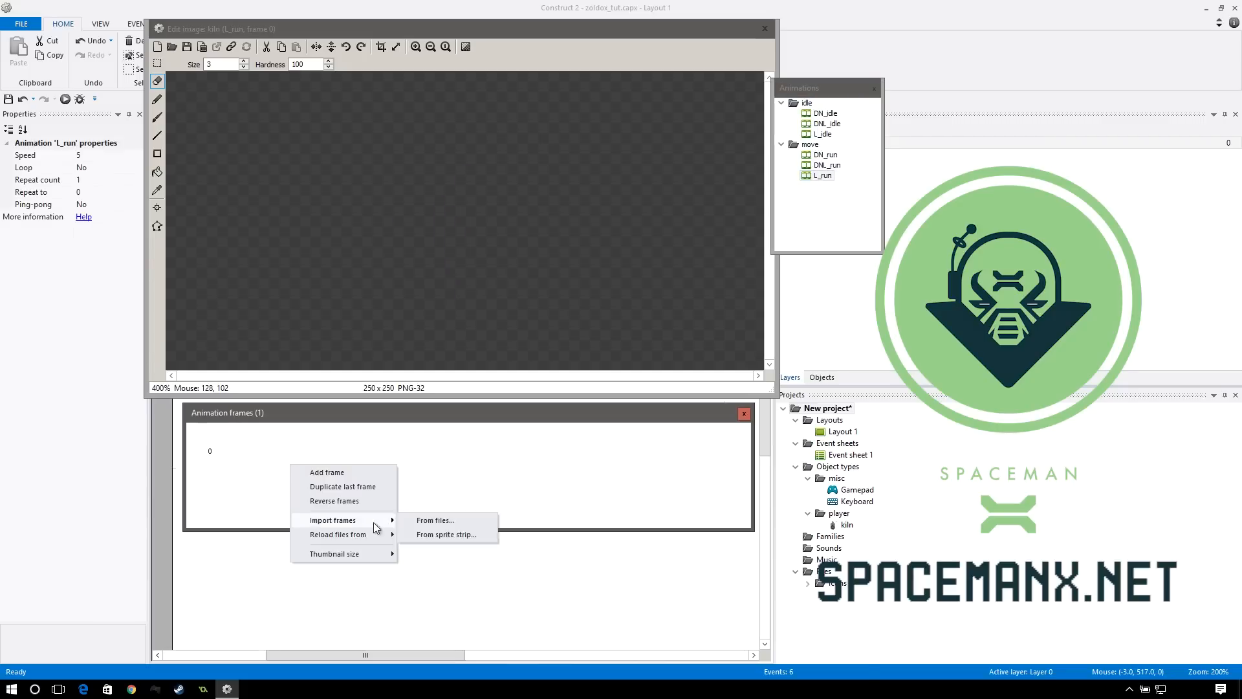
left_click(435, 520)
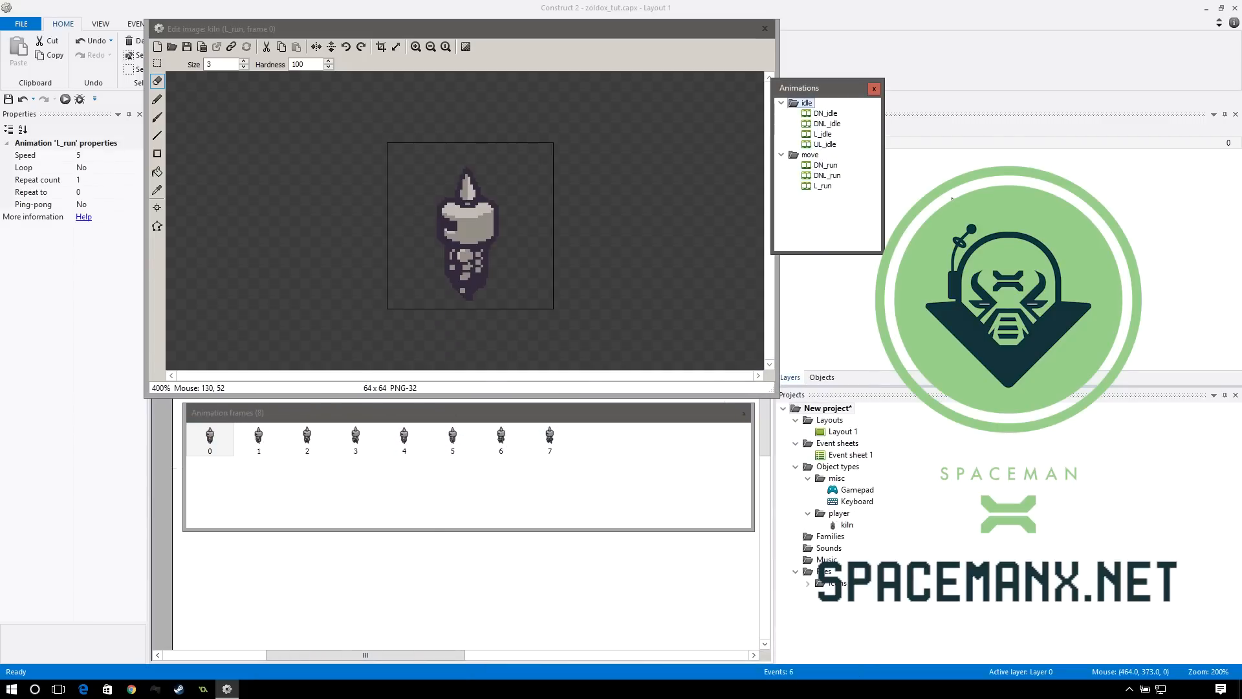
right_click(258, 438)
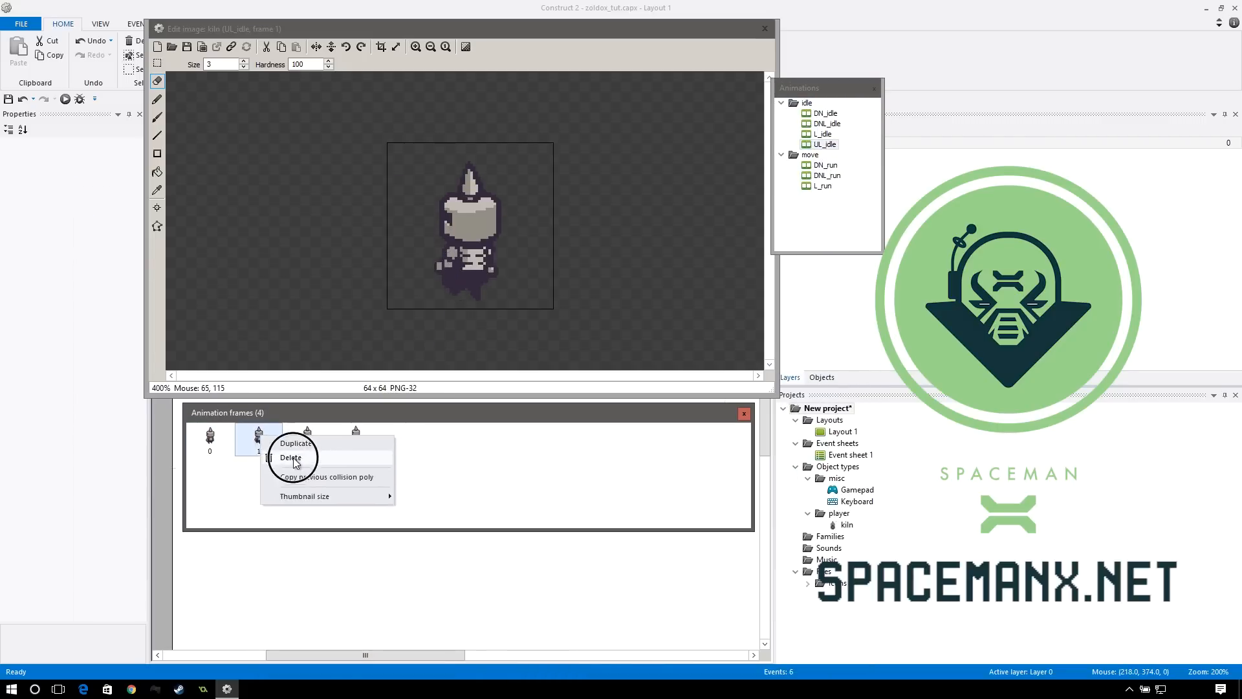
left_click(290, 458)
type("U_idl")
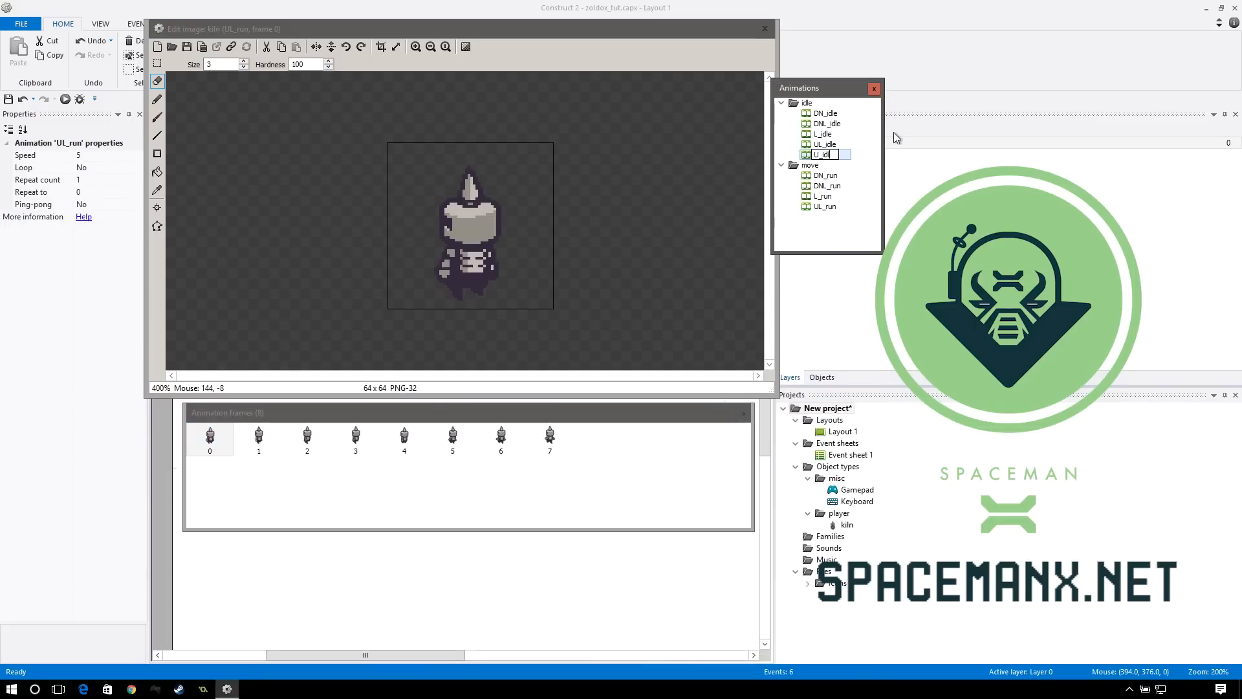
right_click(257, 434)
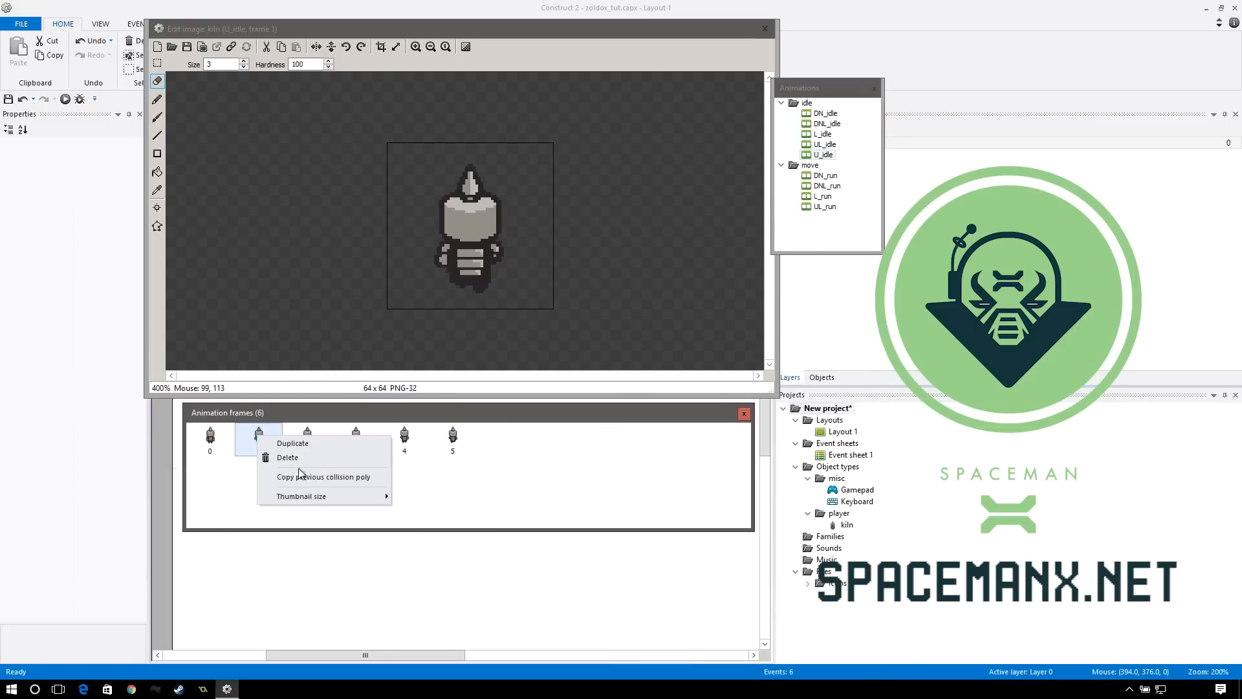
left_click(287, 458)
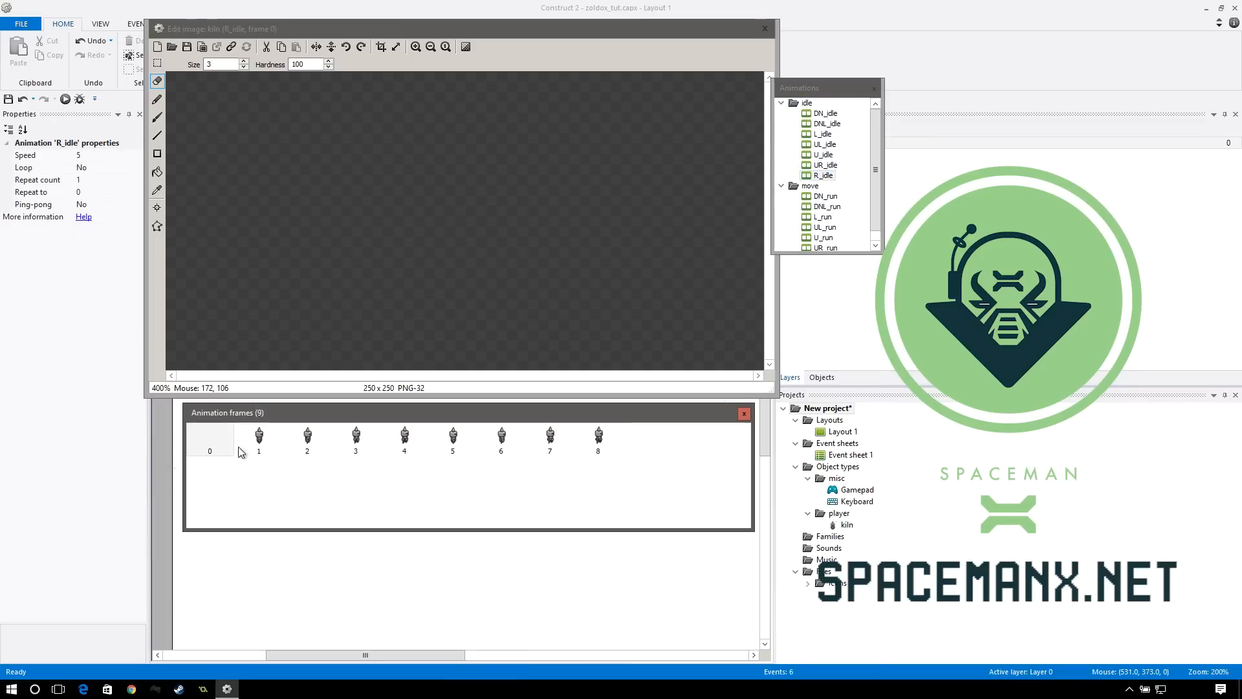
right_click(807, 176)
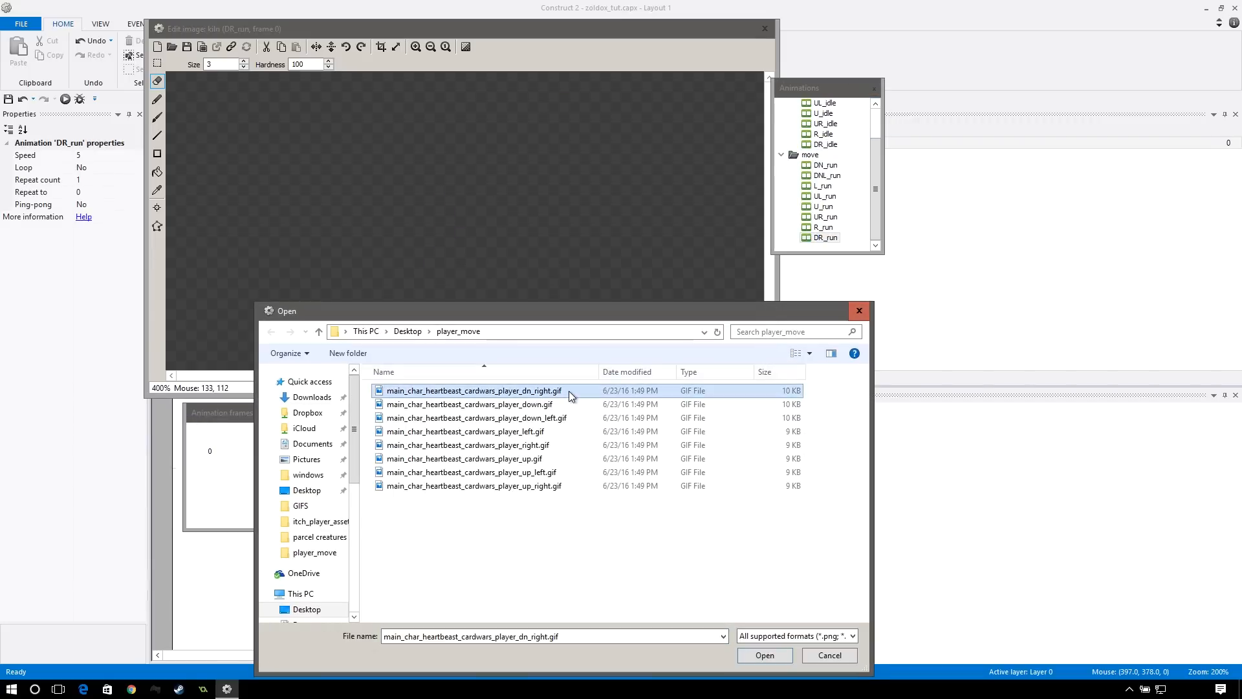
left_click(764, 655)
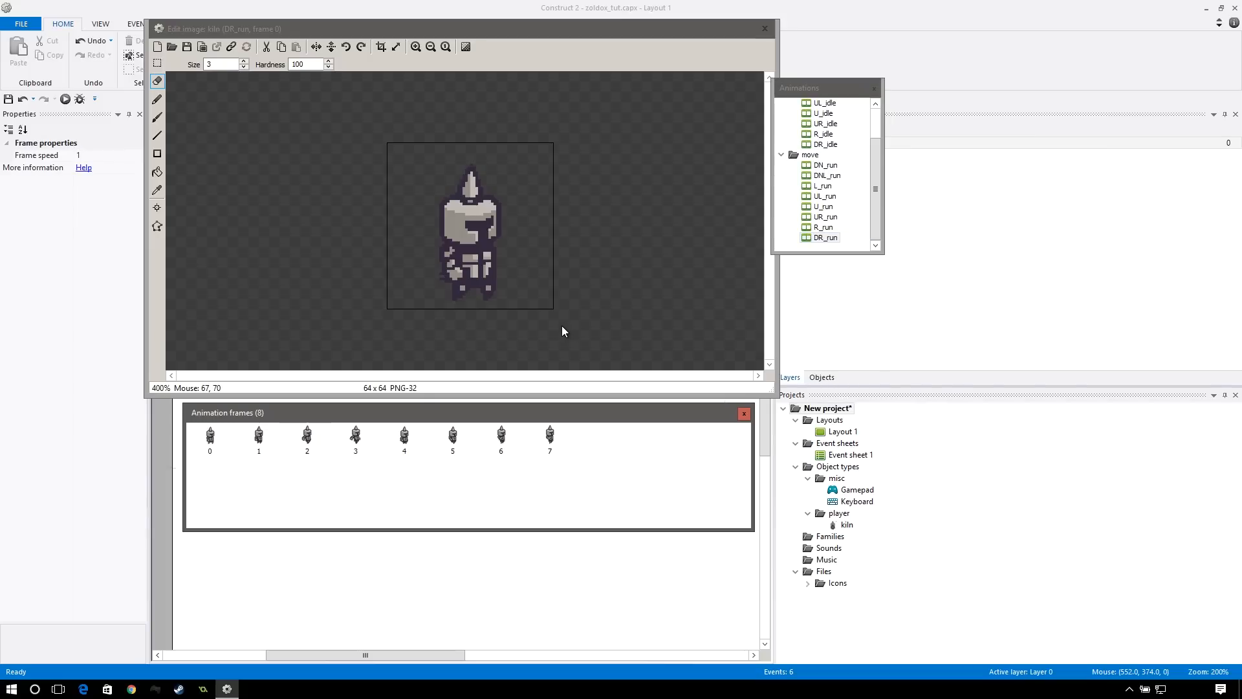
mouse_move(685, 300)
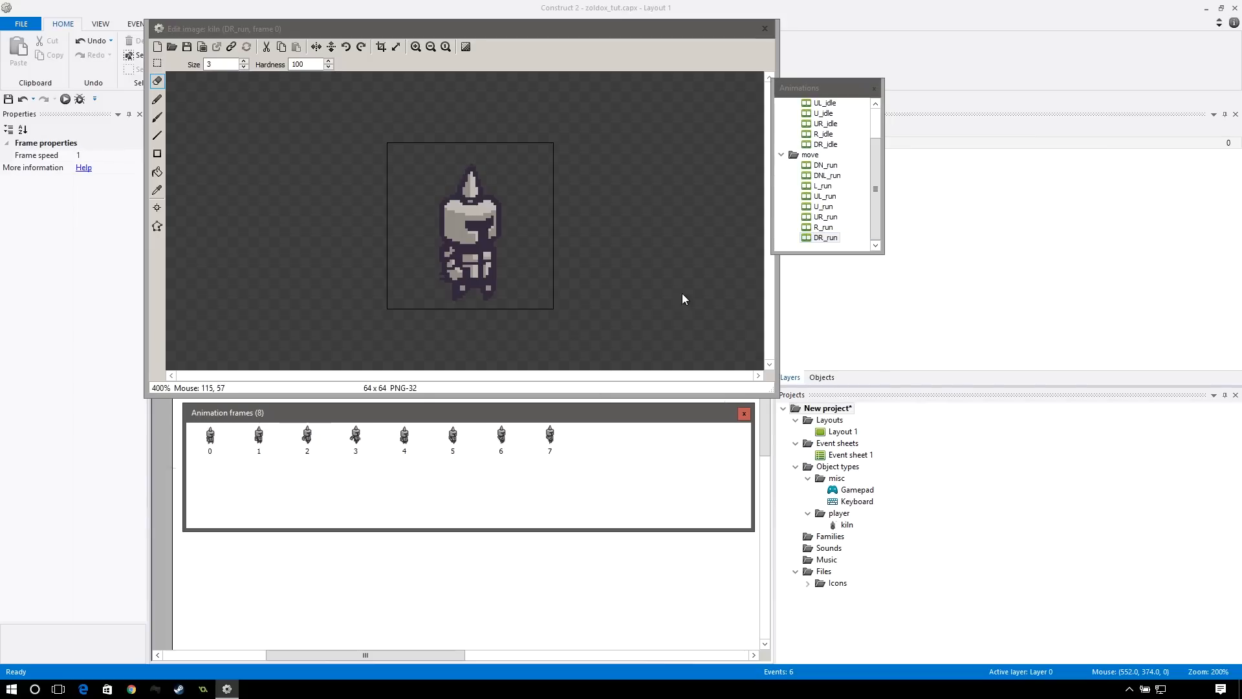
- Review DN_idle, U_idle, DR_idle, DNL_run, UR_run and DR_run to check their frames
left_click(823, 113)
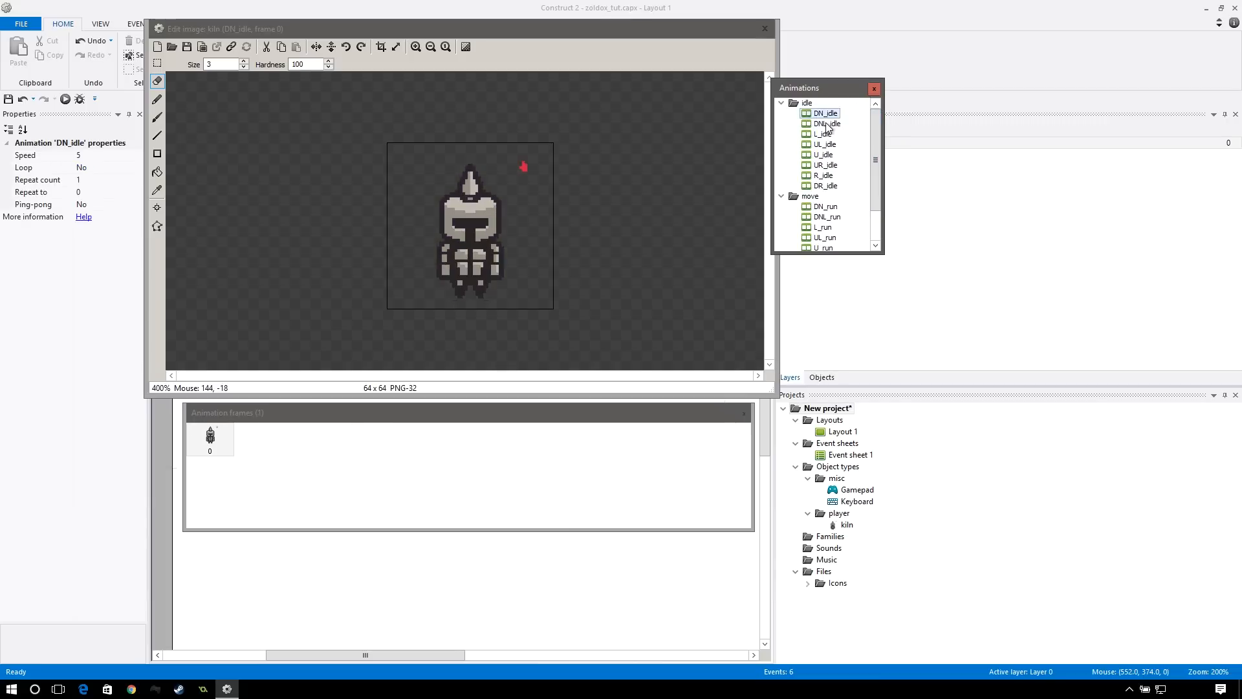
left_click(823, 154)
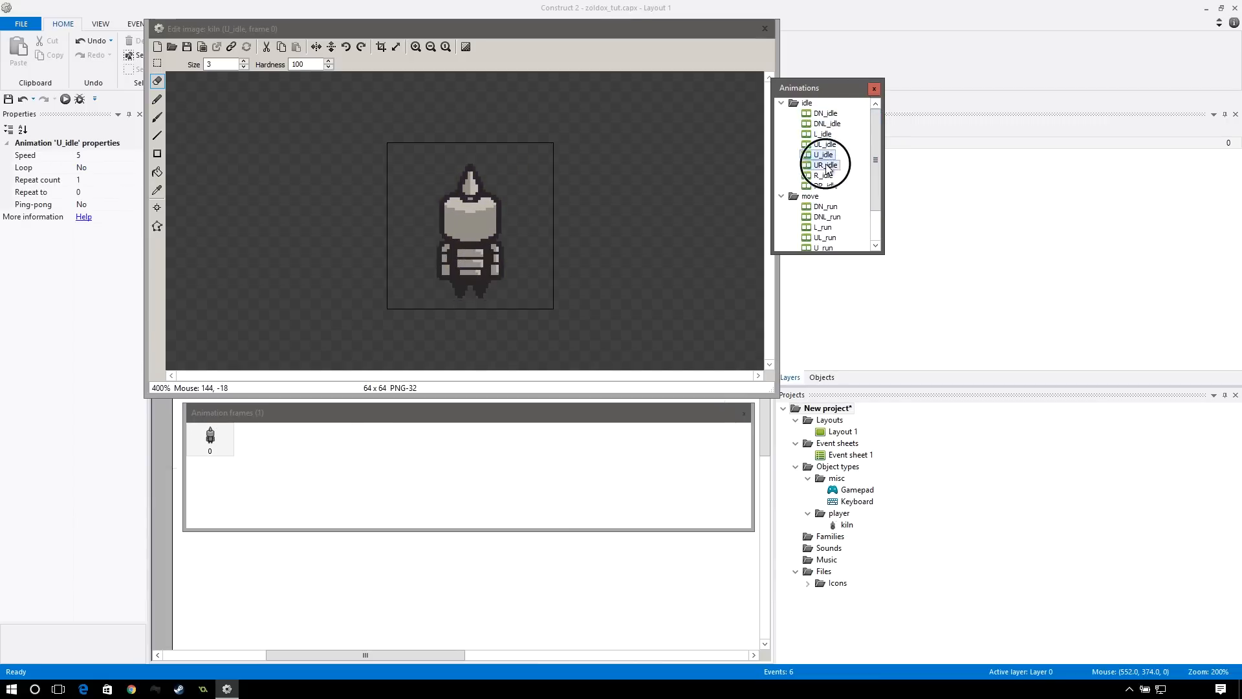
left_click(823, 185)
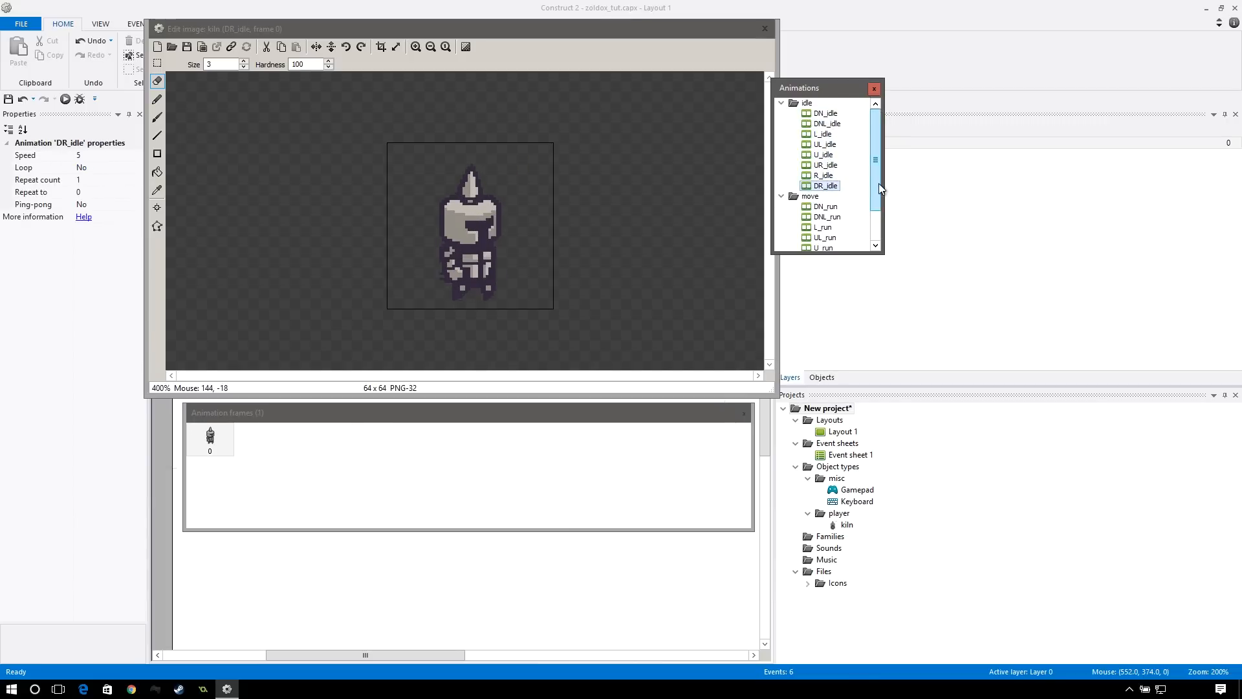
left_click(826, 175)
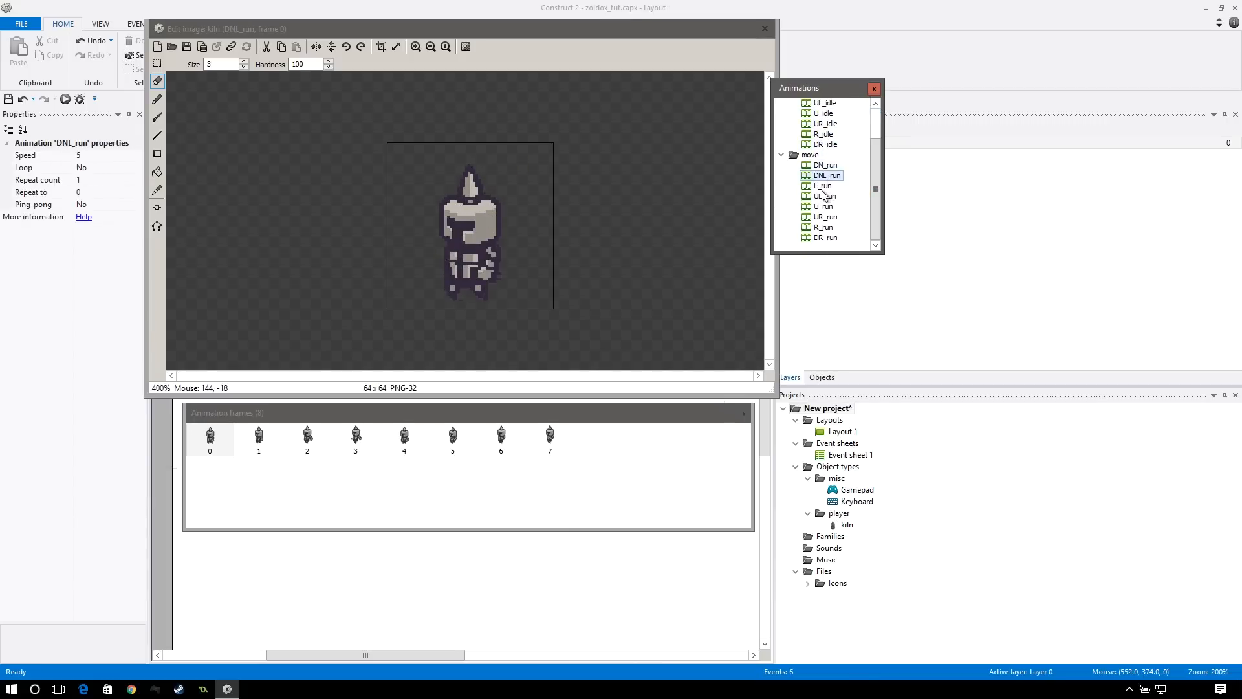
left_click(822, 216)
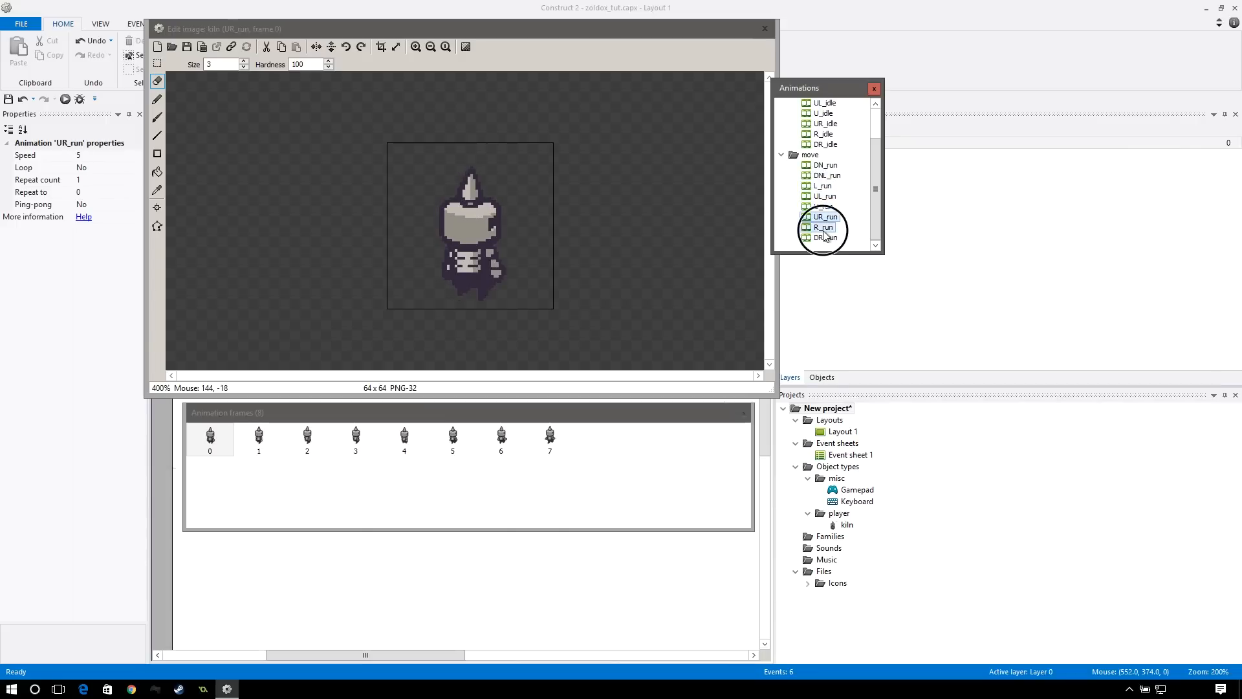
left_click(823, 237)
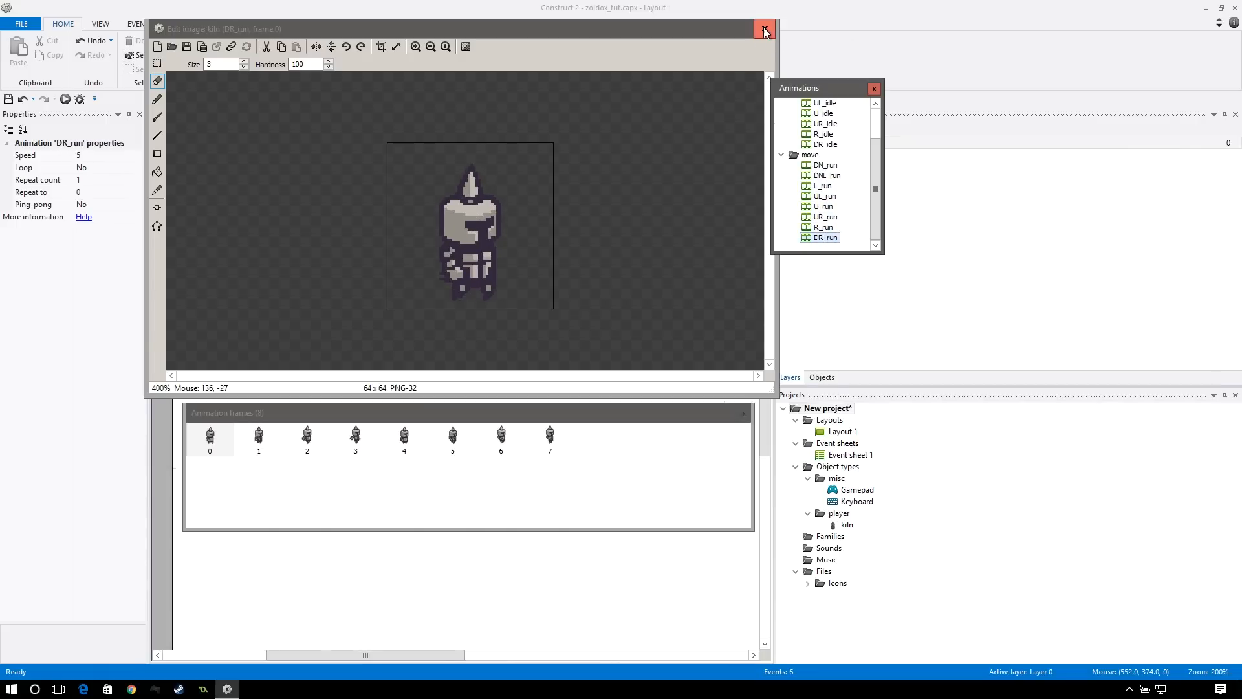
- Close the Edit image window and return to Layout 1 via Event sheet 1
left_click(763, 32)
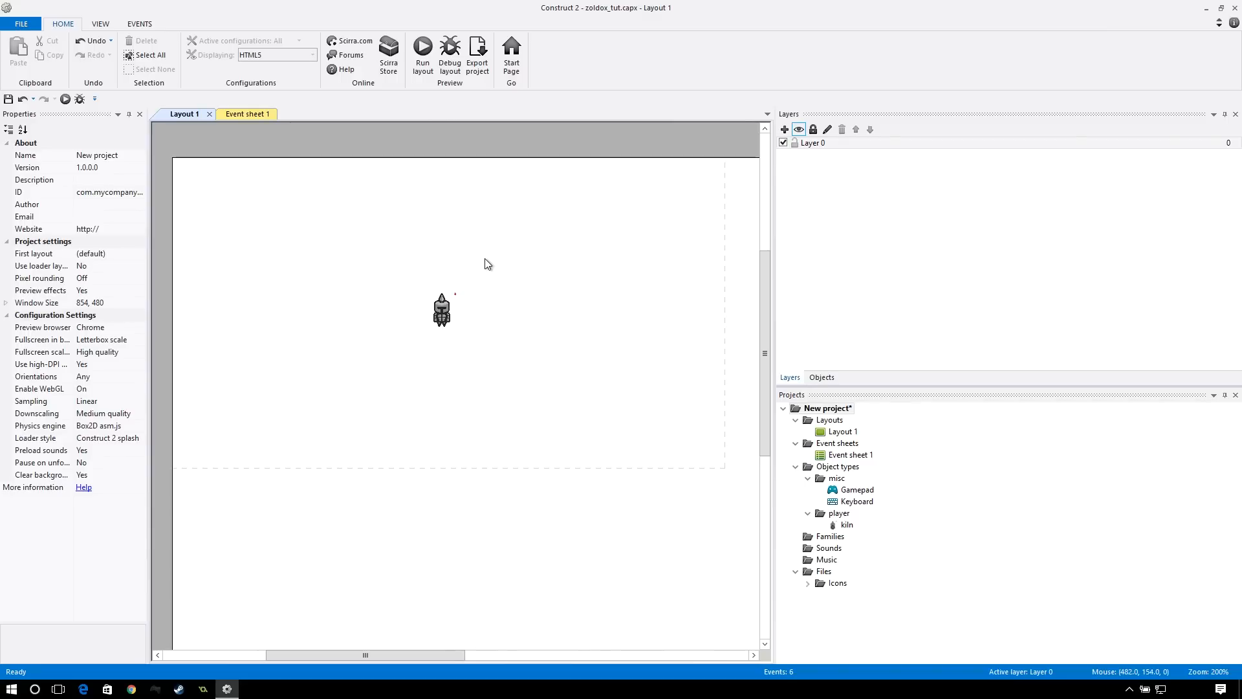
mouse_move(645, 306)
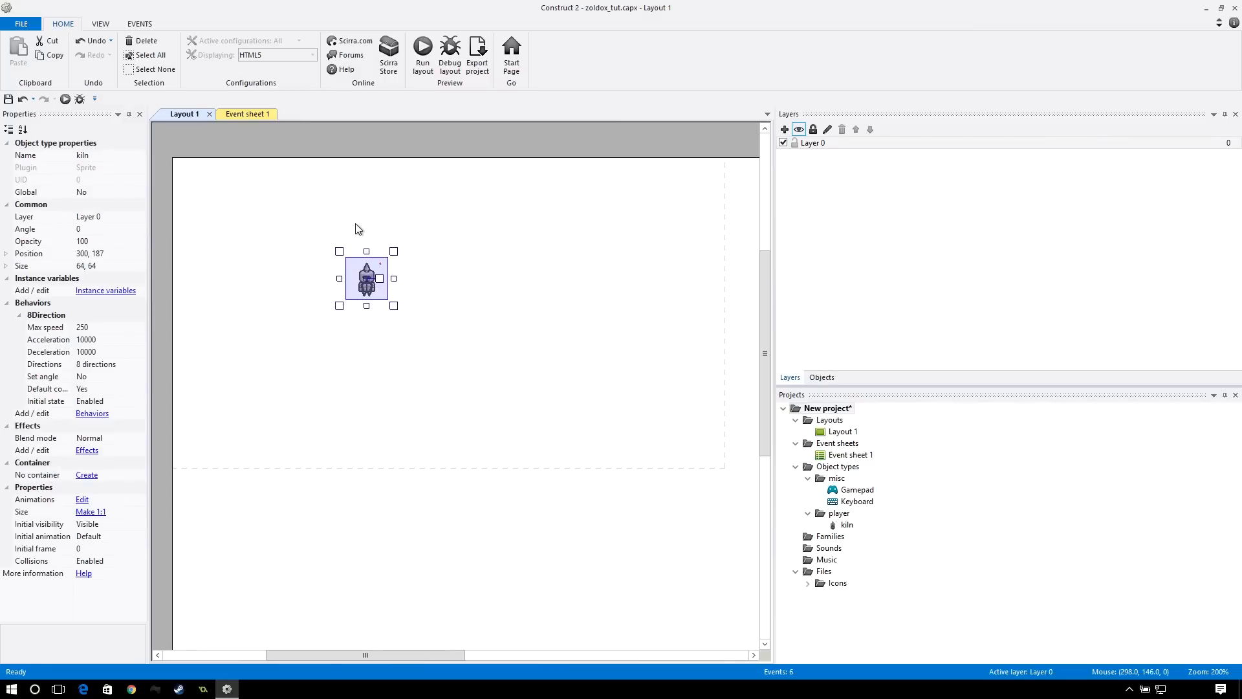
left_click(238, 114)
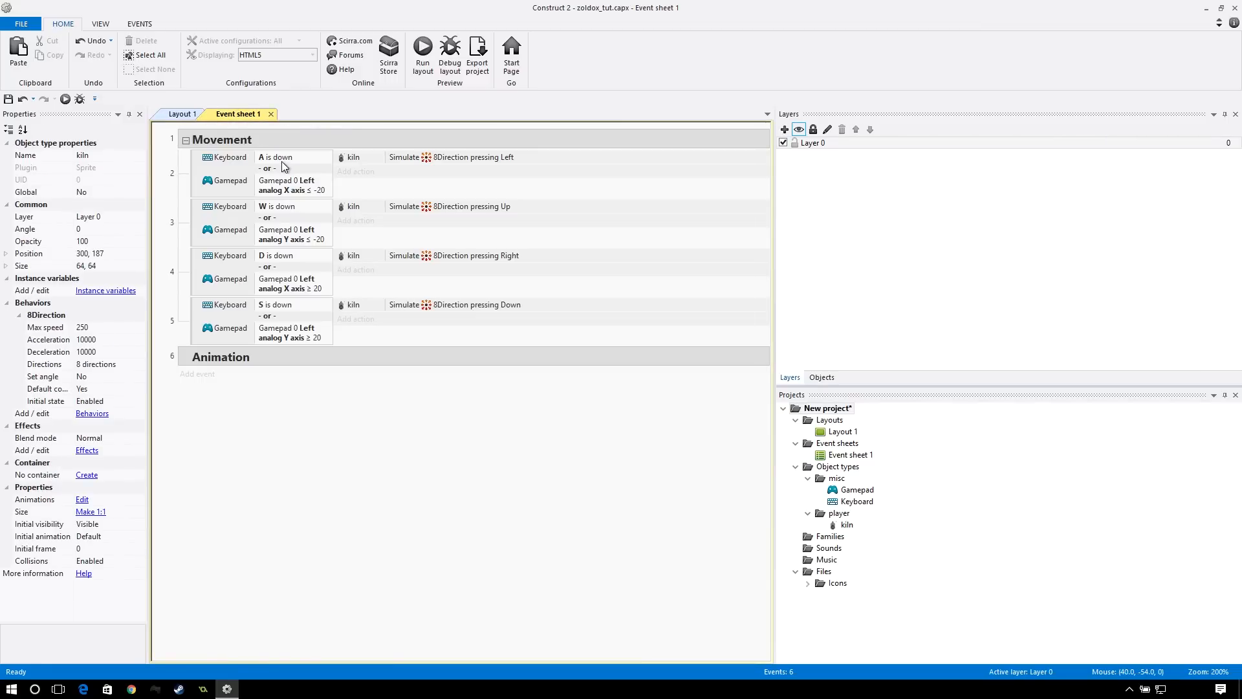
left_click(184, 114)
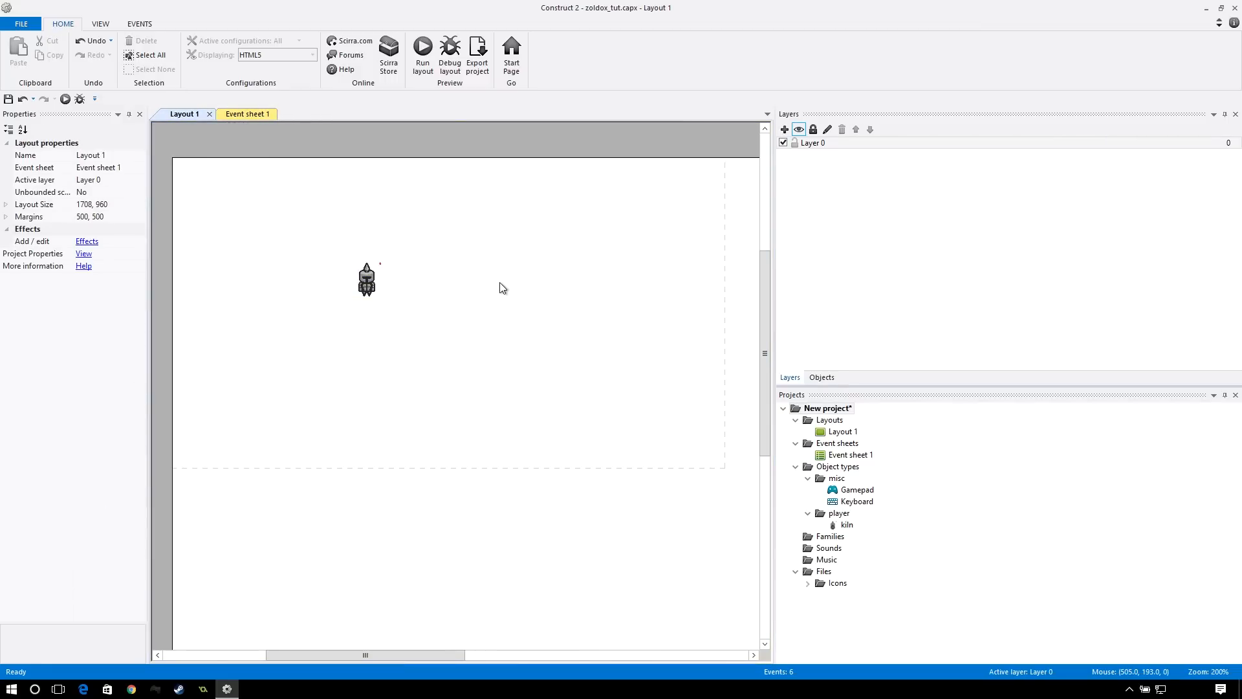
mouse_move(476, 270)
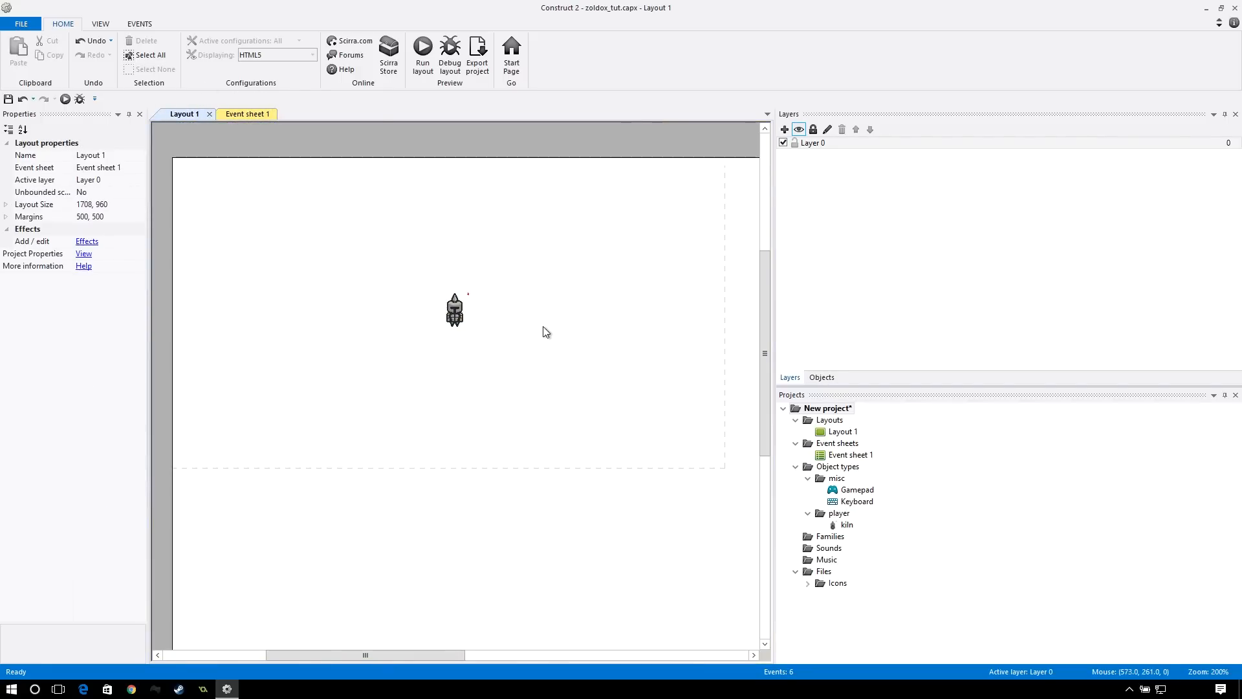
- Insert a new Sprite, resize its canvas to 64×64, and draw a small red bar on its right side
right_click(524, 292)
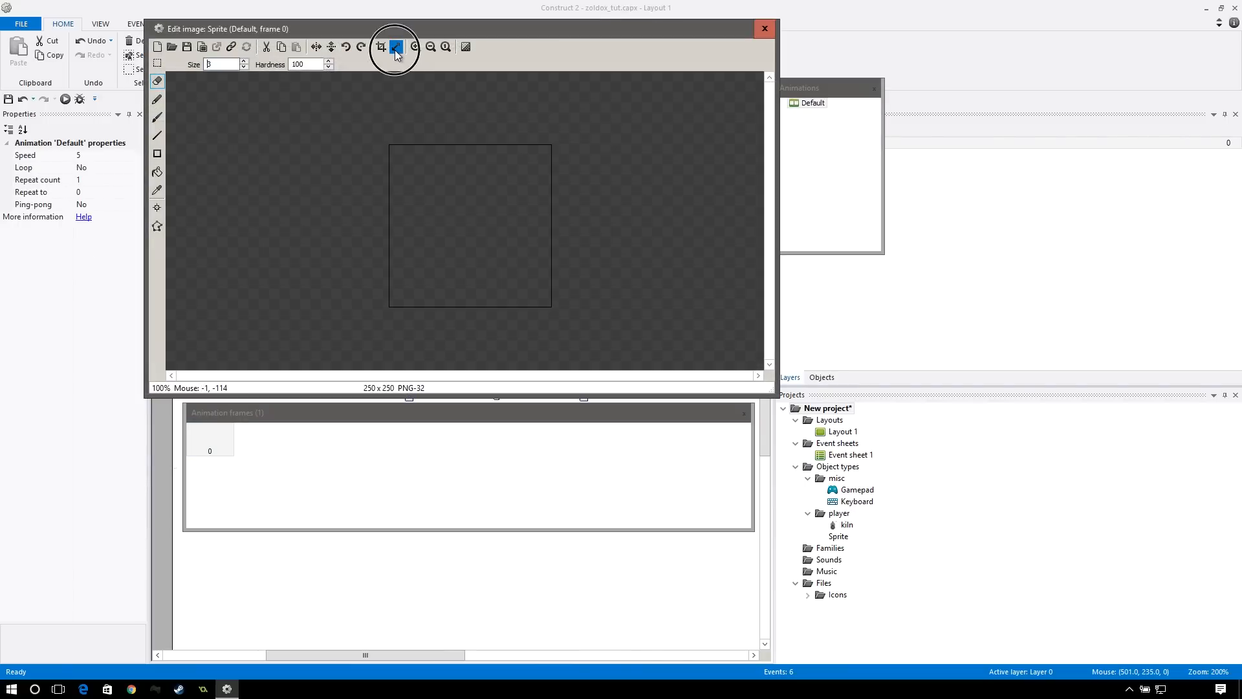
left_click(396, 47)
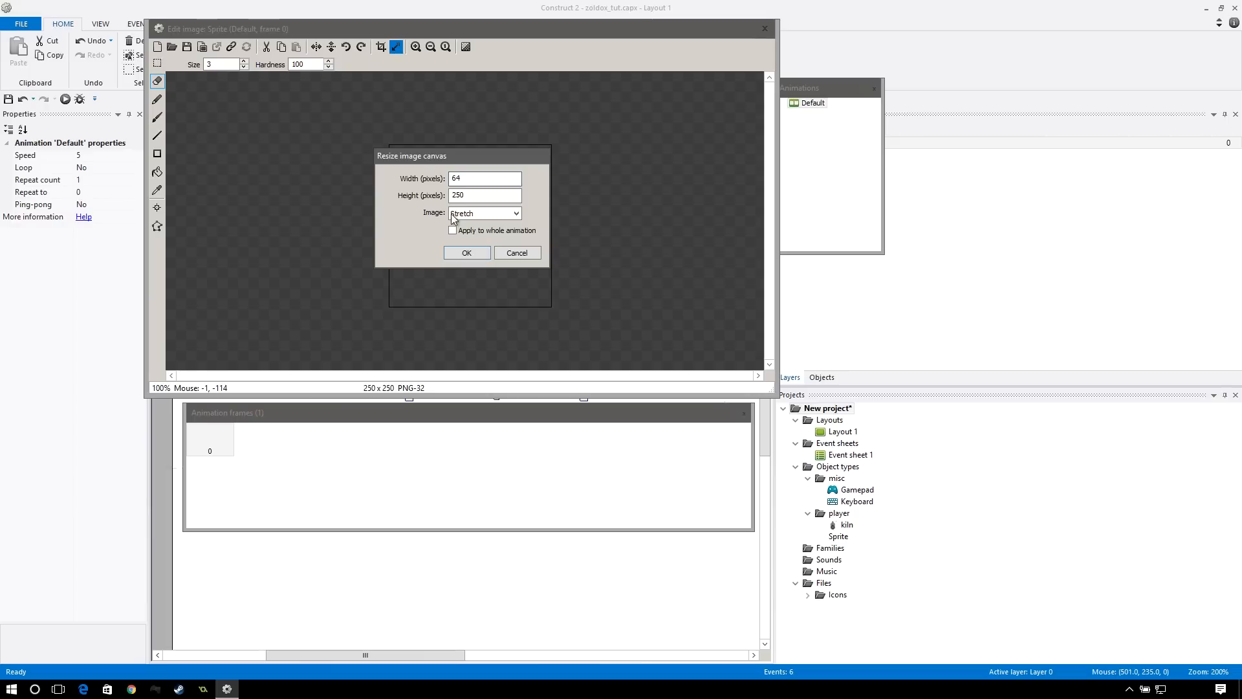
left_click(468, 252)
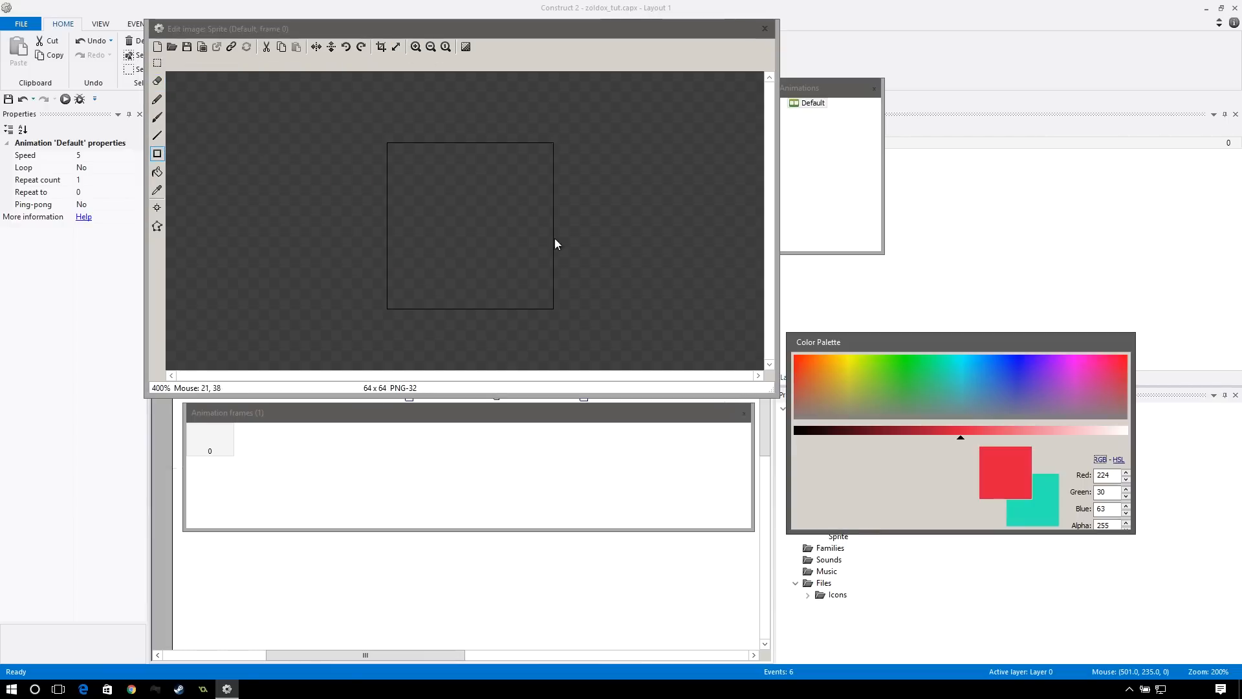
left_click_drag(519, 222, 556, 230)
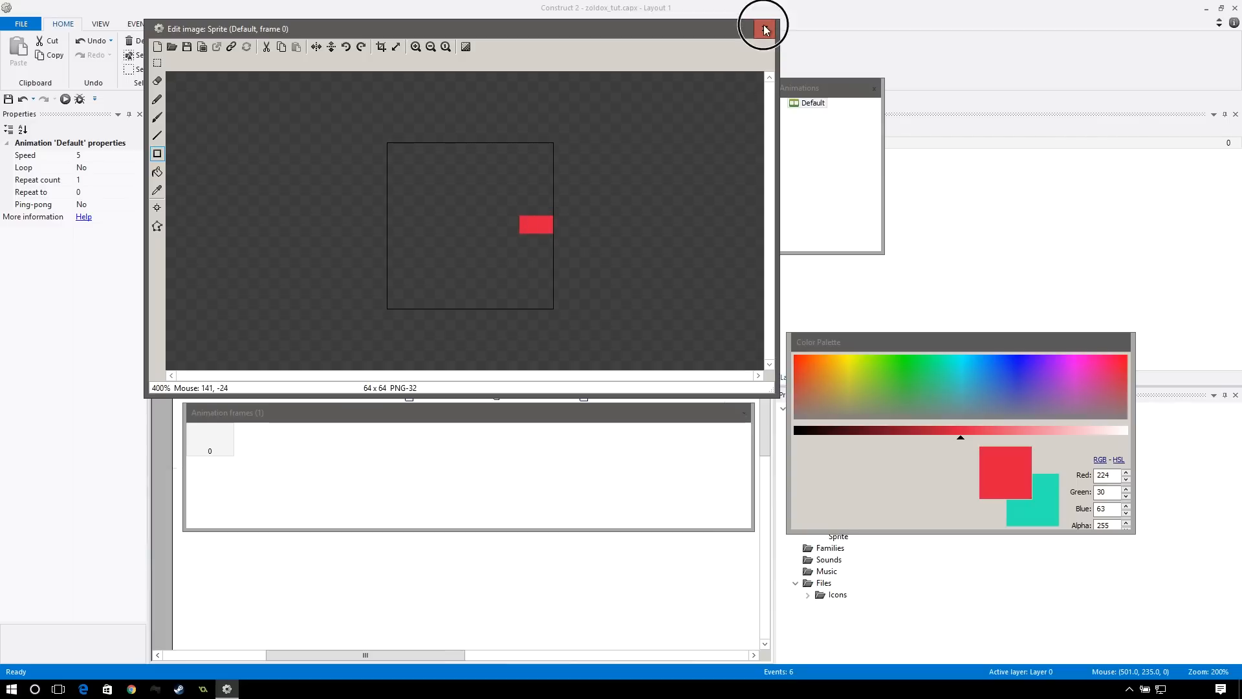
left_click(760, 25)
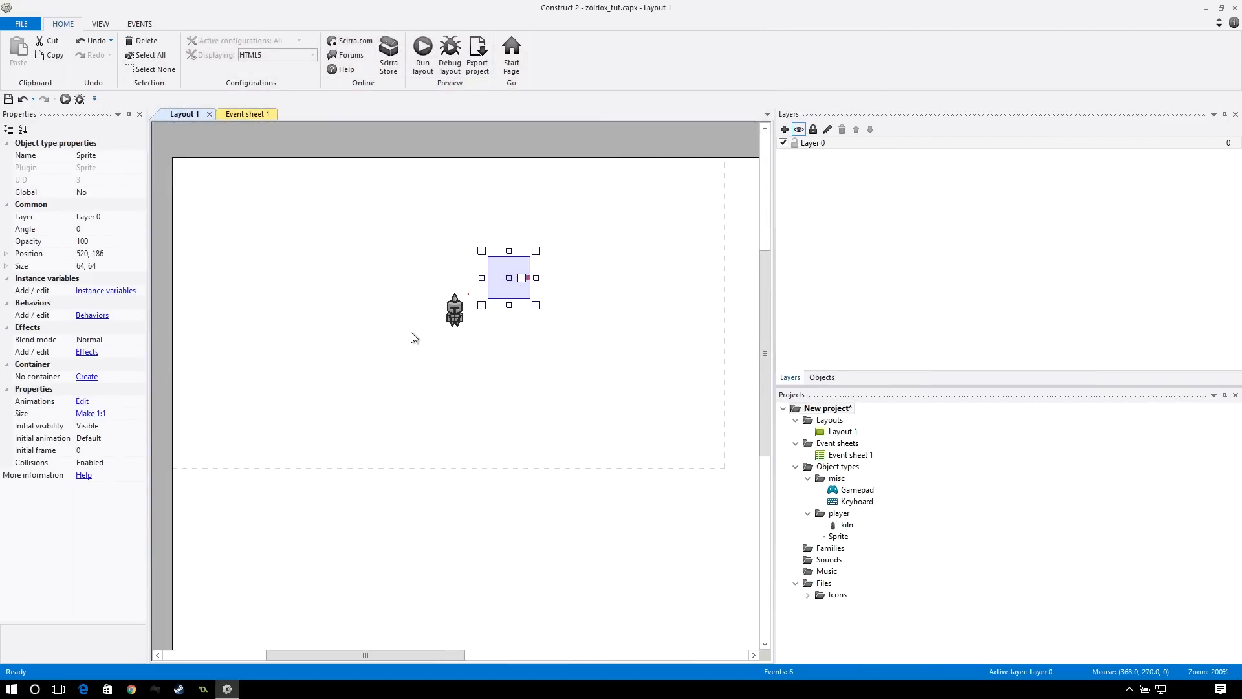
- Drag the marker Sprite around the kiln and leave it just to the kiln's right
left_click_drag(508, 277, 538, 322)
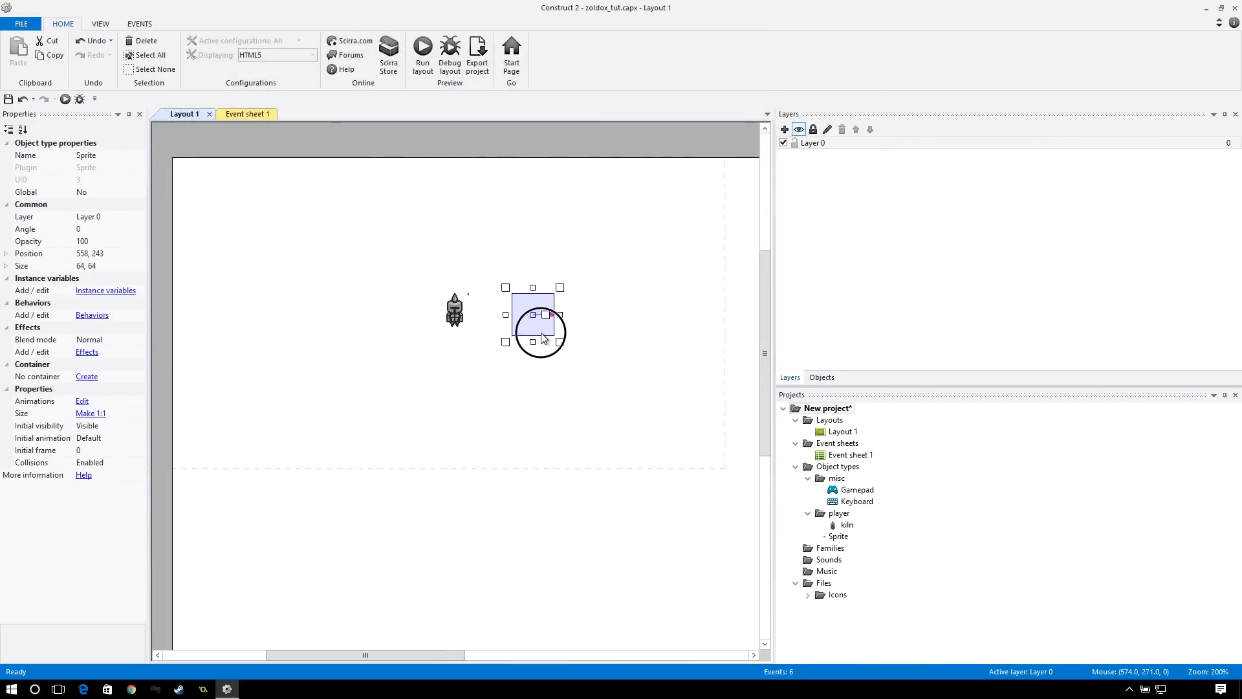
left_click_drag(531, 309, 454, 312)
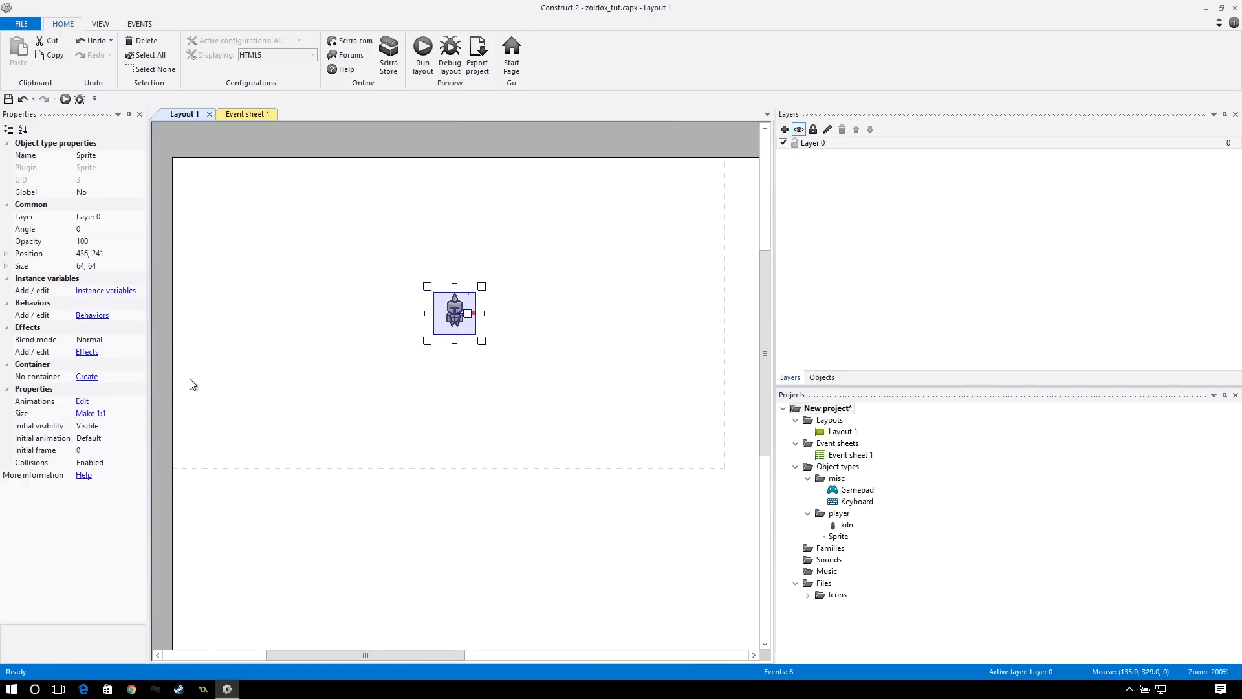
left_click_drag(454, 312, 462, 319)
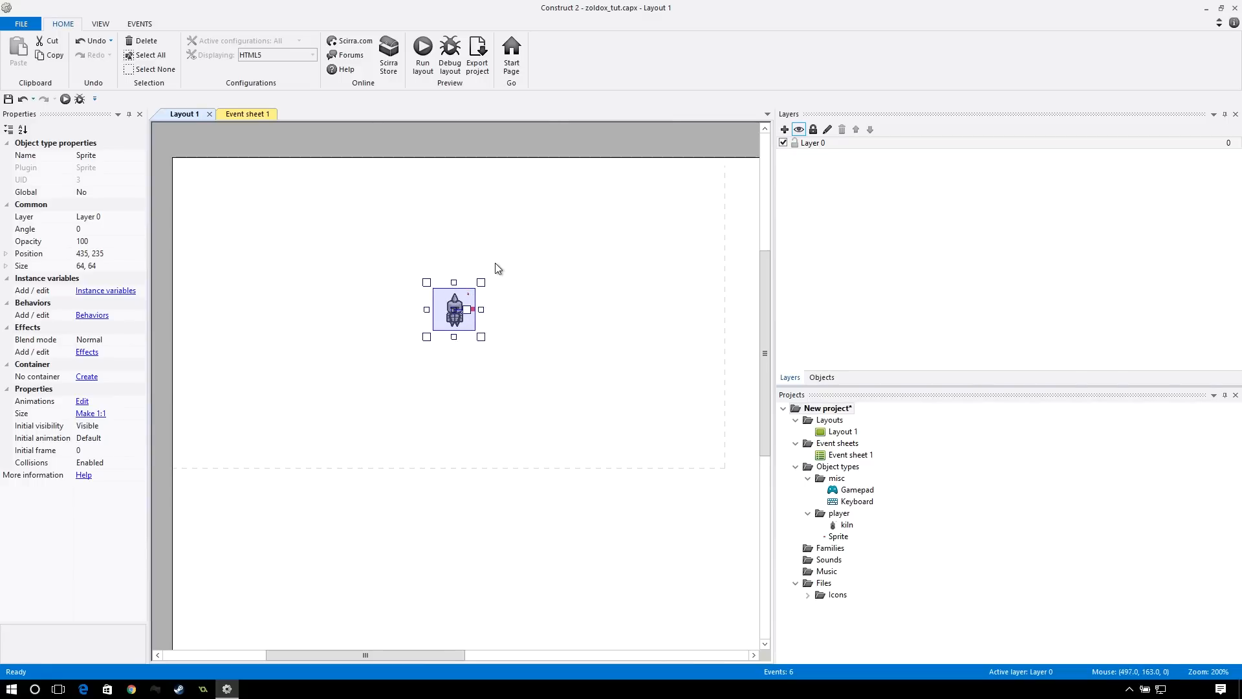
mouse_move(505, 272)
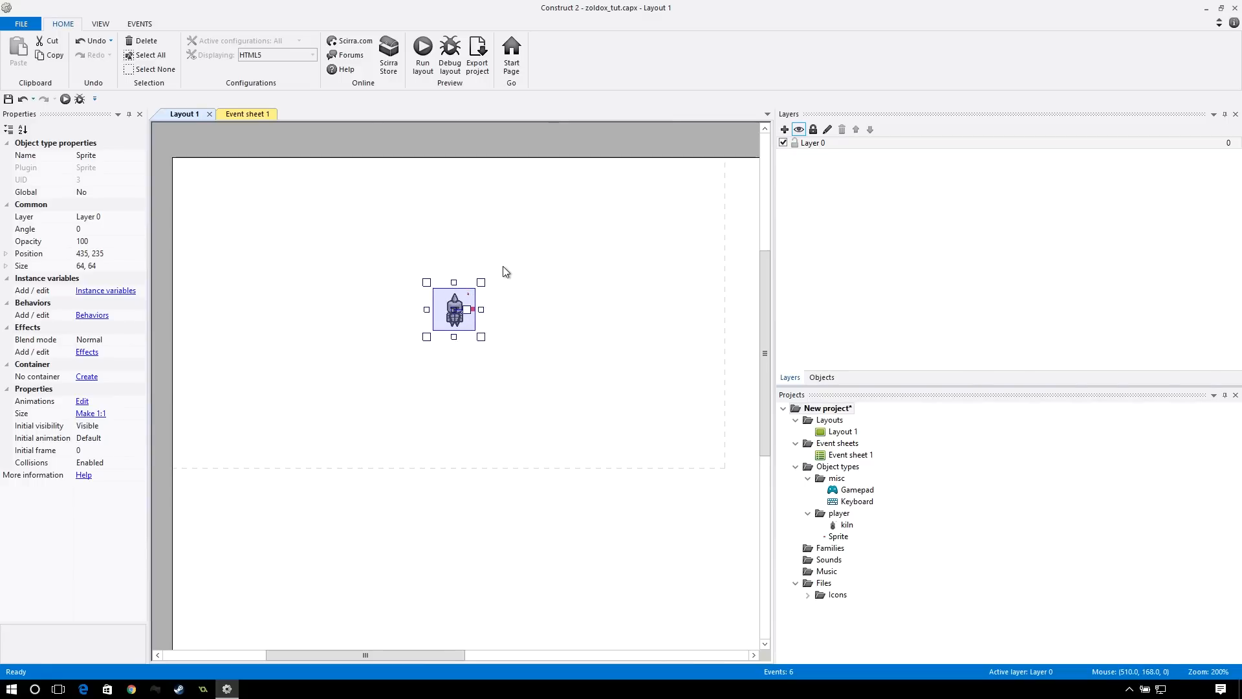
mouse_move(483, 308)
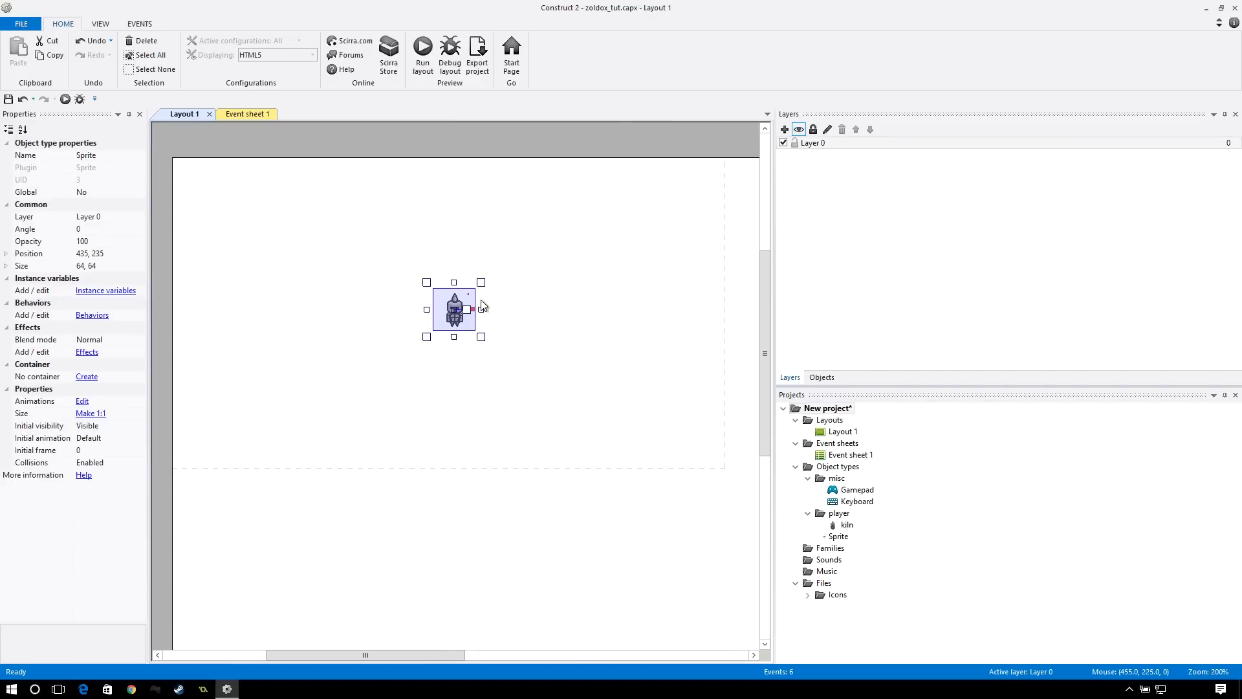
mouse_move(512, 286)
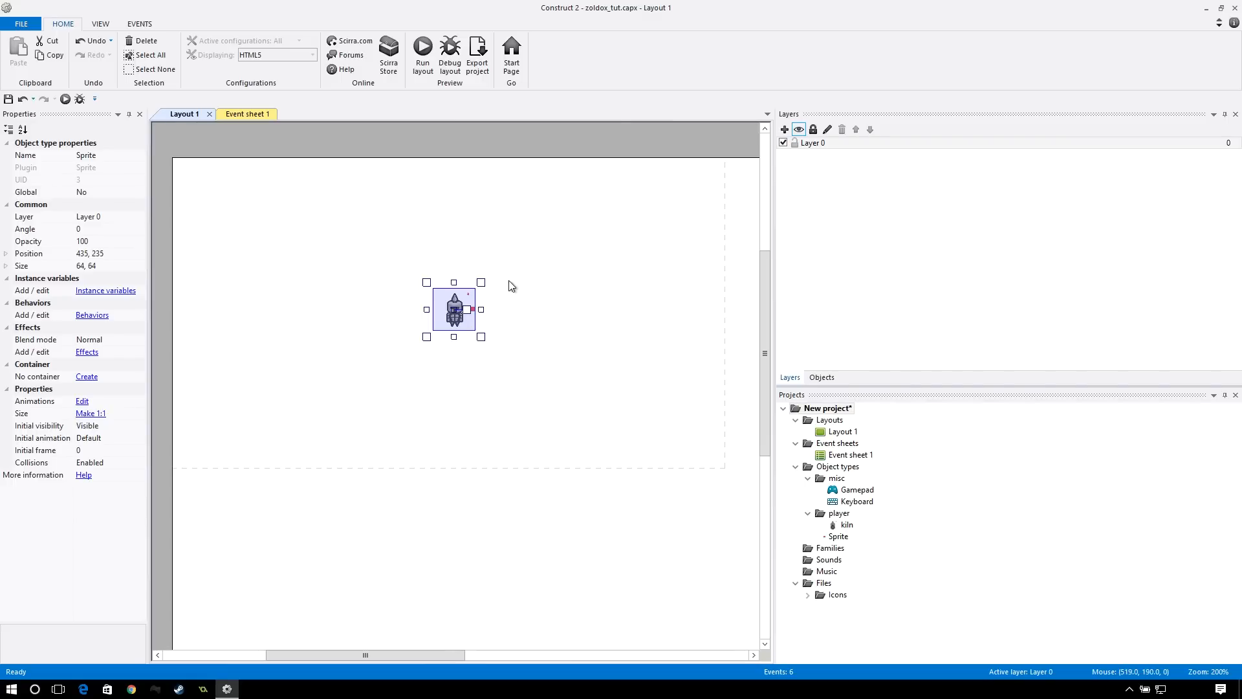
mouse_move(545, 260)
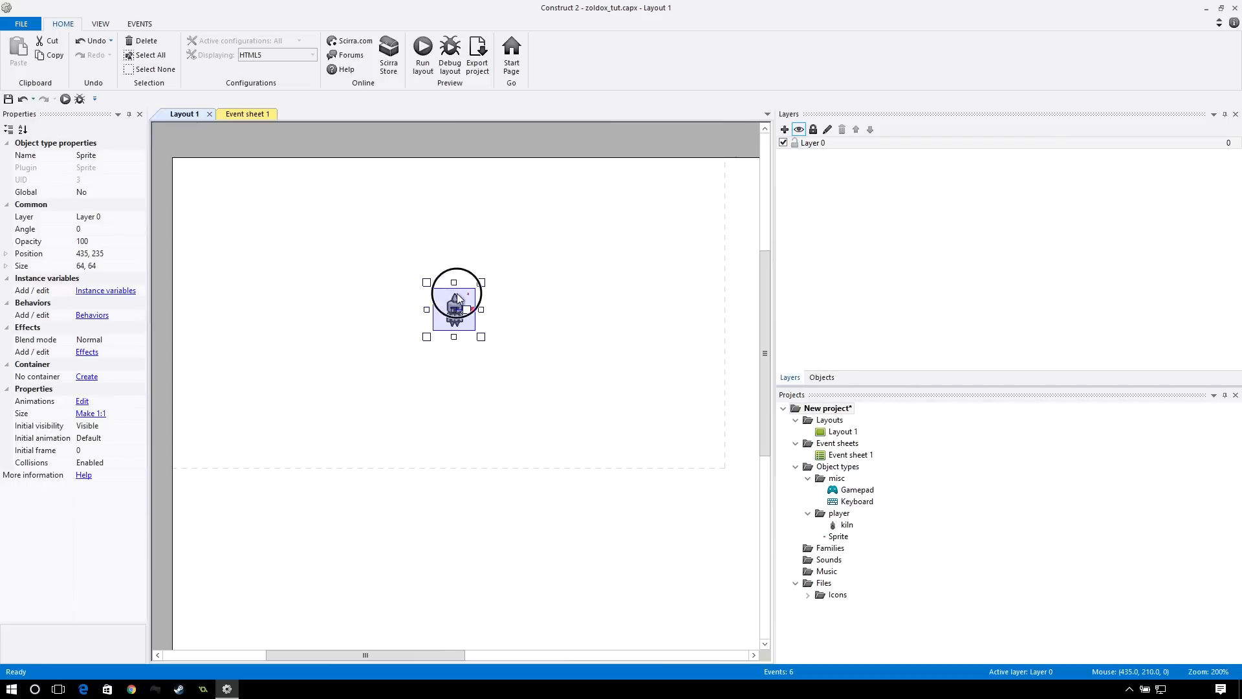
left_click_drag(454, 309, 516, 310)
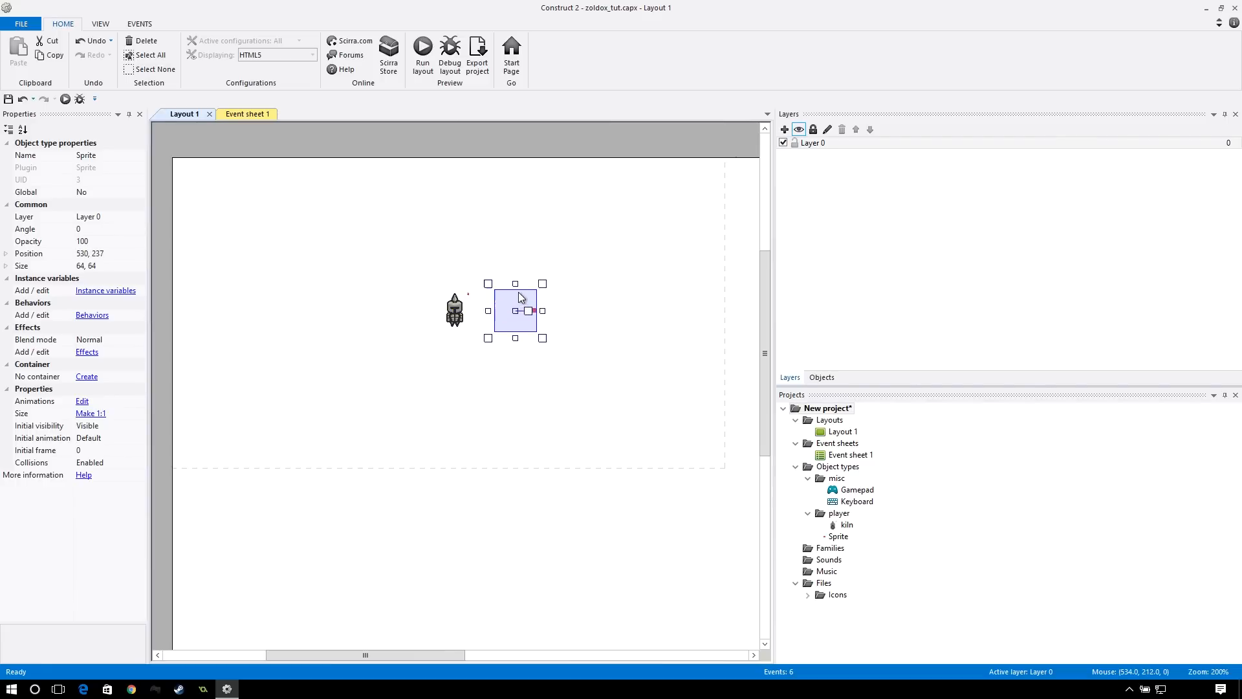
mouse_move(515, 285)
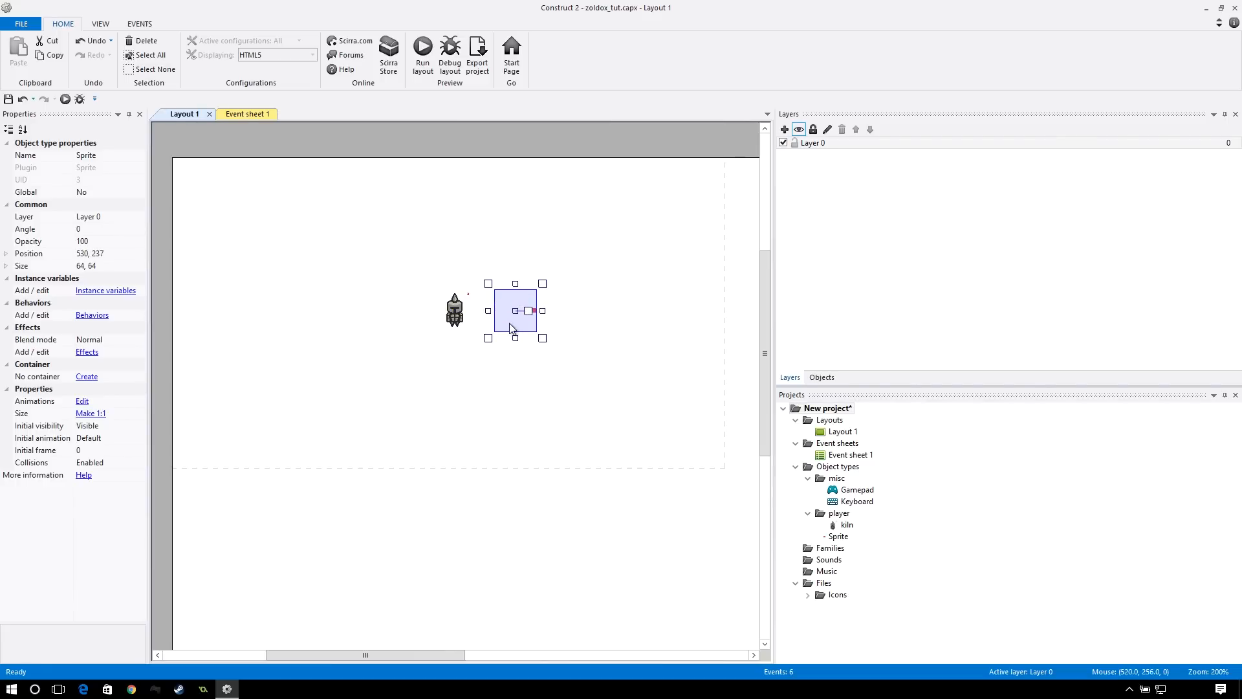
- Add the 8 Direction and Pin behaviors to the Sprite, dismissing the extra behavior dialog
left_click(92, 314)
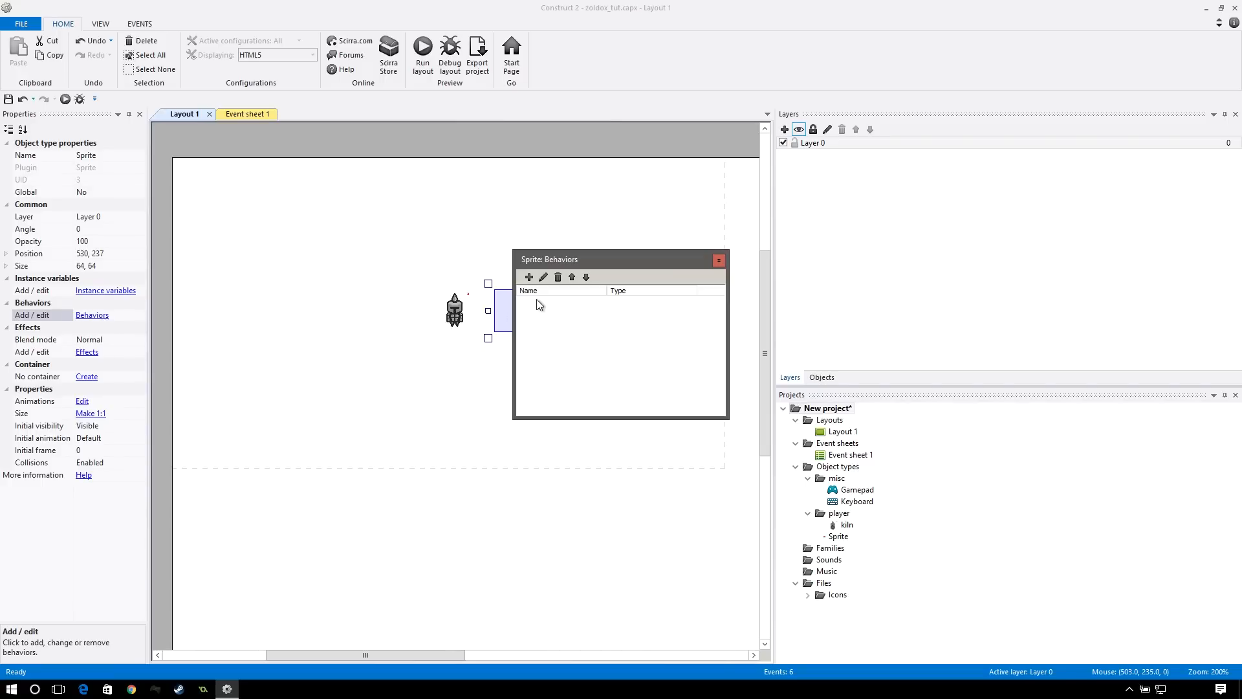
left_click(529, 277)
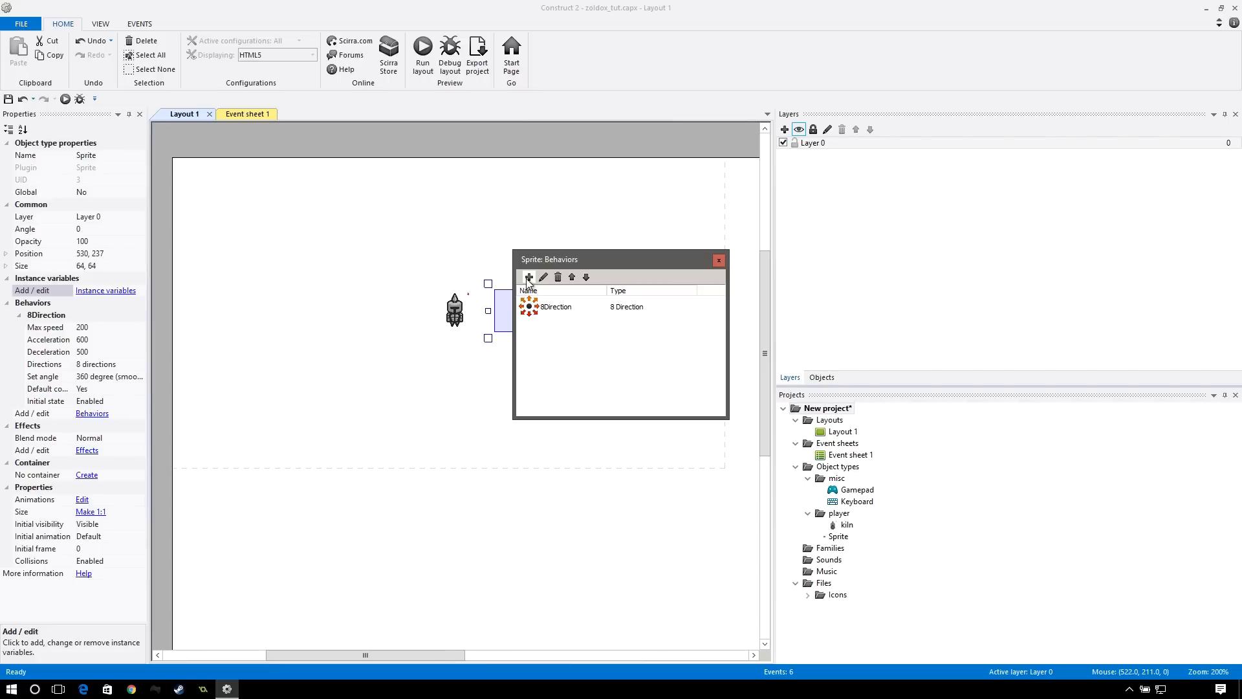
left_click(528, 277)
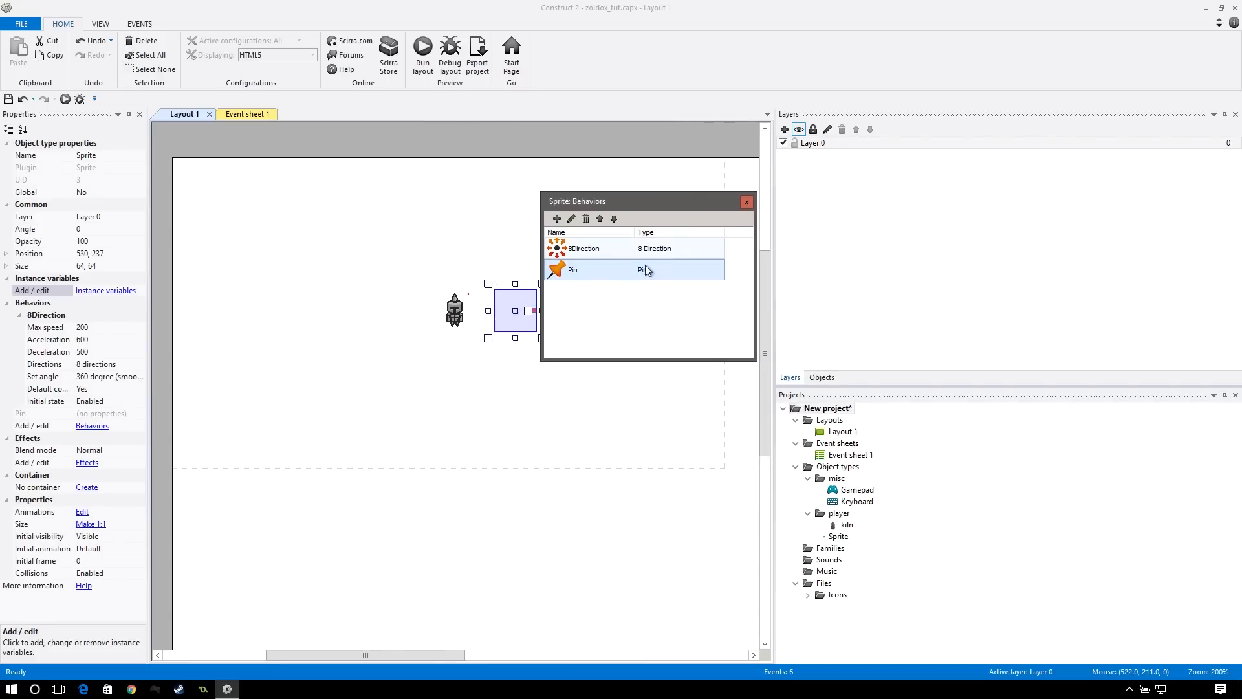
double_click(572, 269)
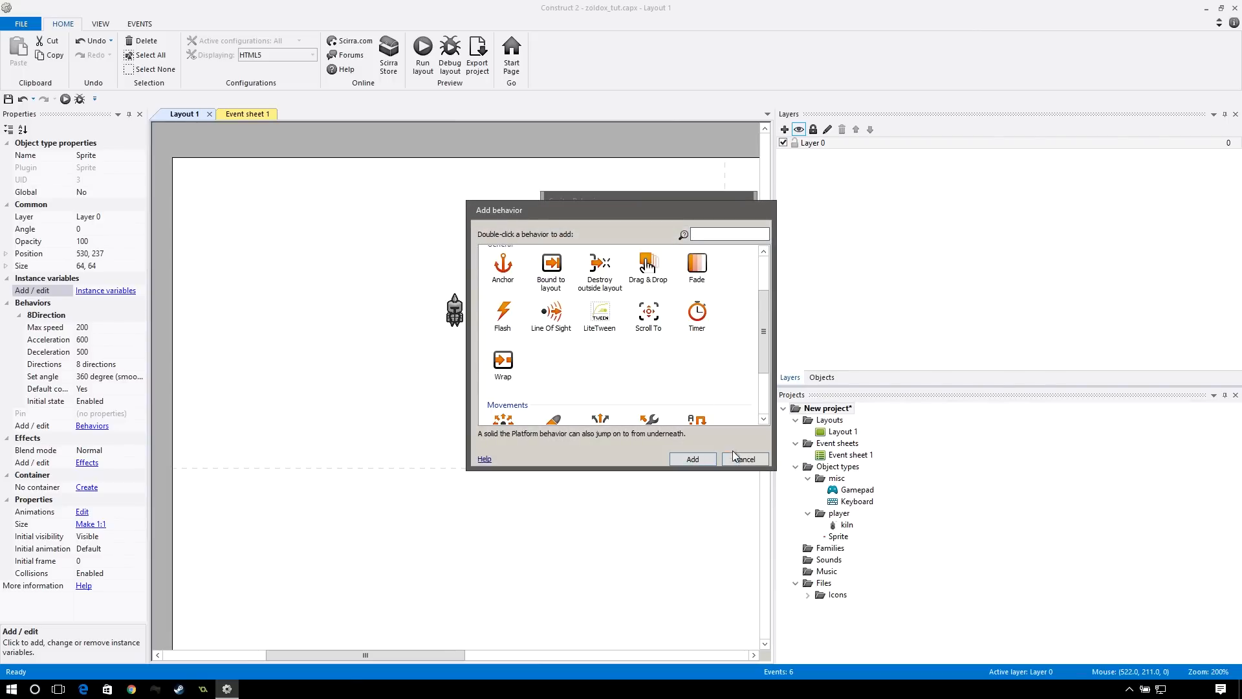
left_click(692, 458)
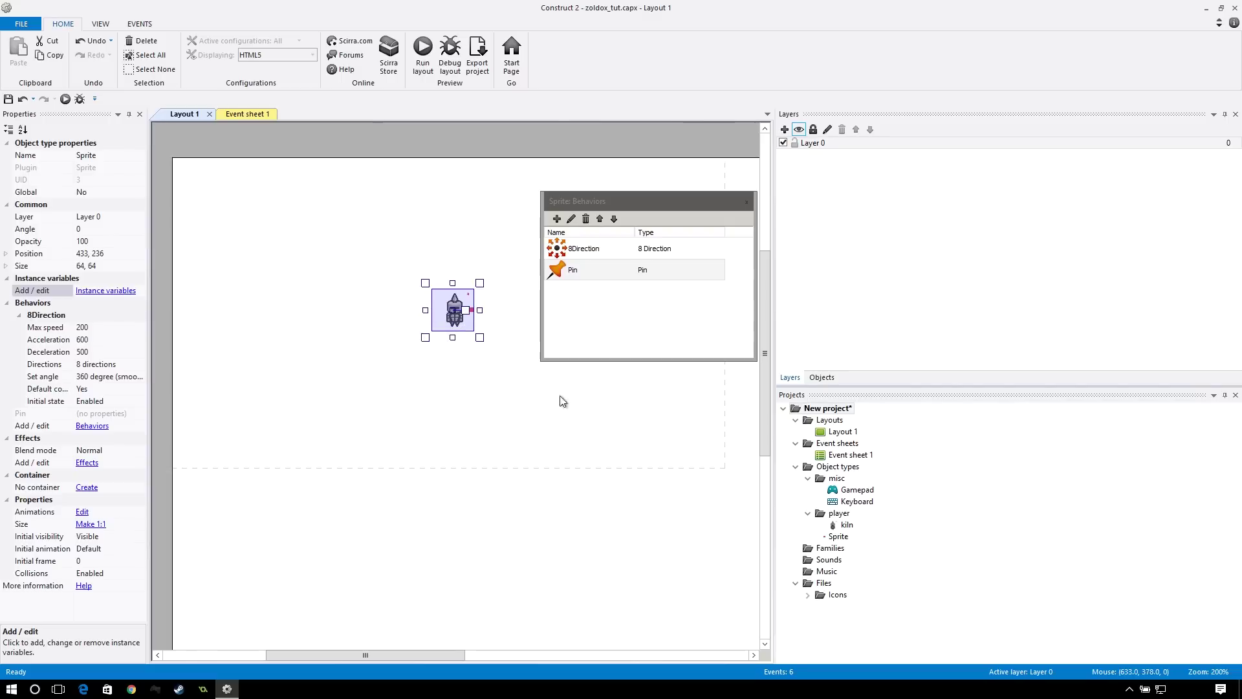
mouse_move(468, 332)
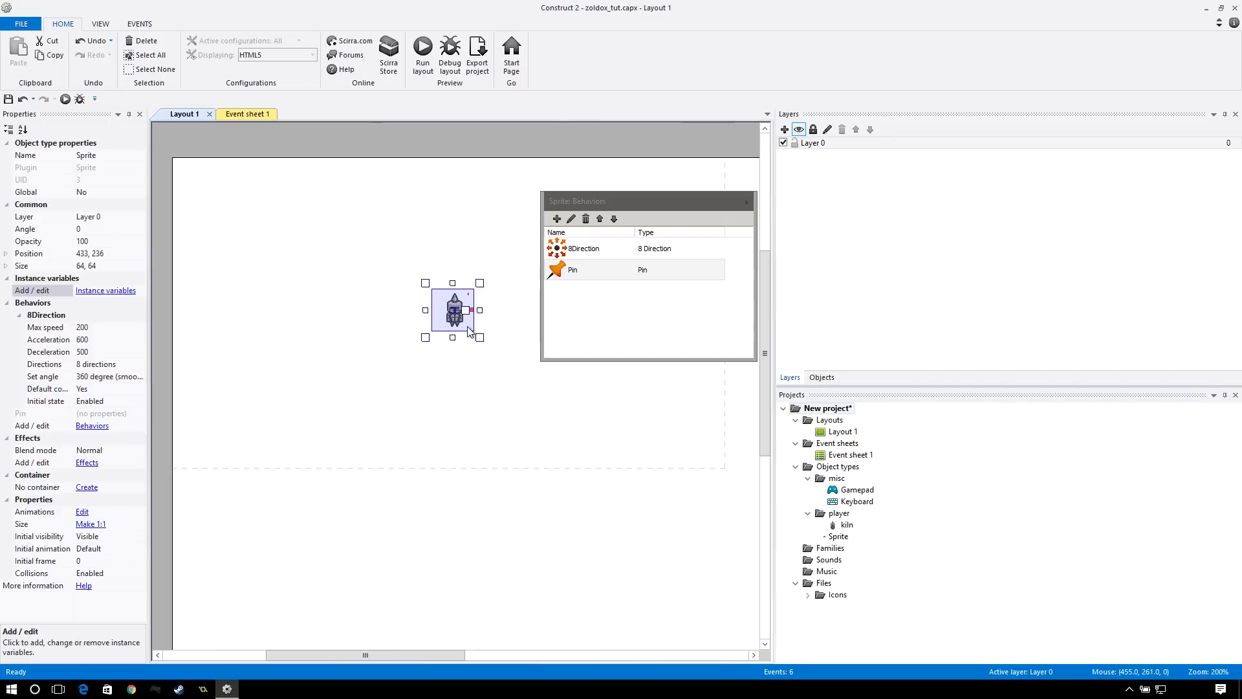
mouse_move(732, 204)
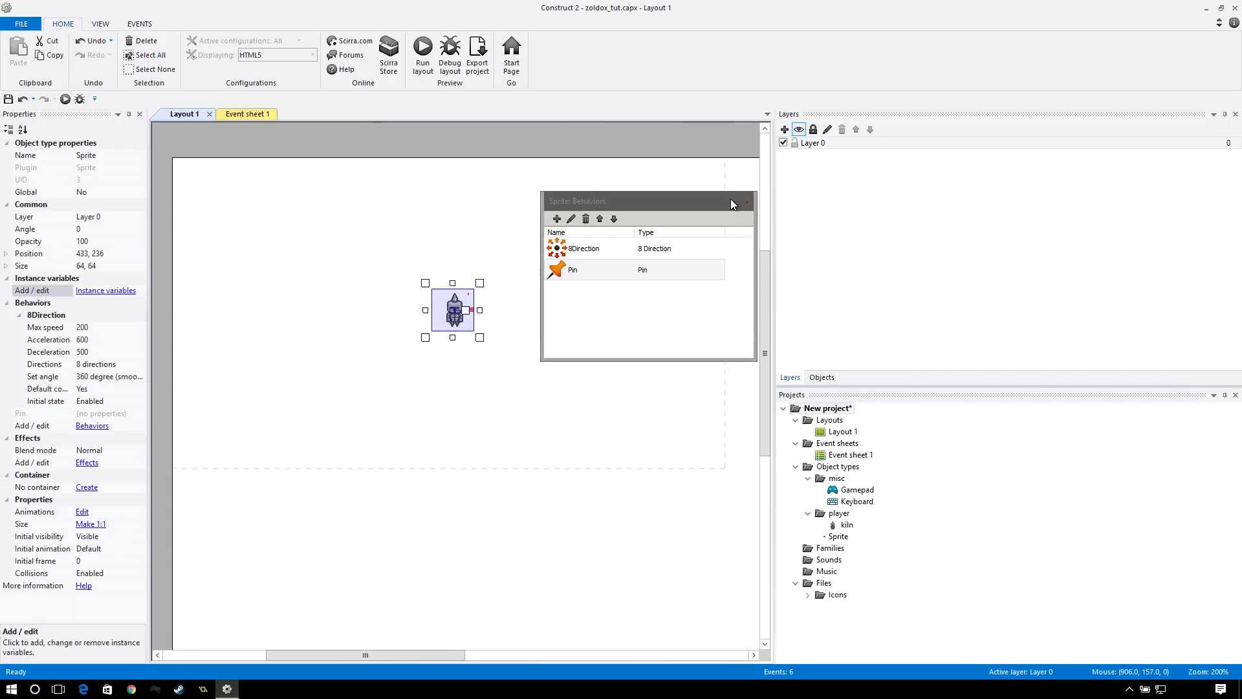
left_click(471, 324)
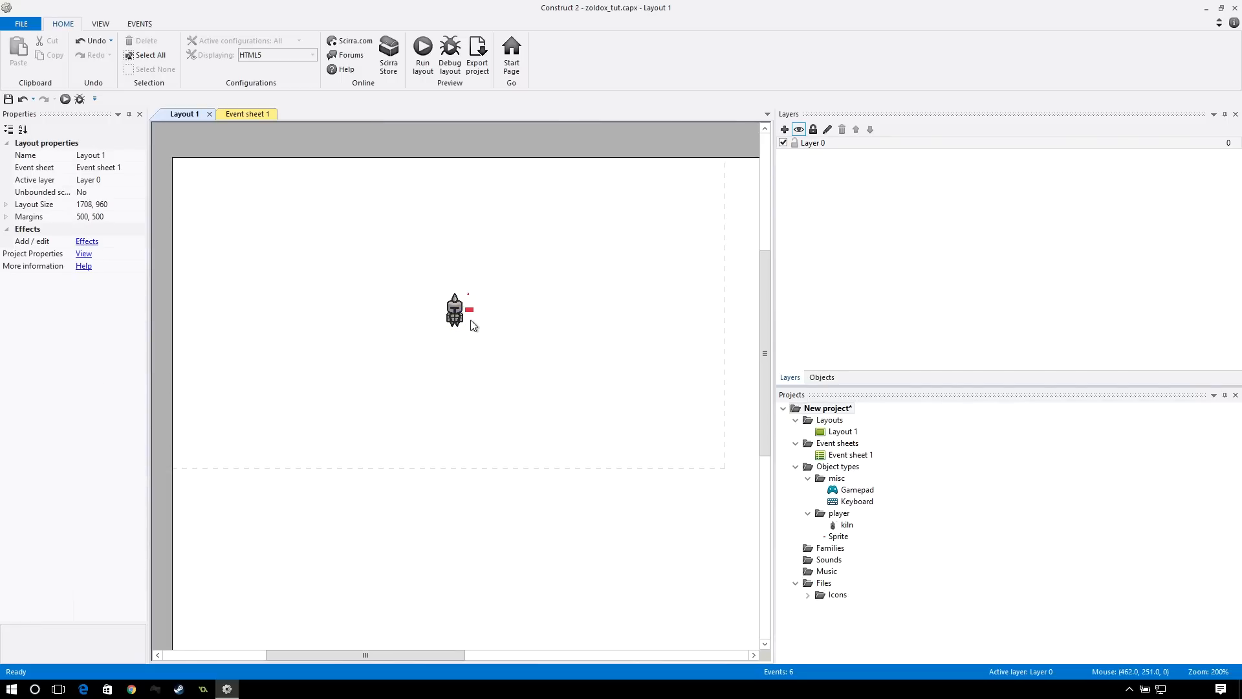
- Drag the marker sprite so it sits just beside the kiln in Layout 1
left_click(455, 313)
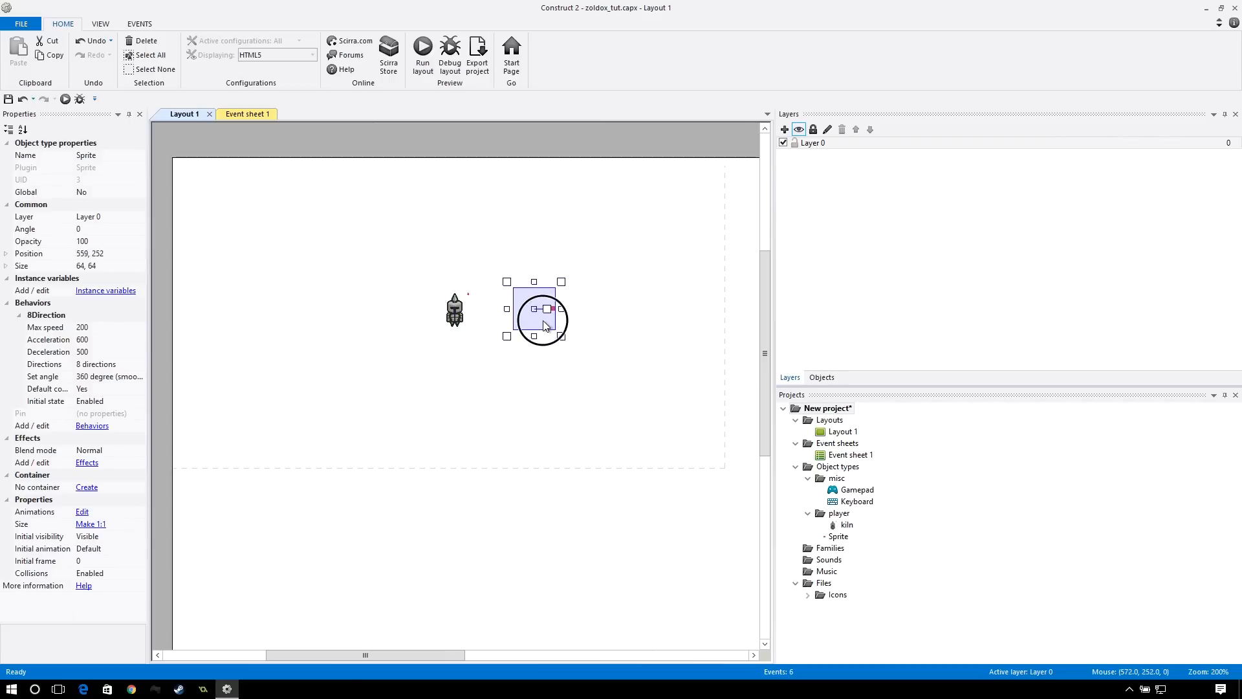
left_click_drag(542, 309, 464, 258)
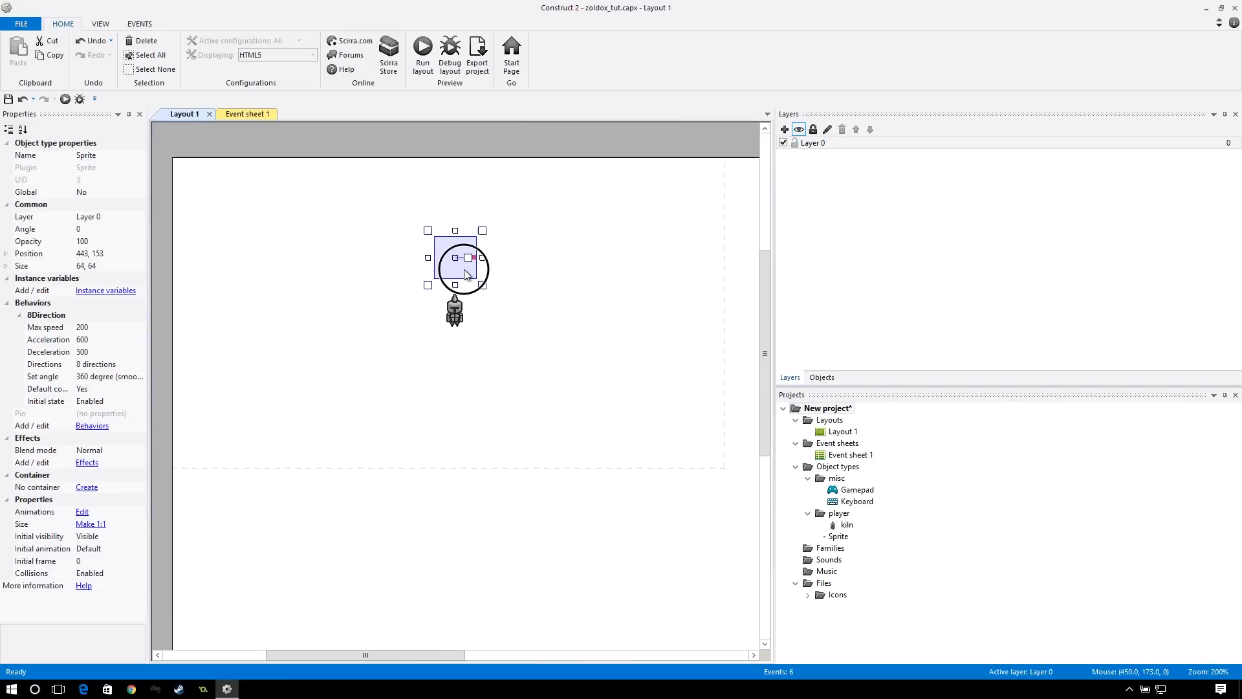
left_click_drag(463, 266, 510, 294)
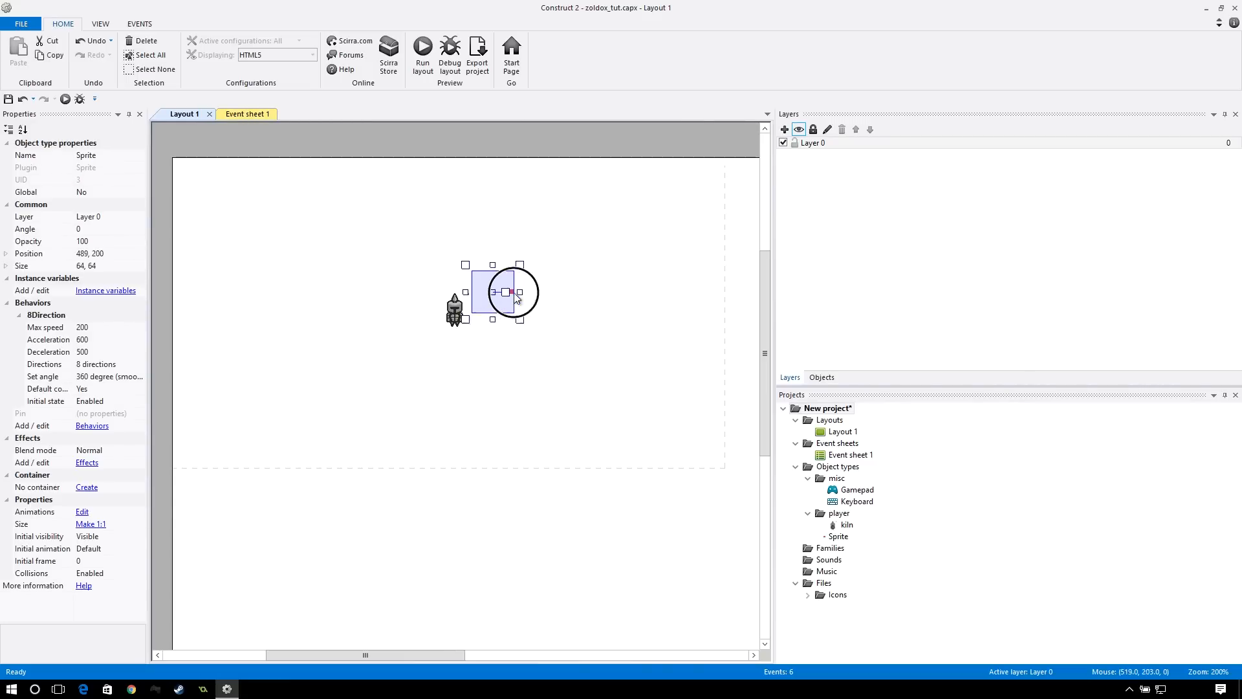
left_click_drag(502, 291, 513, 305)
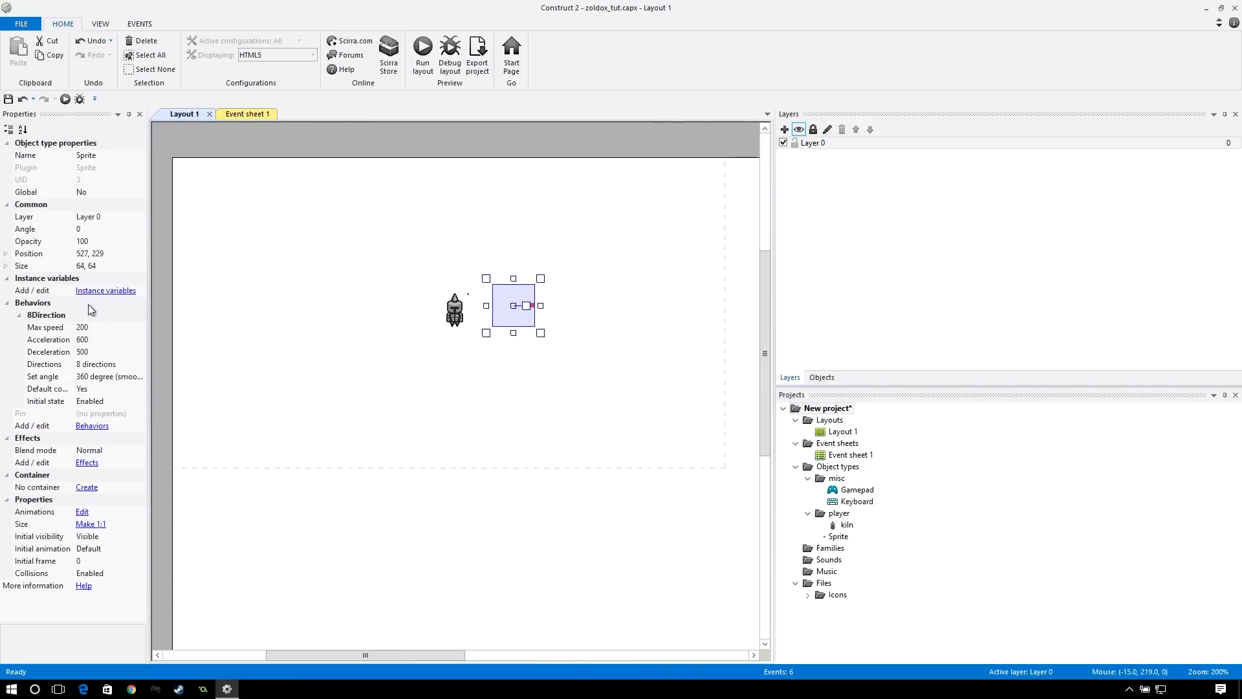
mouse_move(140, 335)
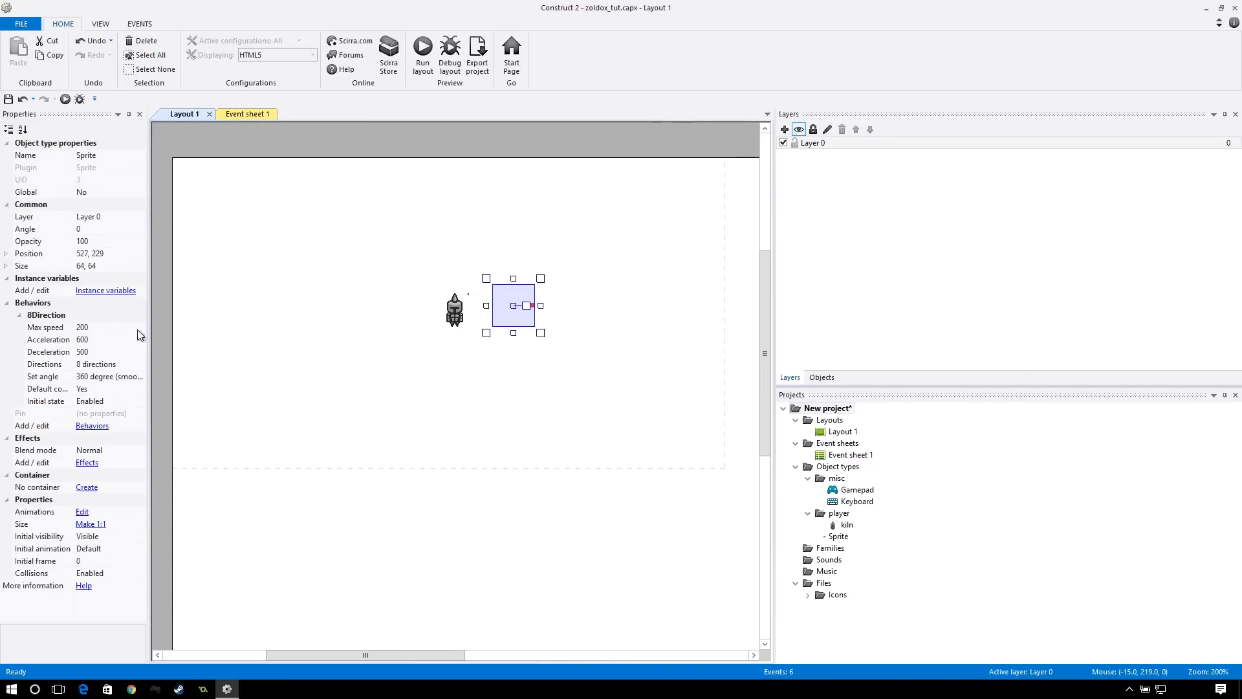
mouse_move(97, 328)
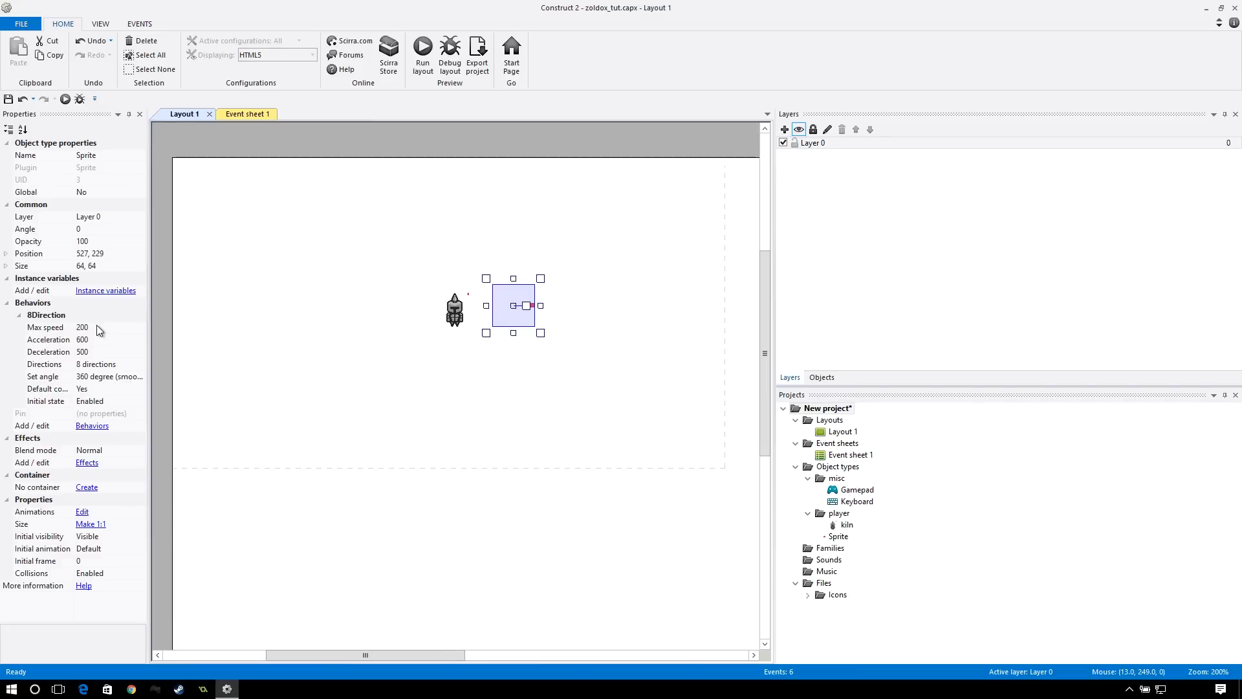
- Set 8Direction max speed 250, acceleration 10000 and 45-degree angle intervals for the marker
left_click(83, 326)
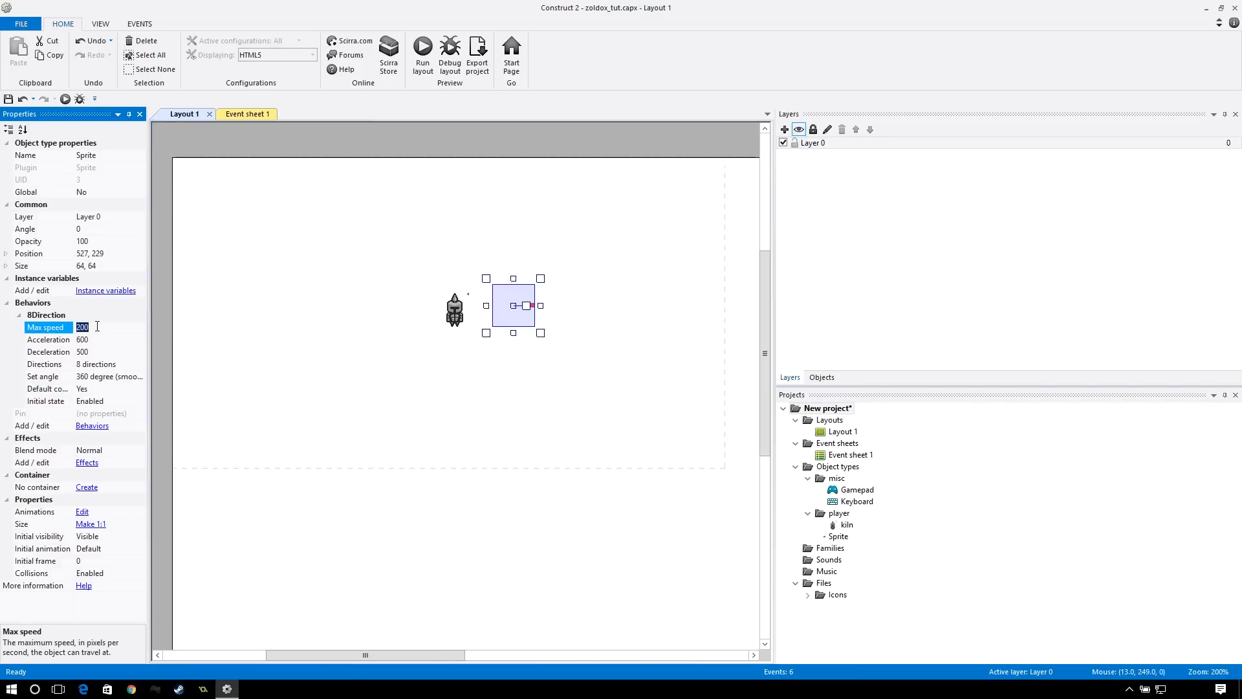
type("250")
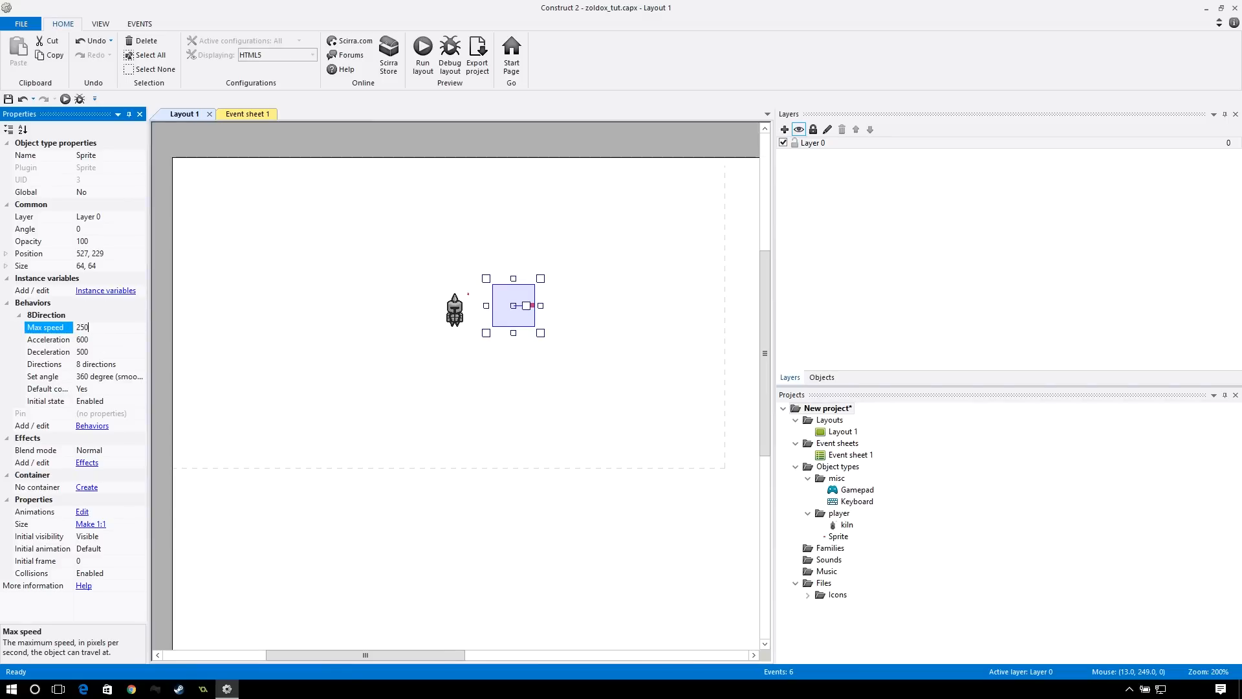
mouse_move(463, 318)
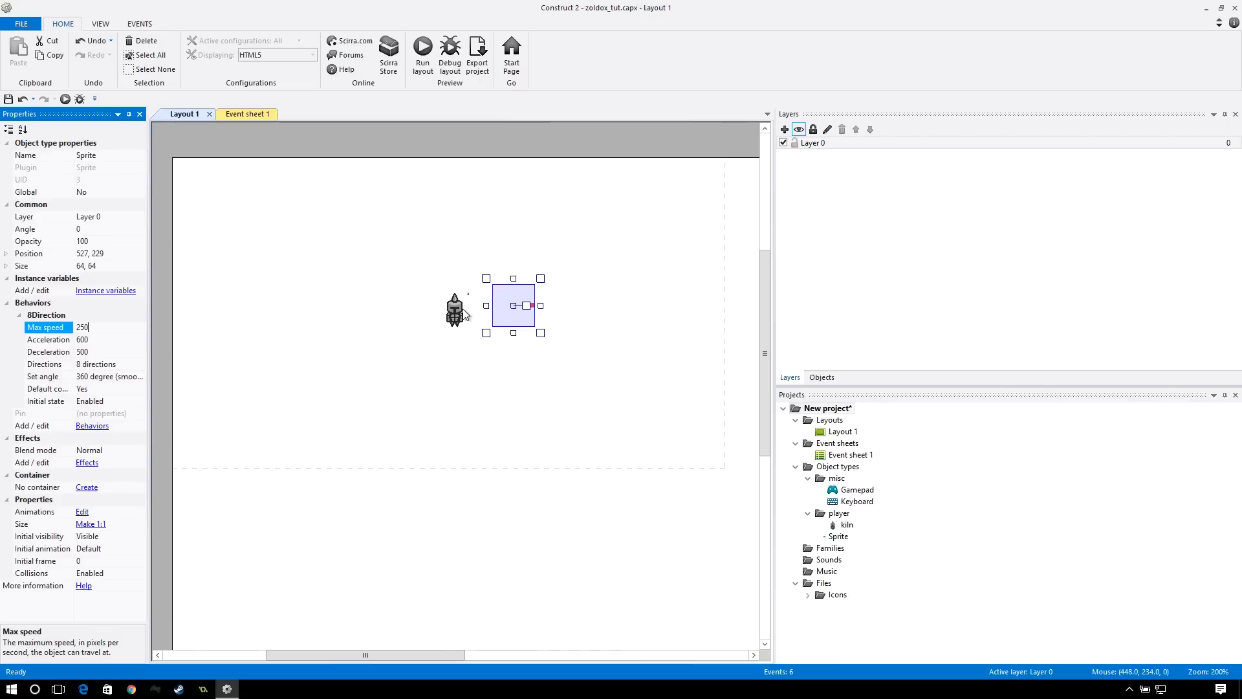
left_click(83, 339)
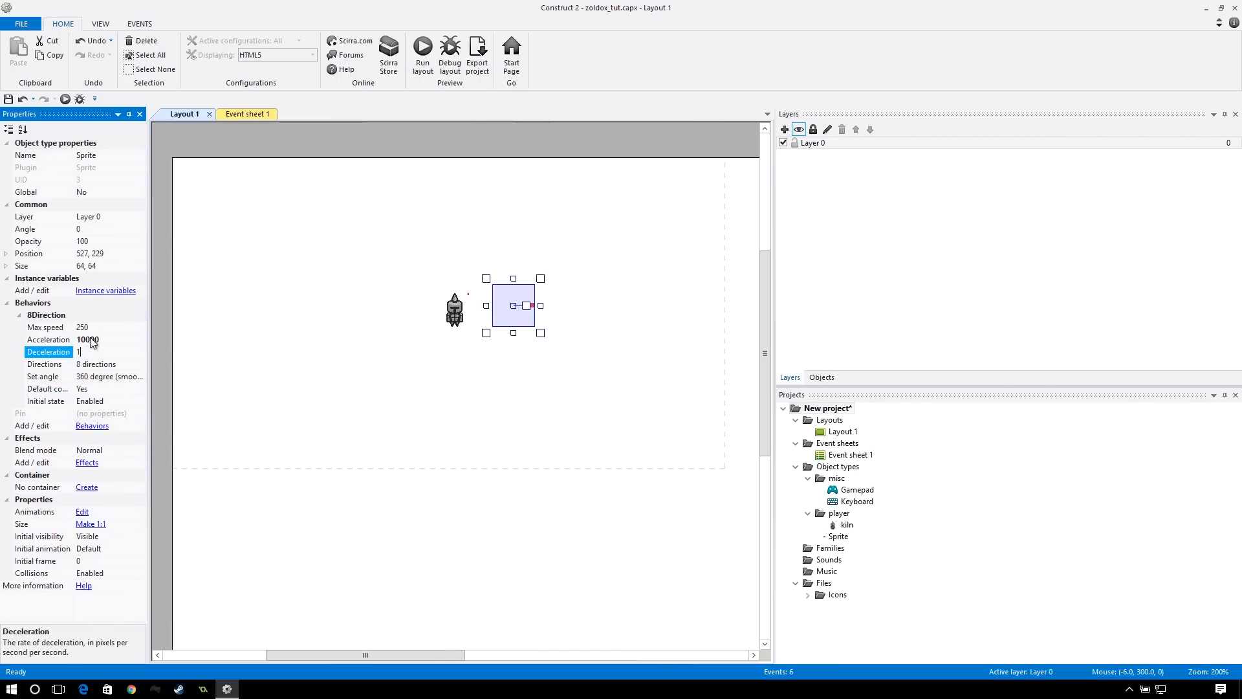
type("10000")
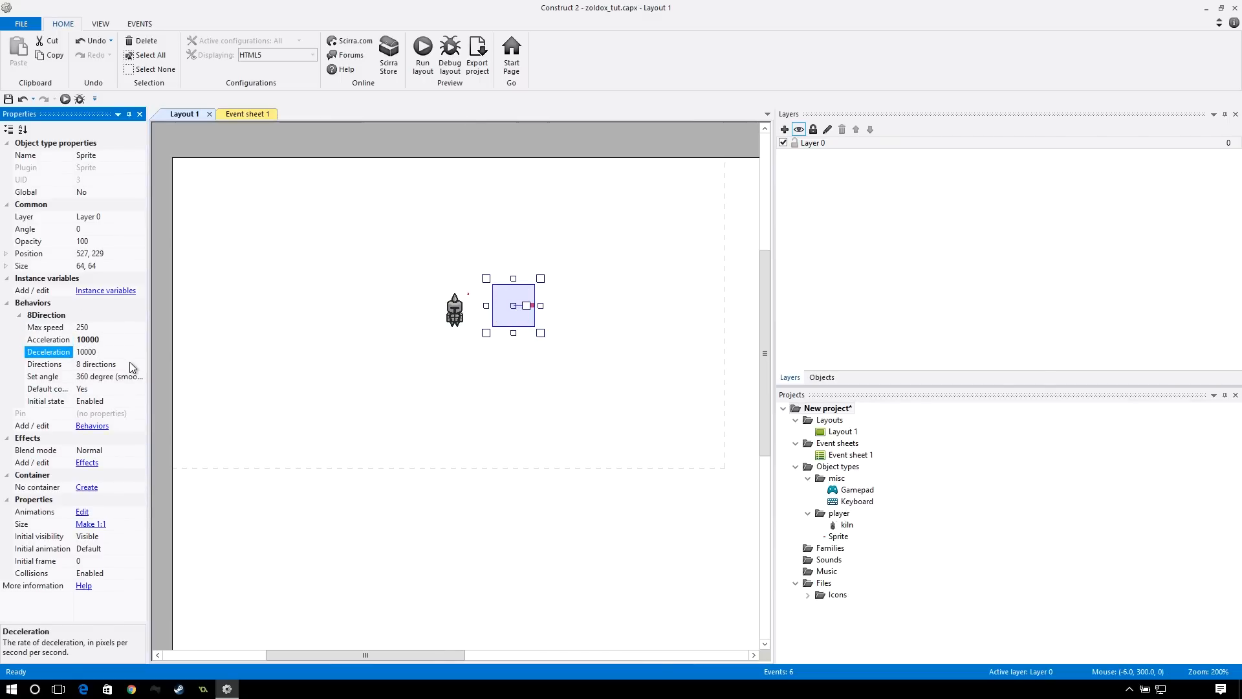
left_click(106, 375)
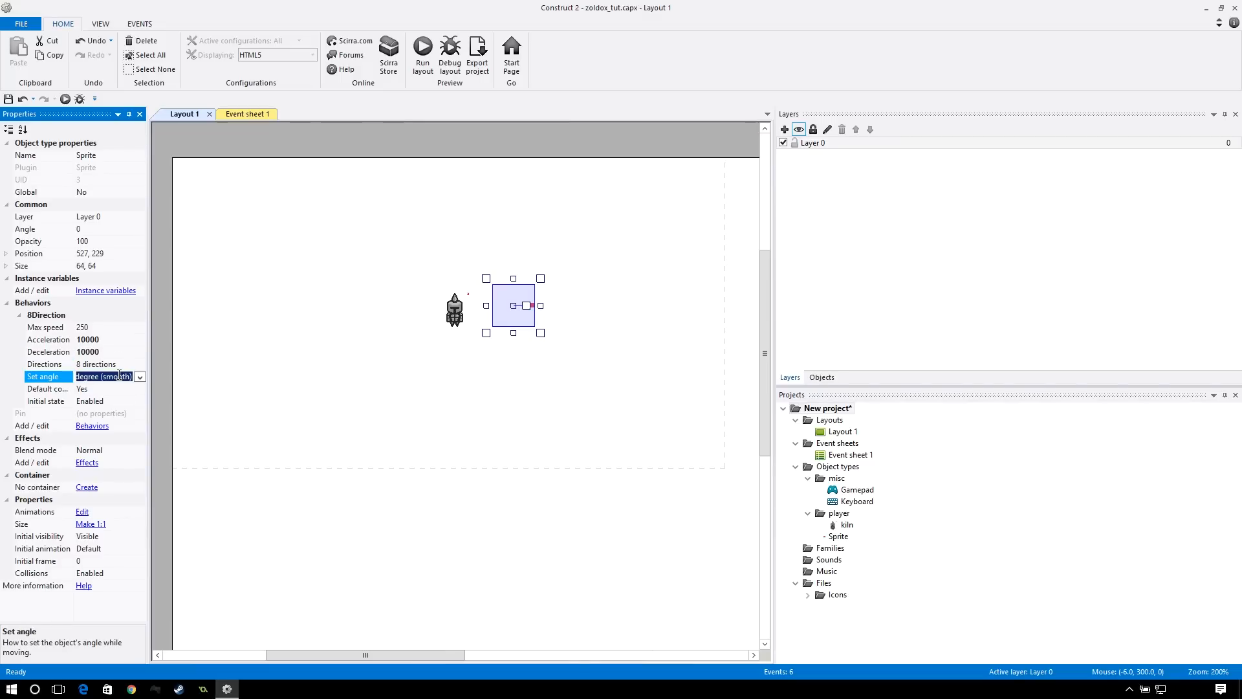
left_click(140, 377)
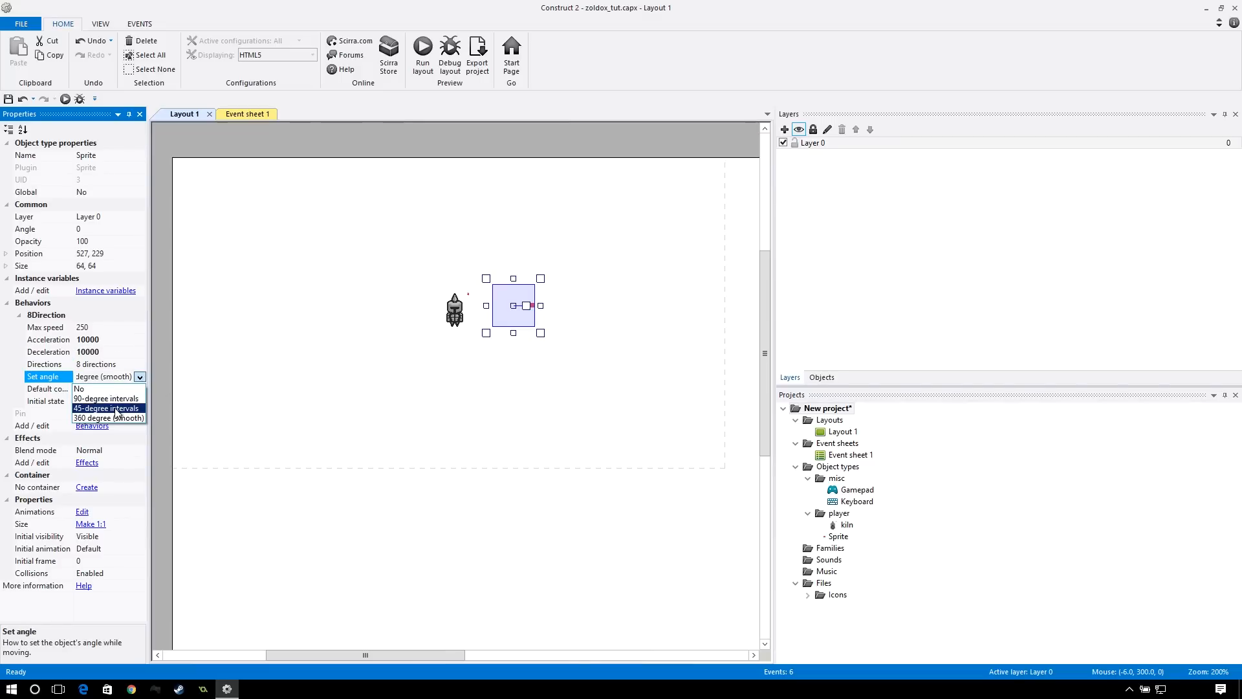
left_click(94, 408)
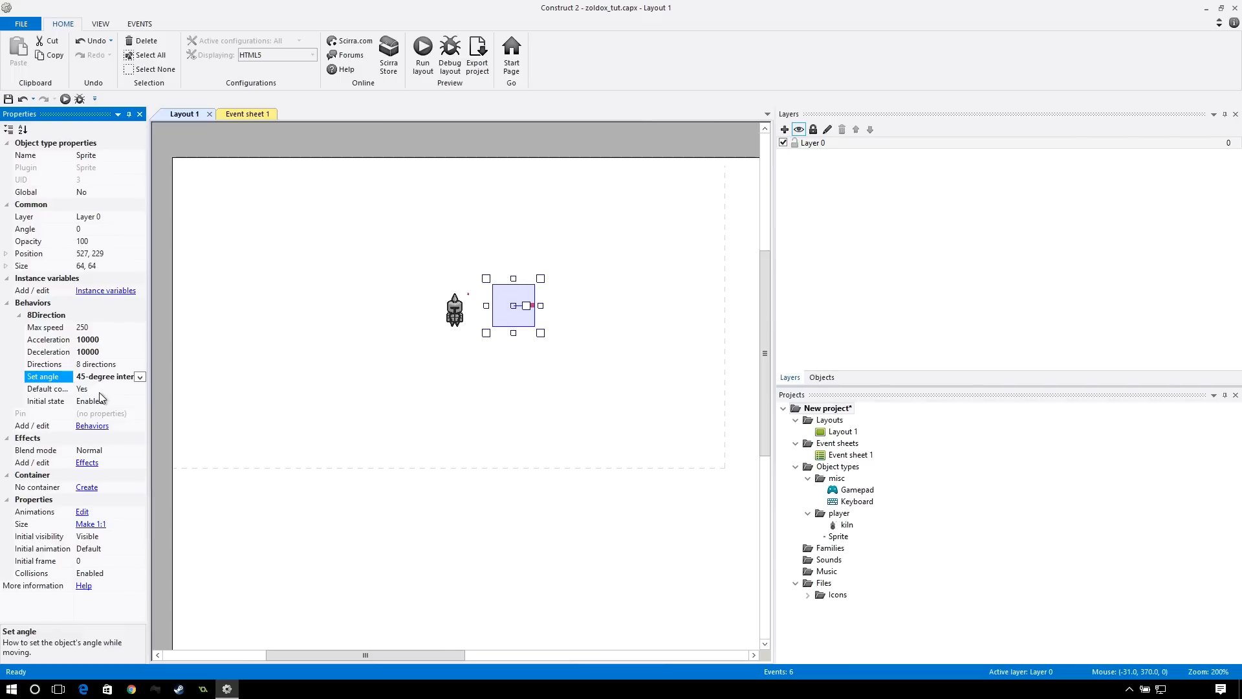
mouse_move(84, 391)
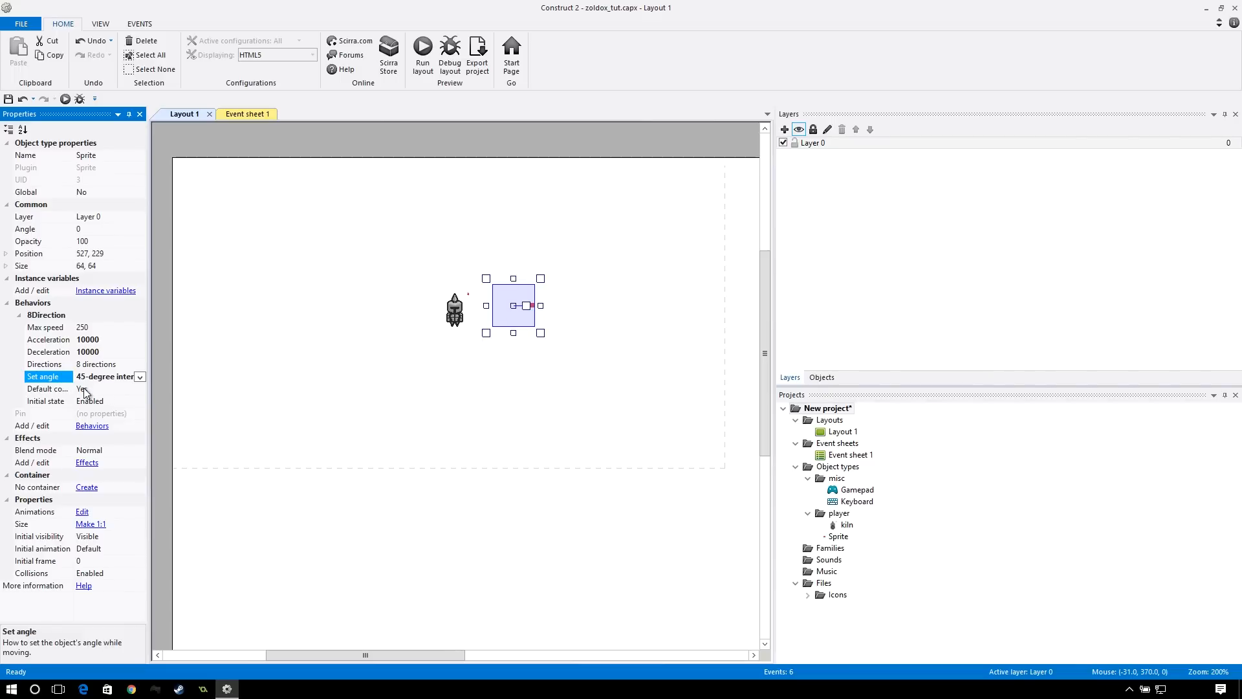
mouse_move(522, 335)
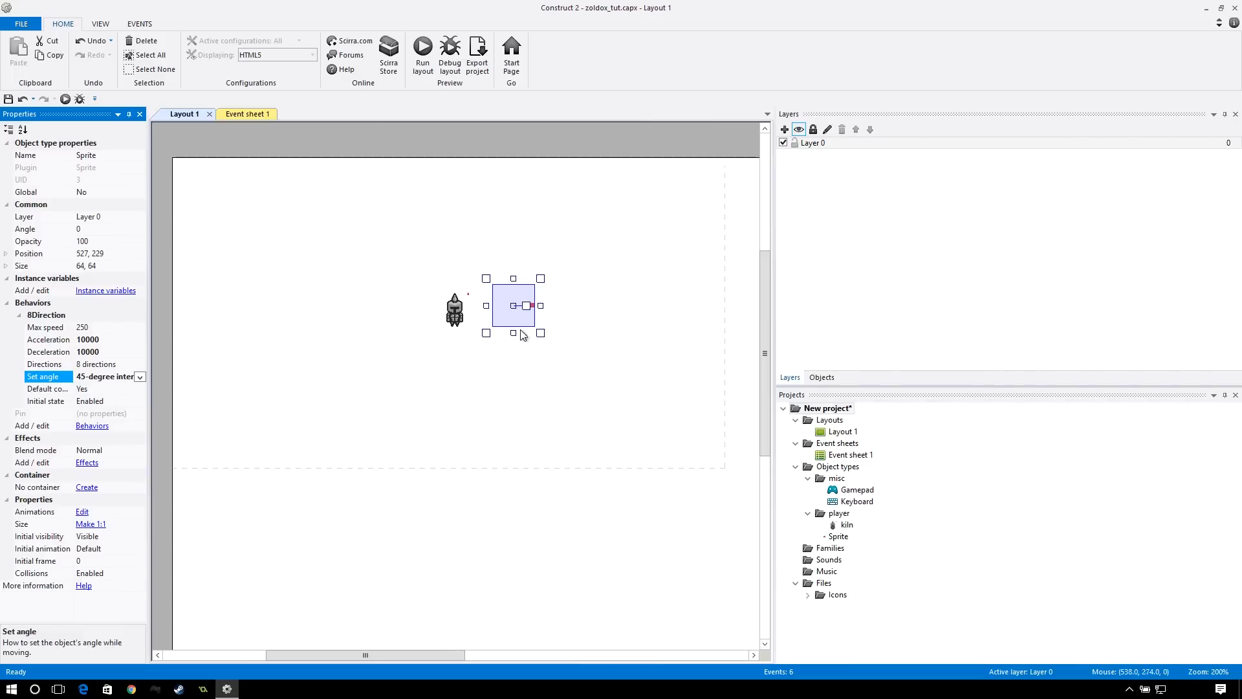
left_click_drag(514, 305, 508, 309)
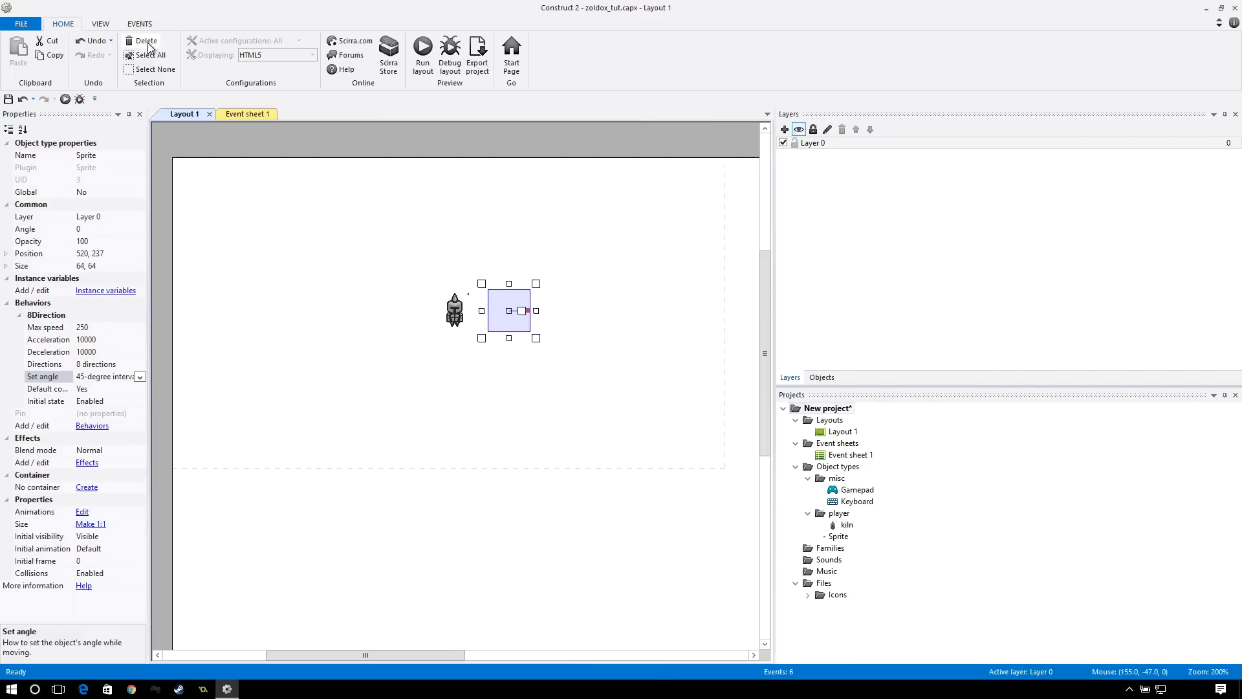
- Add a System On start of layout sub-event inside the Animation group on Event sheet 1
left_click(246, 114)
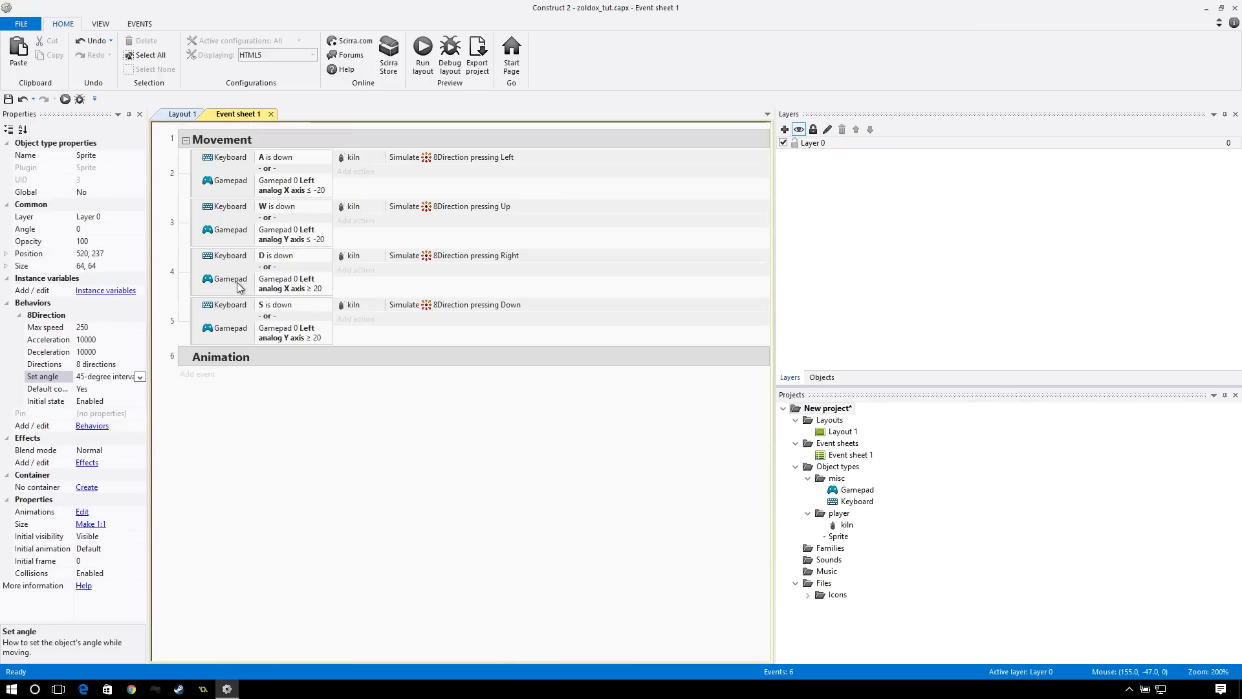
right_click(259, 357)
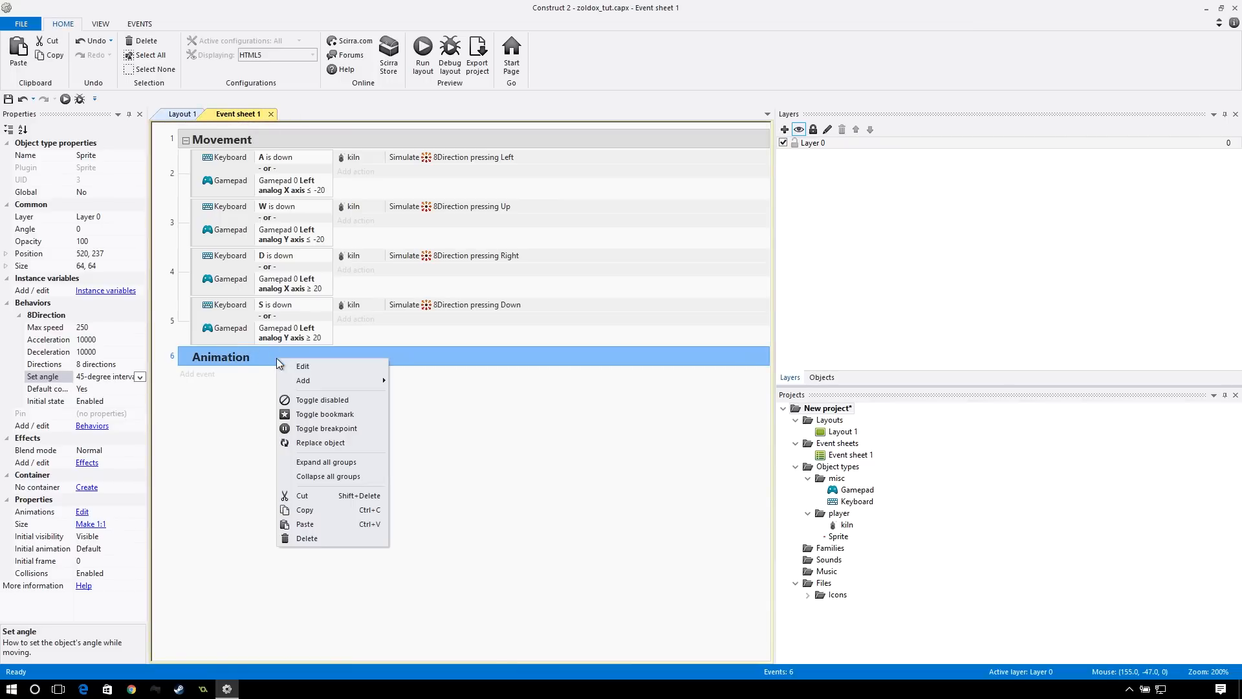
left_click(303, 380)
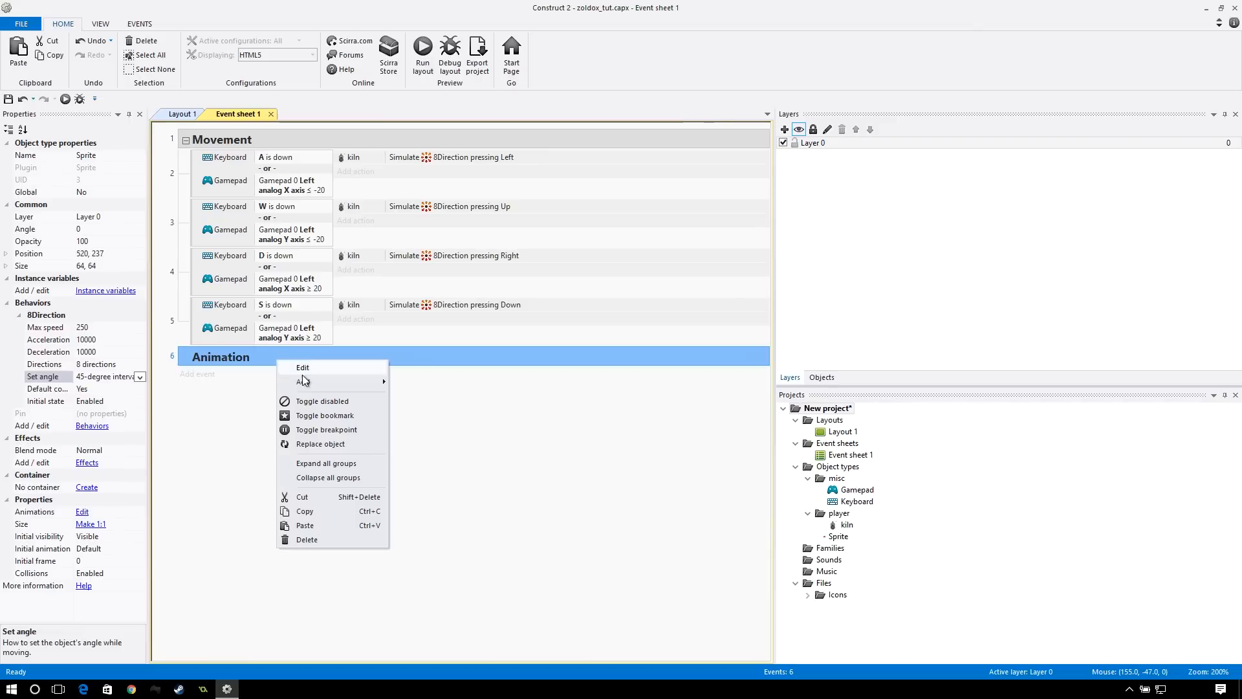
mouse_move(303, 382)
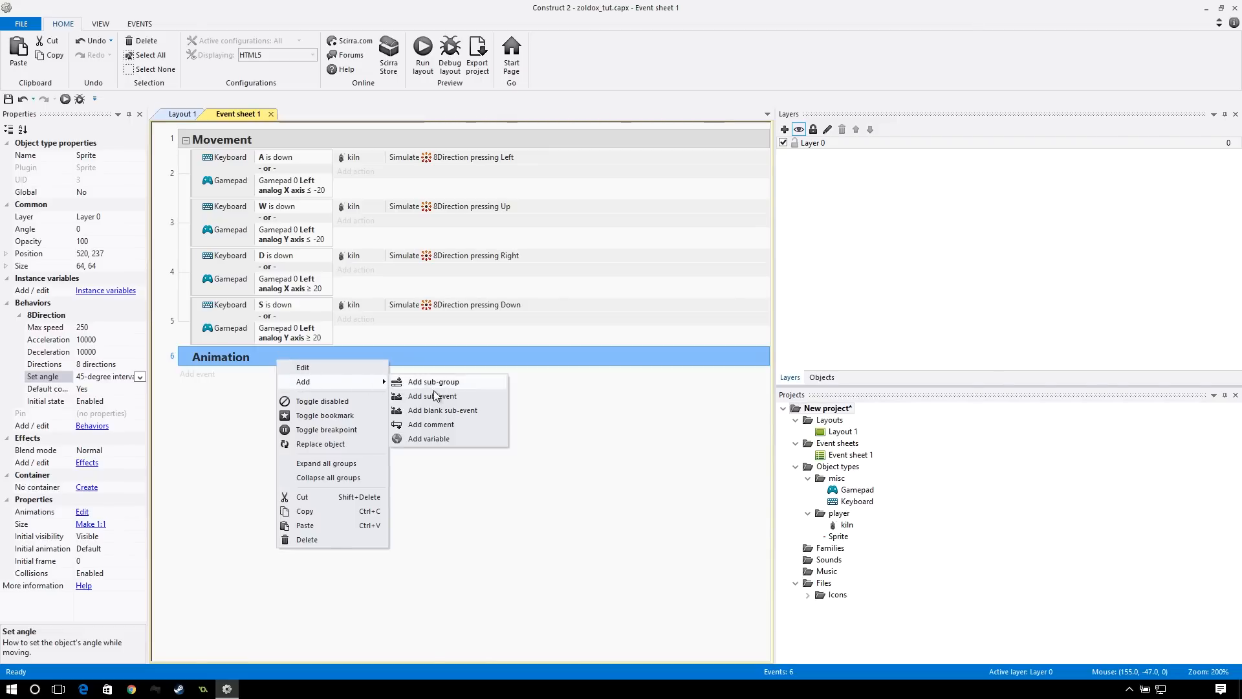
left_click(432, 396)
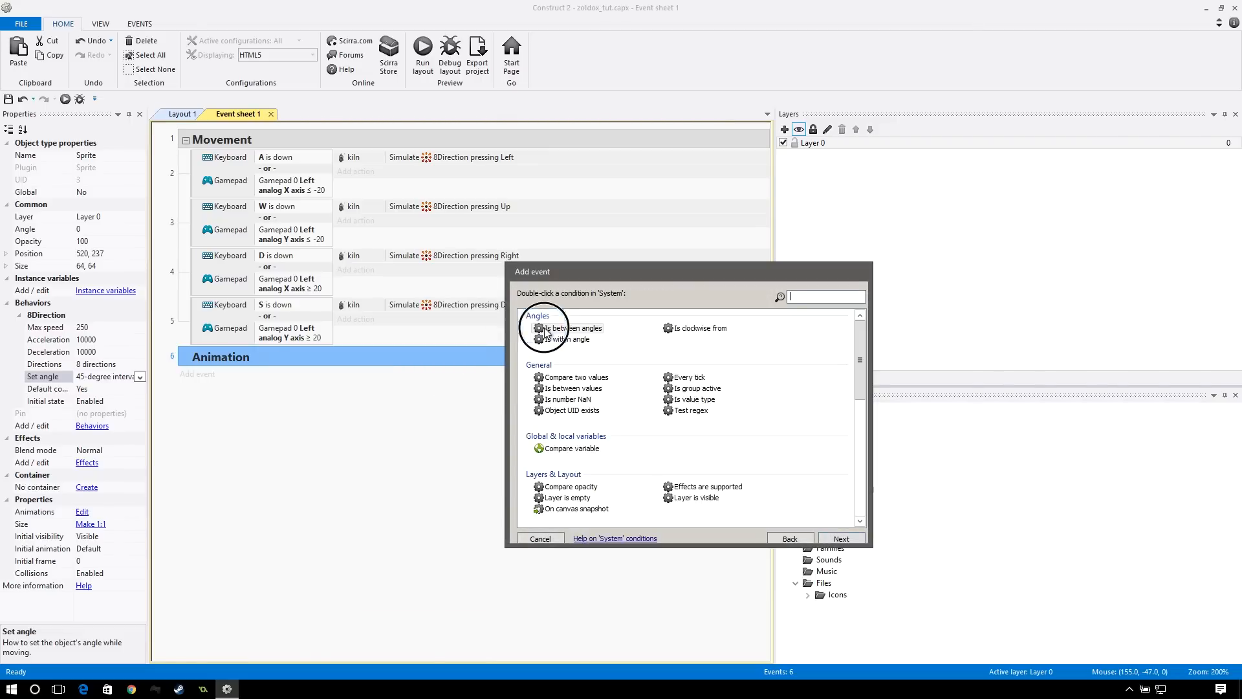
type("on star")
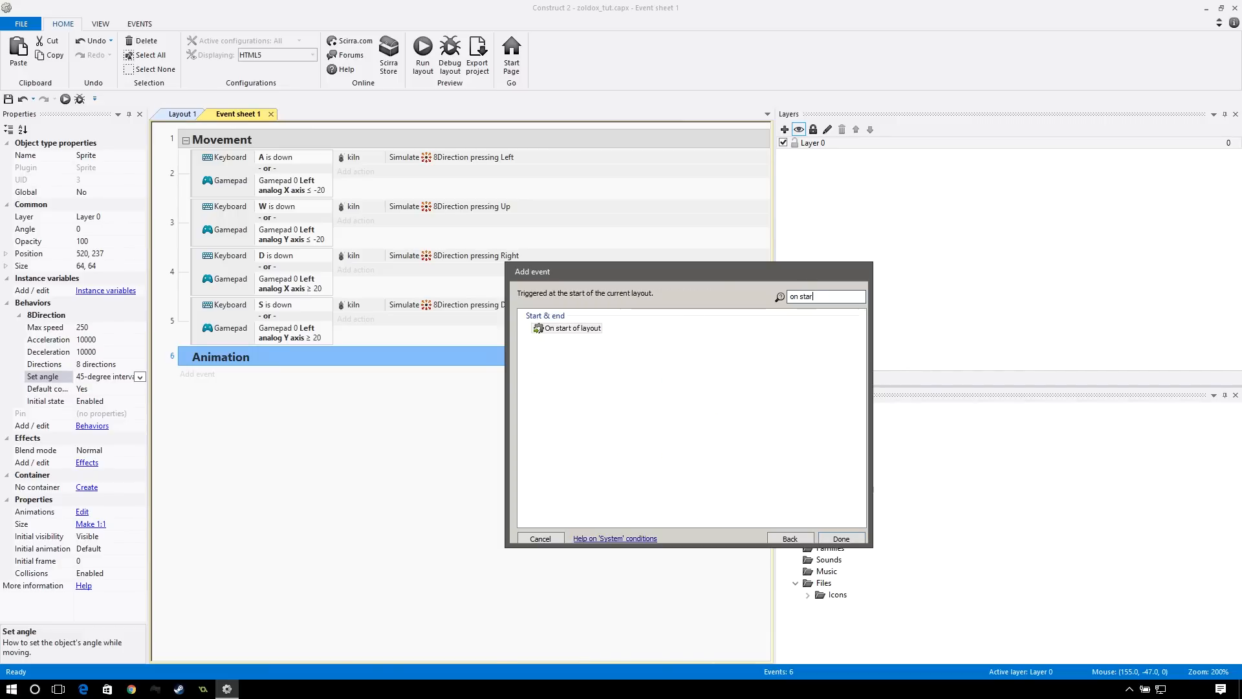
left_click(571, 329)
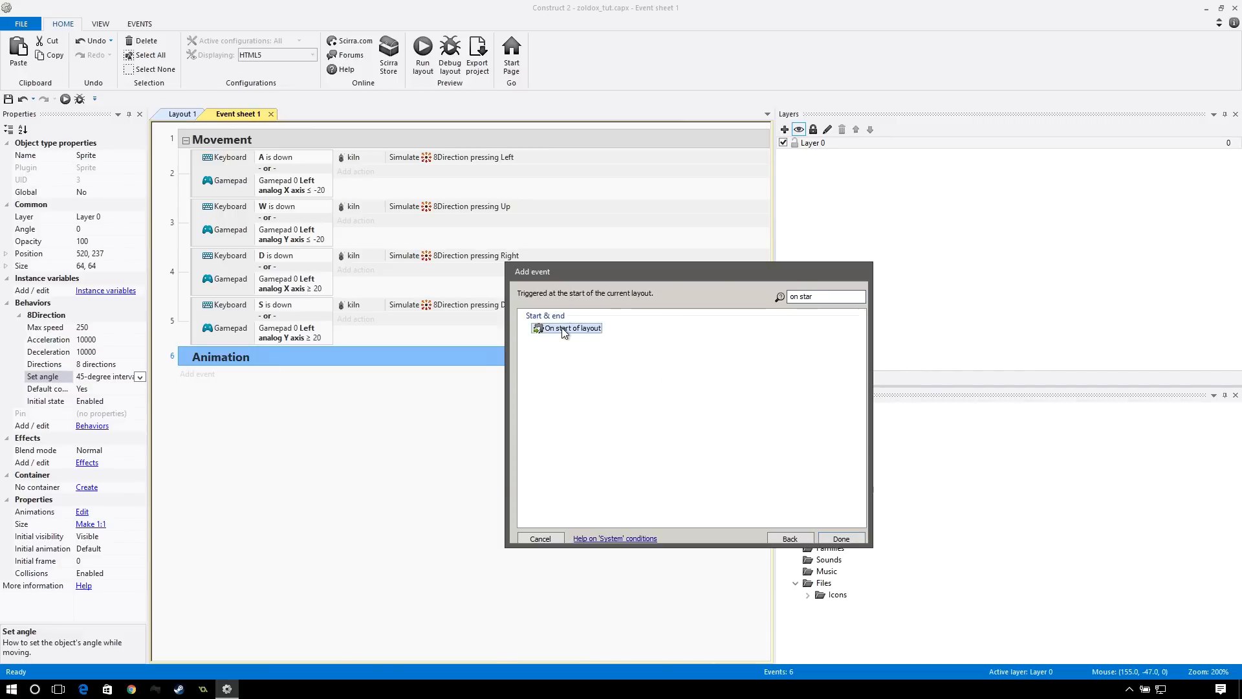
left_click(841, 539)
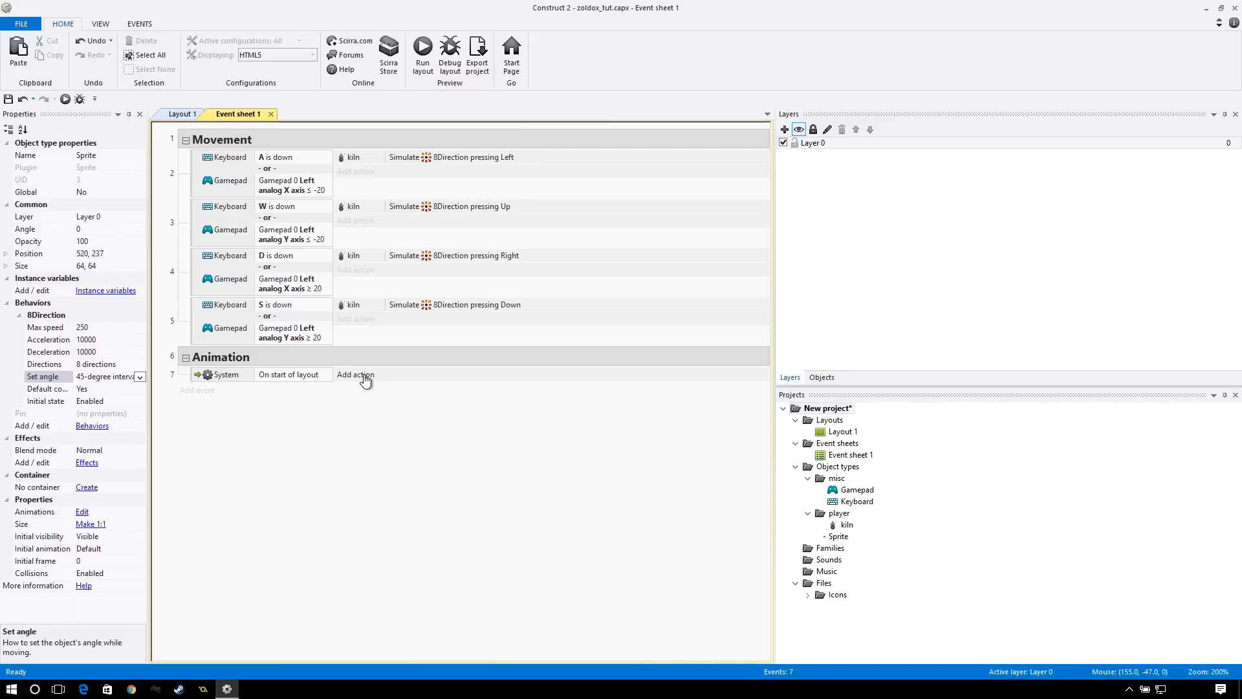
- Add a Sprite action setting its position to the kiln on start of layout
left_click(355, 374)
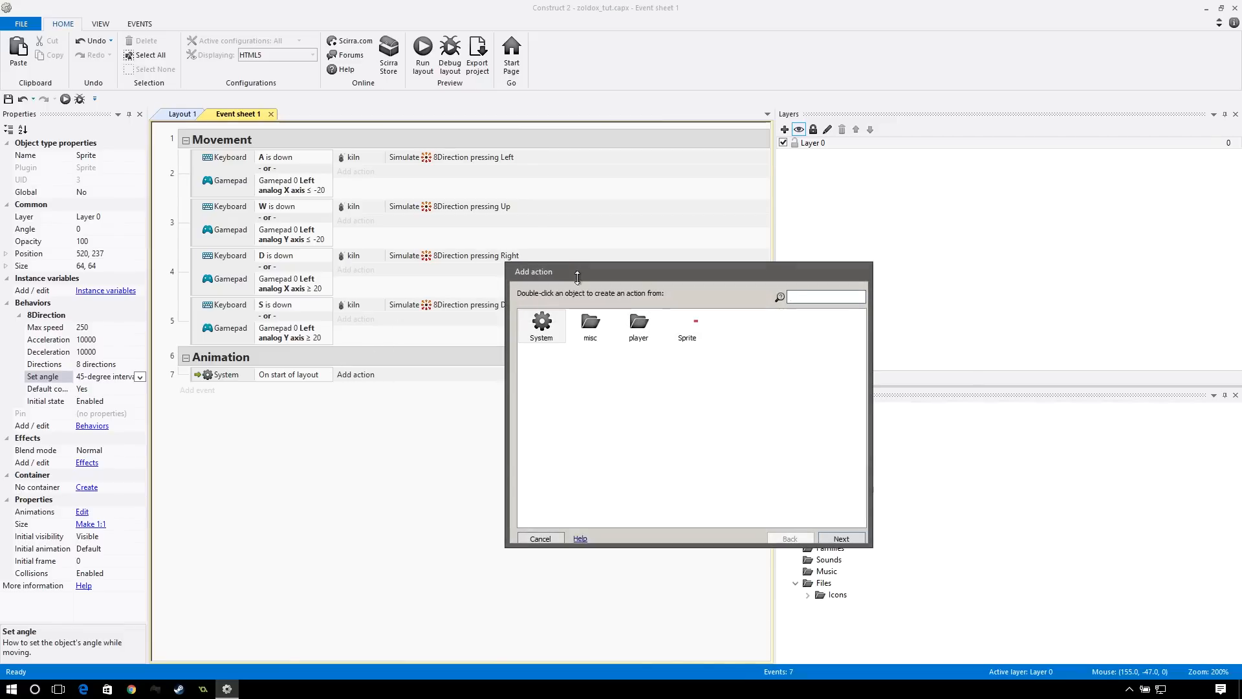
double_click(687, 326)
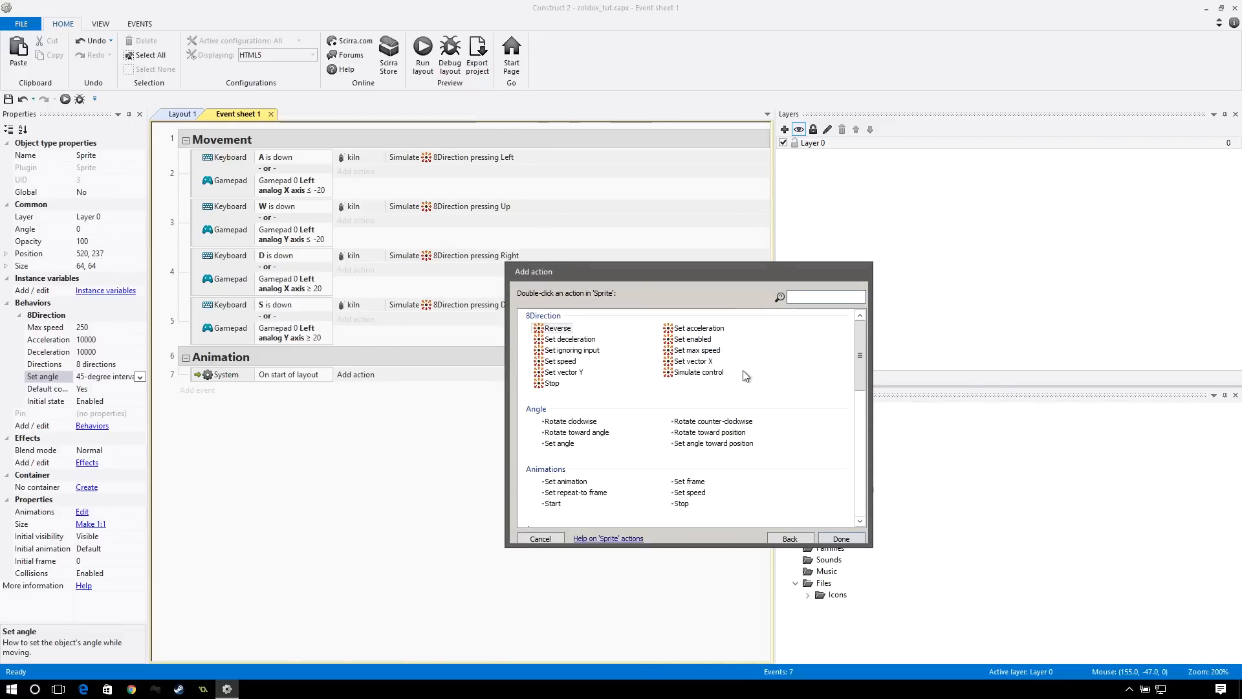
scroll("down", 3)
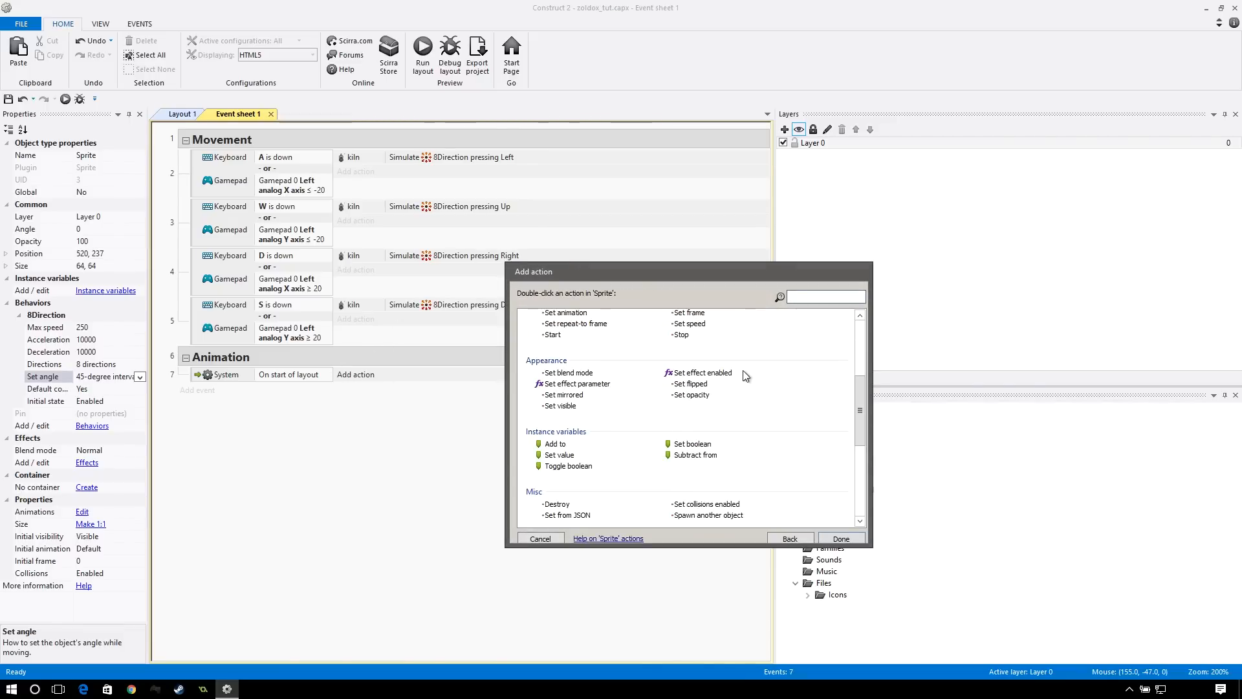
scroll("down", 3)
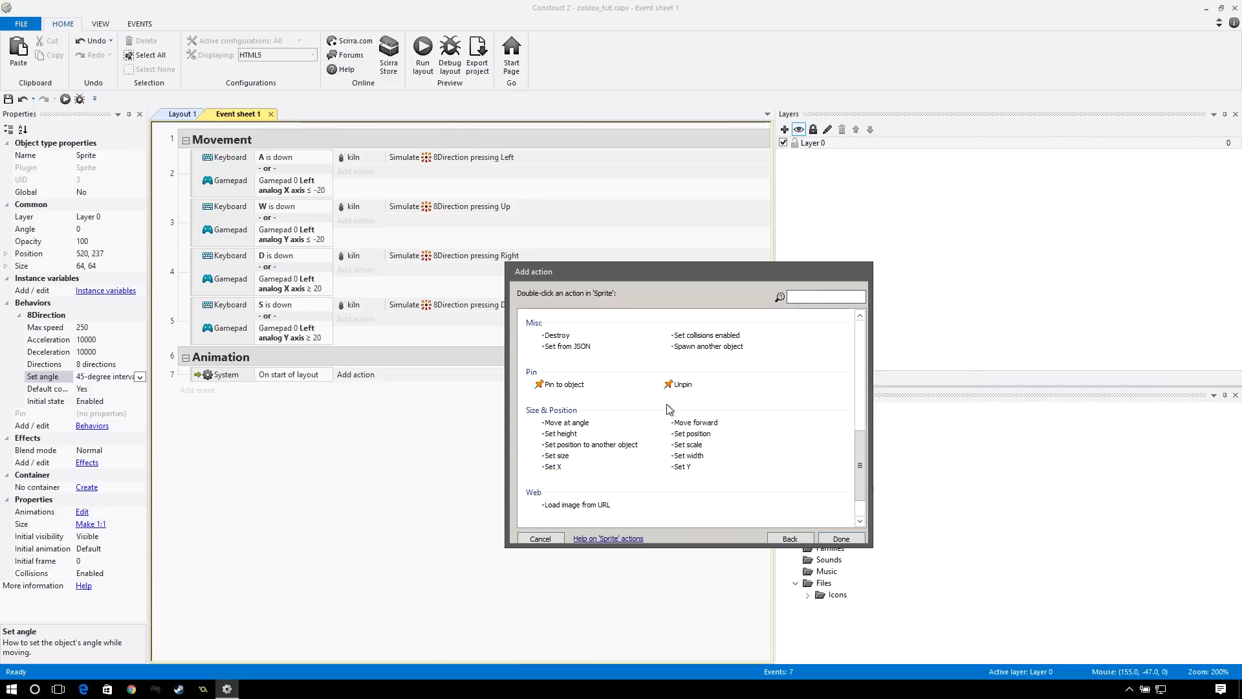
left_click(591, 446)
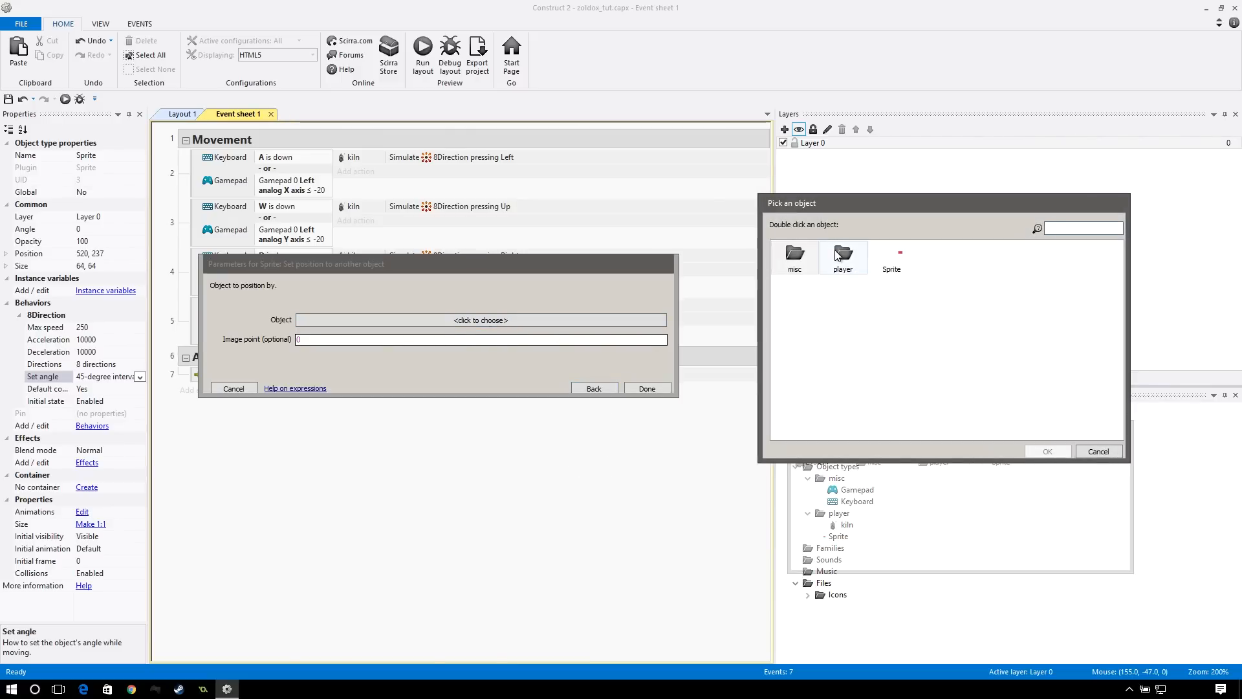
double_click(843, 254)
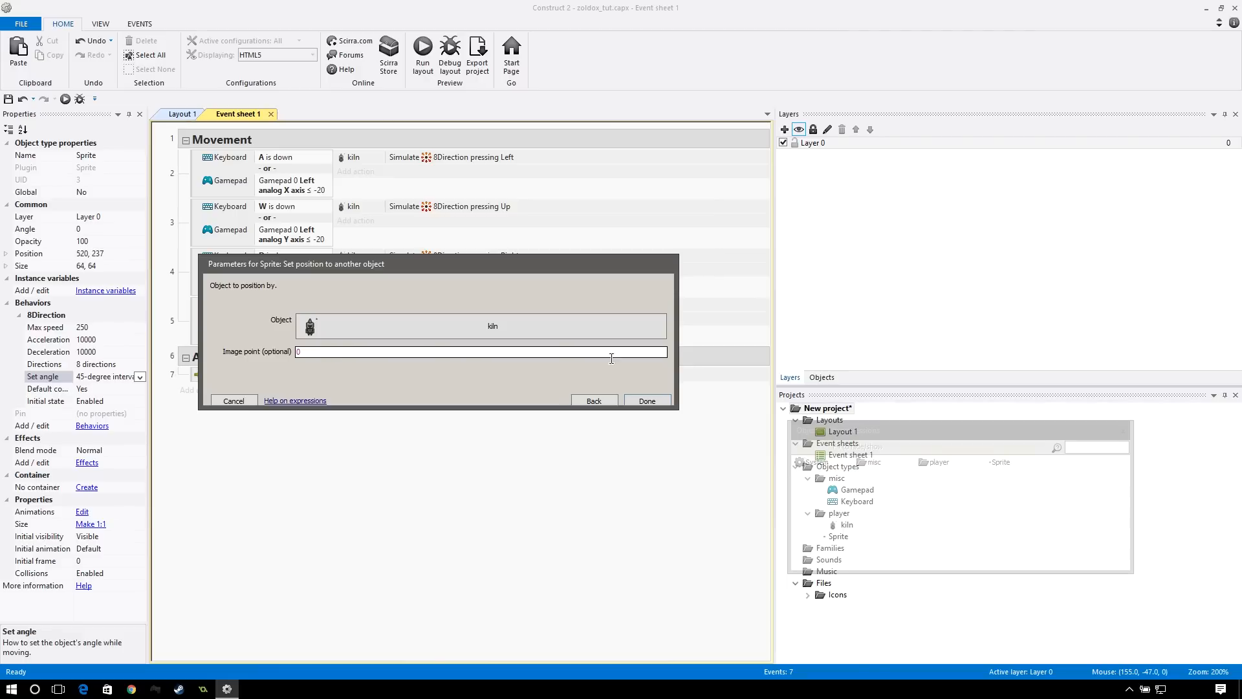
left_click(647, 401)
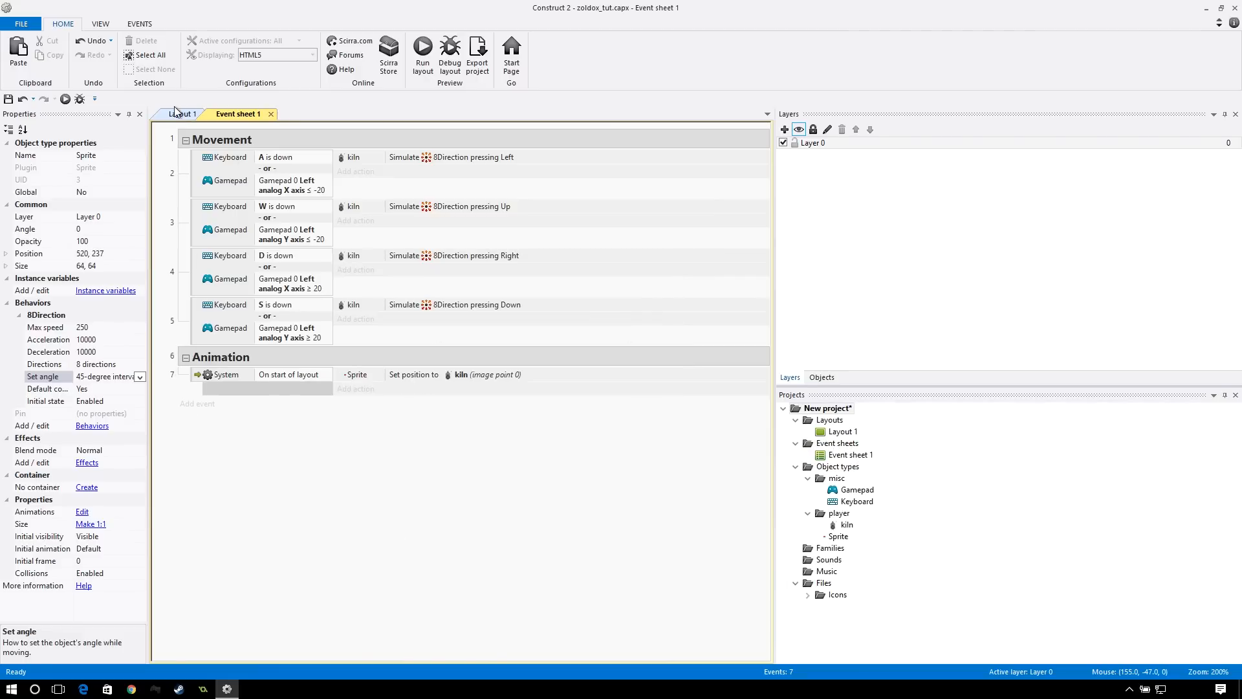
left_click(181, 114)
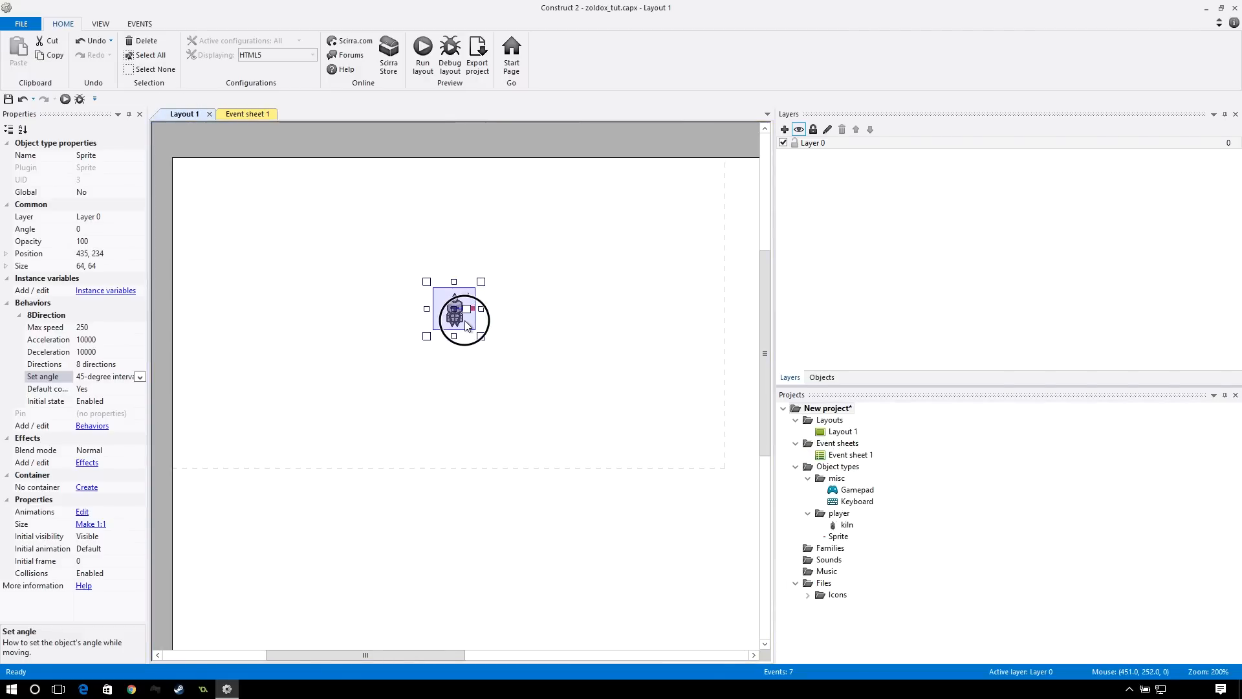
left_click(243, 114)
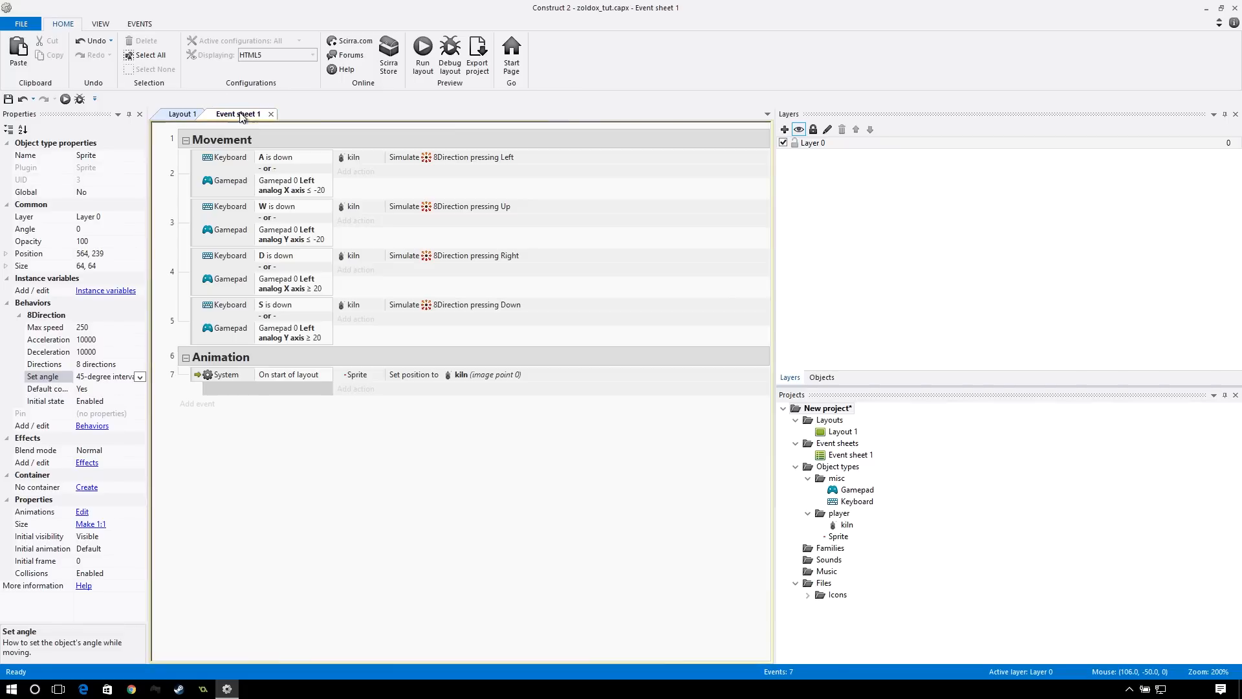
- Add a Sprite Pin to object action targeting the kiln with mode Position only
left_click(355, 389)
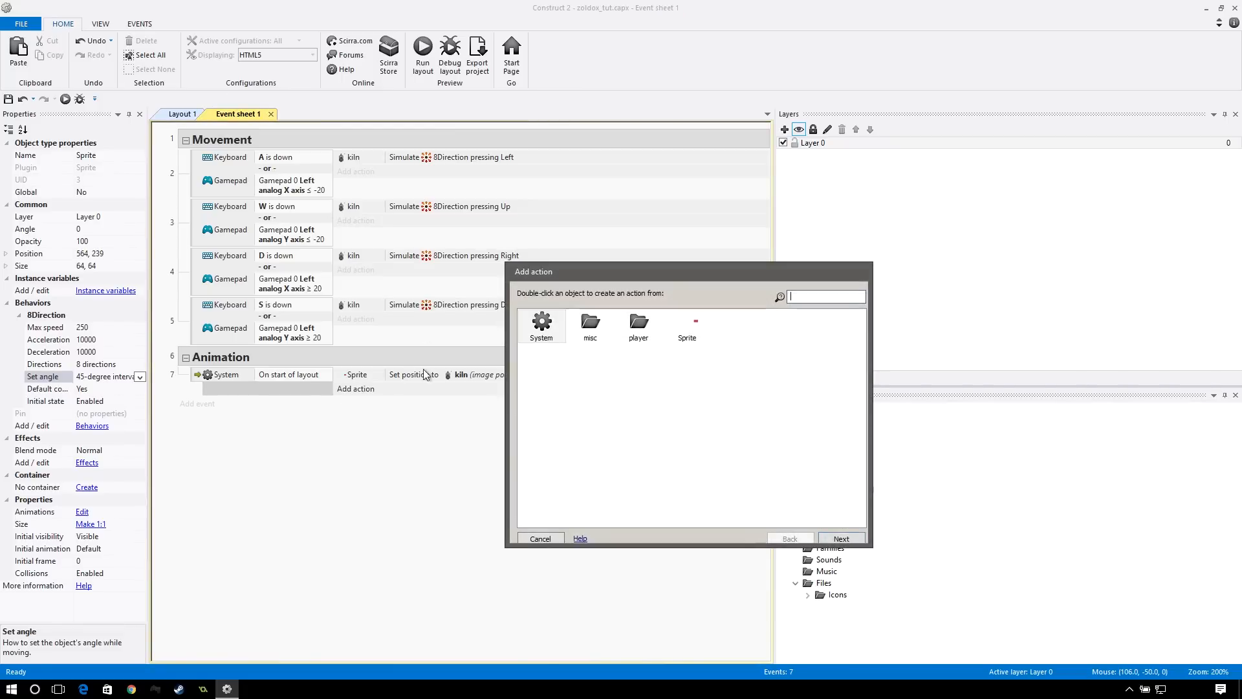
double_click(686, 326)
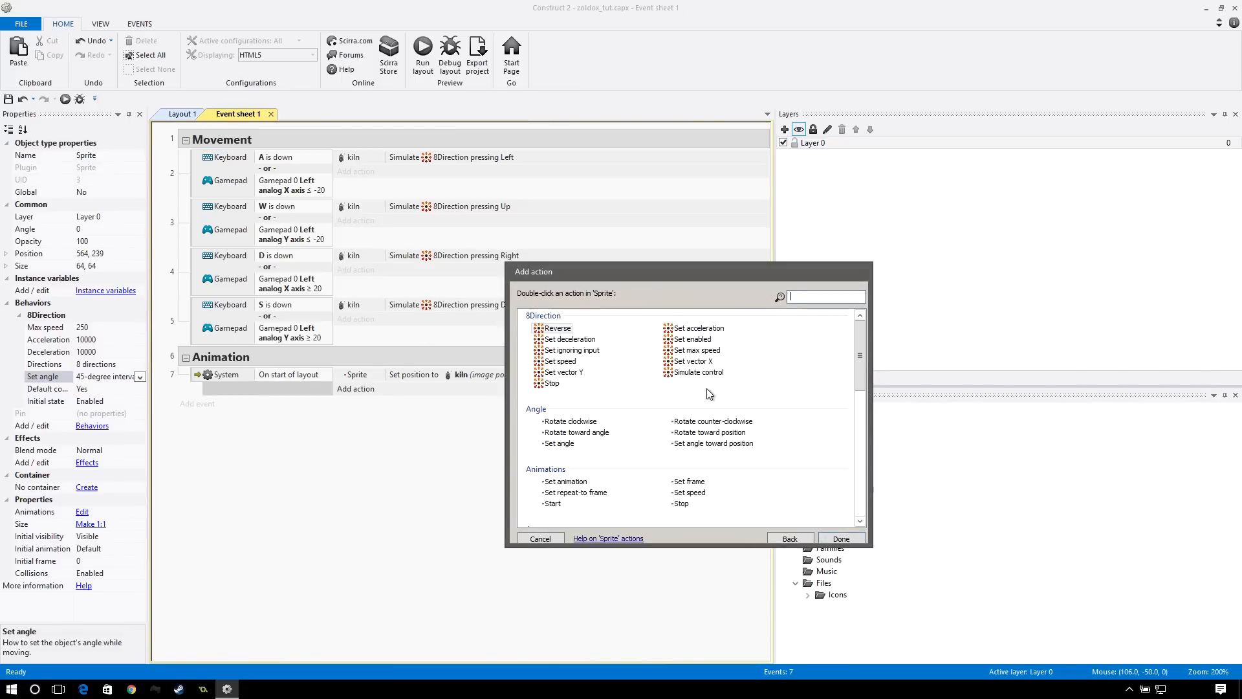
scroll("down", 3)
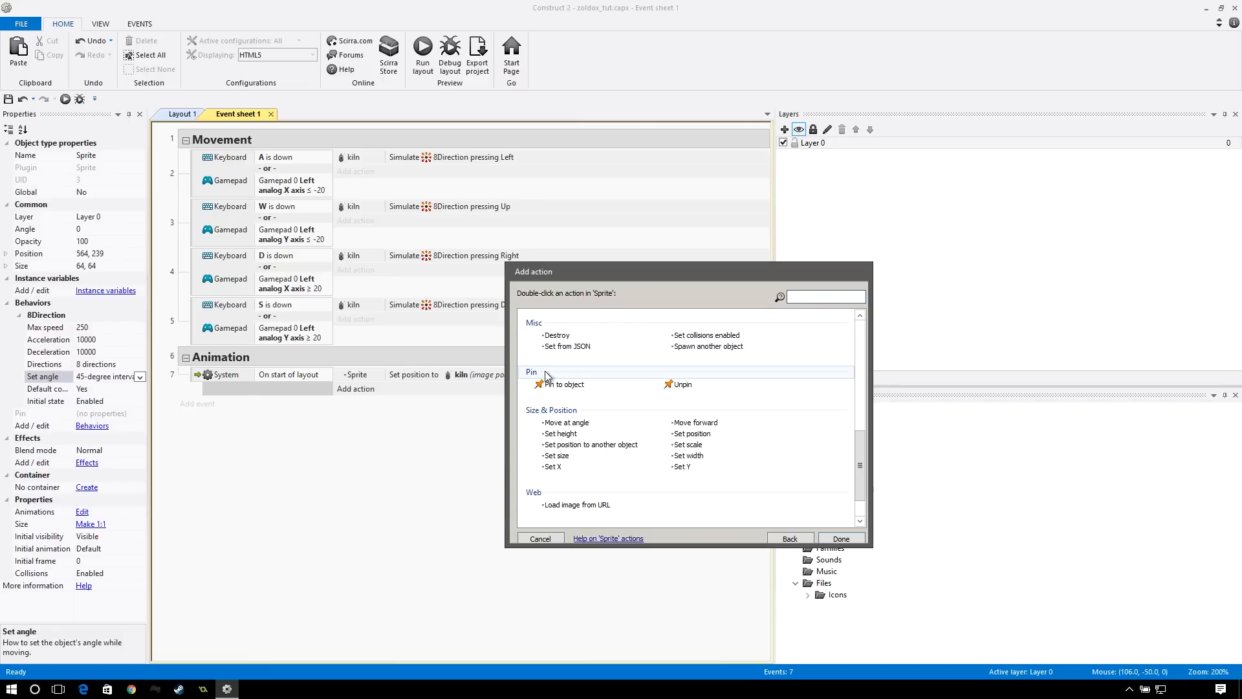
double_click(564, 384)
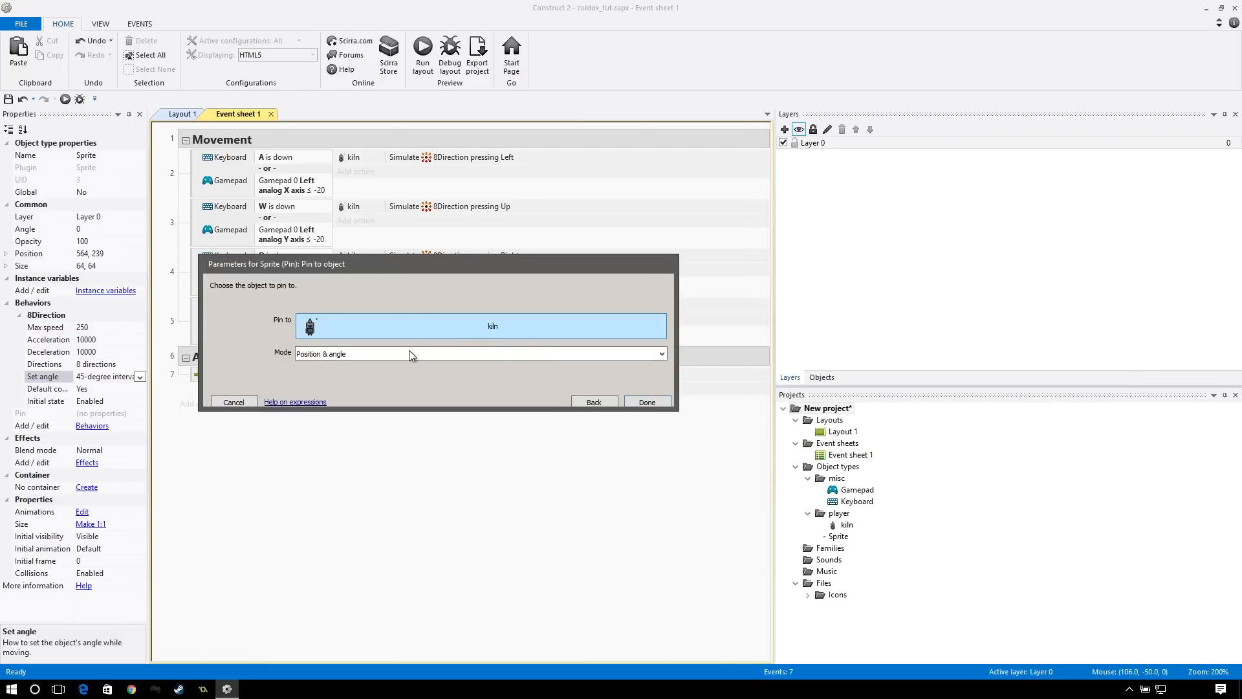
left_click(479, 354)
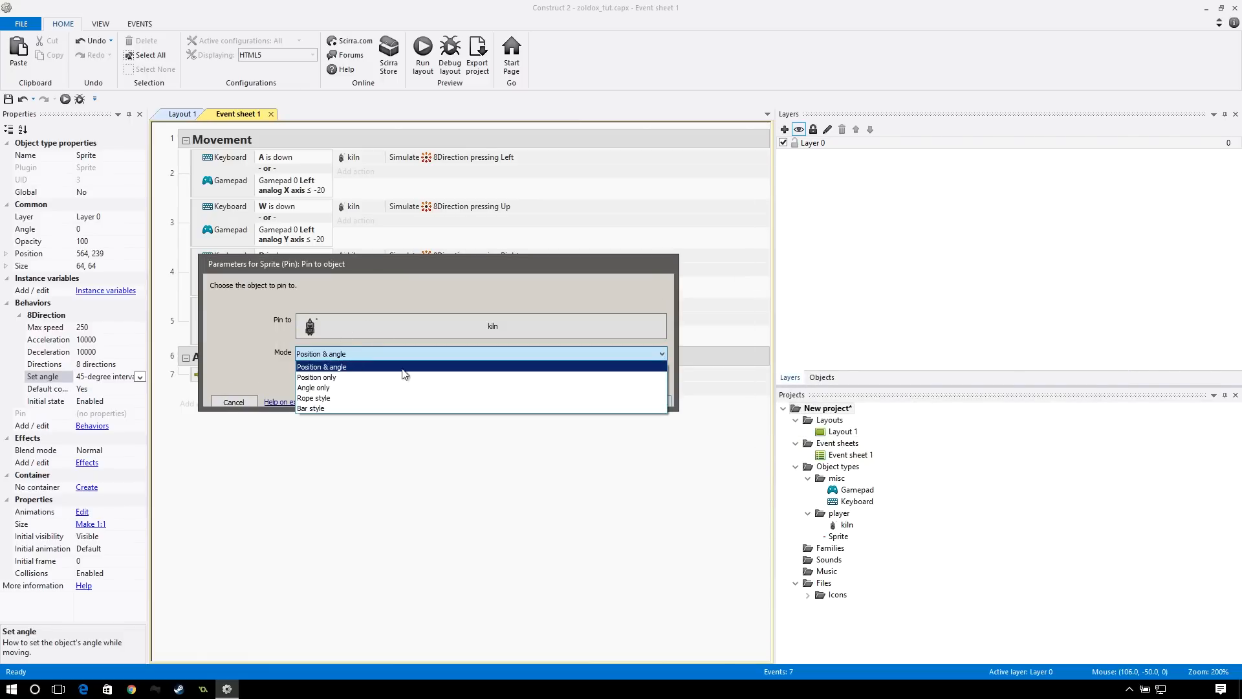
left_click(315, 377)
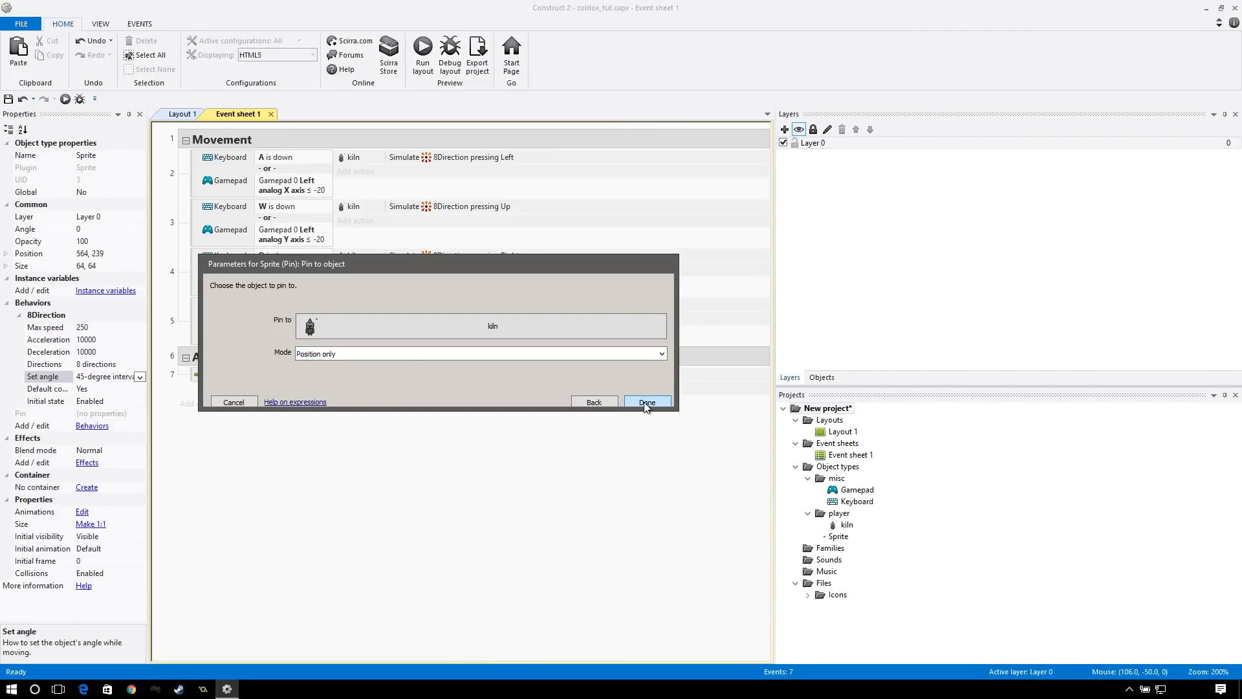
left_click(647, 401)
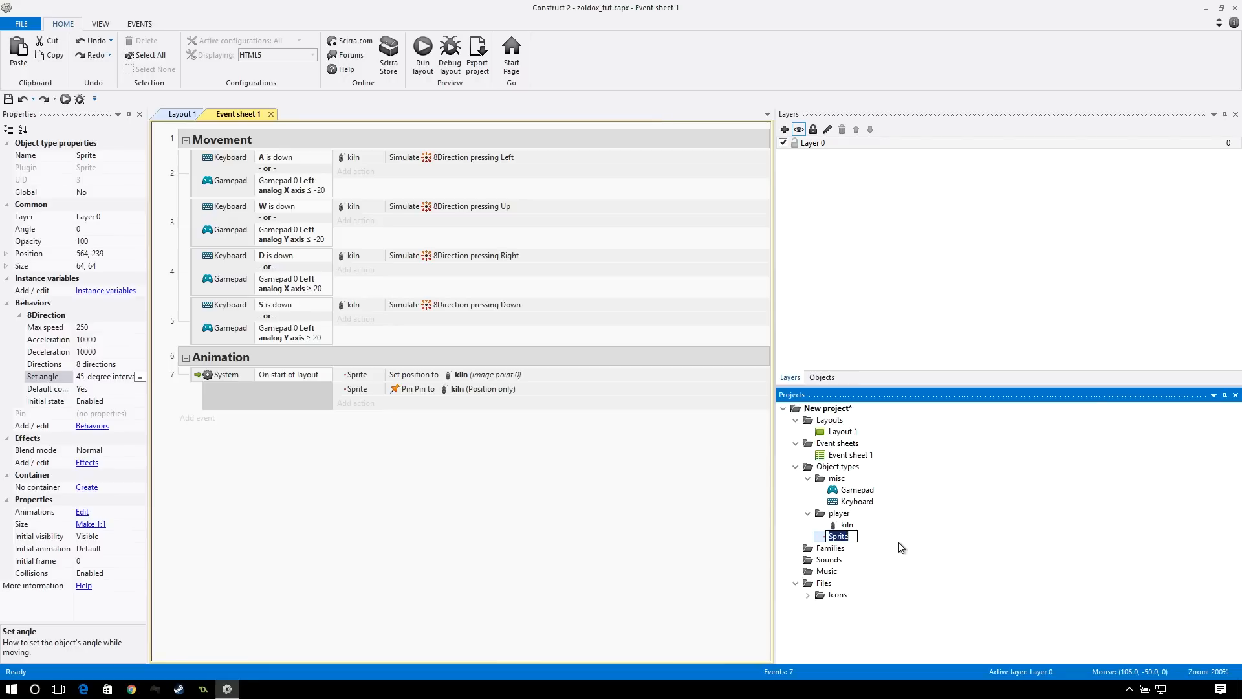
- Rename the Sprite object type to dir in the Projects panel
type("dir")
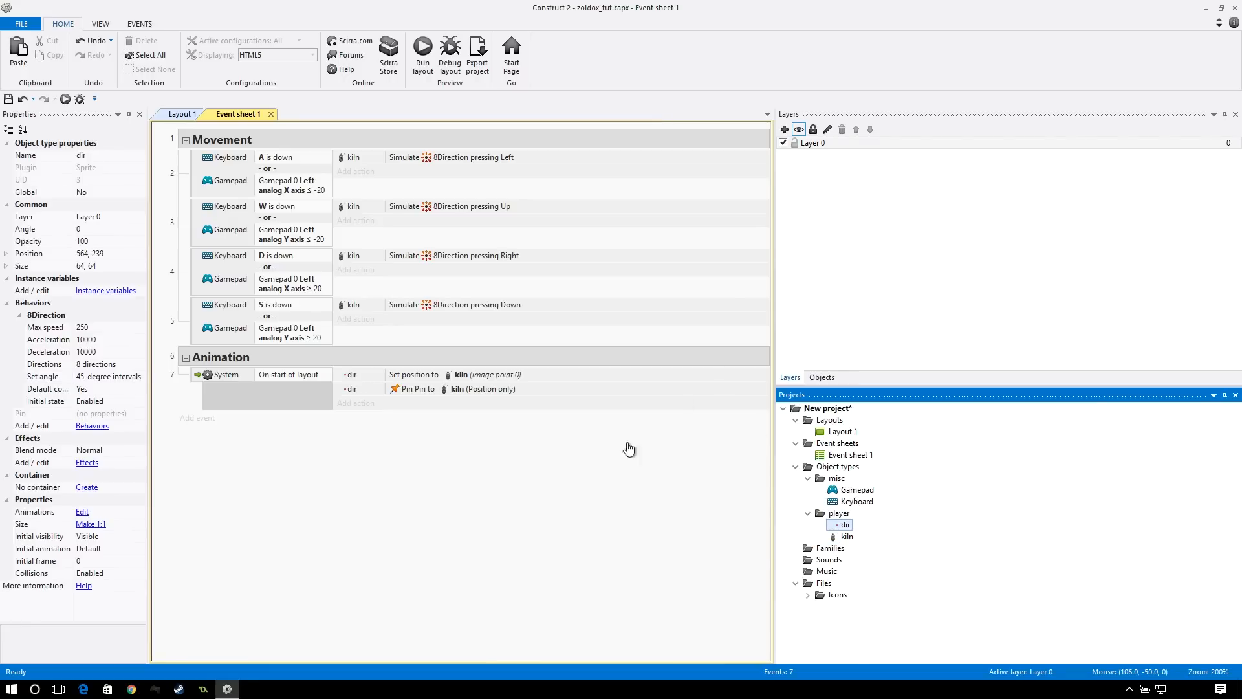
left_click(223, 357)
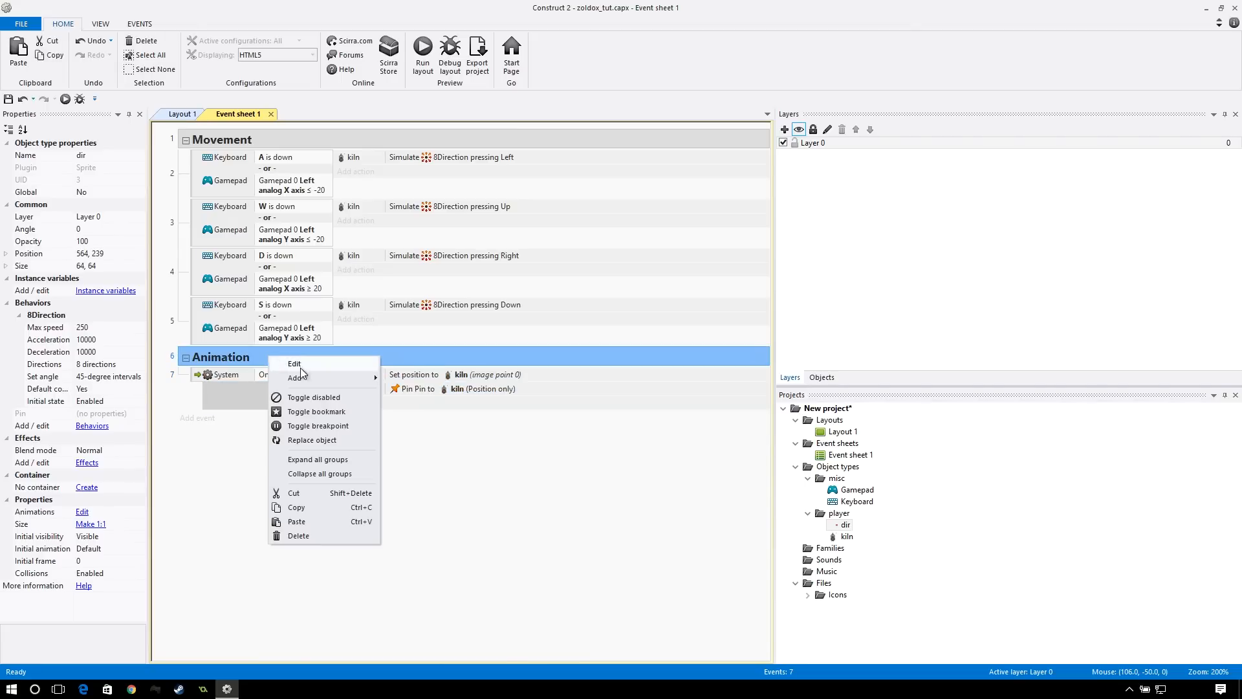
- Add a dir 8Direction Is moving event with a Set opacity to 50 action
left_click(296, 378)
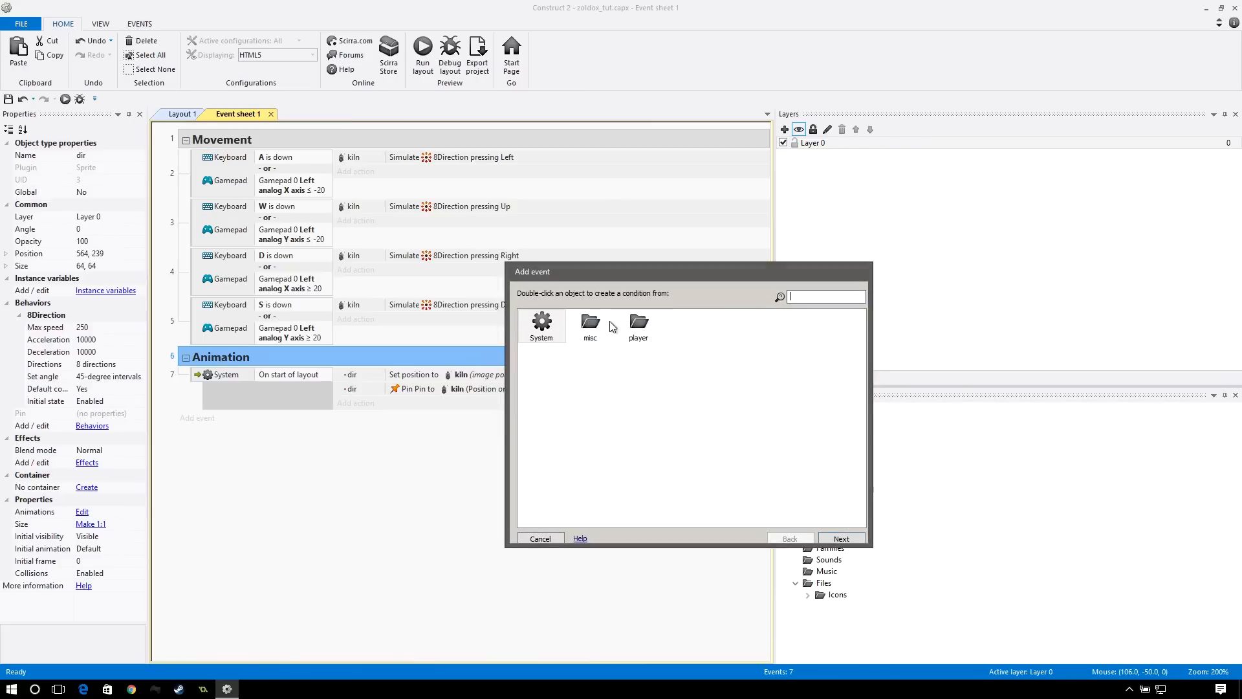
left_click(541, 538)
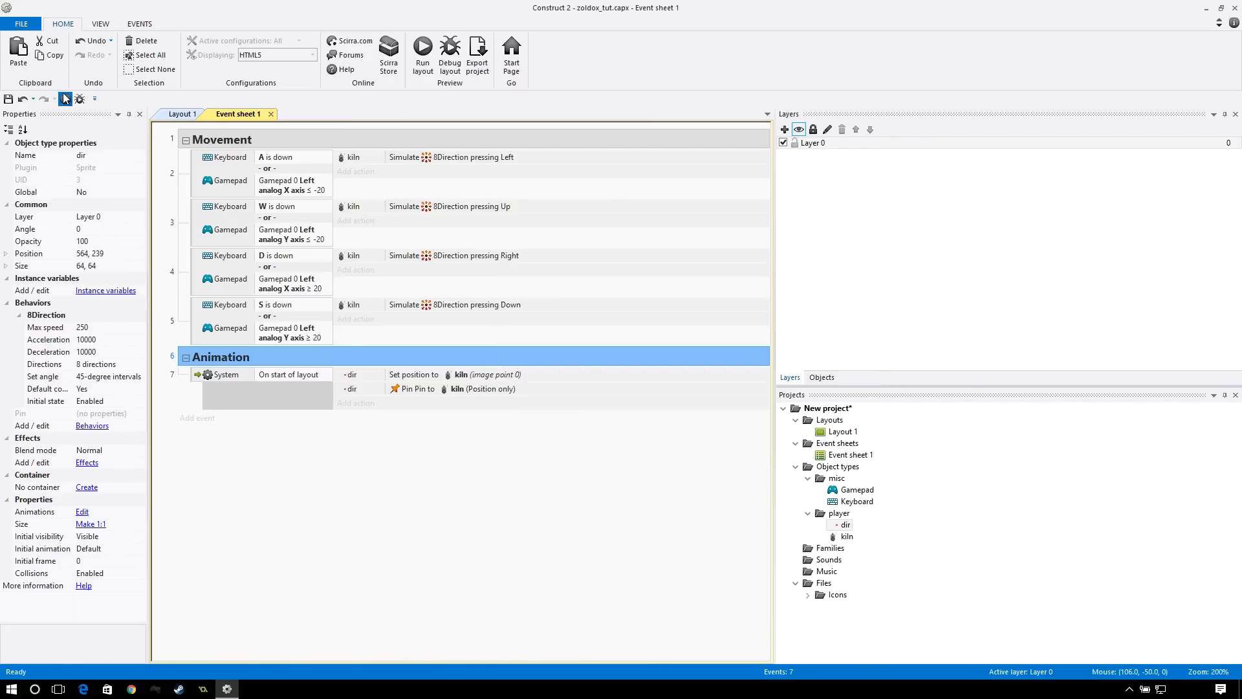
left_click(422, 53)
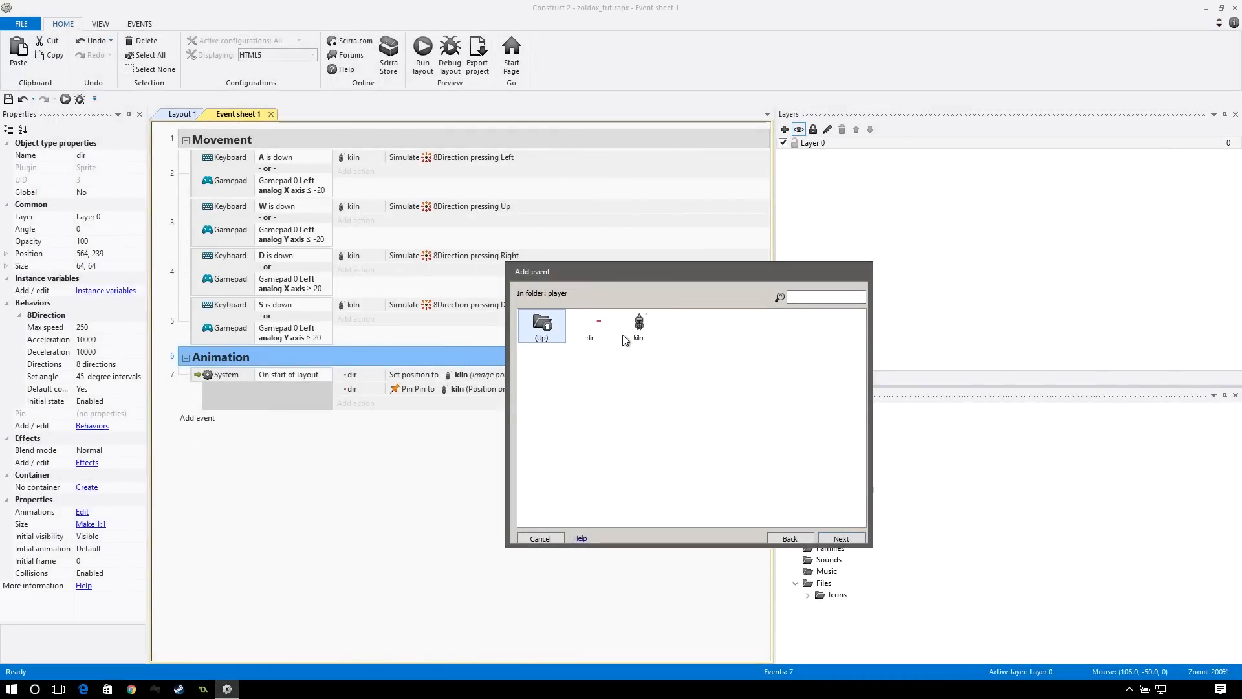
double_click(590, 325)
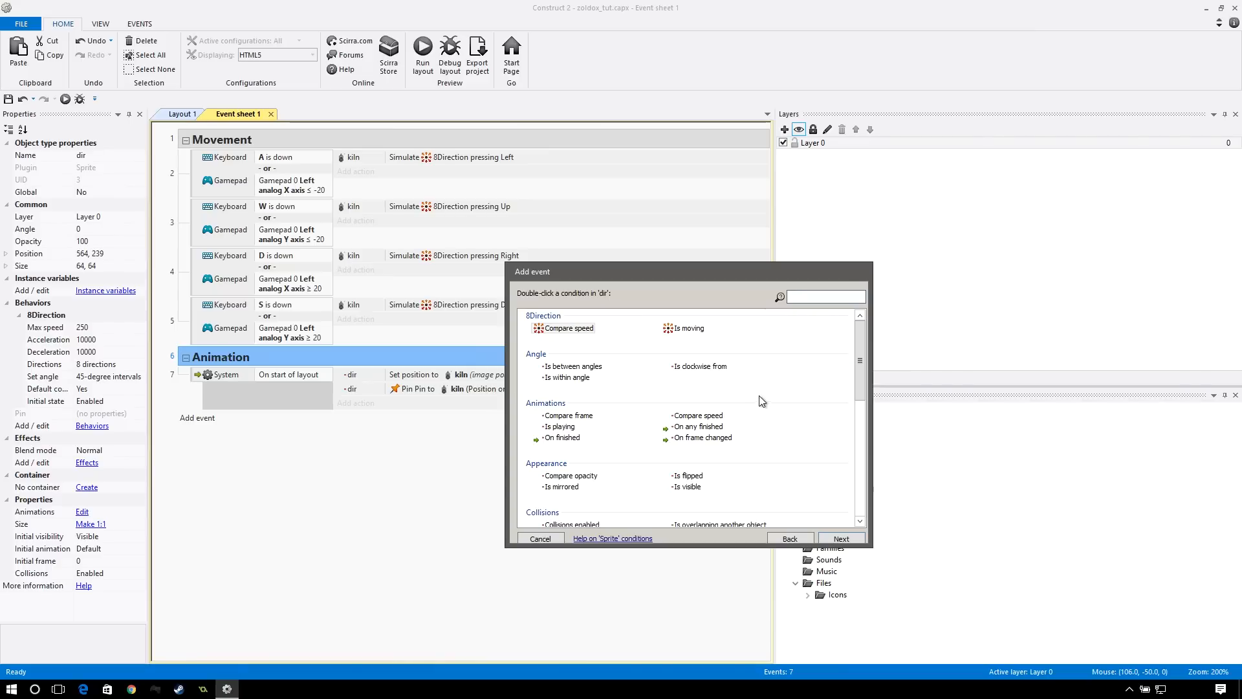
double_click(688, 328)
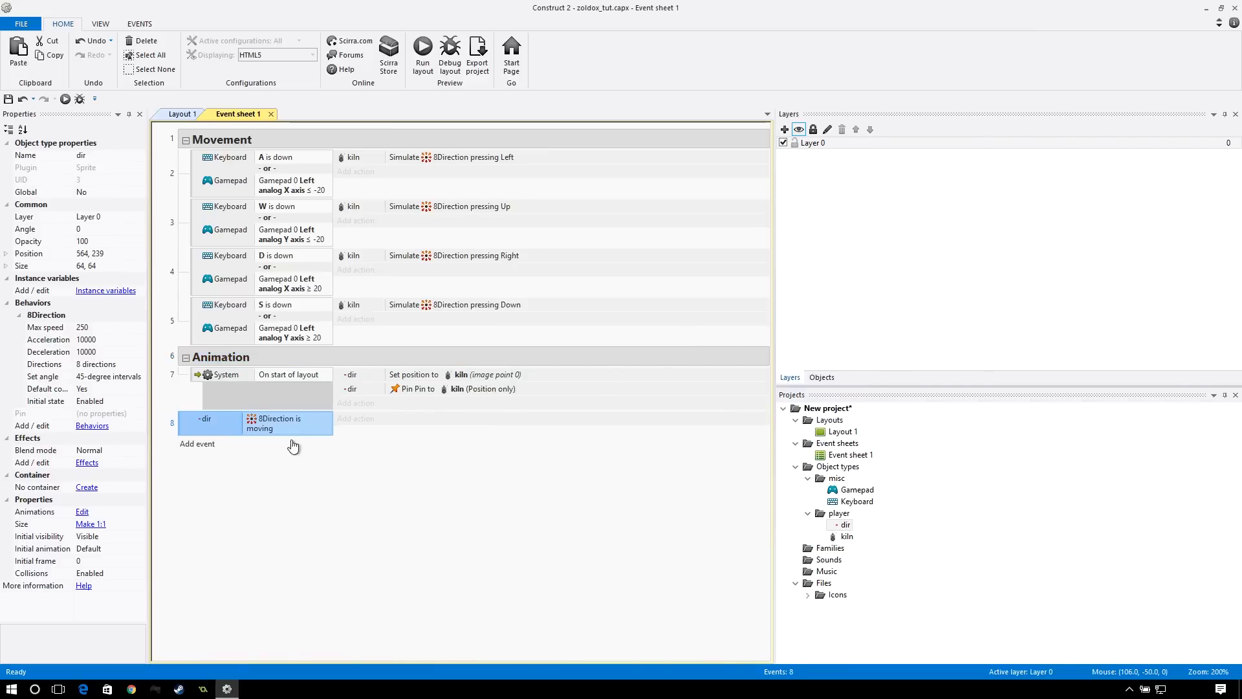
left_click(356, 418)
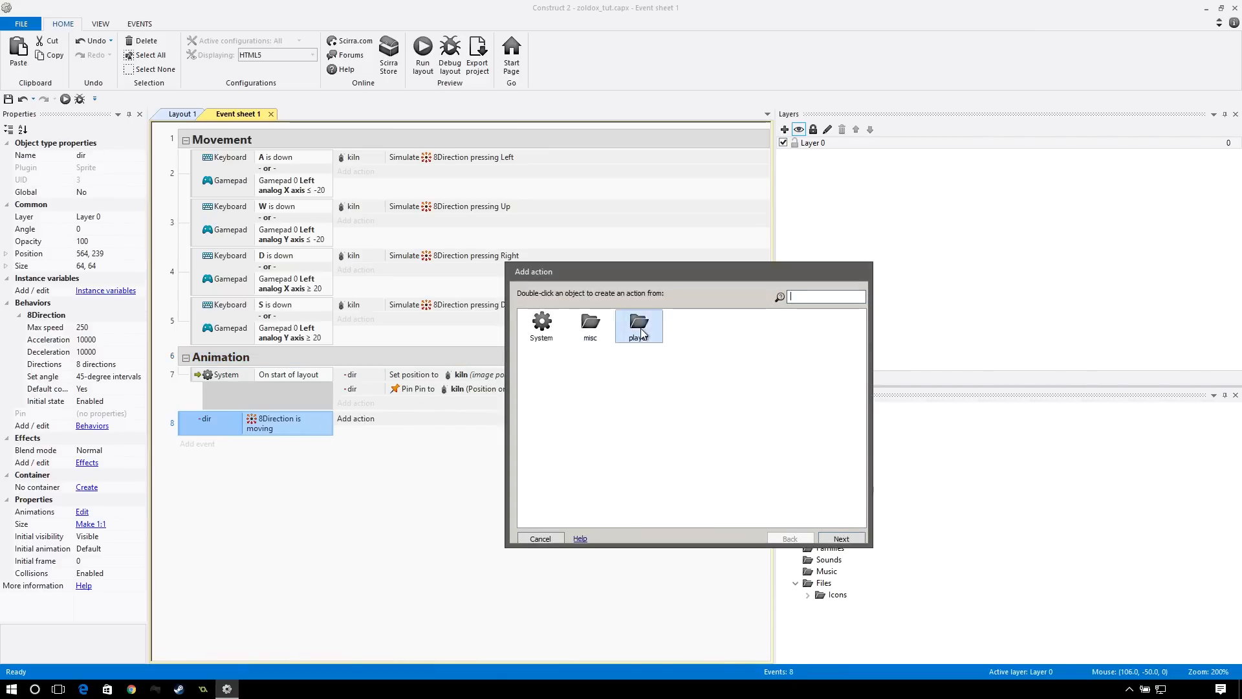
double_click(639, 326)
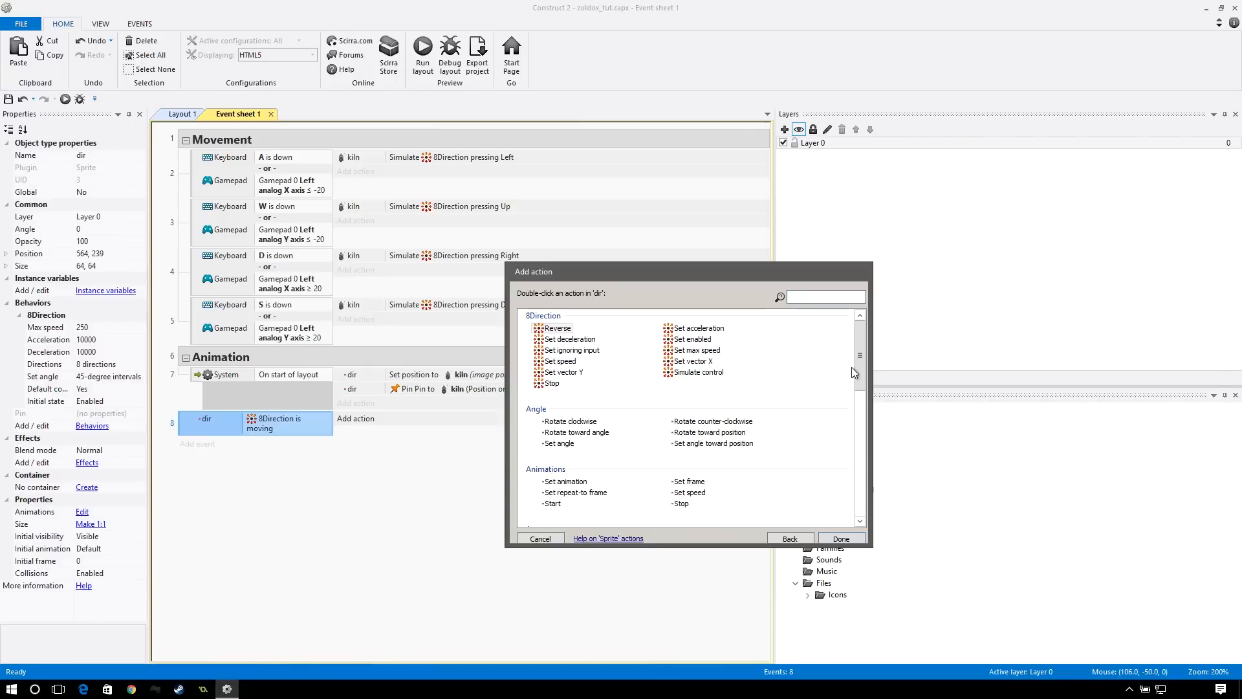
scroll("down", 3)
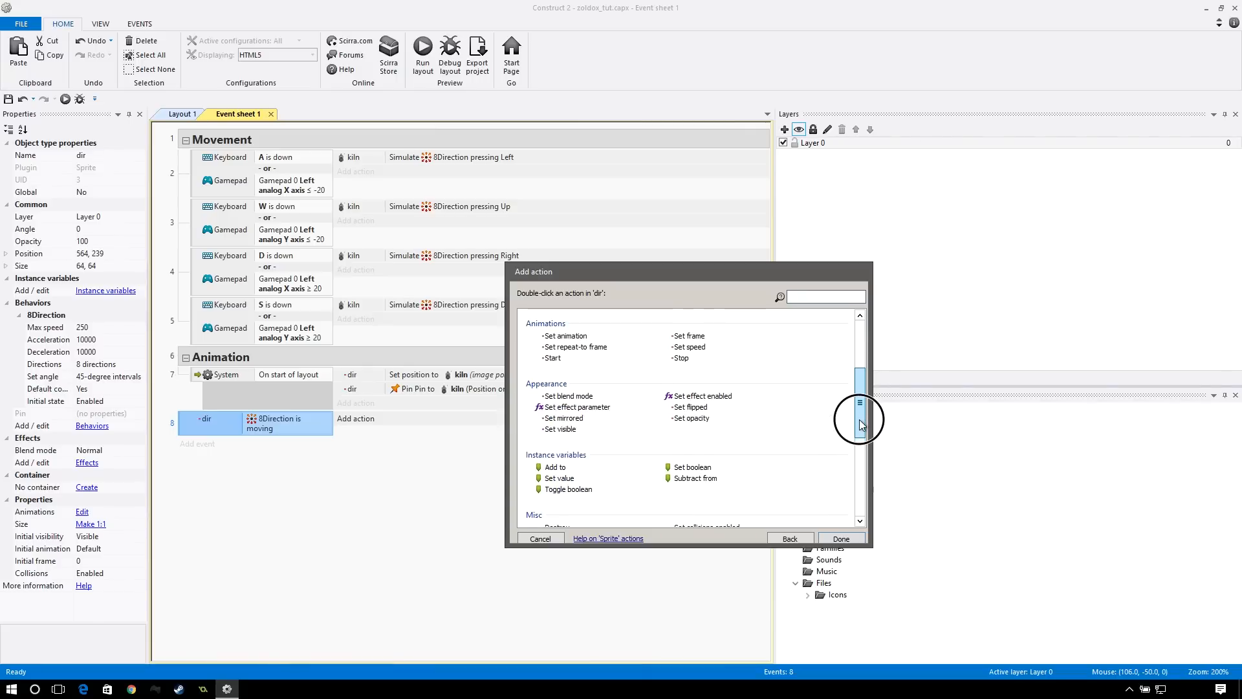
double_click(693, 418)
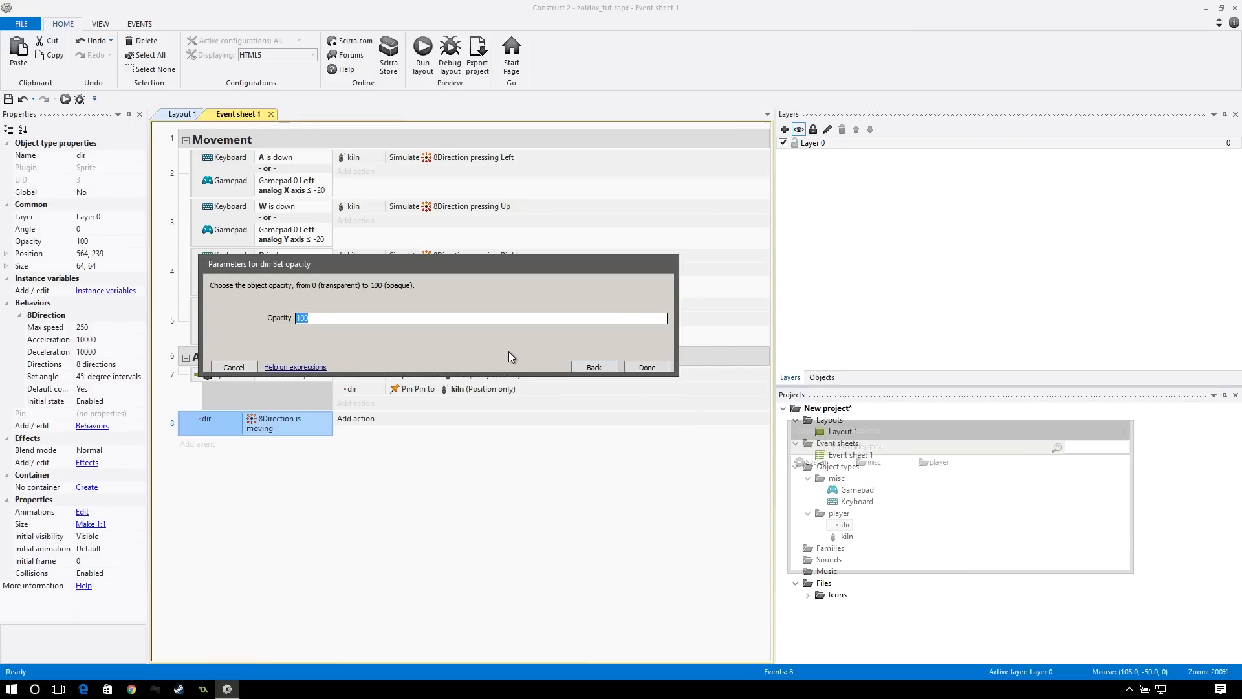
left_click(647, 367)
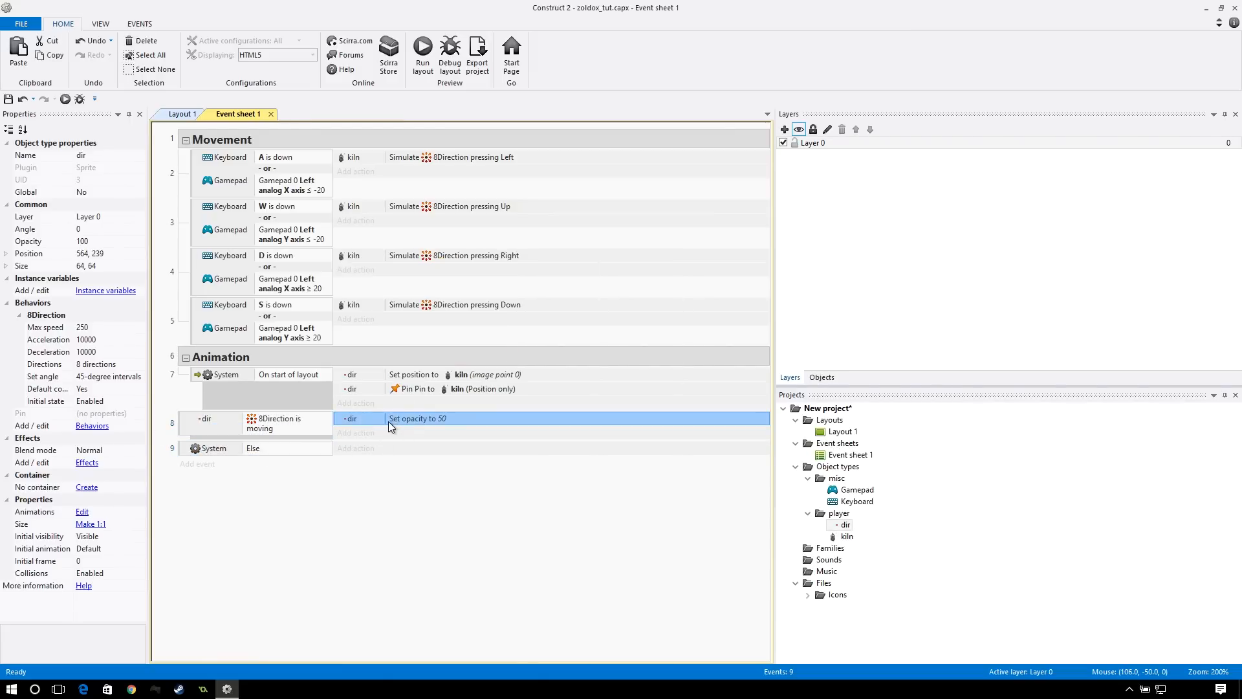
- Set the Else event's opacity action to 100 and start another new event
double_click(416, 418)
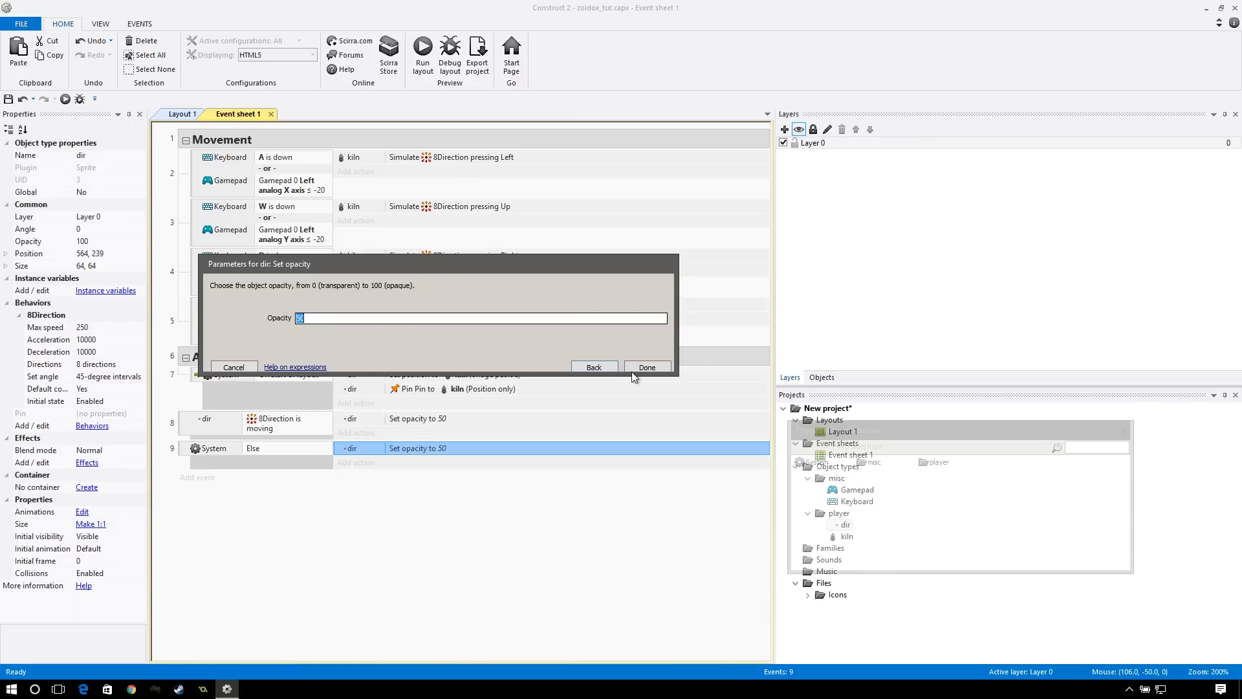
type("100")
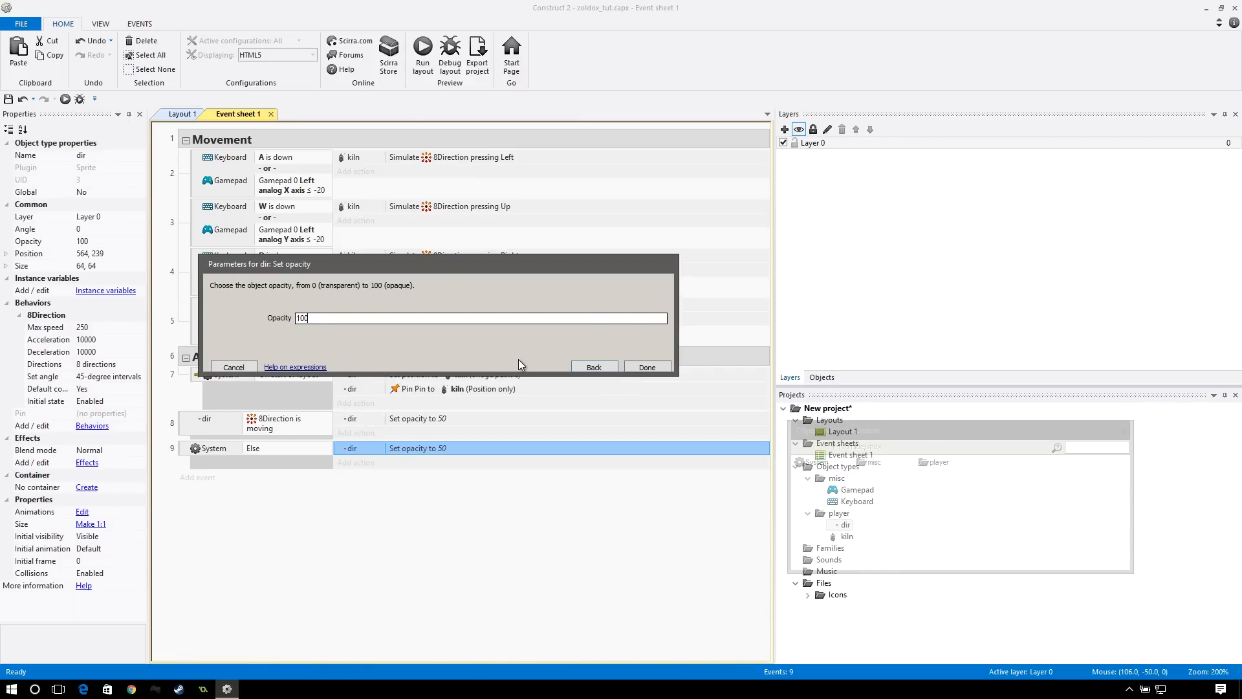
left_click(647, 368)
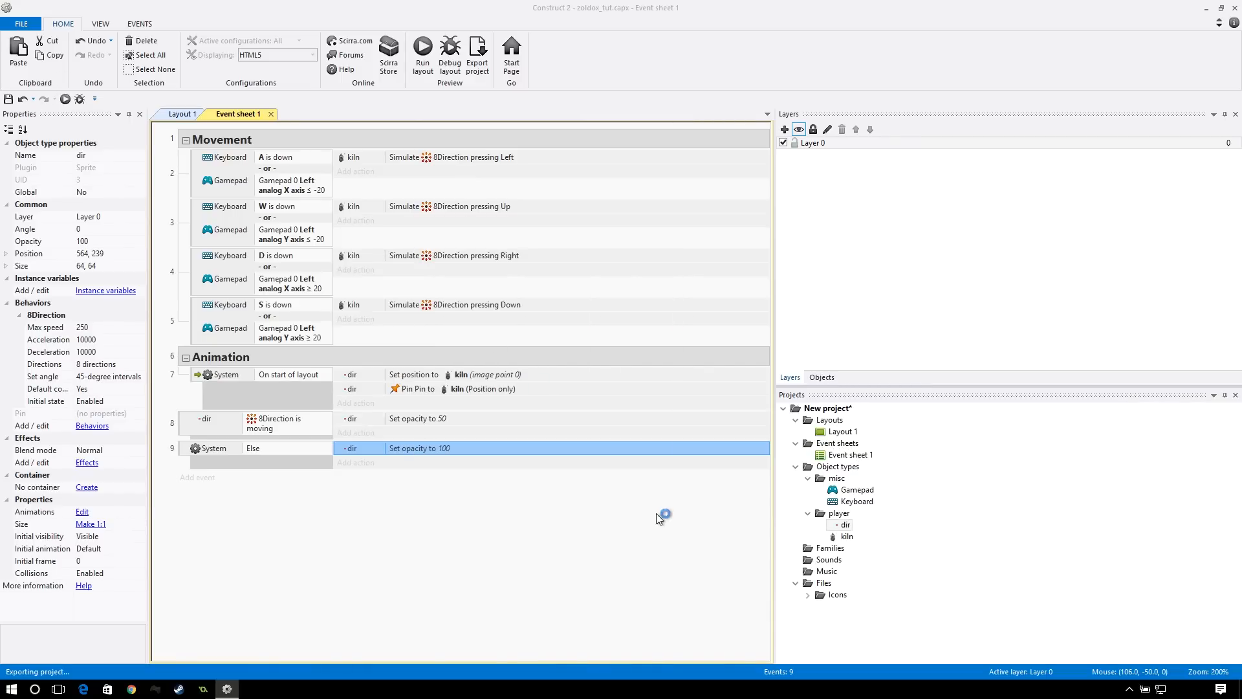
left_click(422, 52)
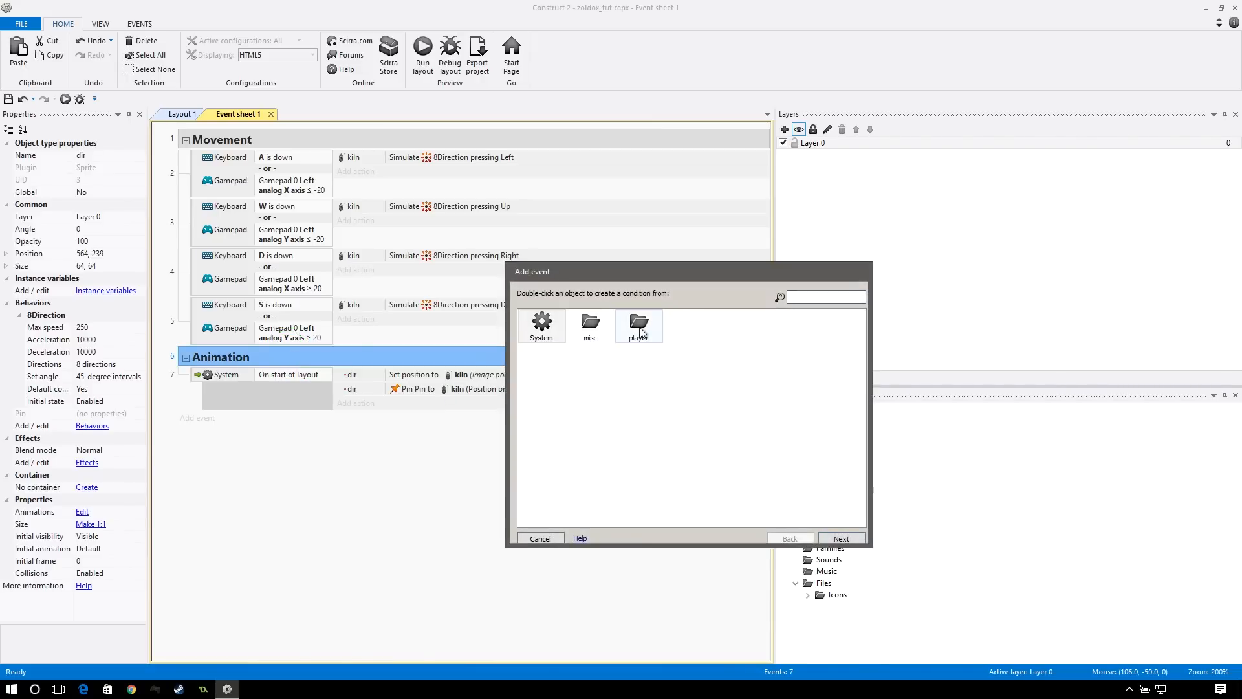
- Add a dir Is within angle condition of within 10 degrees of 0
double_click(639, 325)
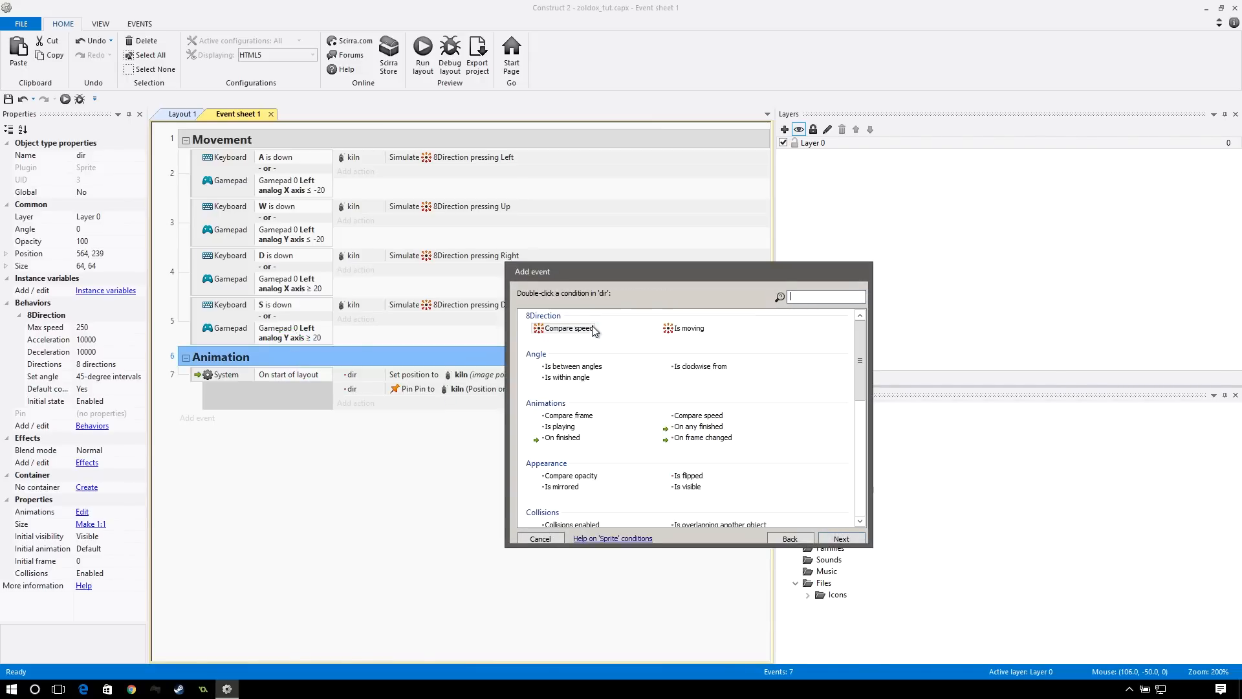
double_click(568, 378)
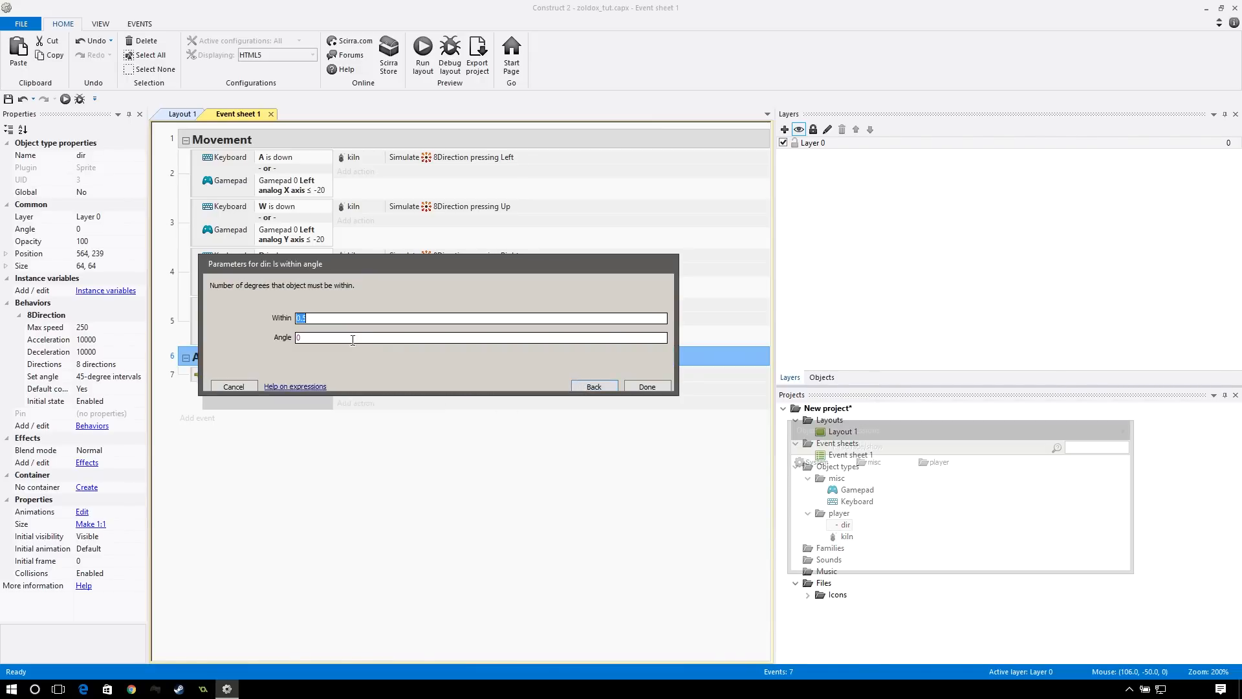
mouse_move(186, 302)
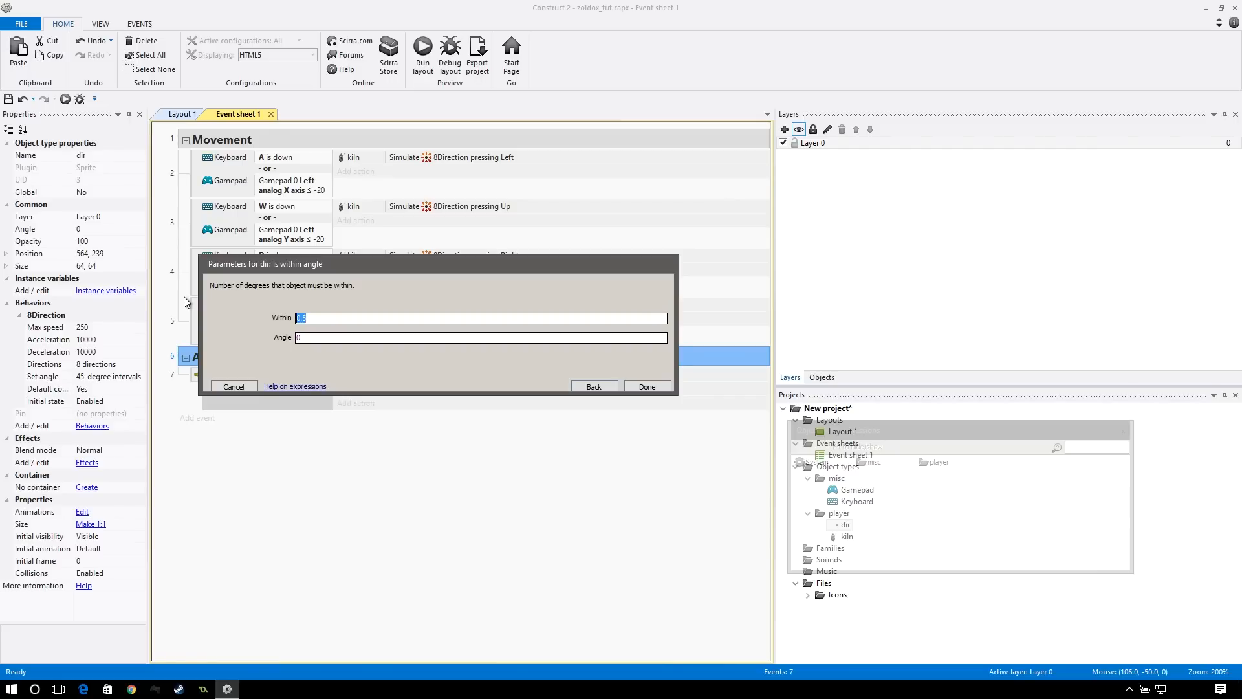
type("10")
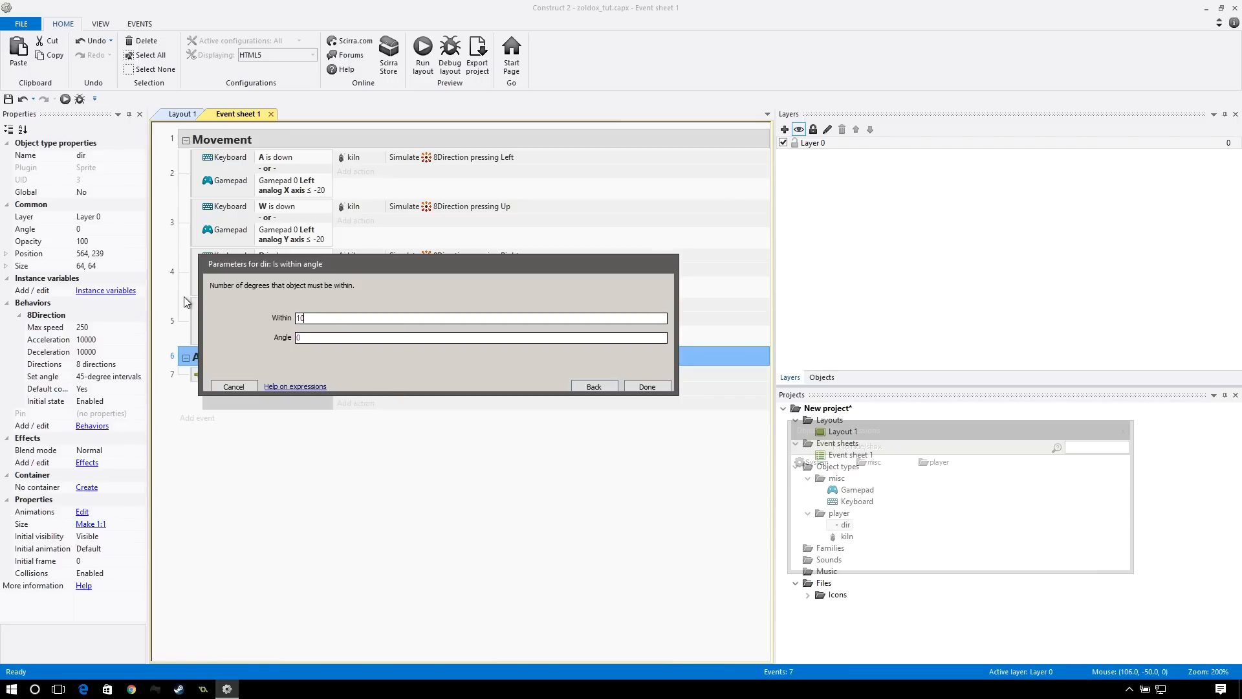
left_click(482, 336)
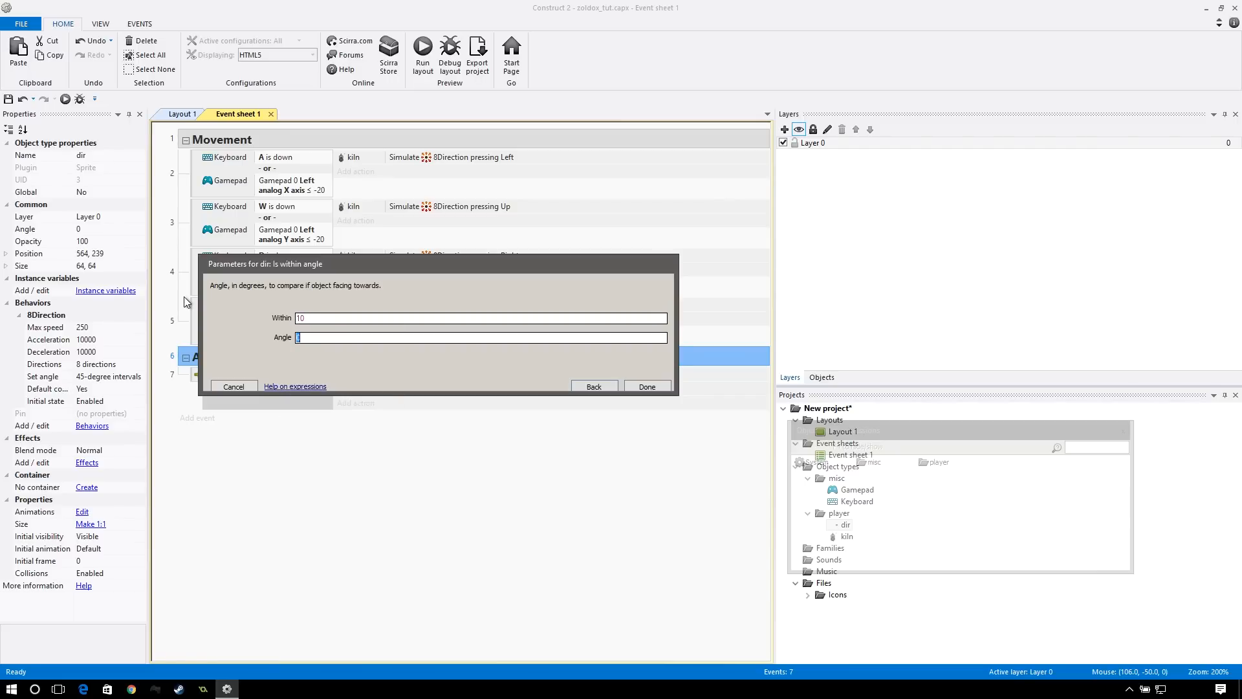
left_click(647, 385)
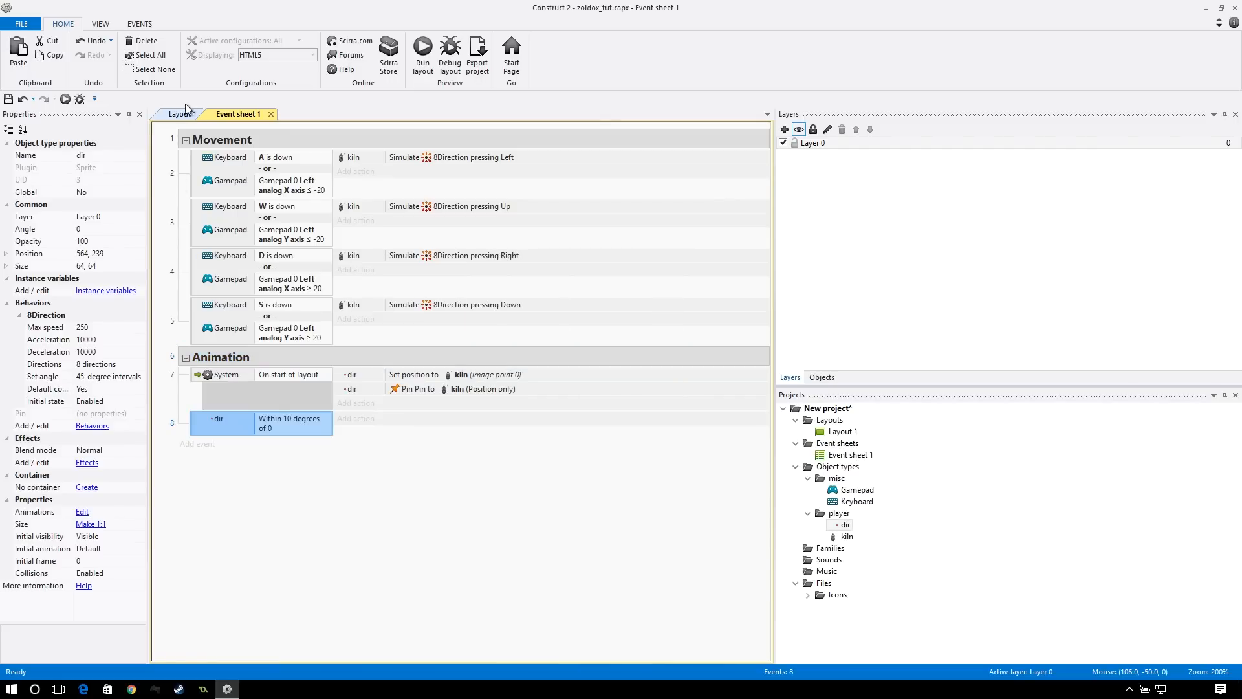
- Move the dir square to the upper left of Layout 1, keeping its angle at 0
left_click(185, 113)
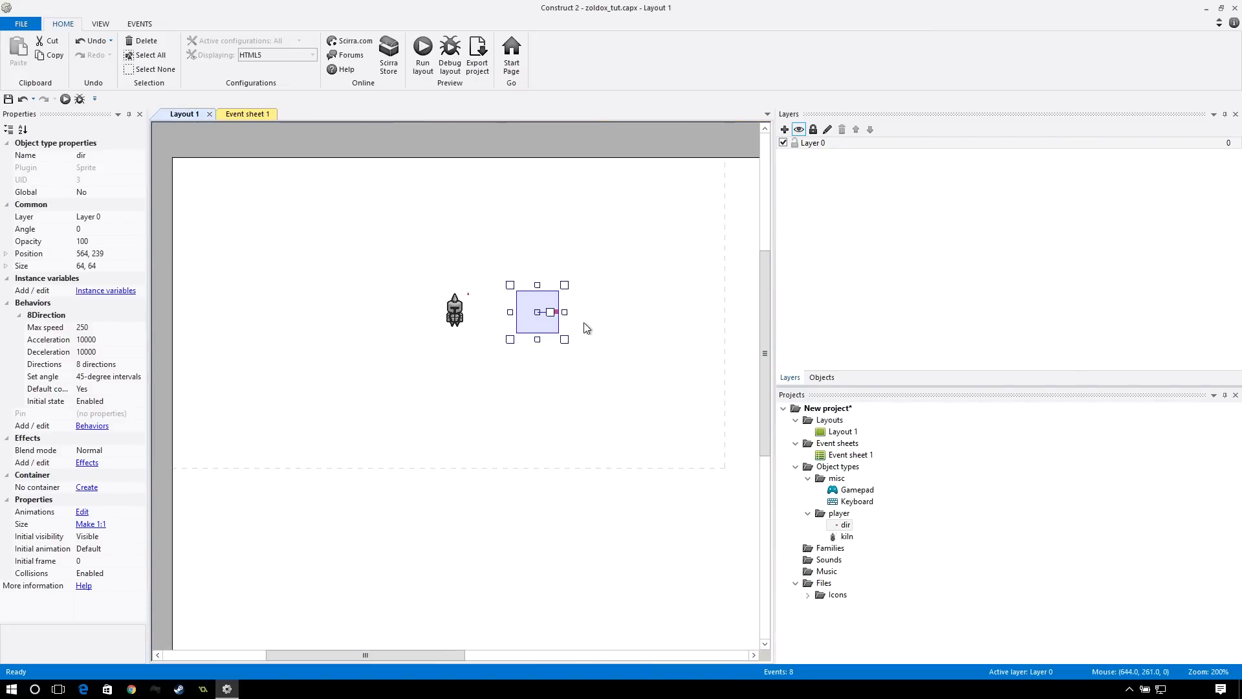
left_click_drag(537, 312, 337, 230)
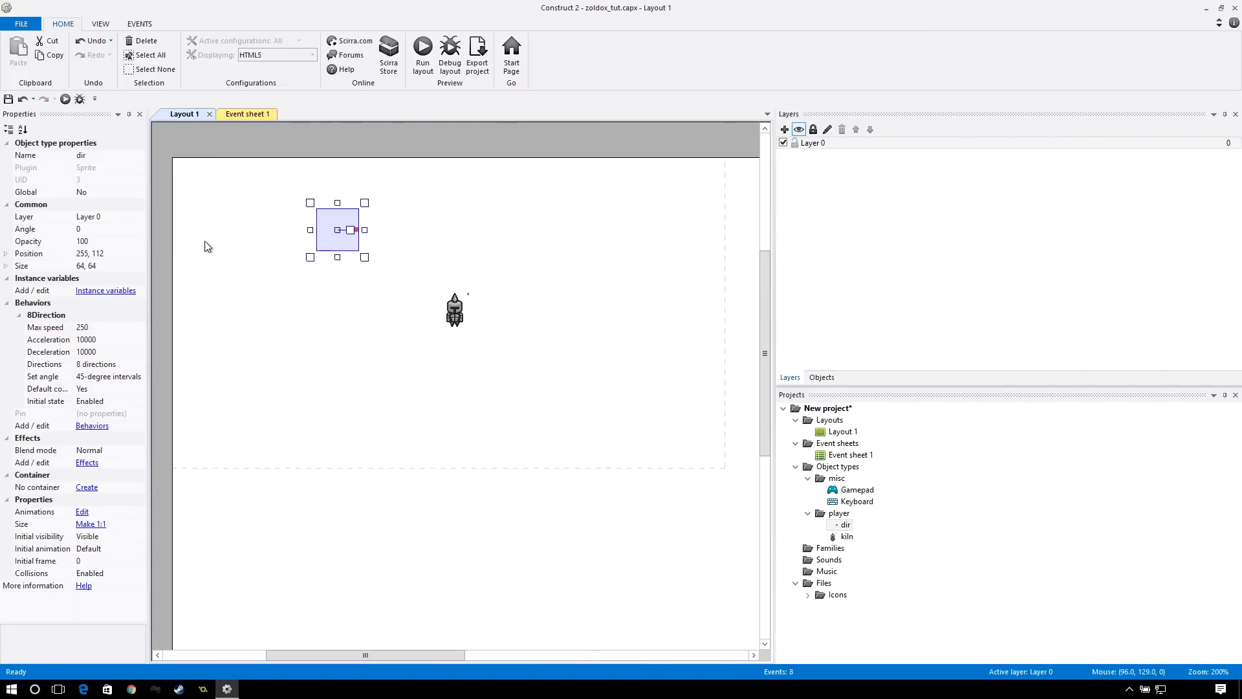
mouse_move(352, 229)
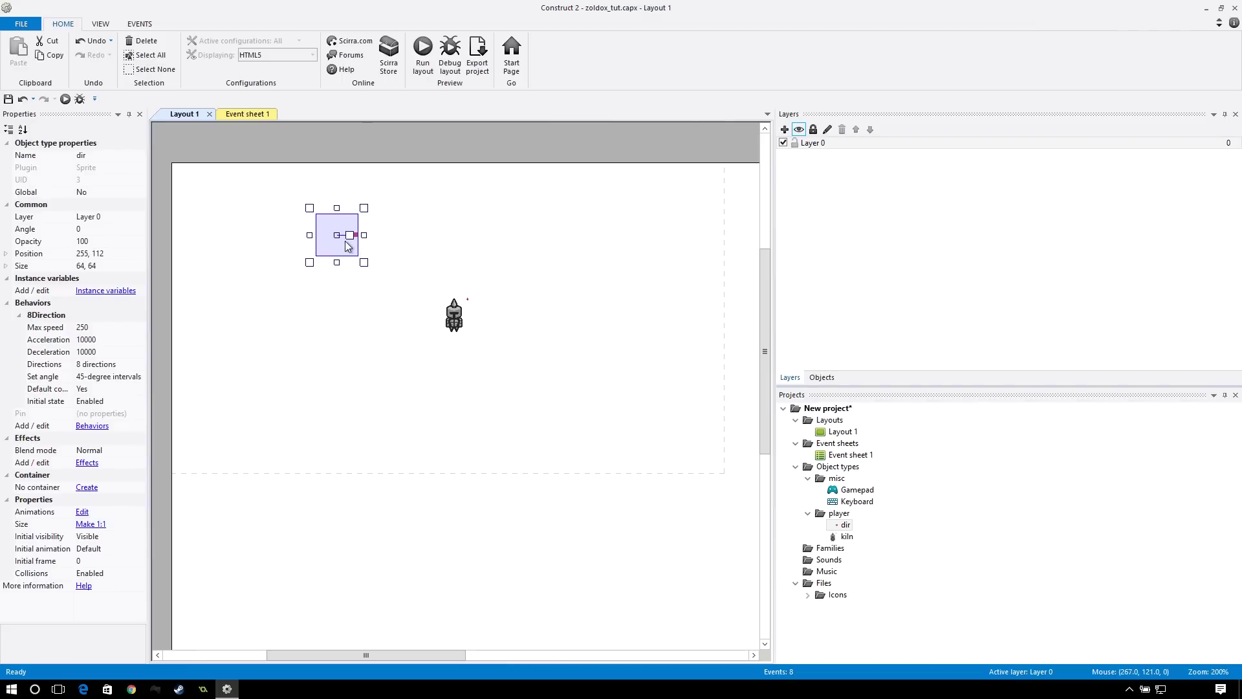
left_click_drag(353, 234, 325, 260)
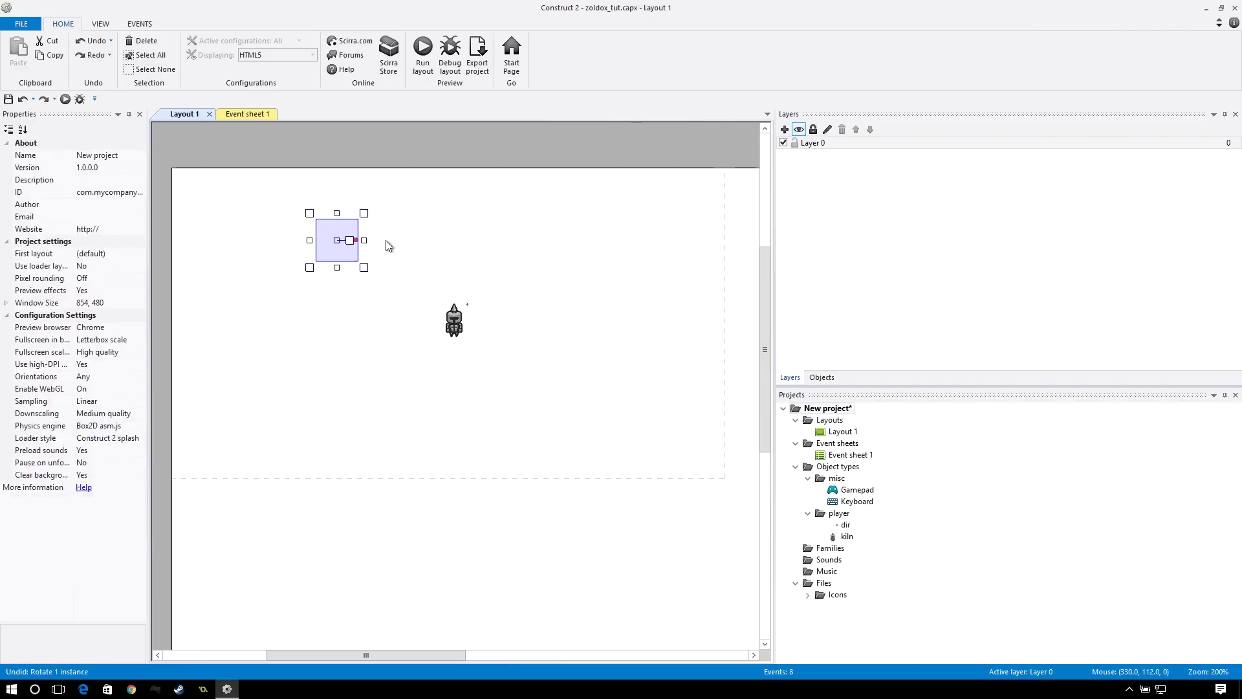
left_click(336, 240)
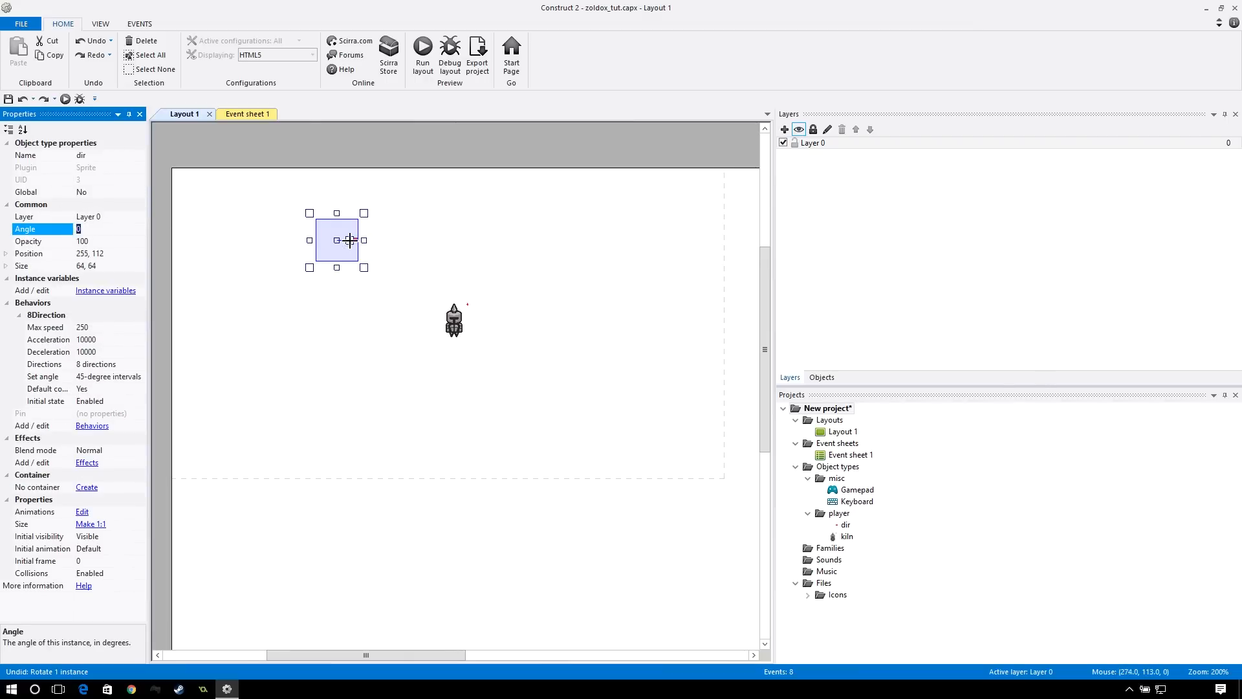
left_click(246, 114)
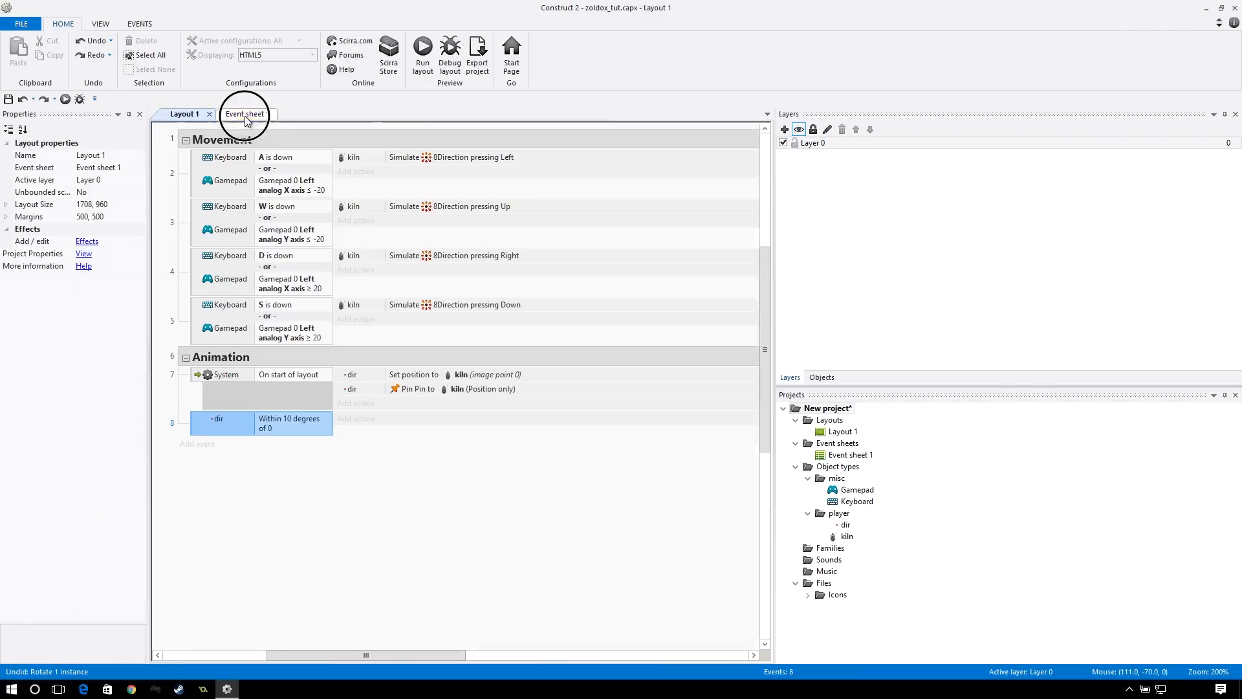
- Add a dir 8Direction is moving sub-event under the within-10-degrees event
left_click(245, 114)
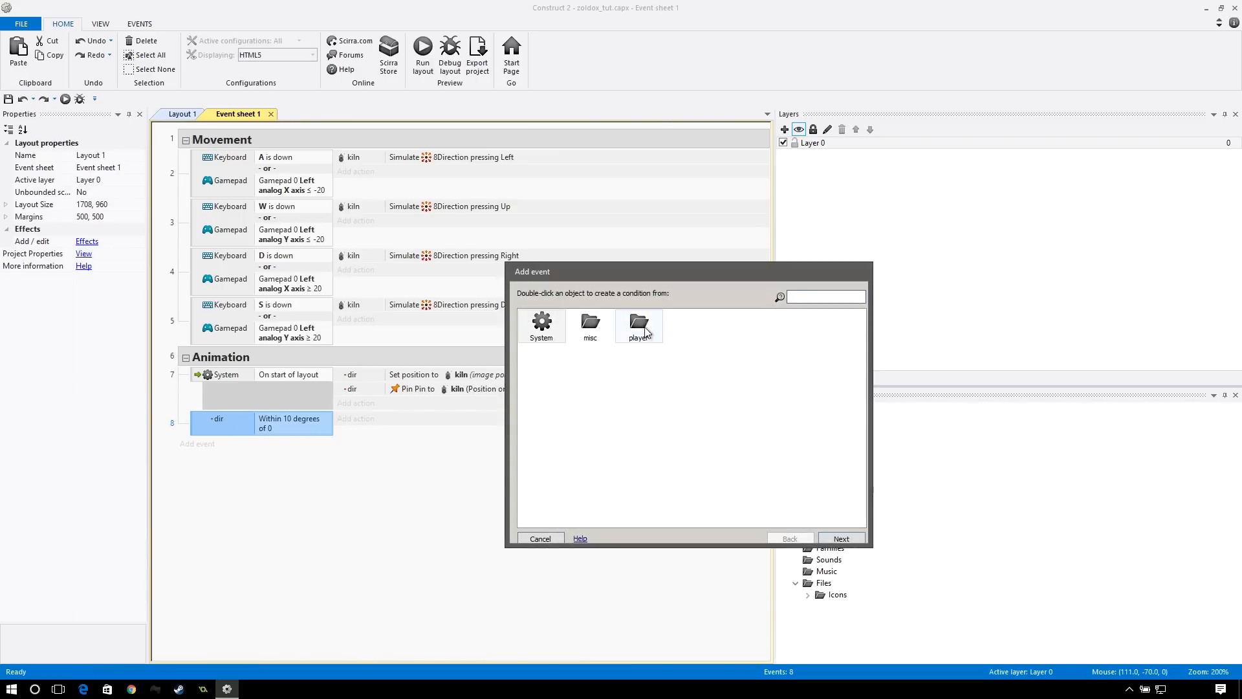
double_click(639, 325)
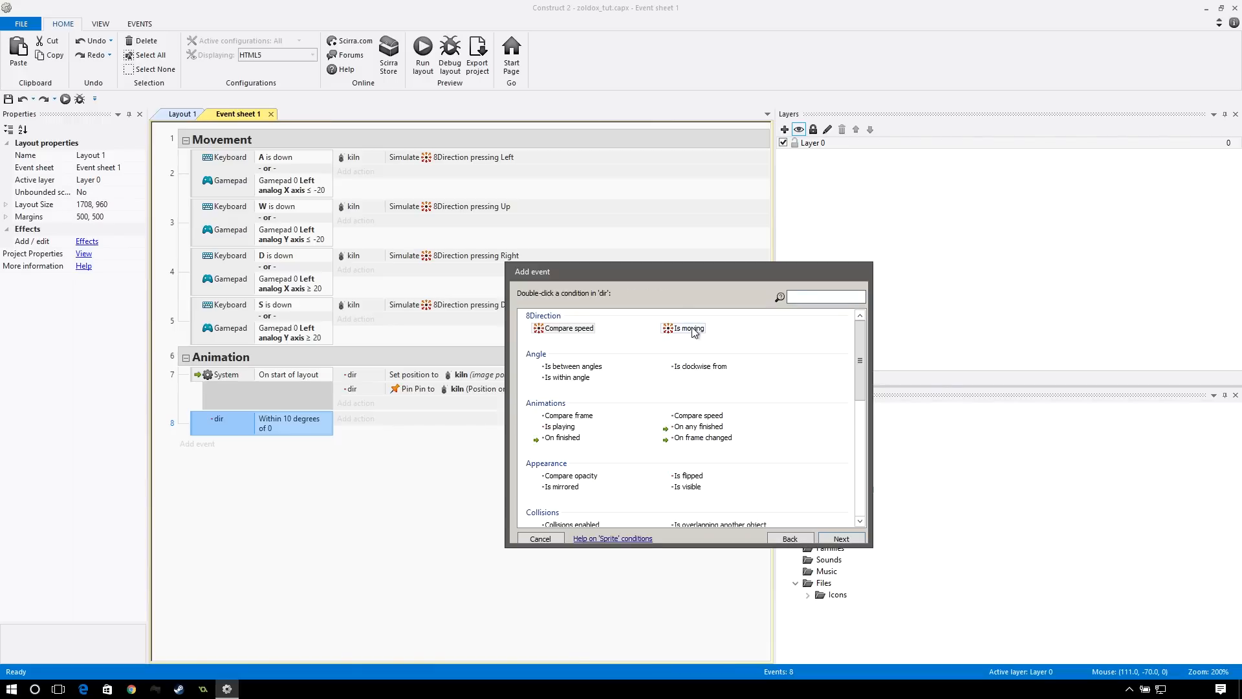
double_click(687, 328)
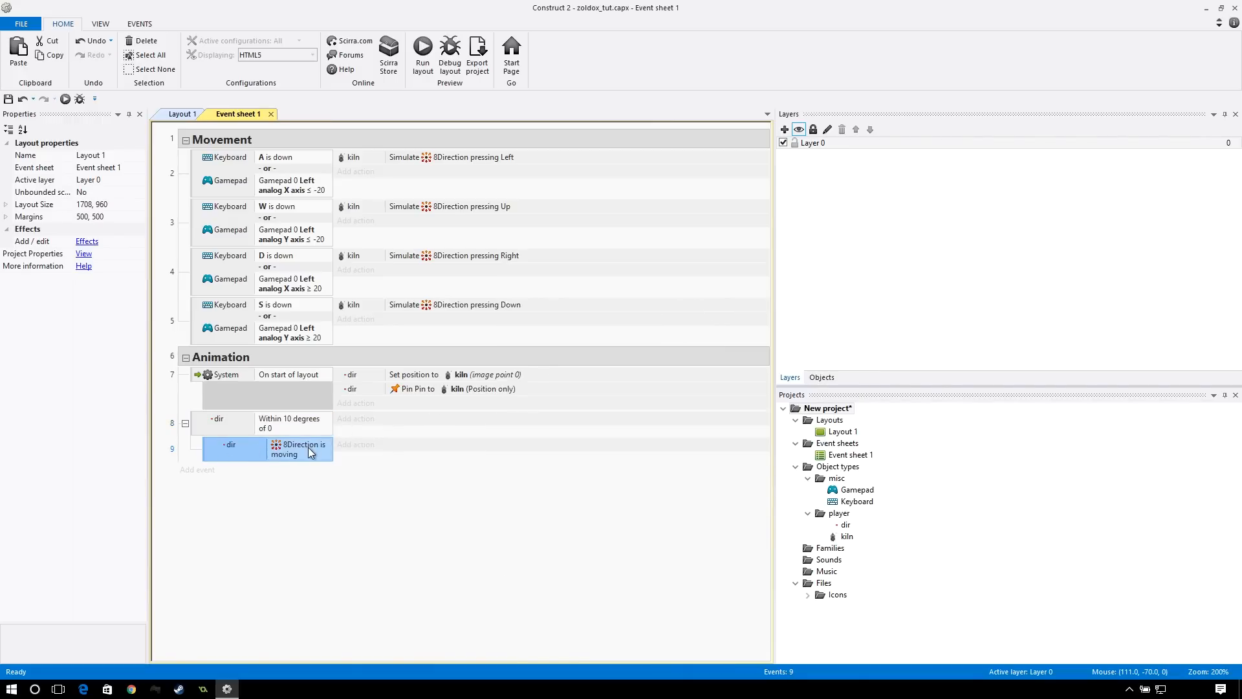
- Add a System Else event after the moving sub-event and begin adding its action
right_click(300, 449)
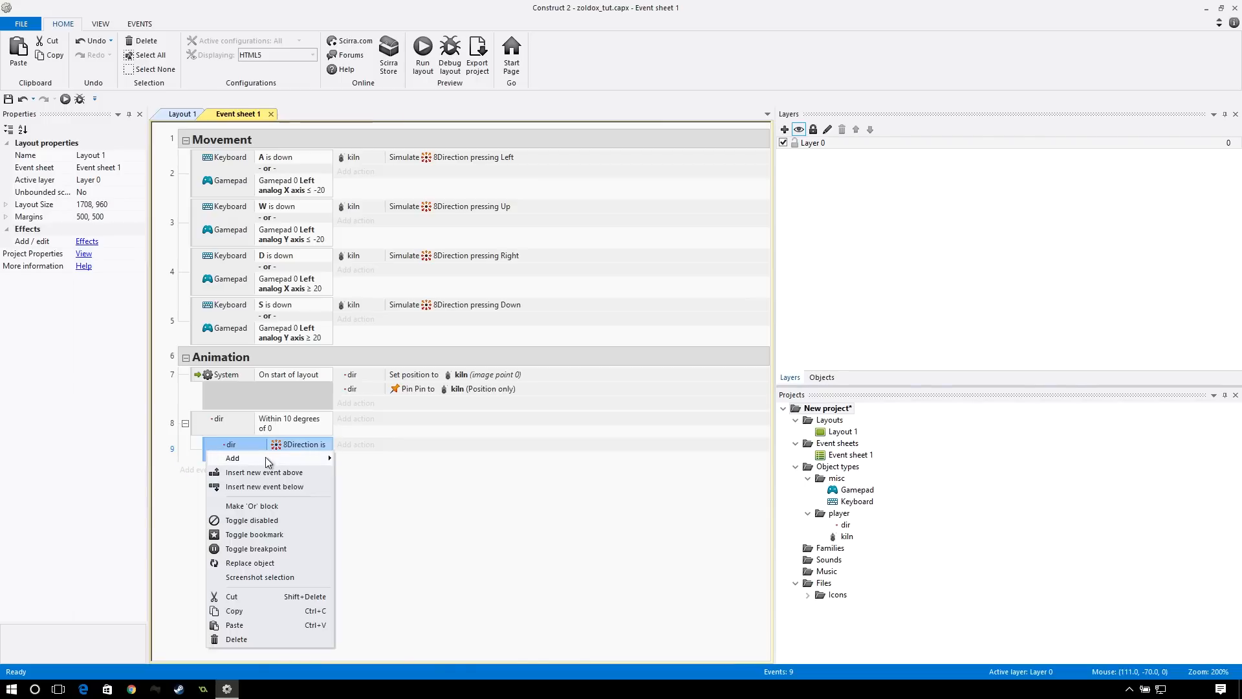
left_click(233, 458)
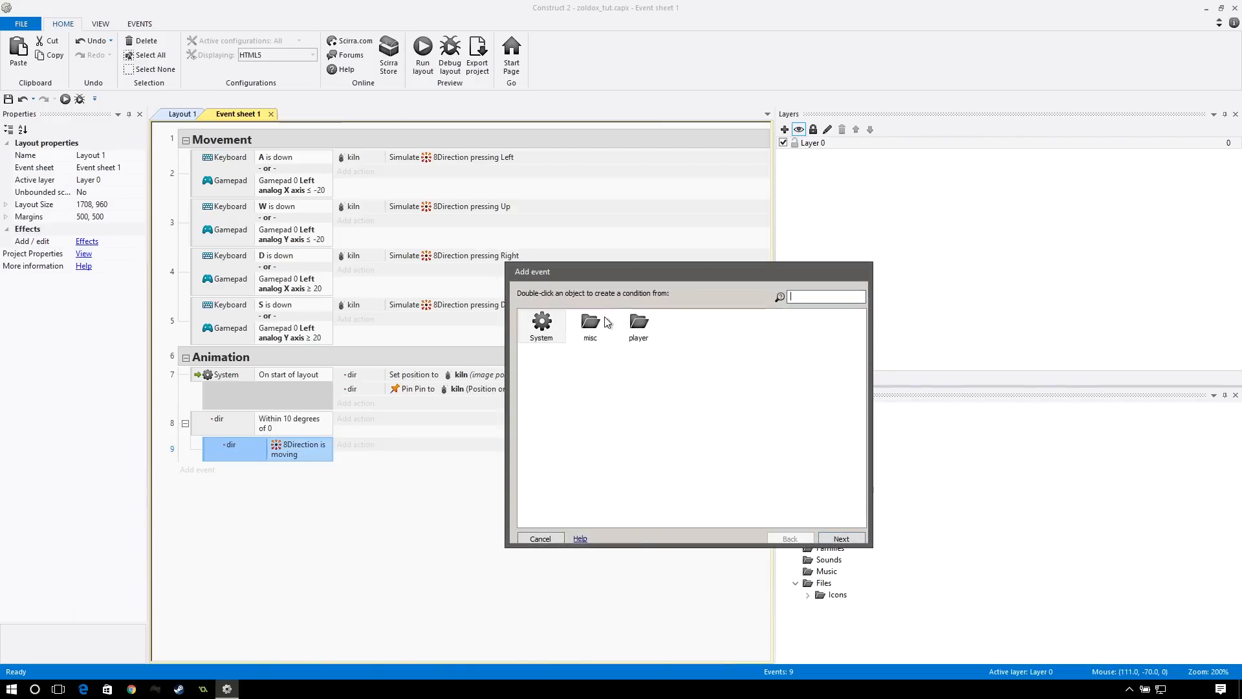
type("el")
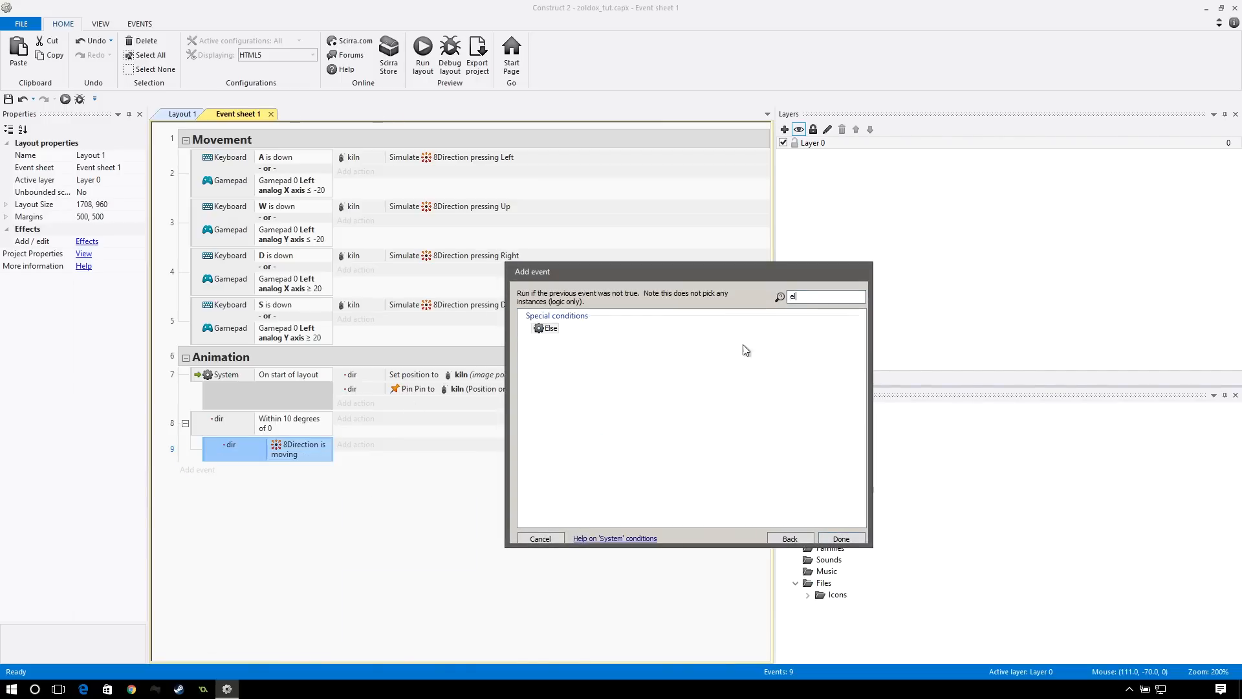
left_click(541, 538)
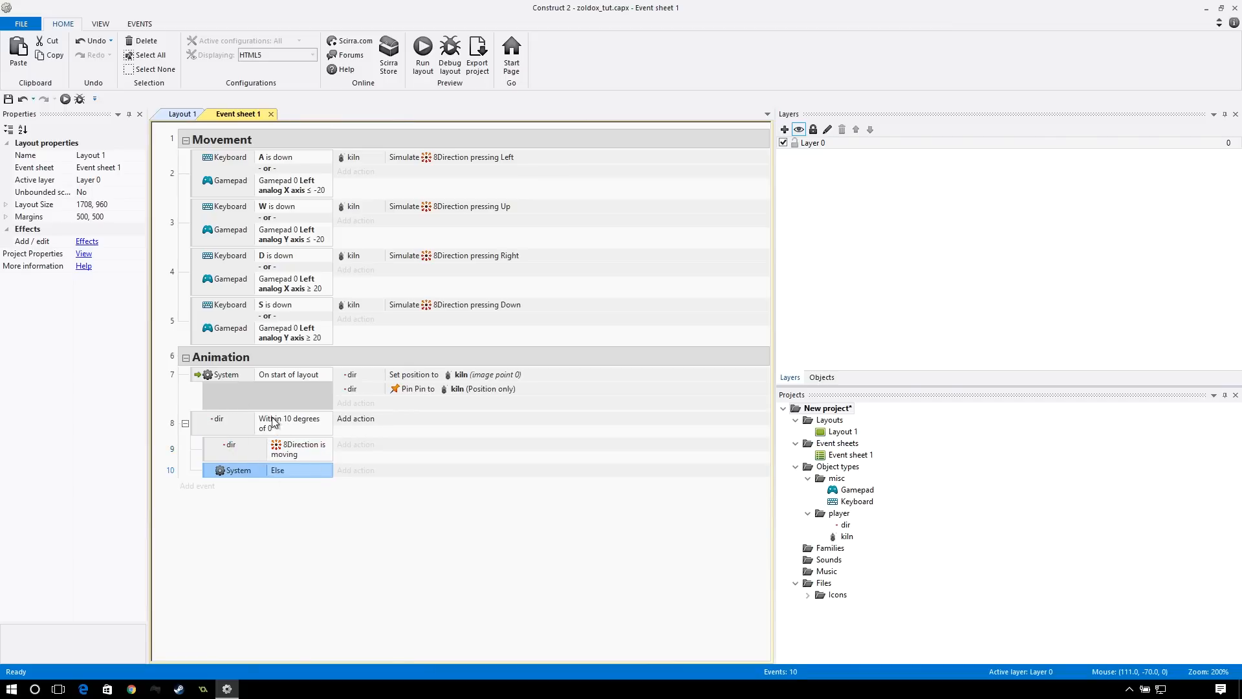
left_click(354, 445)
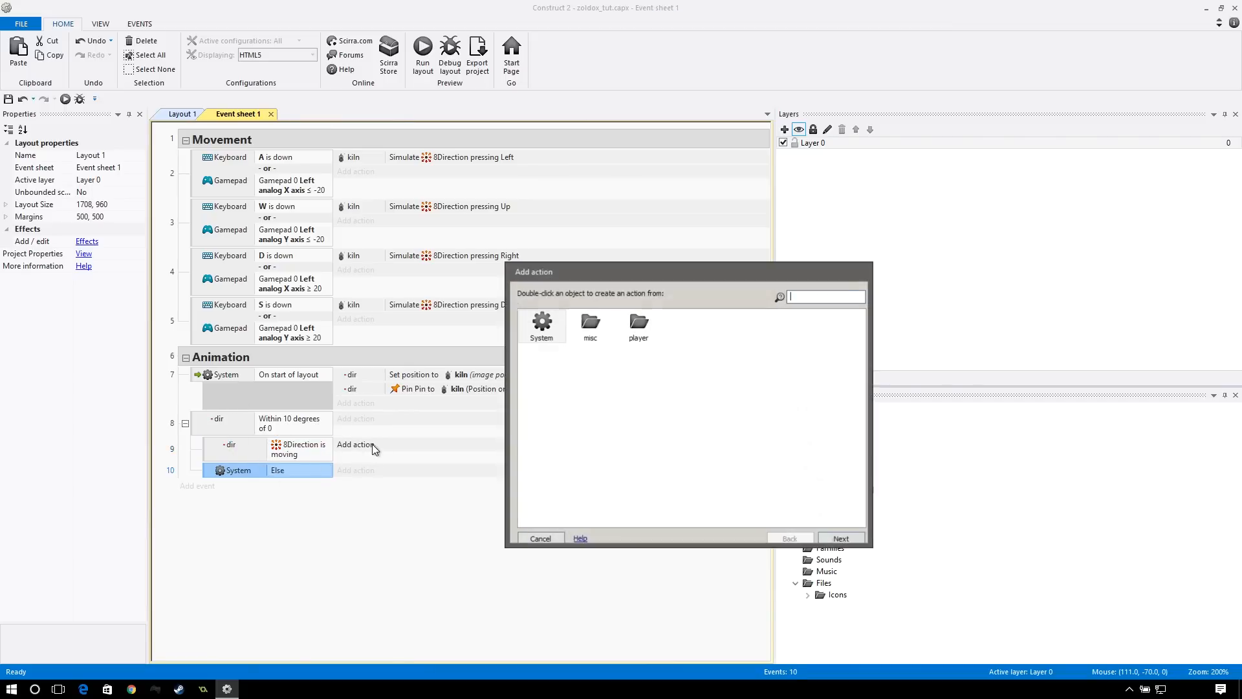
- Set kiln's animation to R_run in the moving sub-event and R_idle in the Else branch
double_click(640, 327)
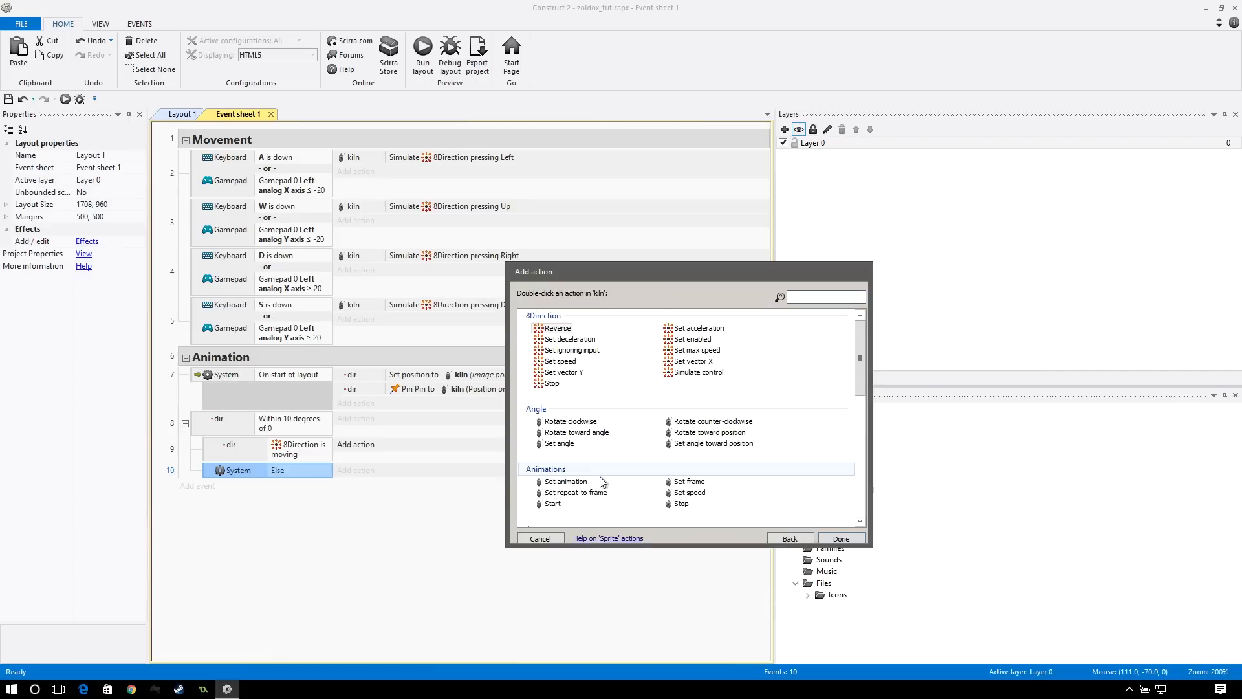
double_click(566, 481)
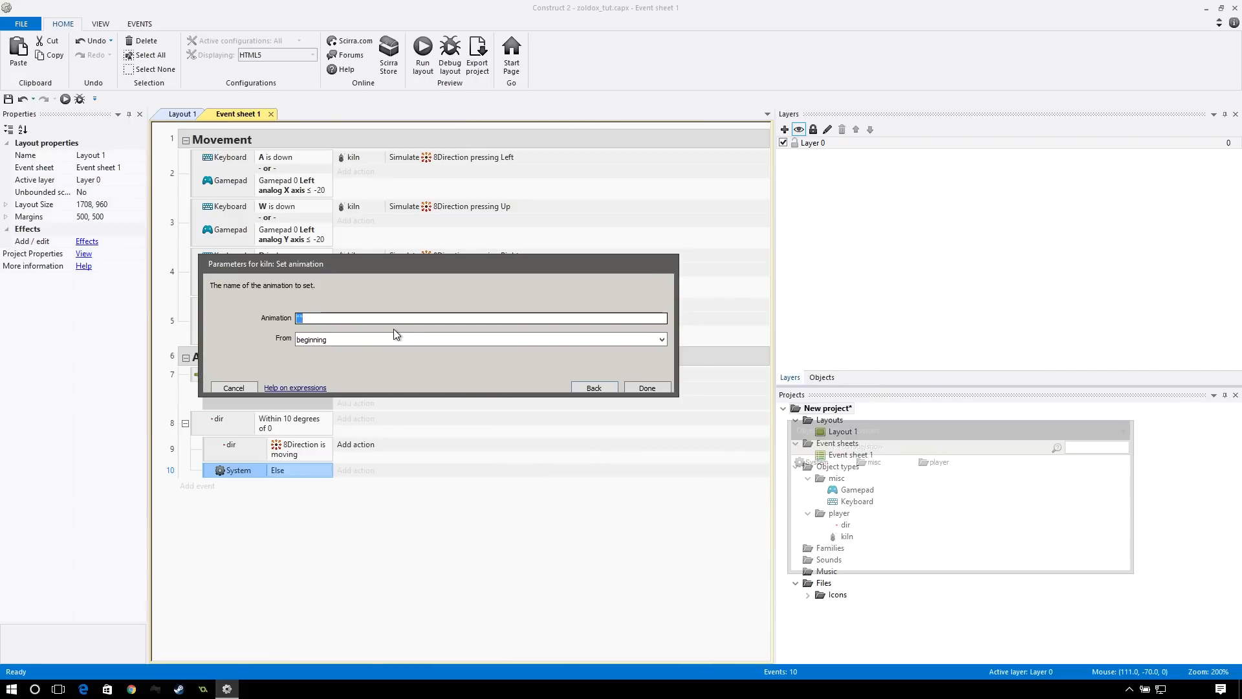
left_click(482, 319)
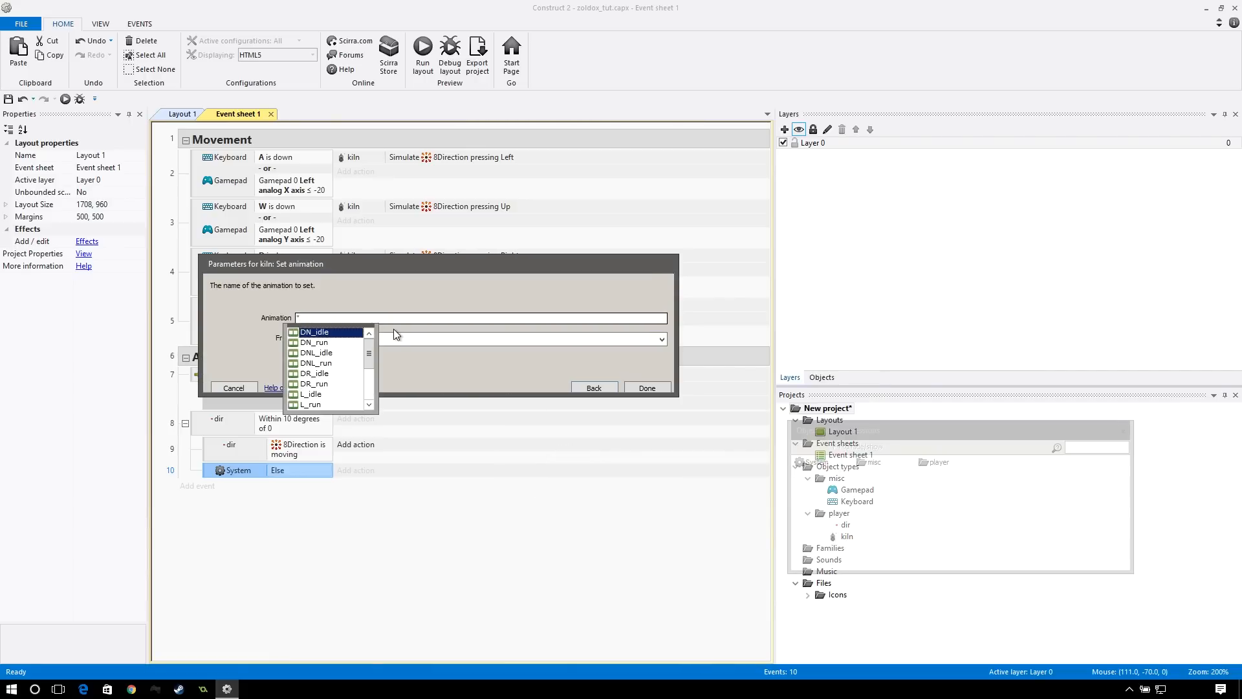
type("run\"")
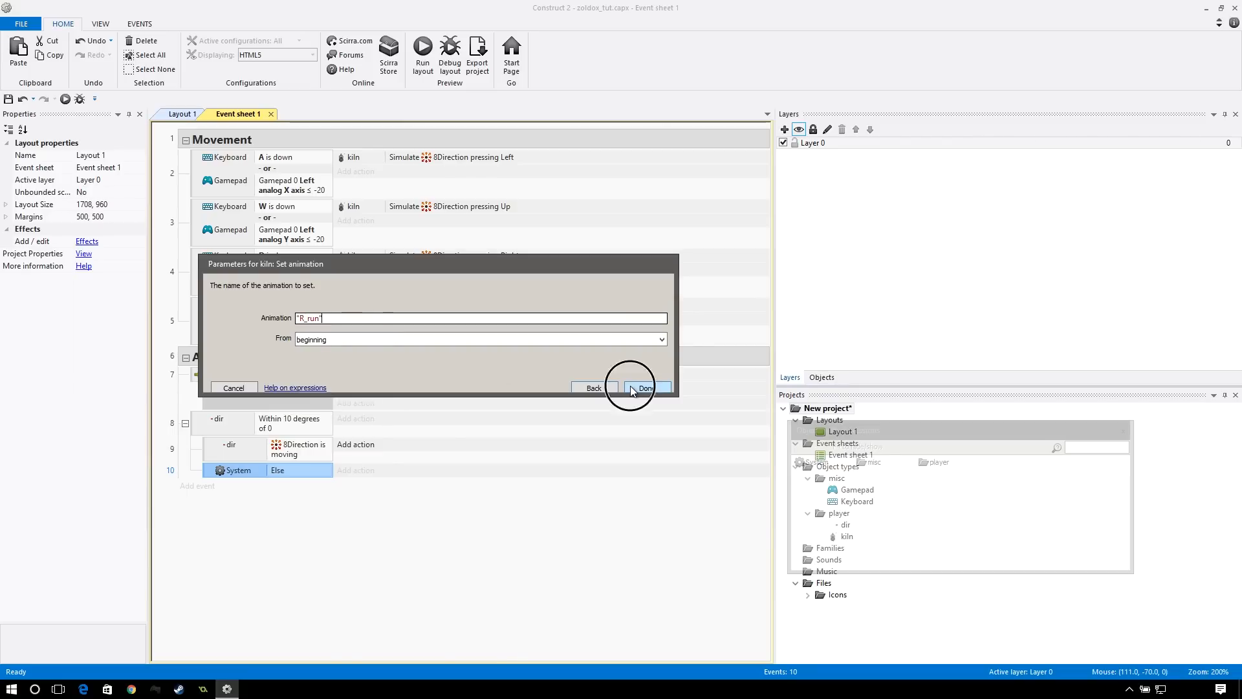
left_click(646, 389)
type("\"r")
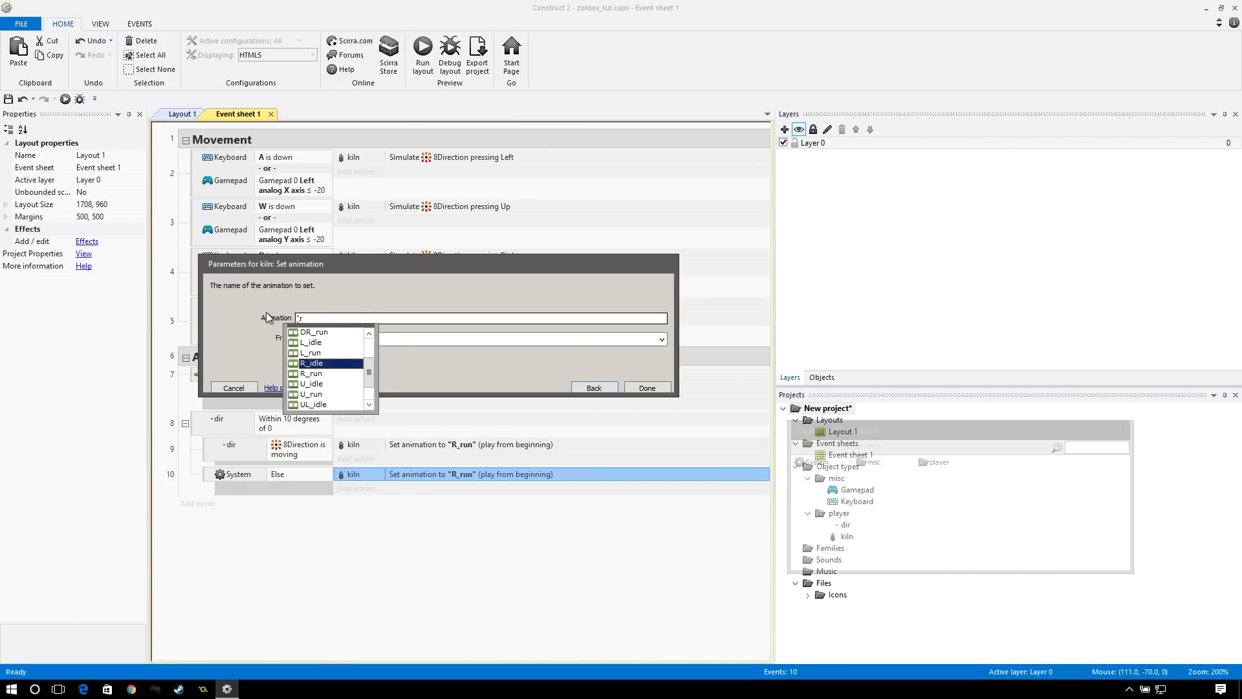
left_click(647, 388)
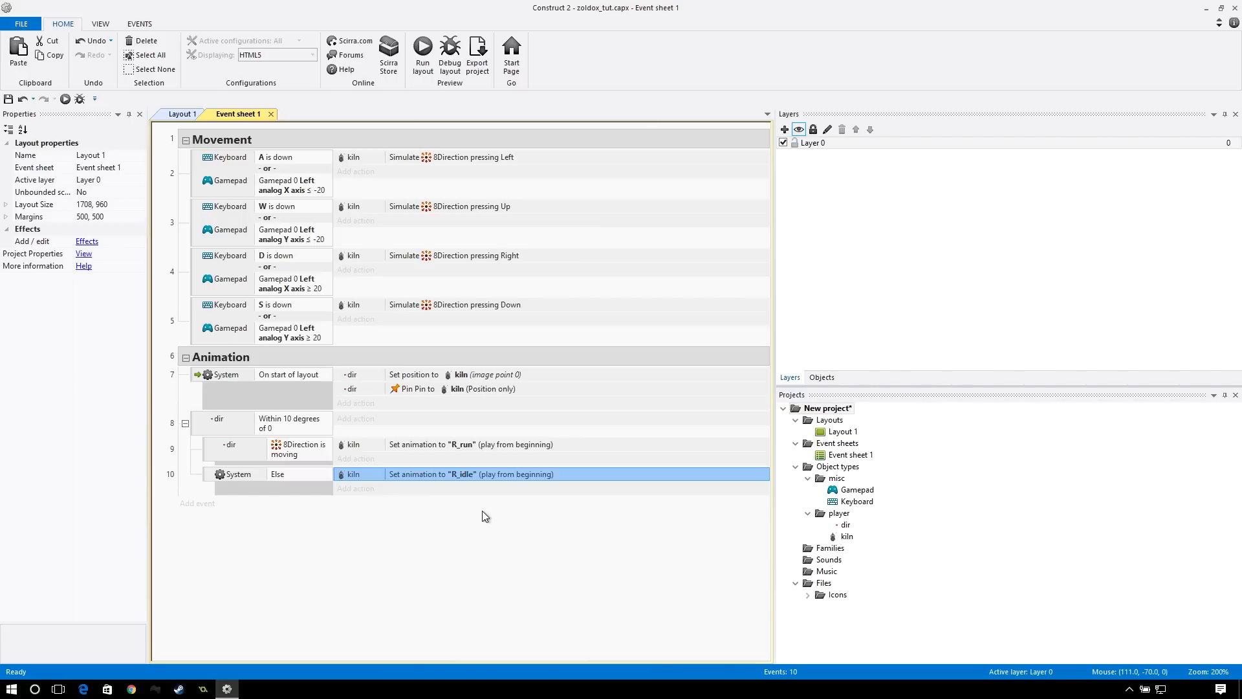
mouse_move(331, 449)
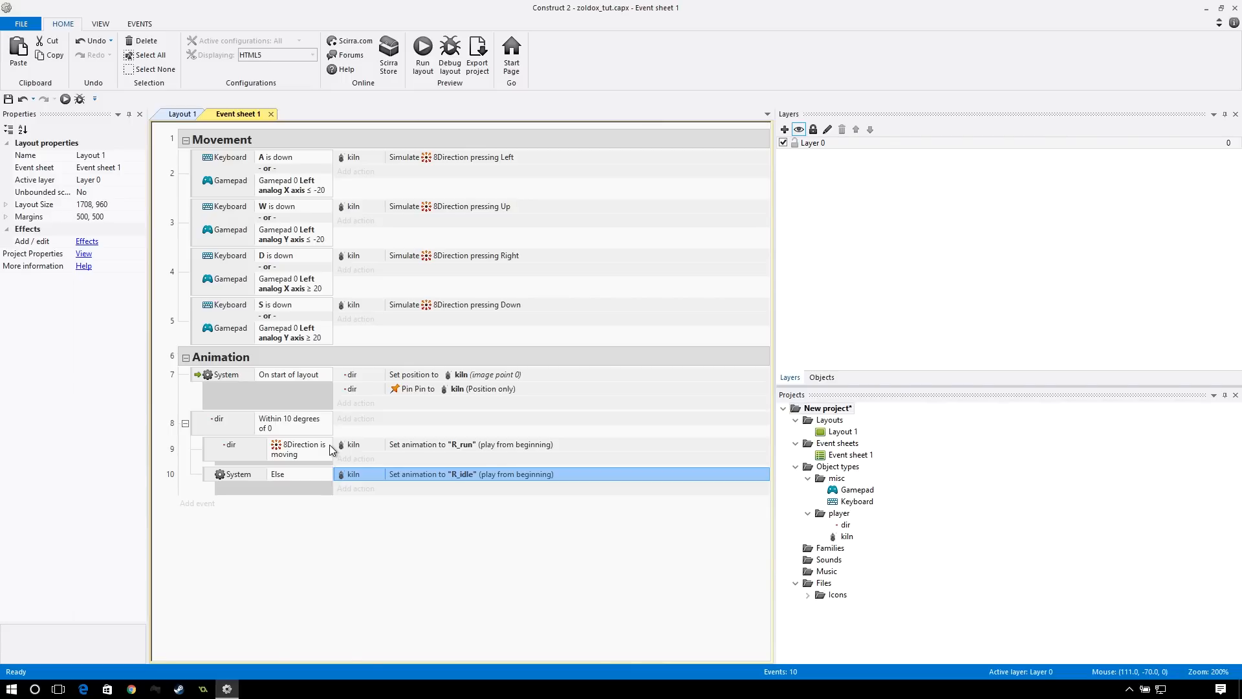
mouse_move(260, 427)
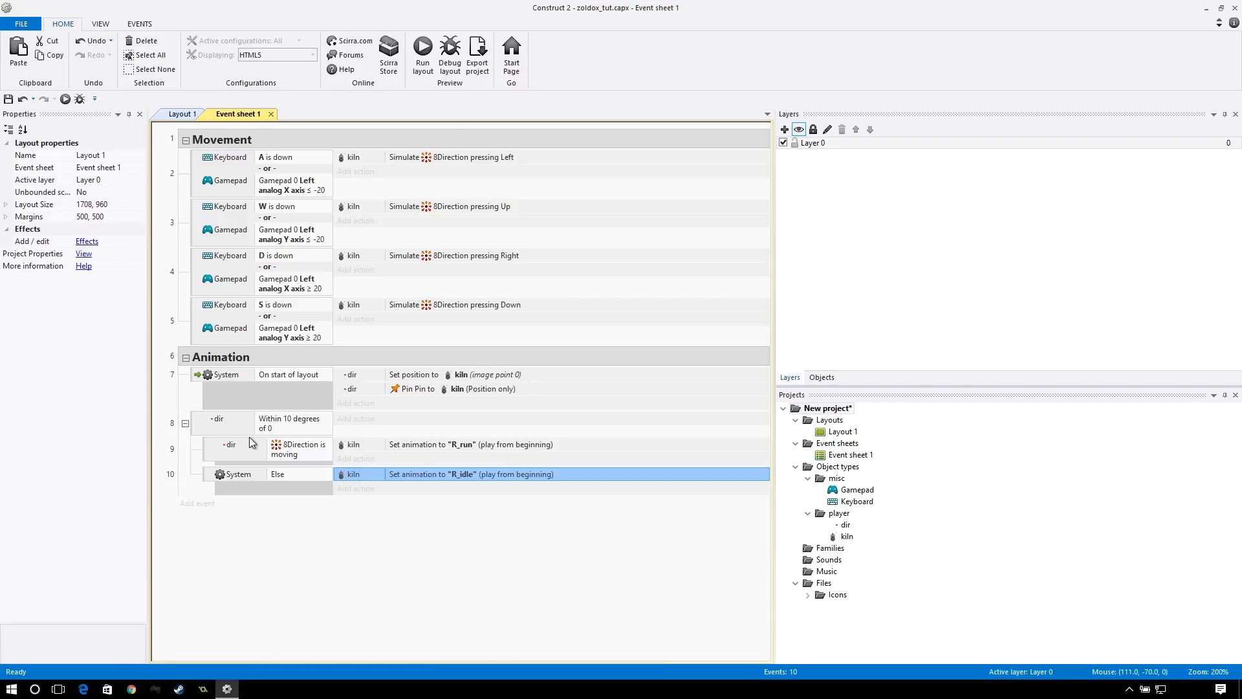
mouse_move(201, 429)
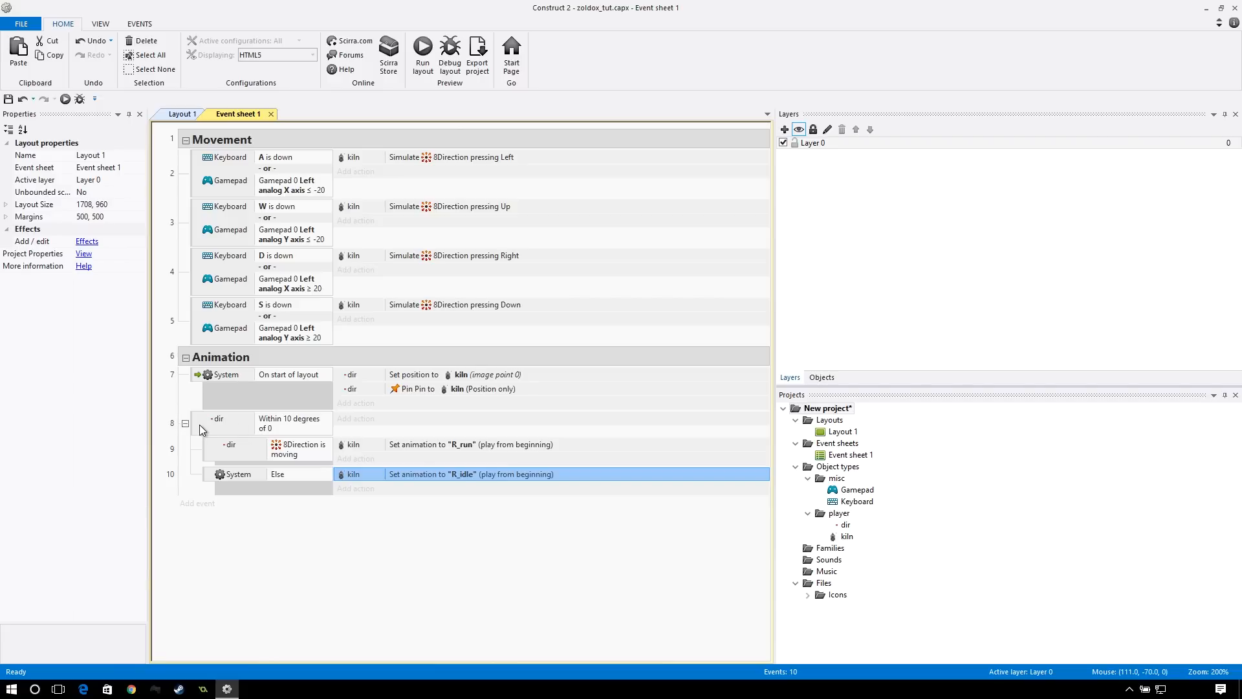
left_click(217, 422)
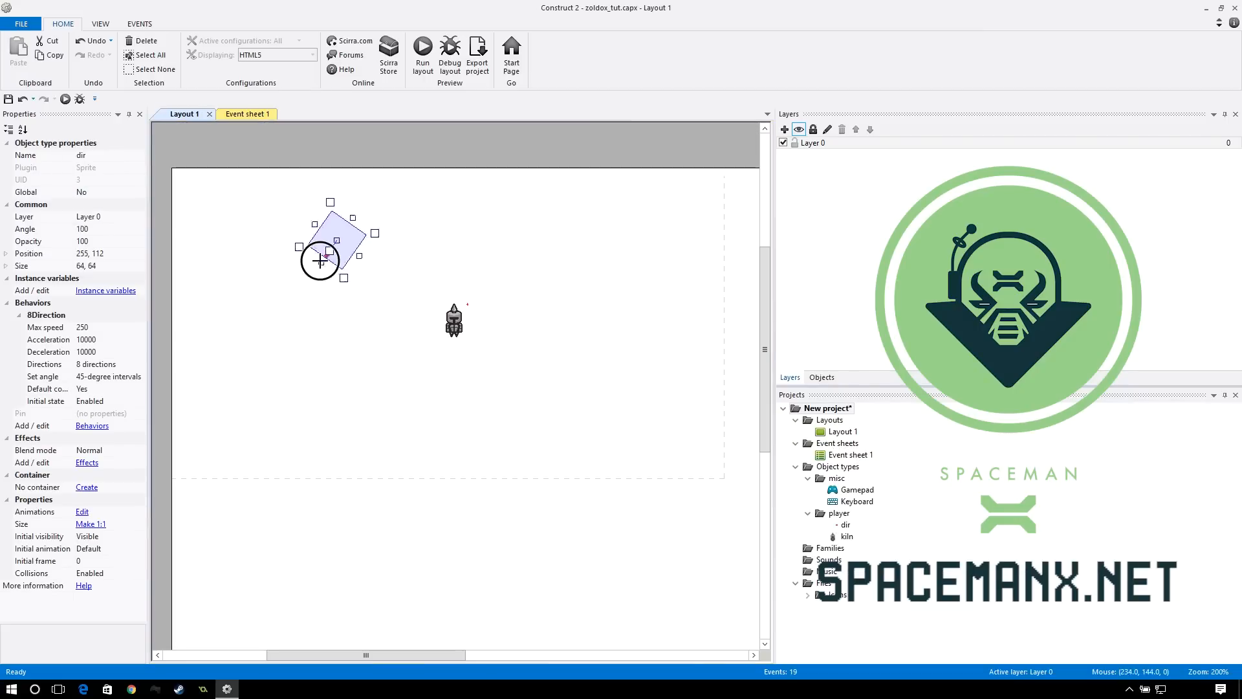
- Select the dir marker sprite on Layout 1 to view its Angle property
left_click(246, 114)
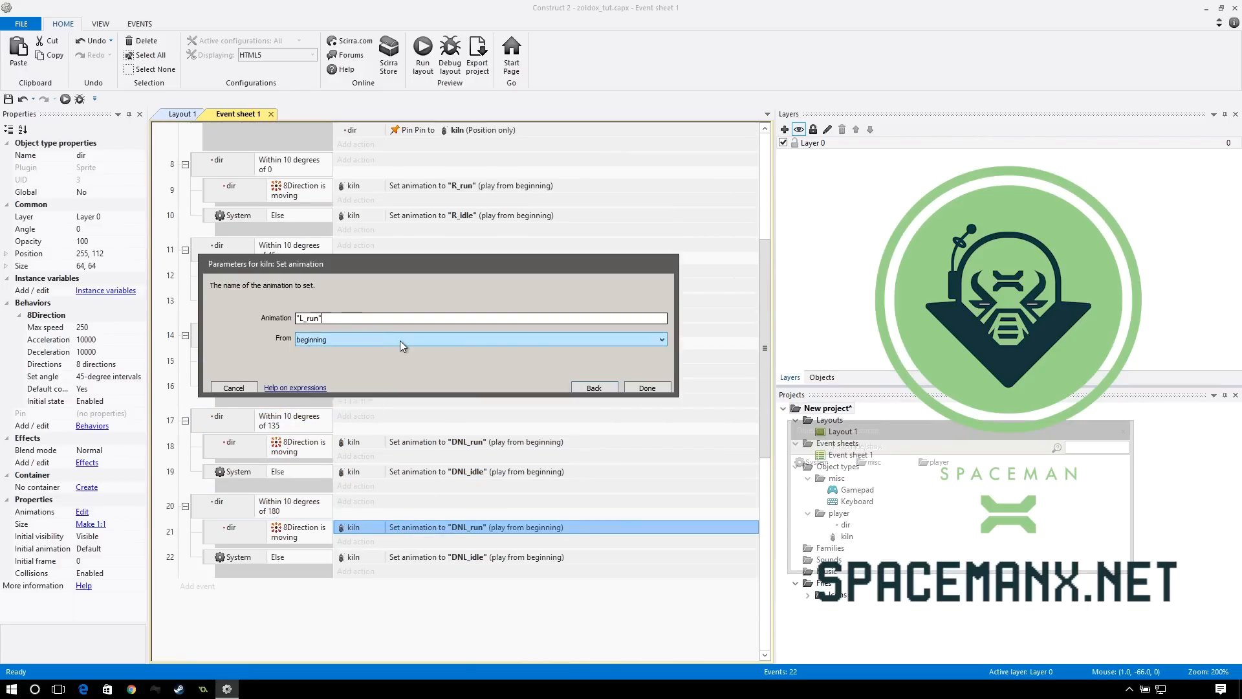
- Set 180 degrees to L_run/L_idle, then duplicate and edit the 225- and 270-degree event groups
left_click(647, 388)
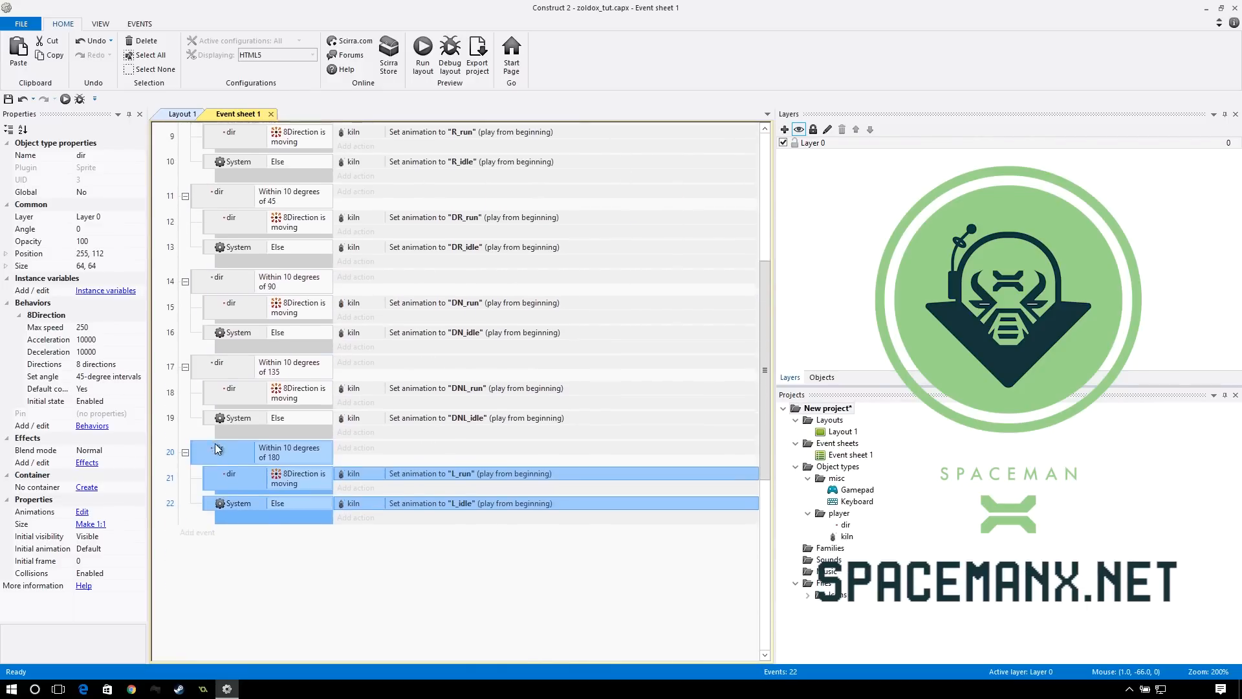
left_click(100, 23)
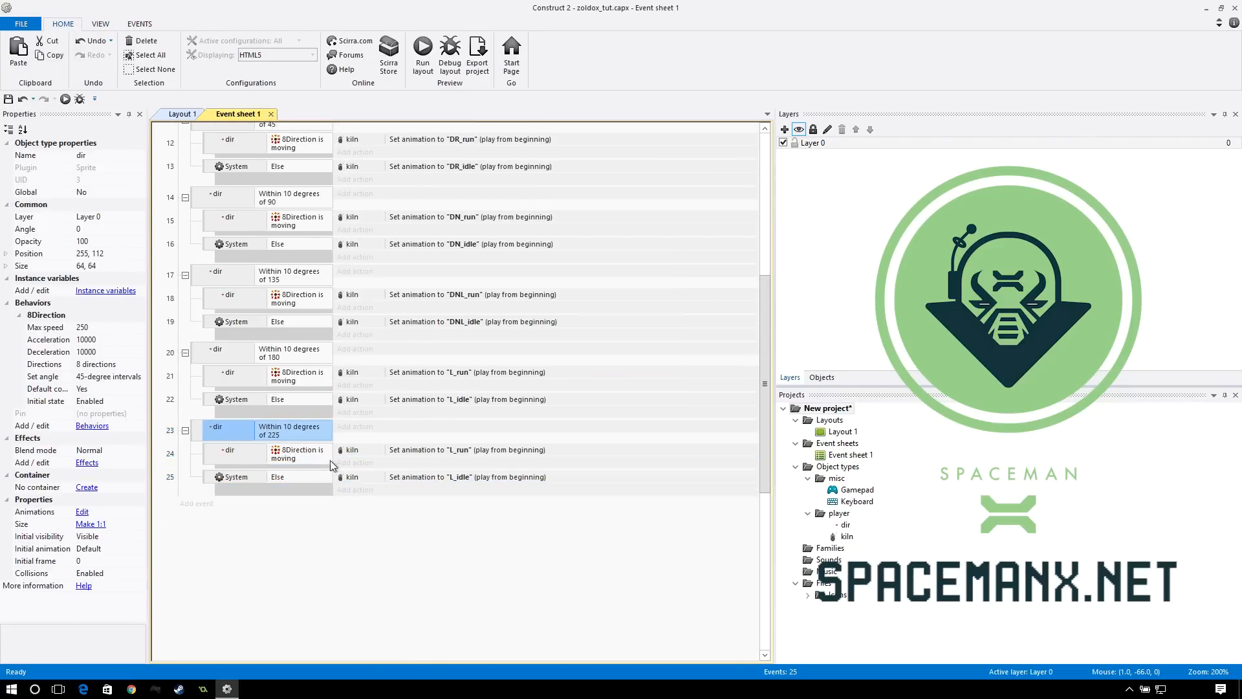
double_click(466, 450)
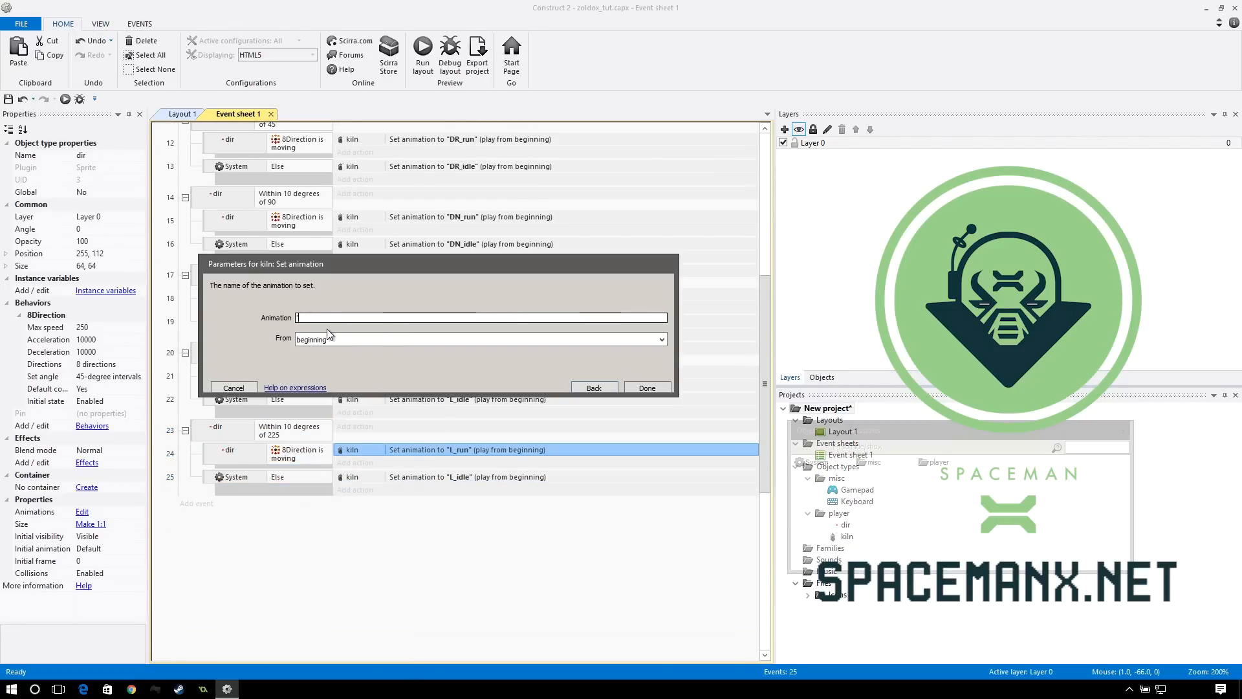
left_click(482, 318)
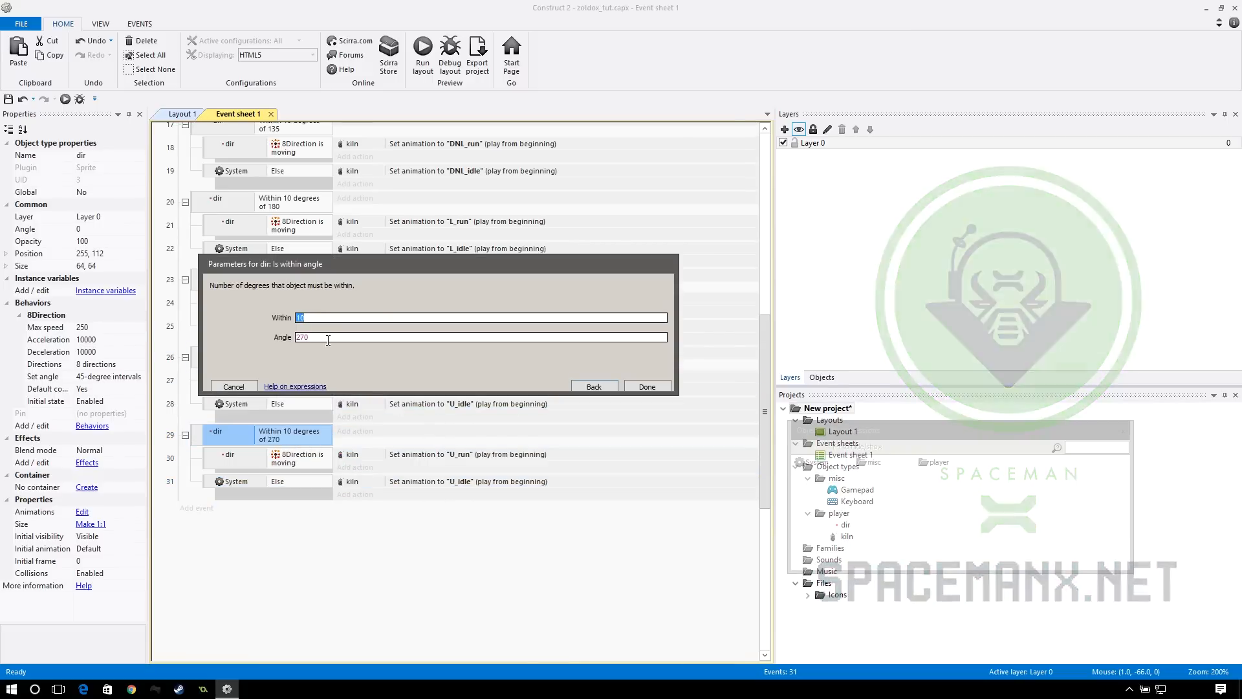
left_click(647, 385)
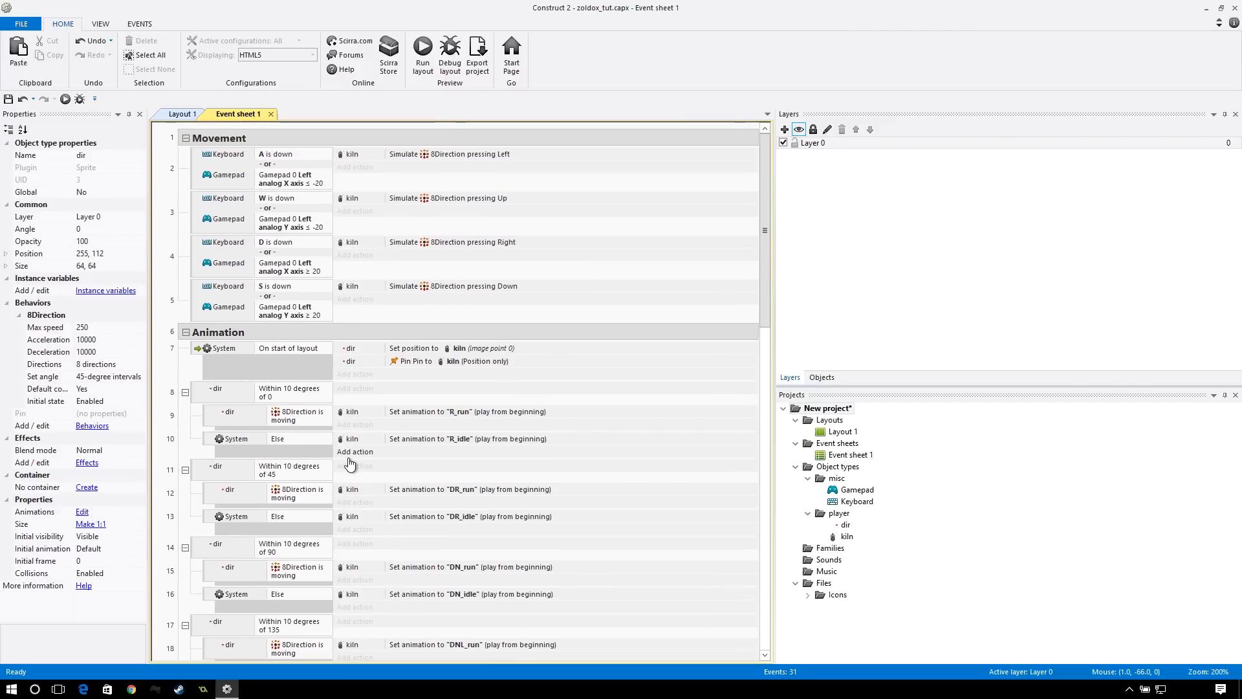
- Review the angle events through 315 degrees, then open the kiln sprite's animation editor
scroll("down", 3)
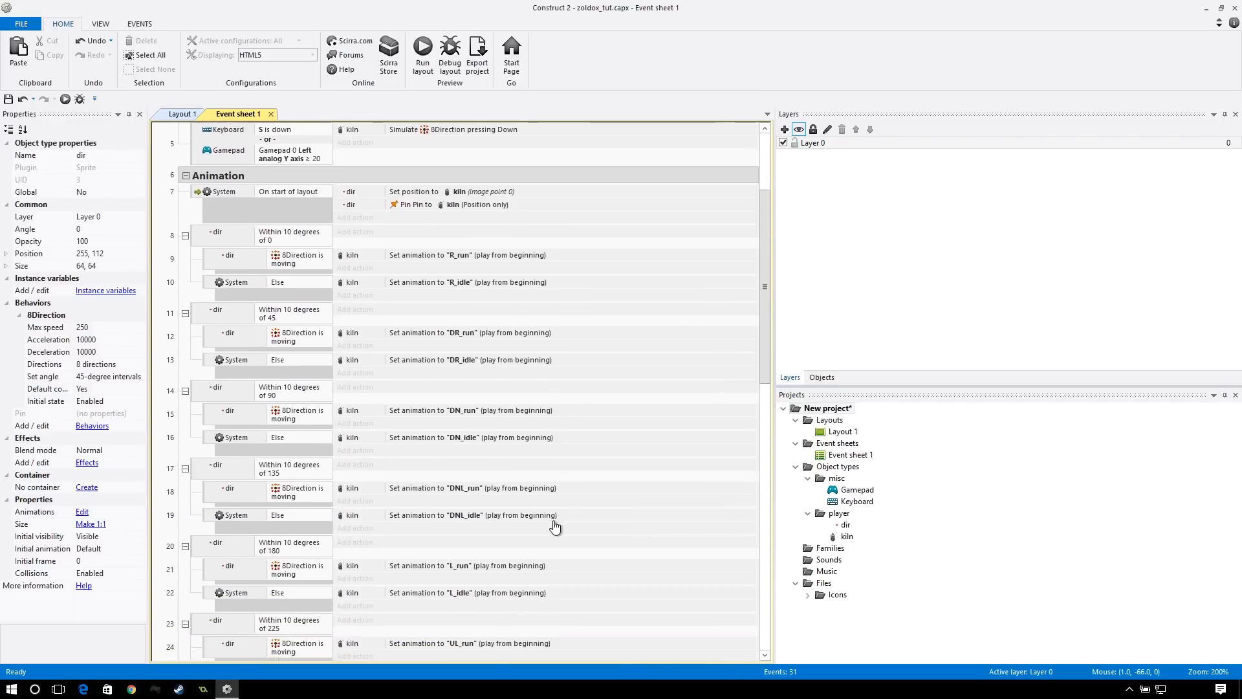
scroll("down", 3)
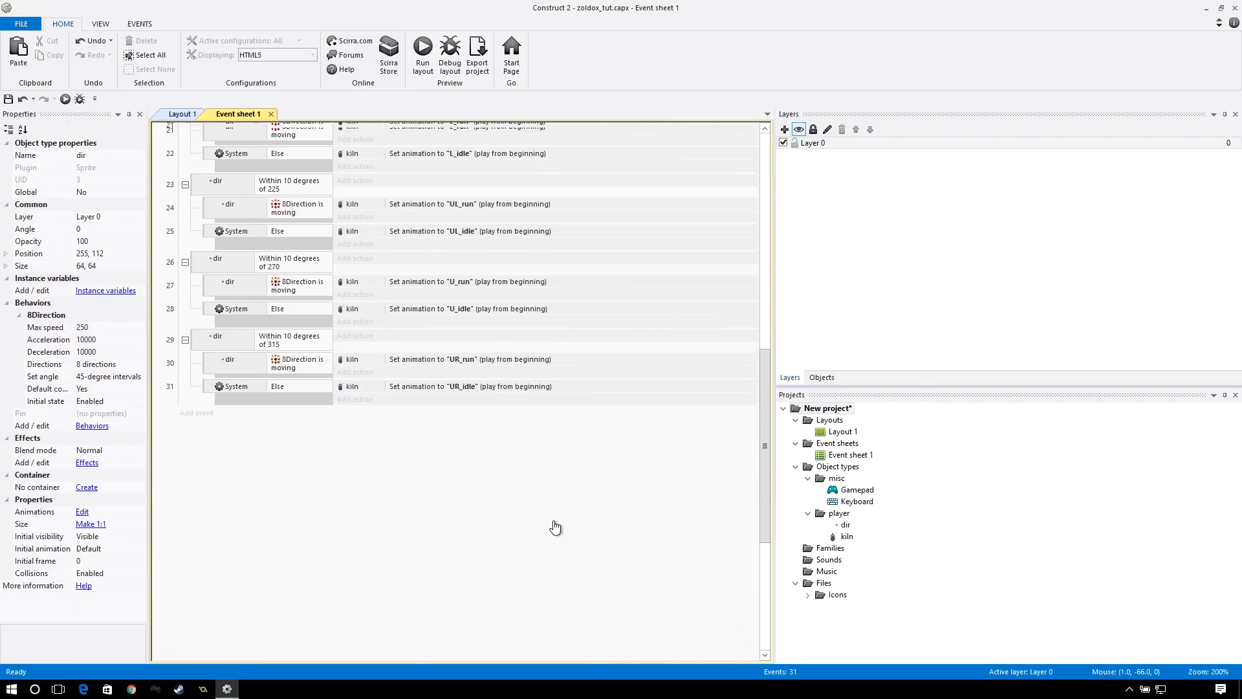
left_click(422, 49)
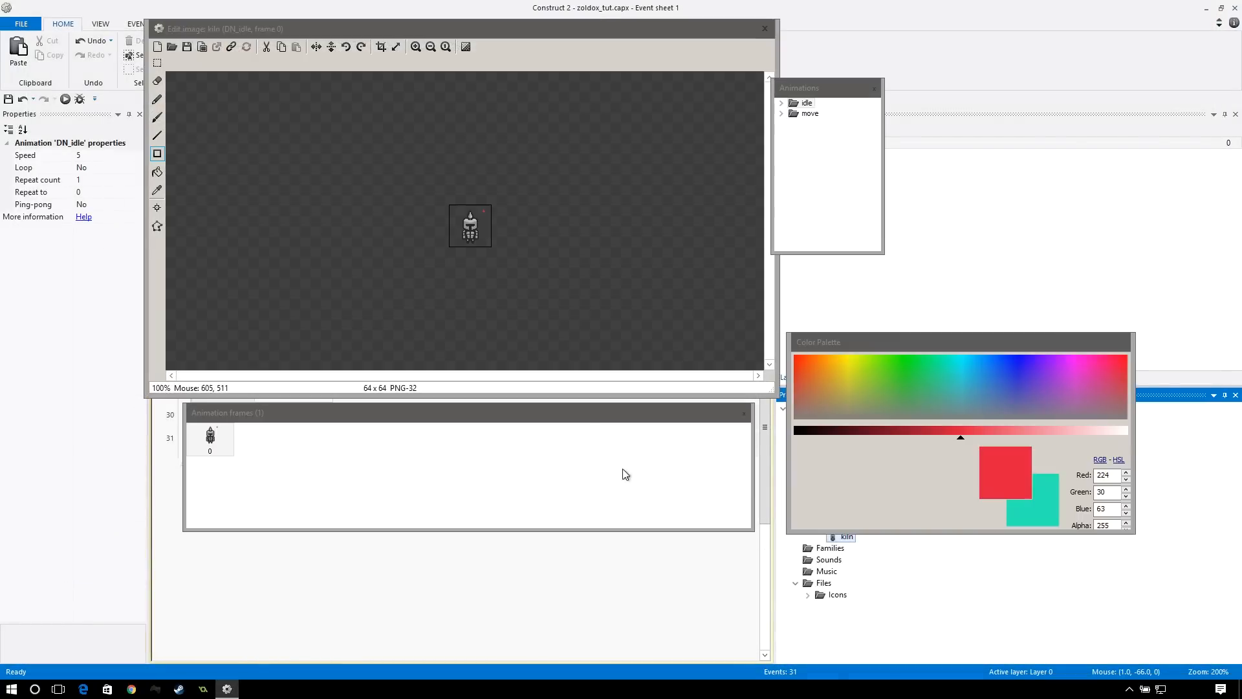
- Set DNL_run, L_run and UL_run to speed 10 with Loop set to Yes
left_click(781, 114)
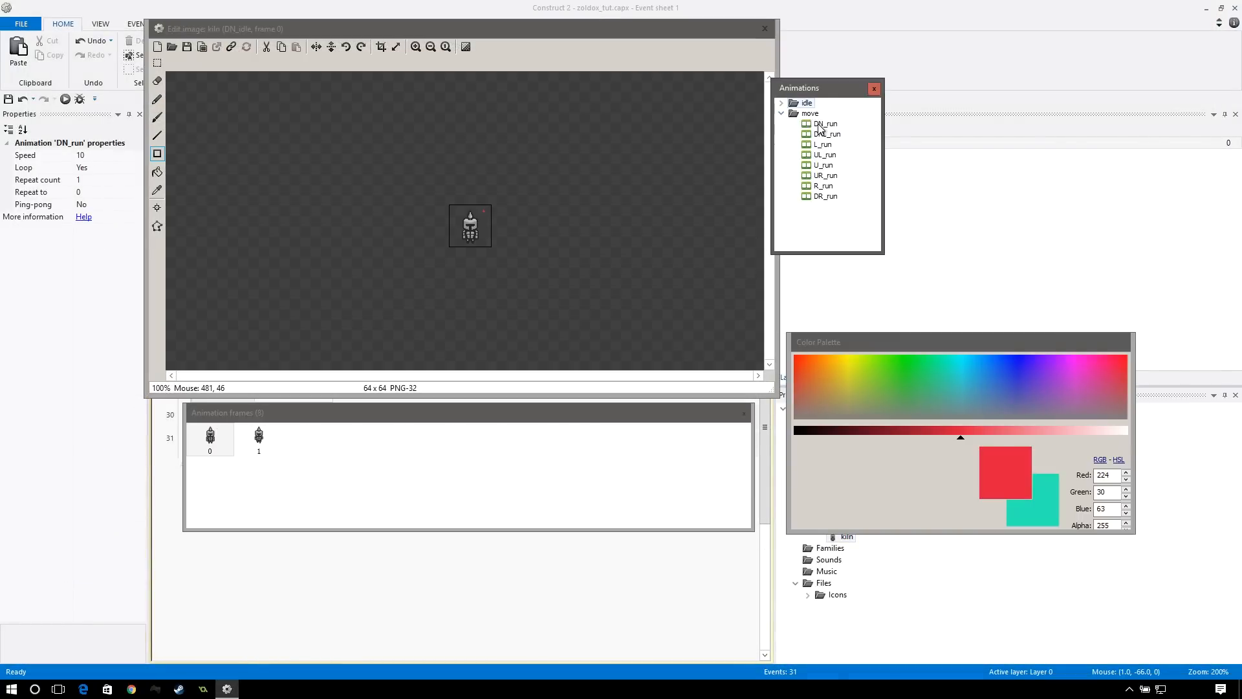
left_click(826, 134)
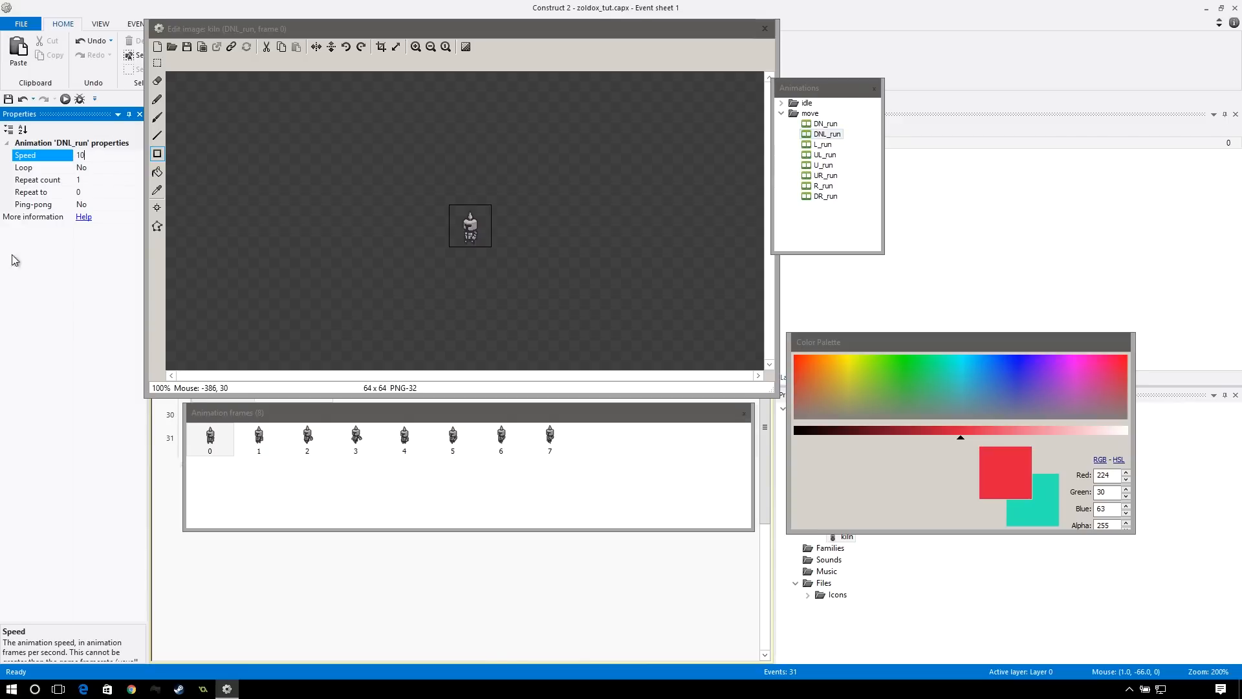
left_click(82, 167)
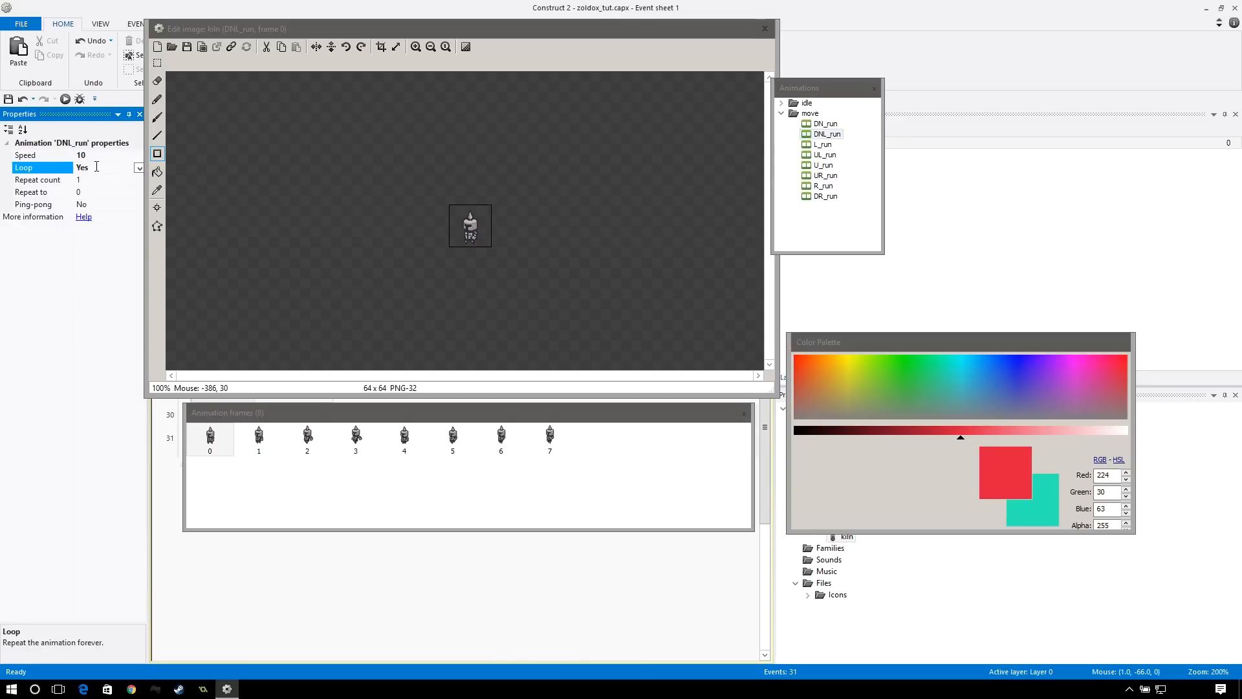
left_click(823, 144)
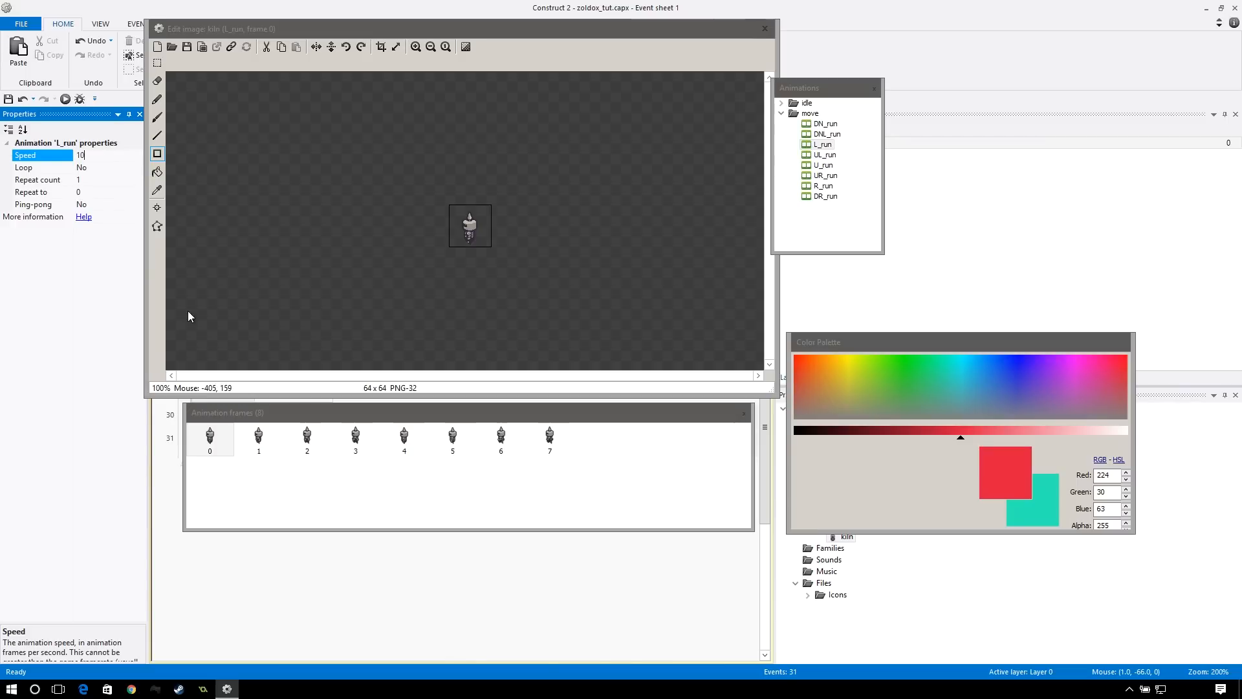
left_click(83, 166)
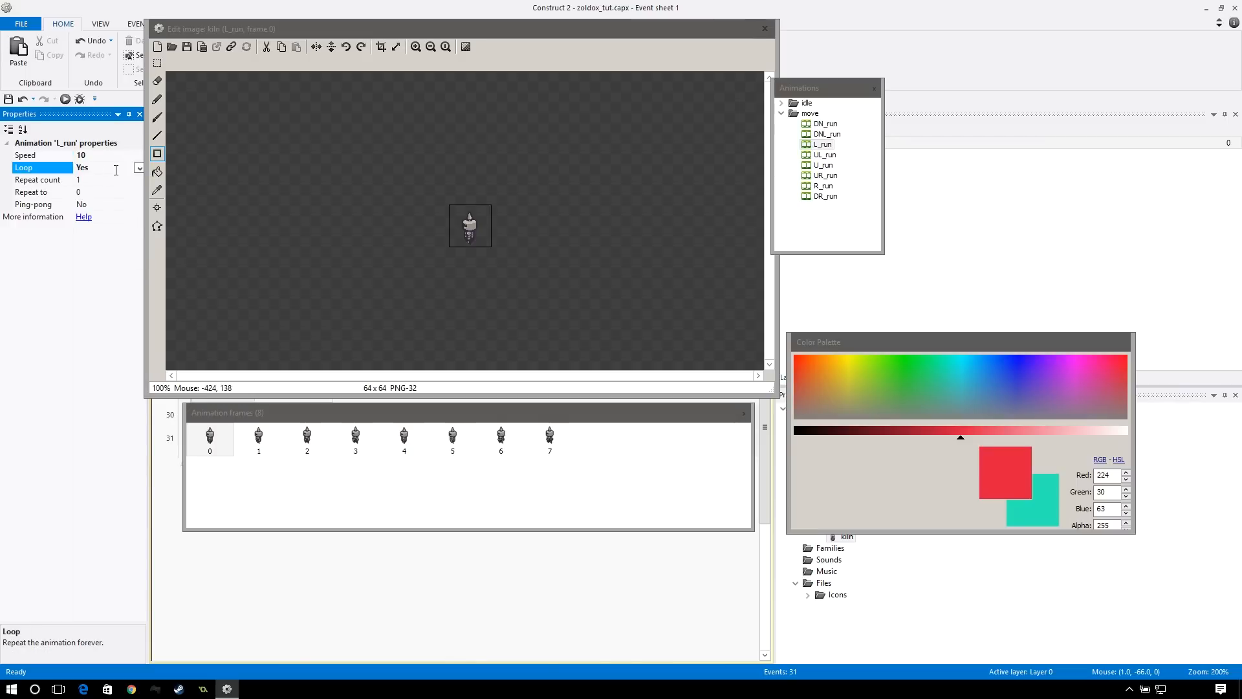
mouse_move(822, 176)
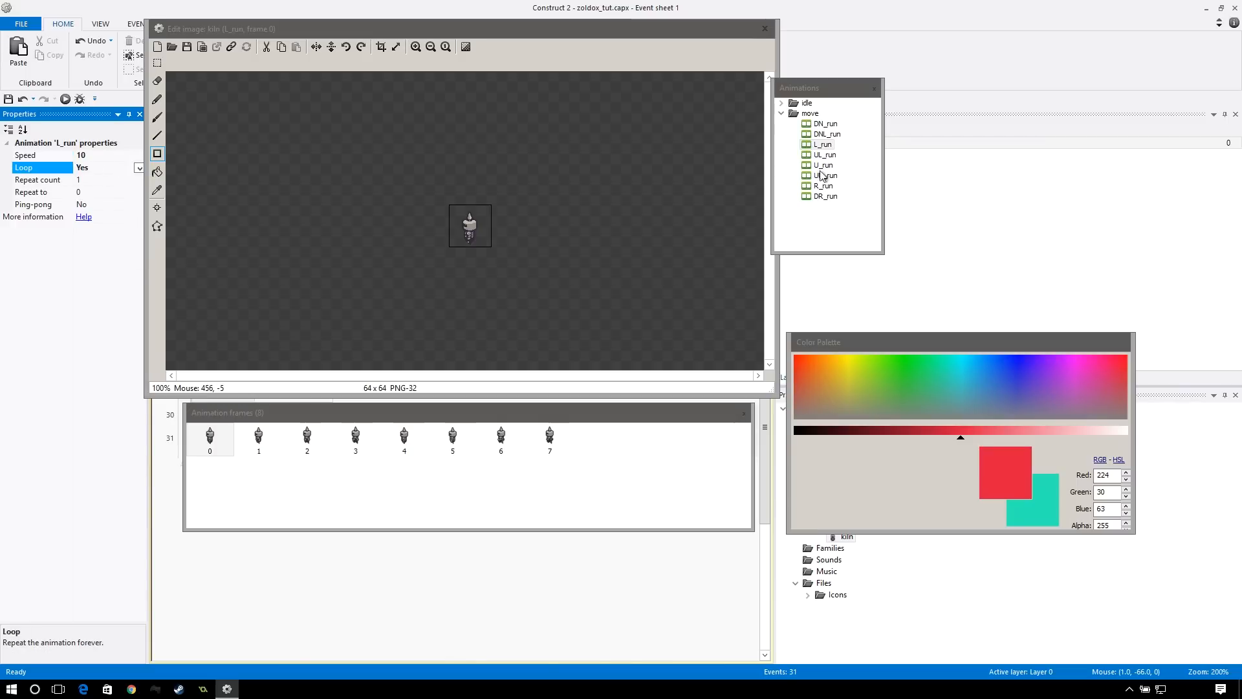
left_click(826, 155)
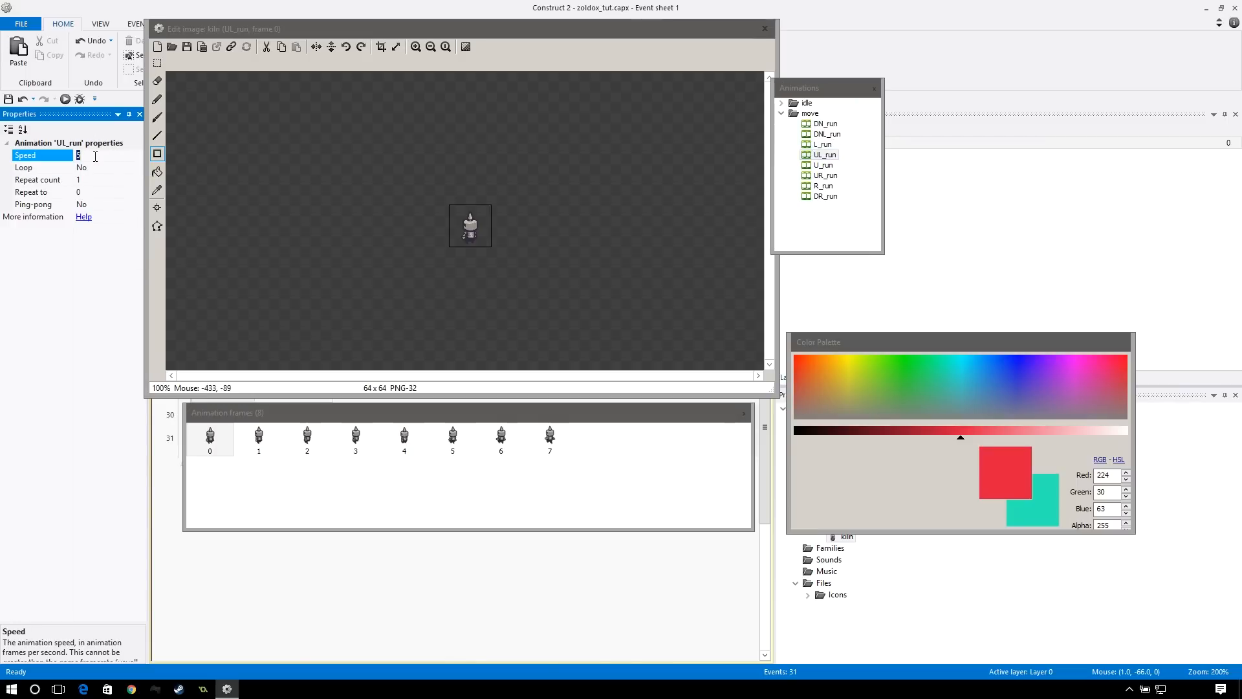
left_click(83, 167)
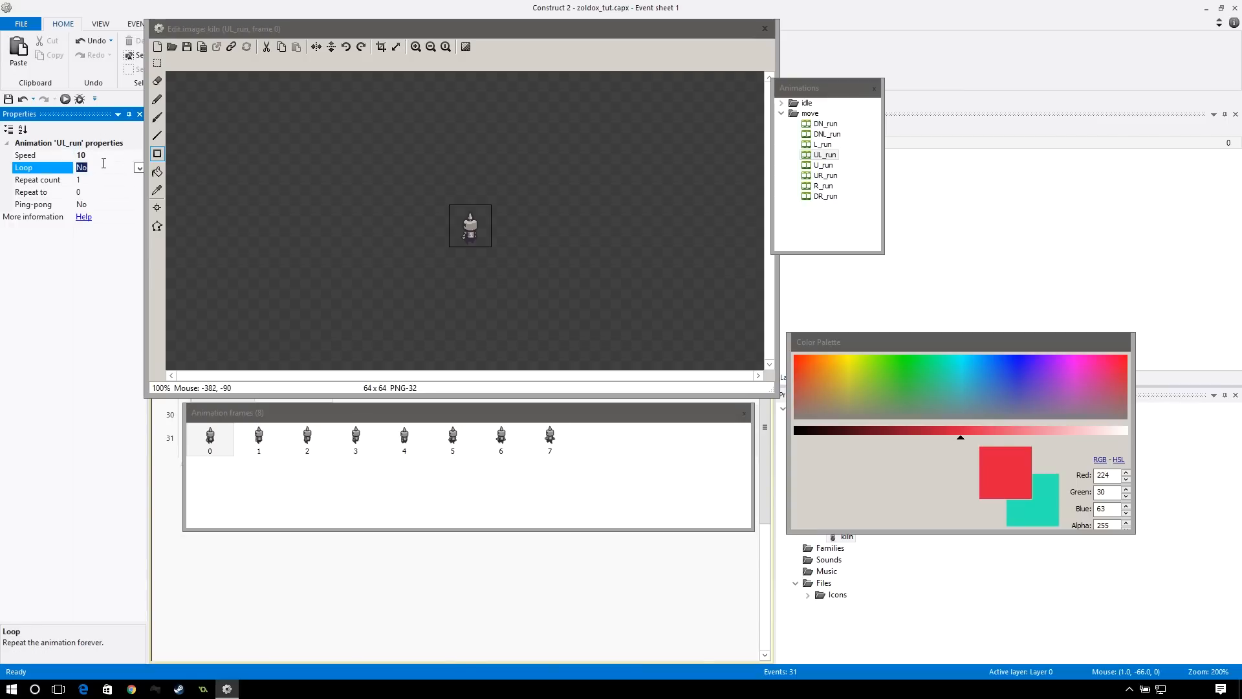
left_click(823, 166)
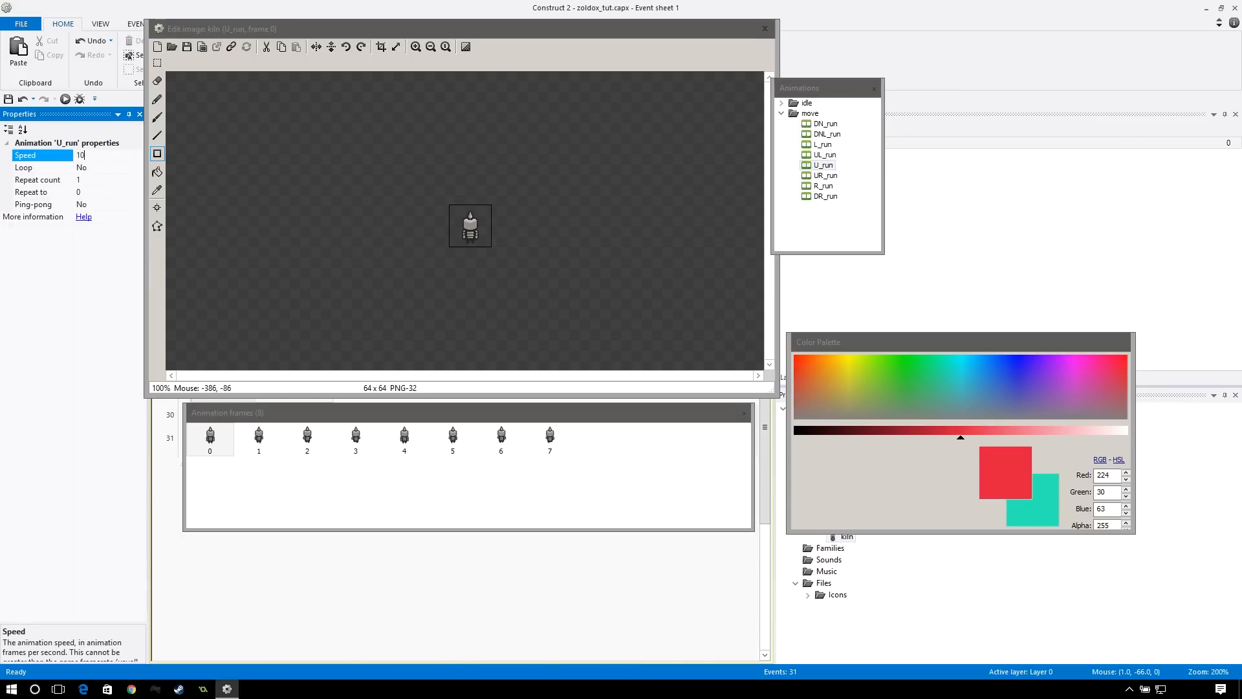
- Set U_run, UR_run, R_run and DR_run to speed 10 looping, then close the editor
left_click(83, 167)
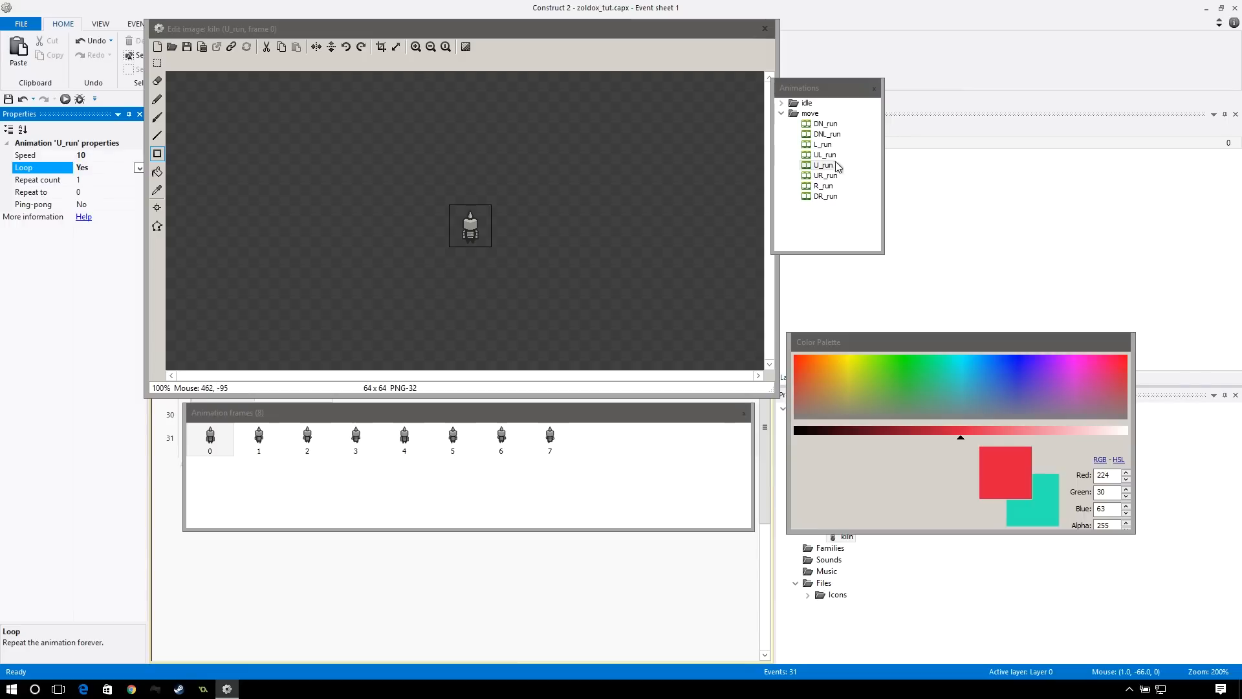
left_click(825, 175)
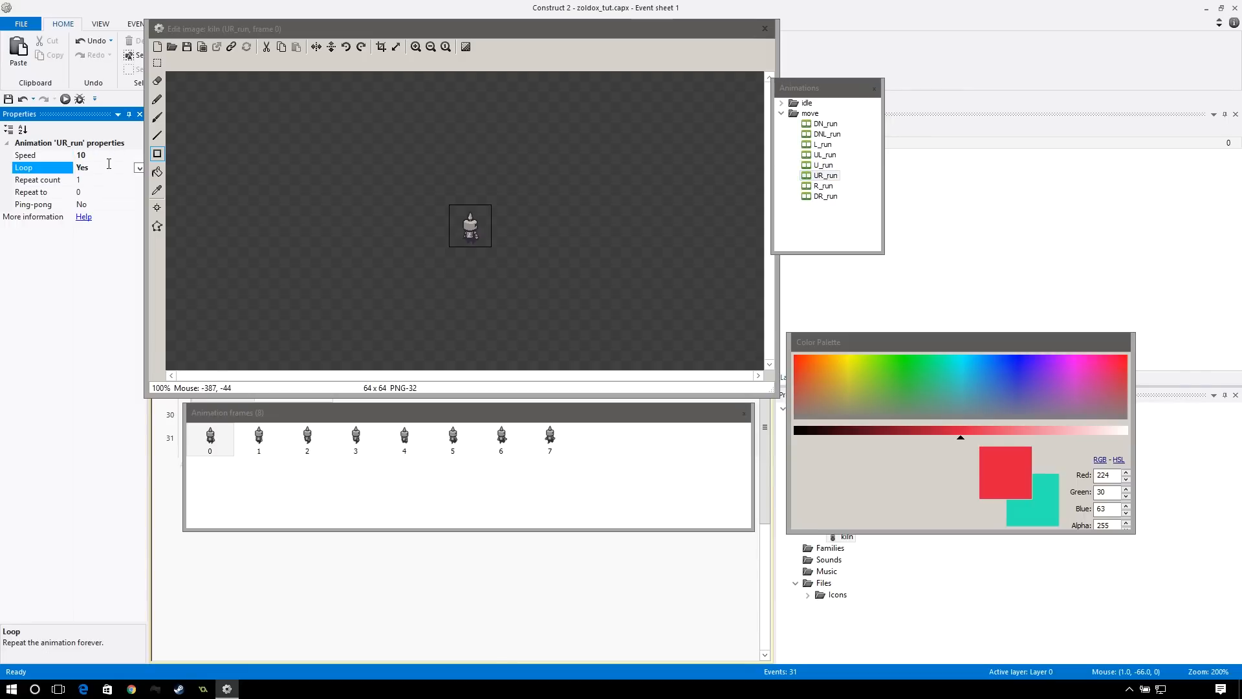
left_click(826, 186)
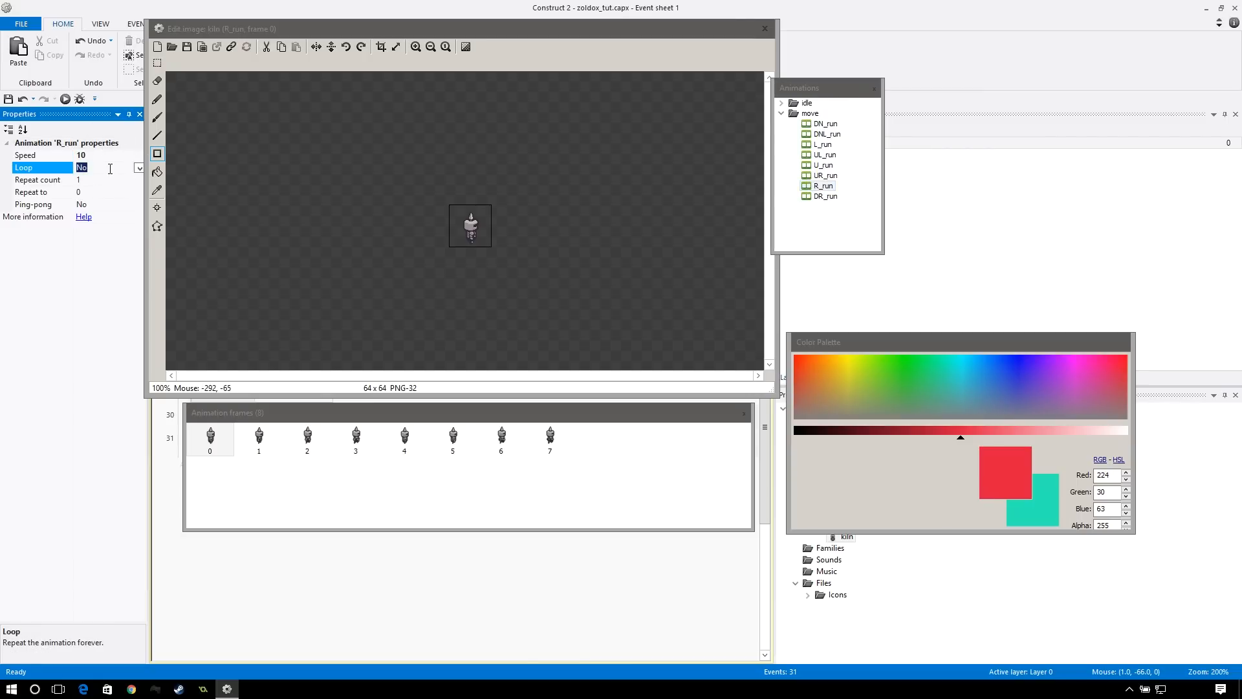
left_click(826, 195)
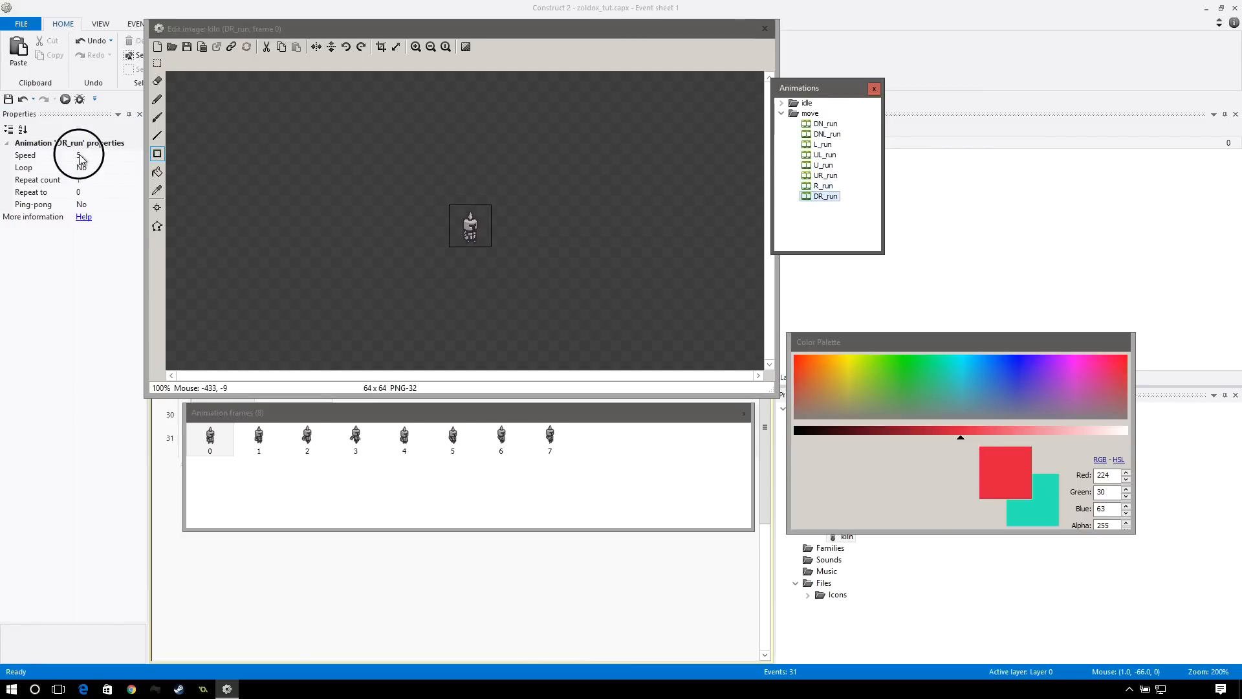
left_click(82, 167)
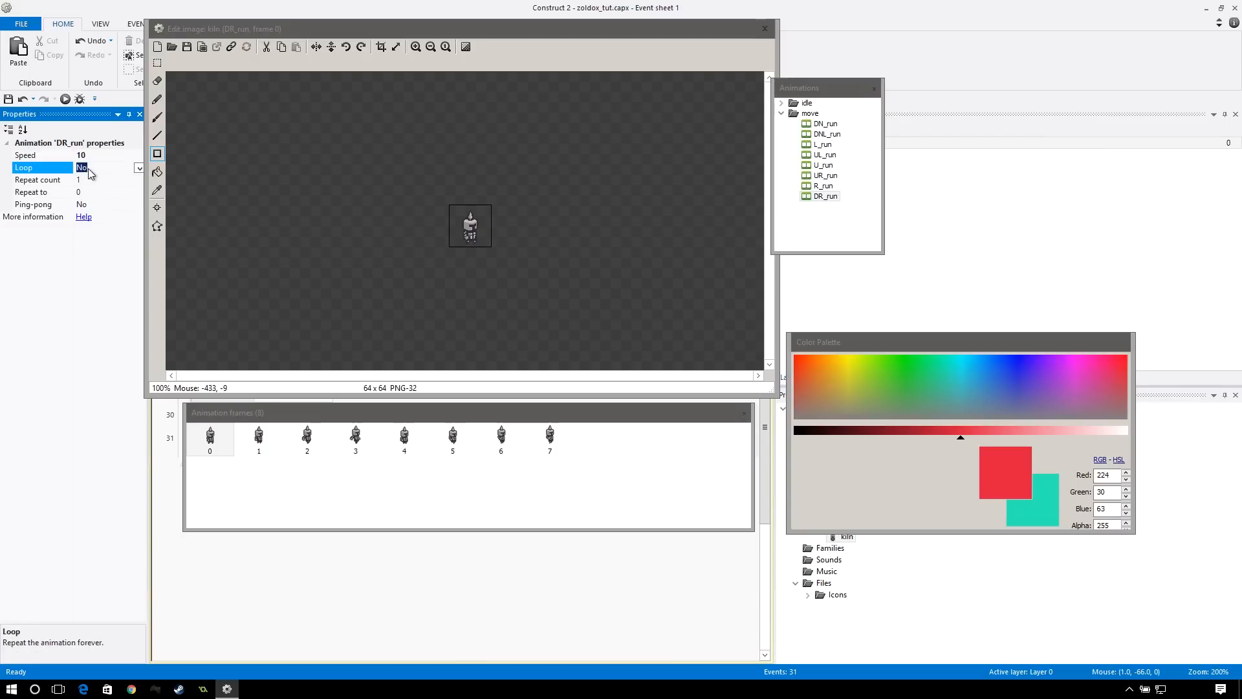
left_click(104, 167)
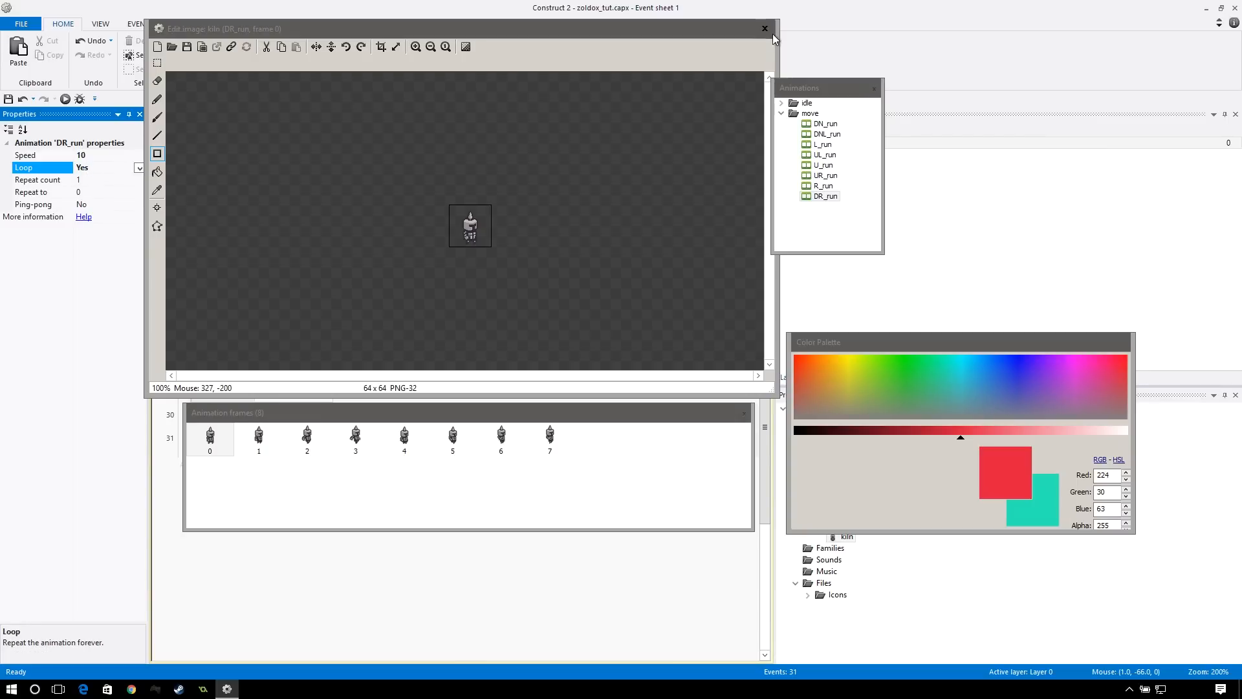
left_click(762, 28)
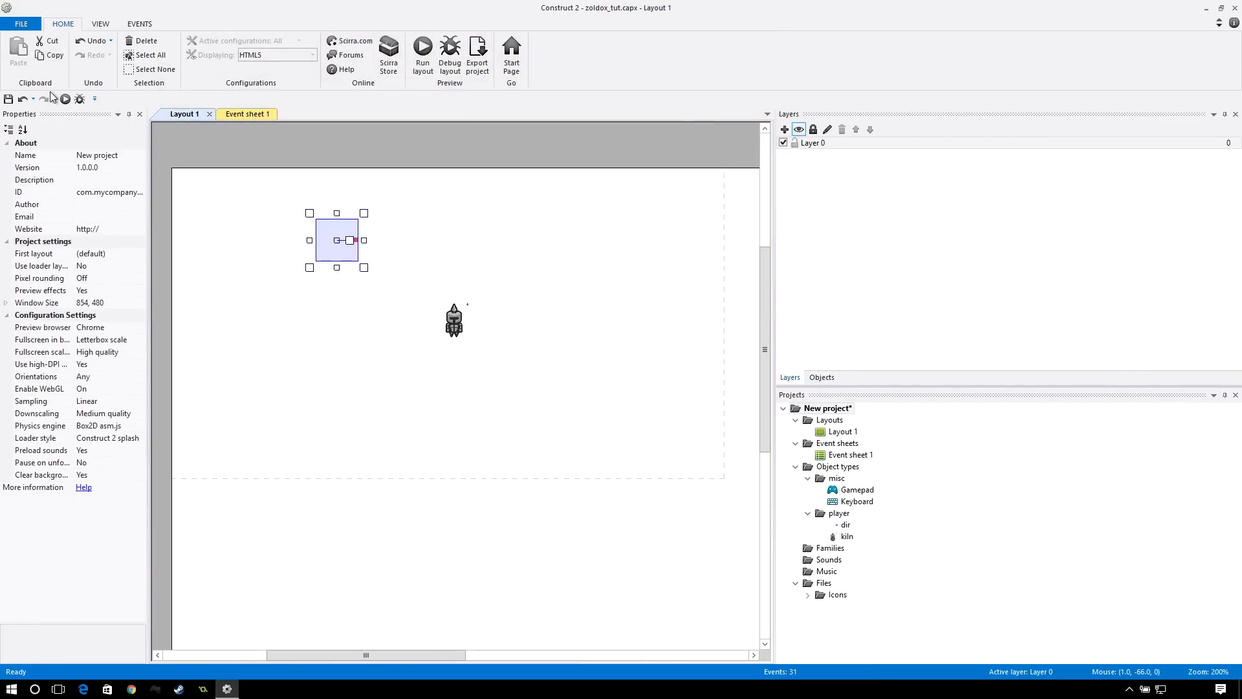
- Reopen the kiln sprite's image and animations editor on DN_idle
left_click(421, 51)
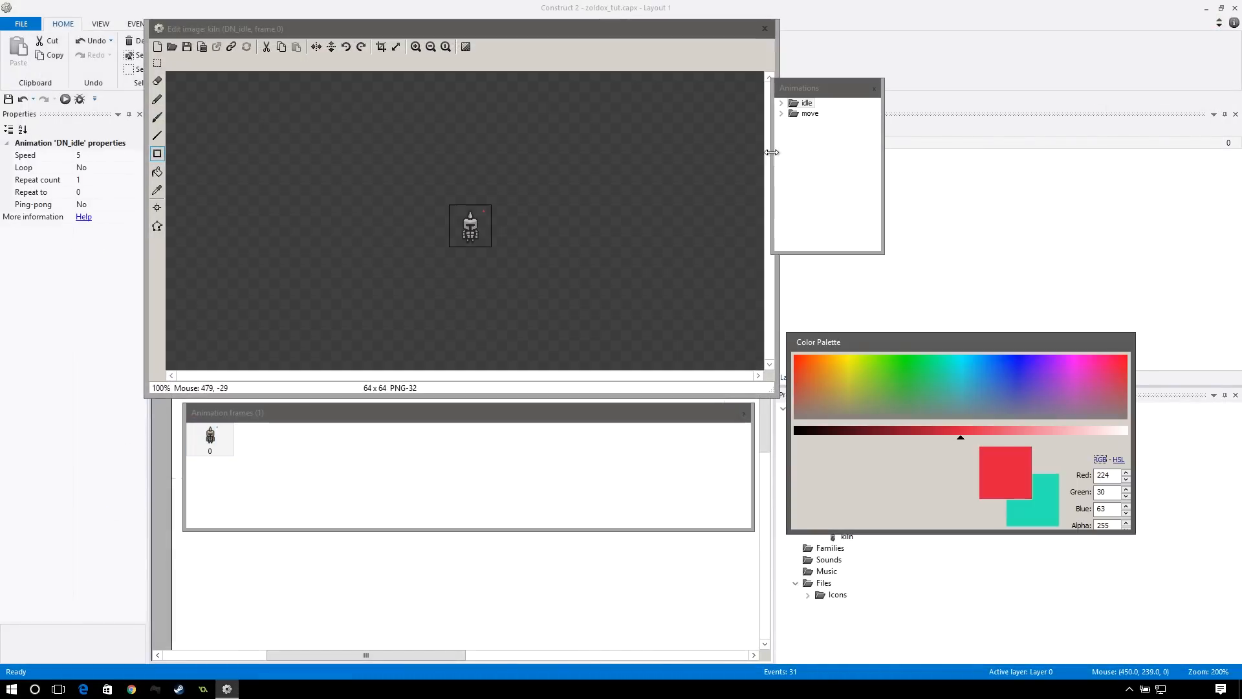
- Erase the stray red dot from the DN_idle frame with the Eraser and close the image editor
left_click(782, 103)
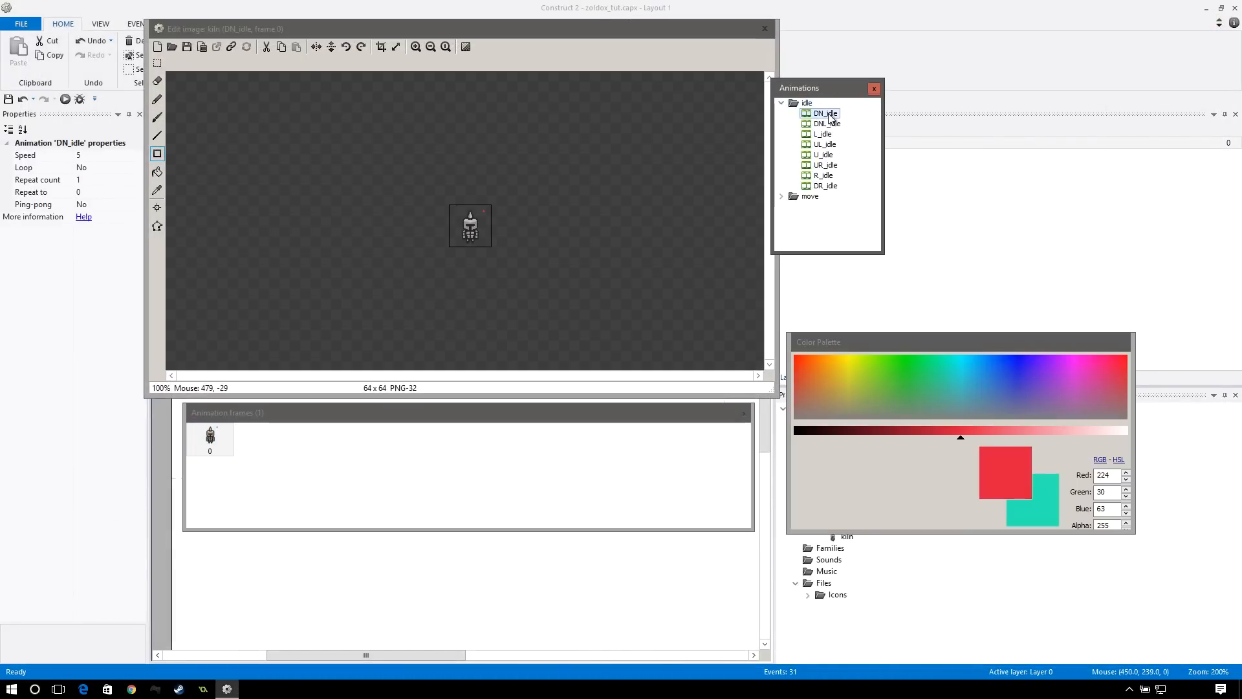
mouse_move(805, 213)
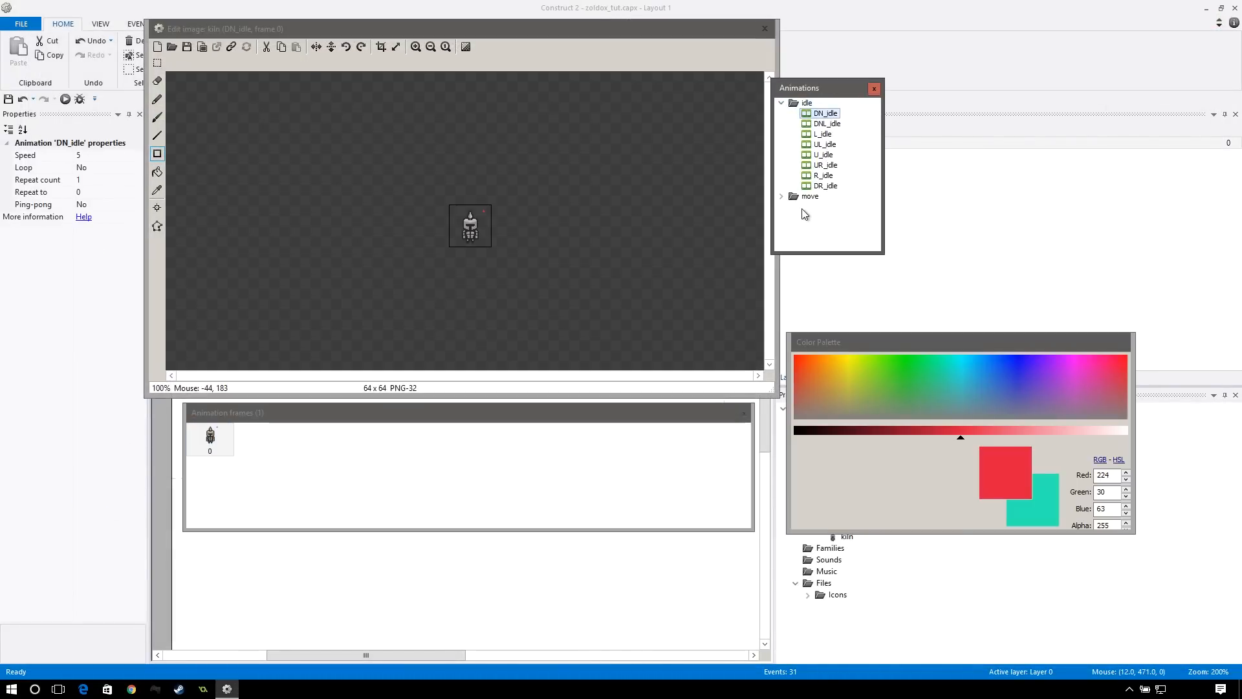
left_click(414, 47)
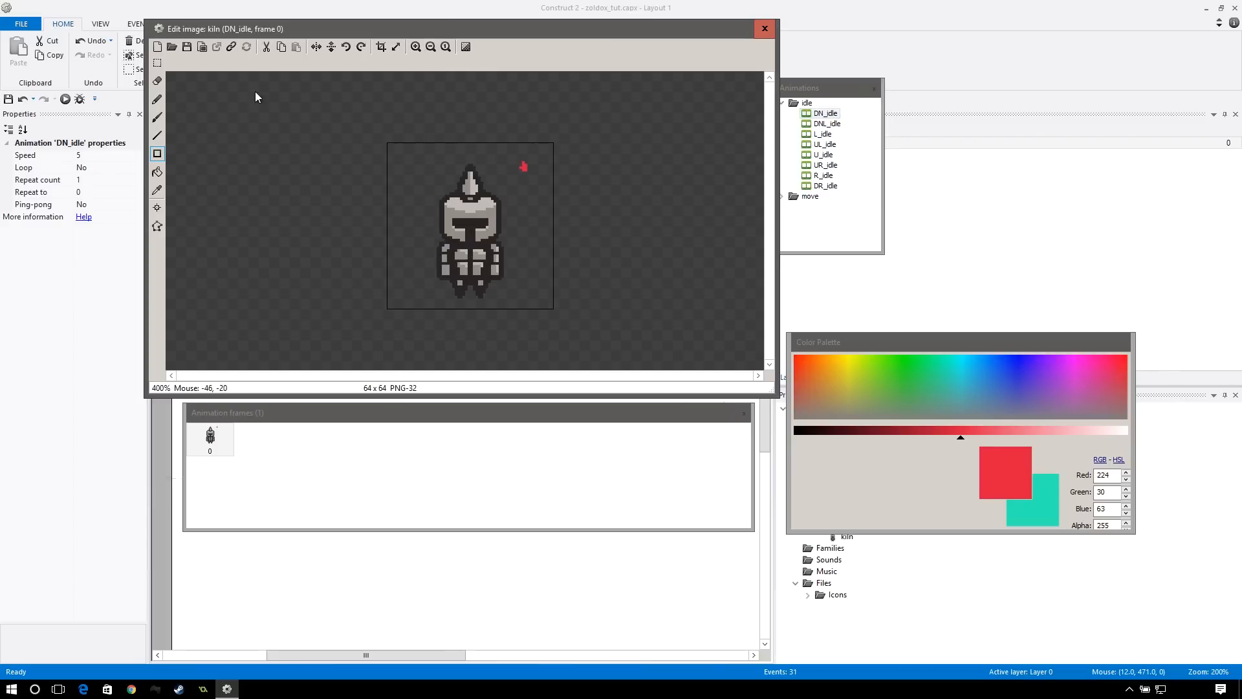
left_click(158, 80)
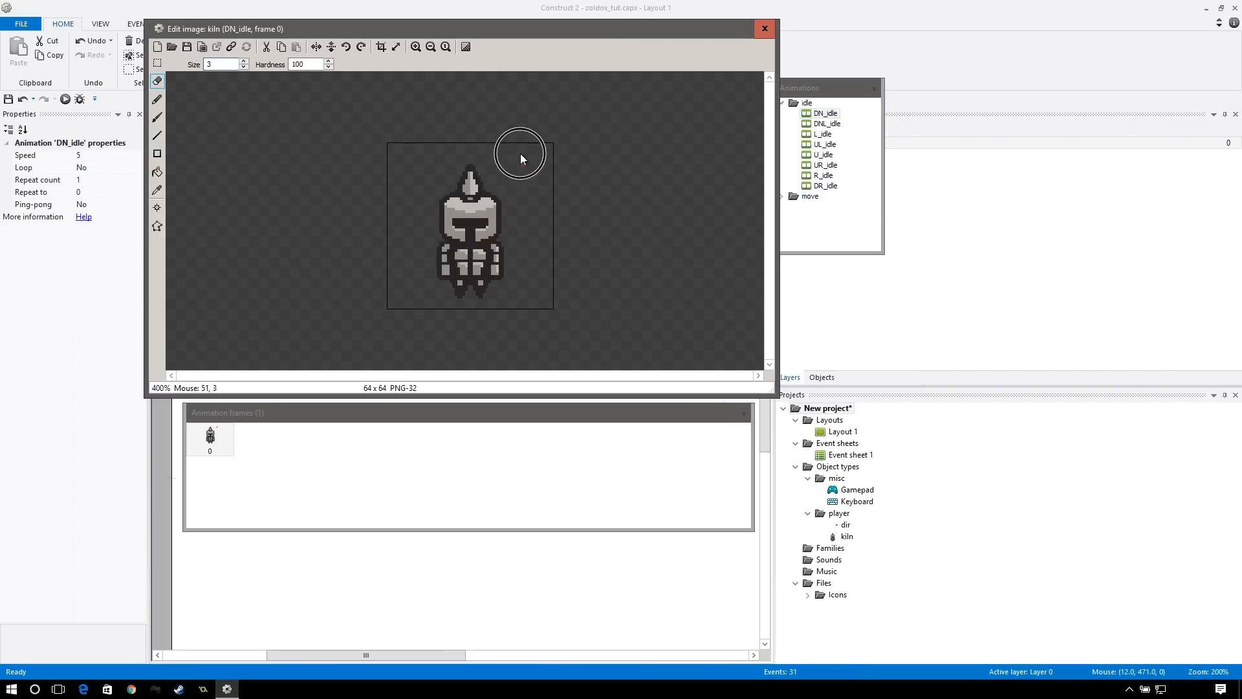
mouse_move(736, 61)
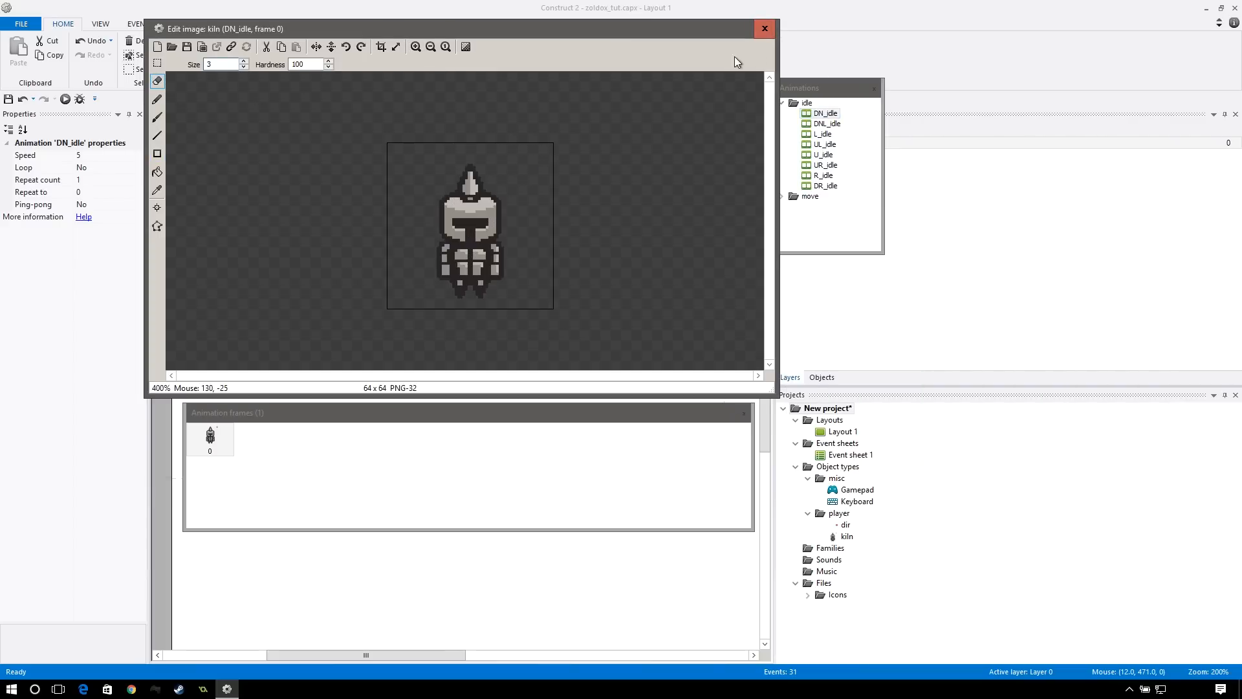
left_click(764, 29)
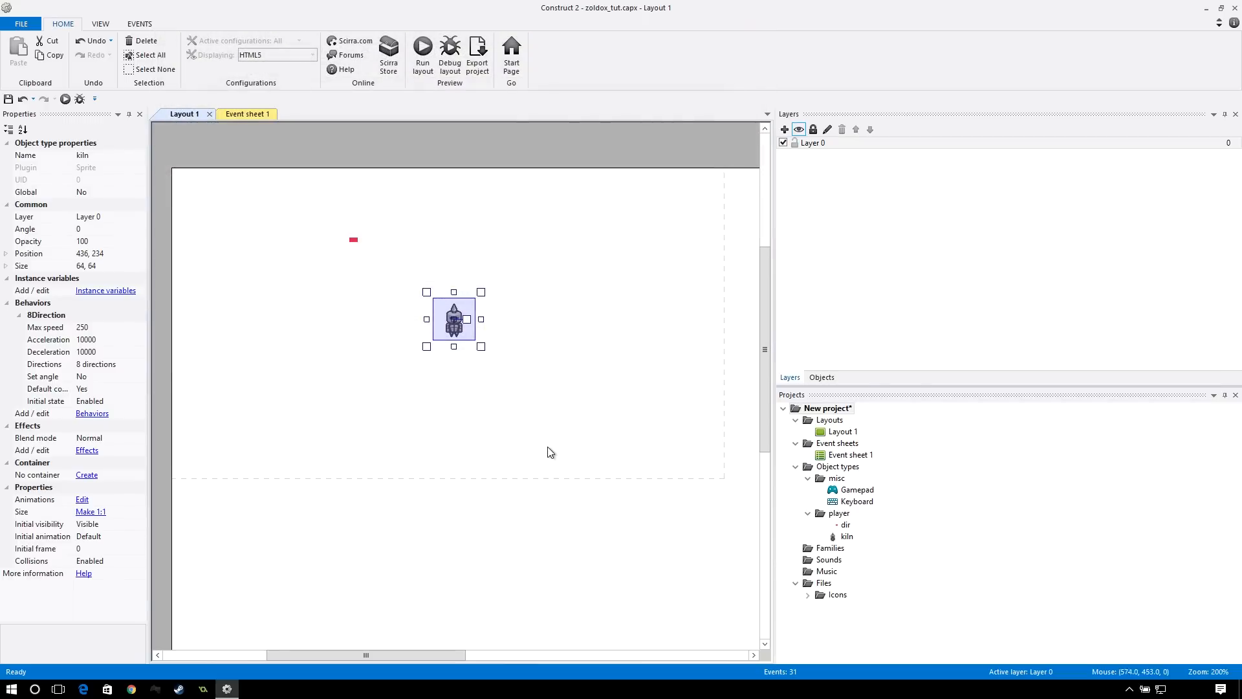
- Move the dir marker over the kiln and set its Initial visibility to Invisible
left_click(498, 318)
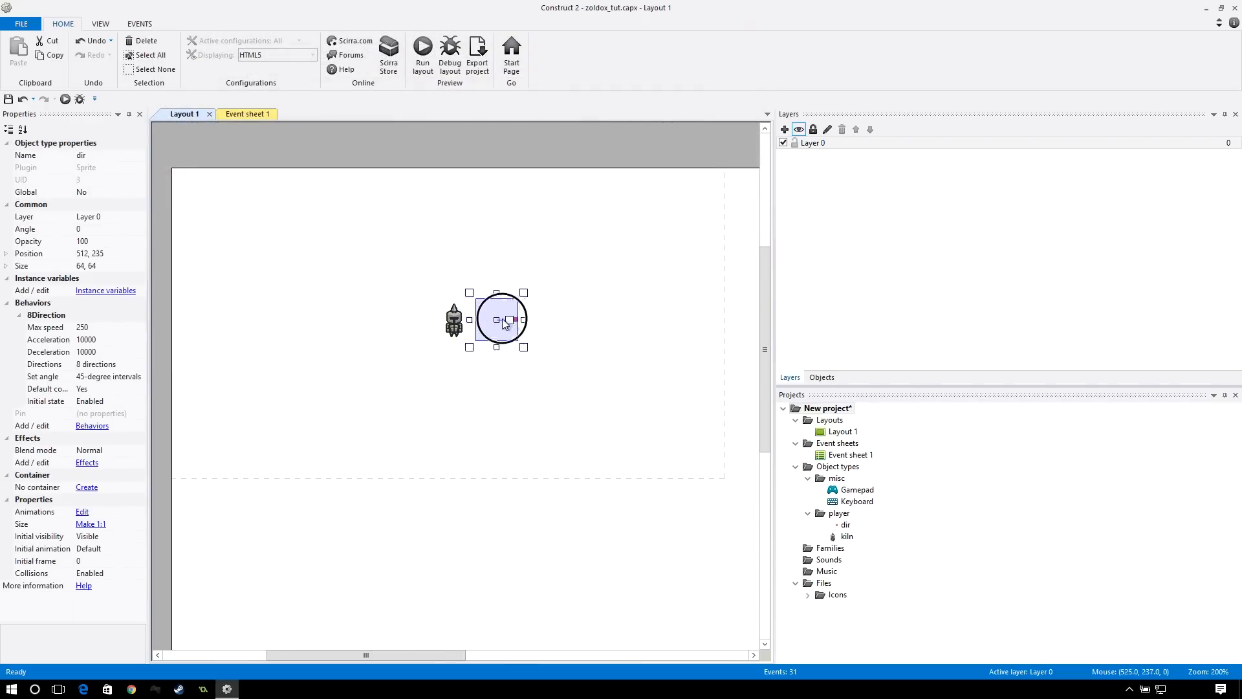
left_click_drag(506, 323, 500, 332)
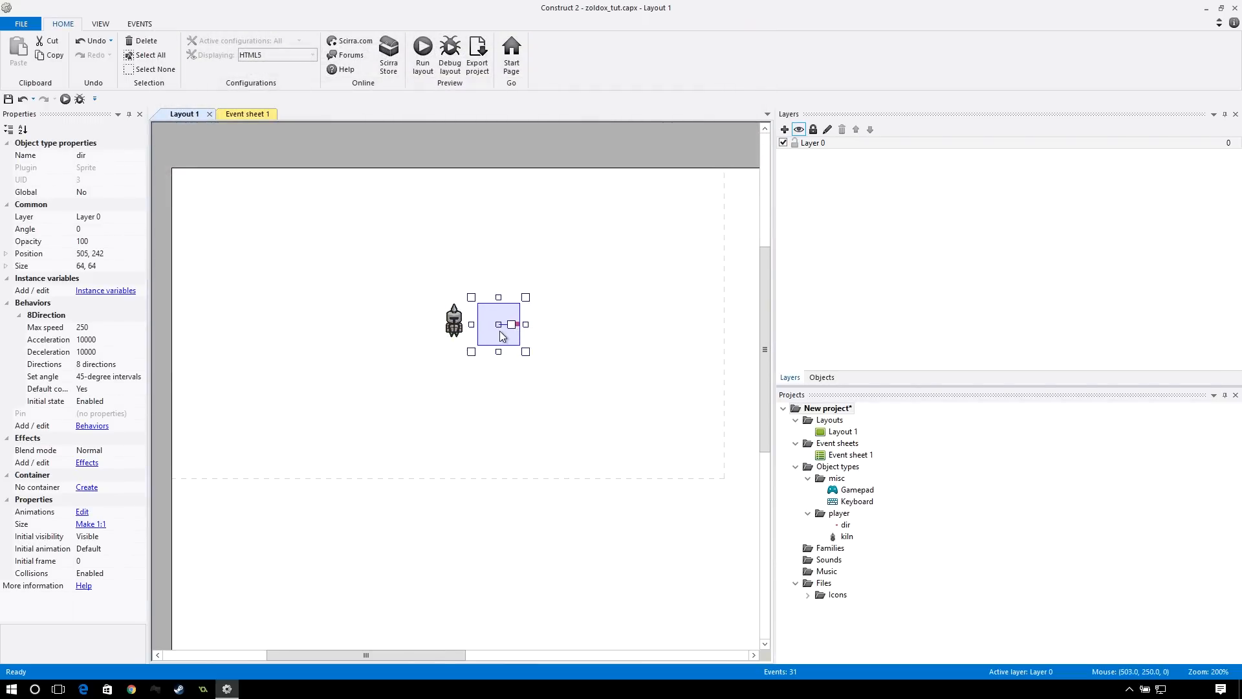
left_click_drag(499, 323, 503, 333)
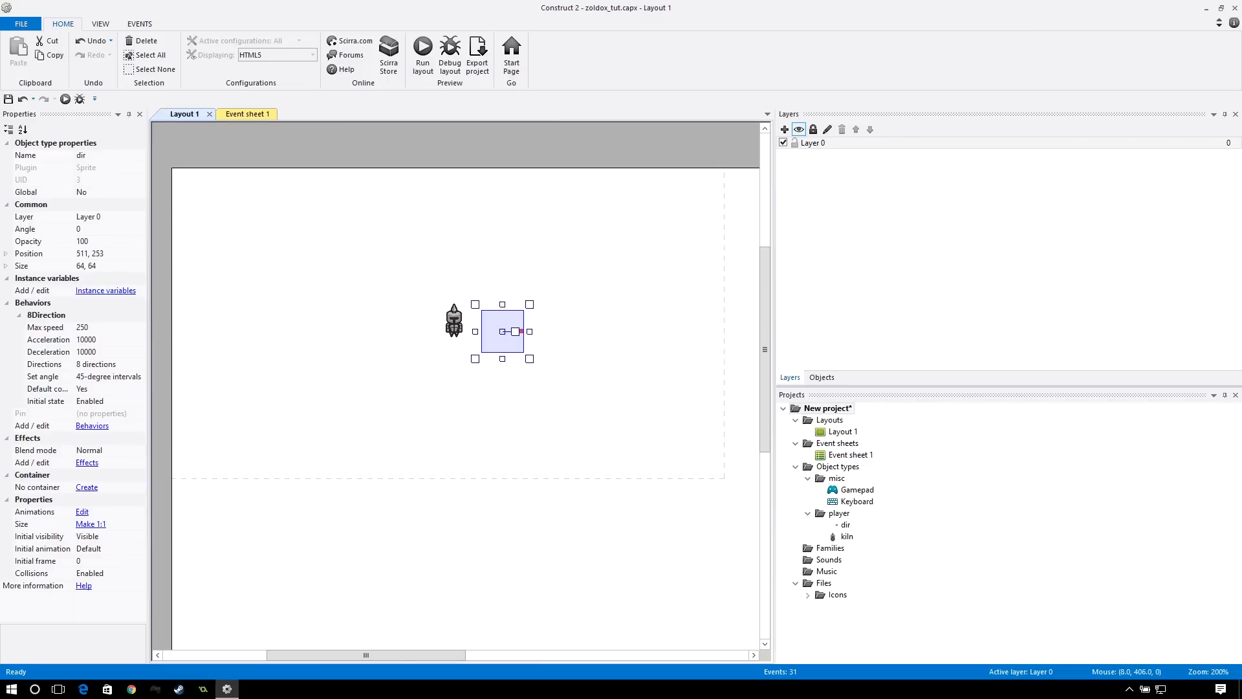
mouse_move(121, 551)
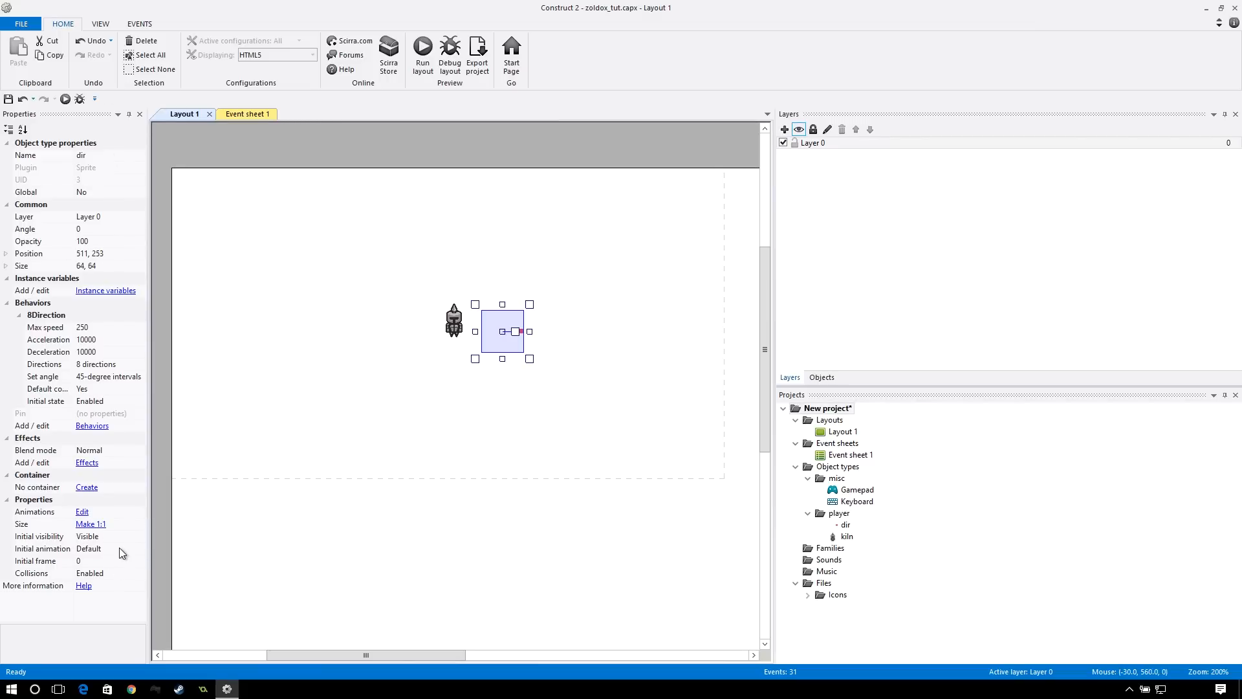
left_click(103, 536)
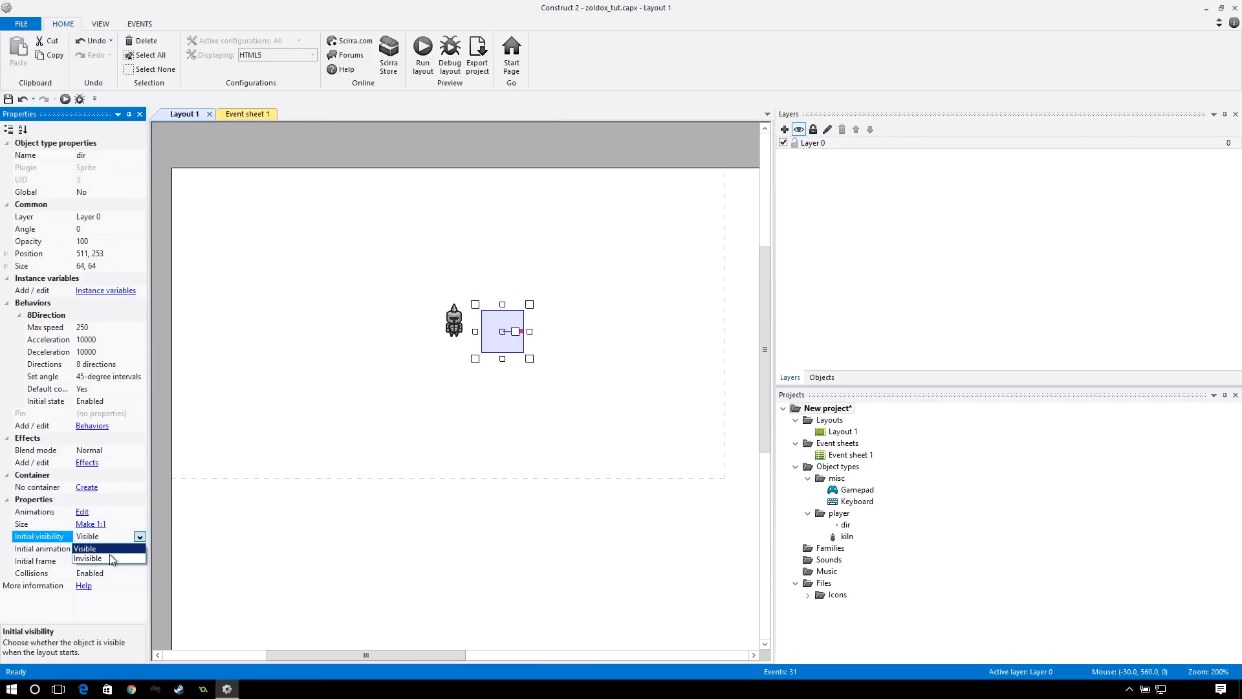
left_click(88, 559)
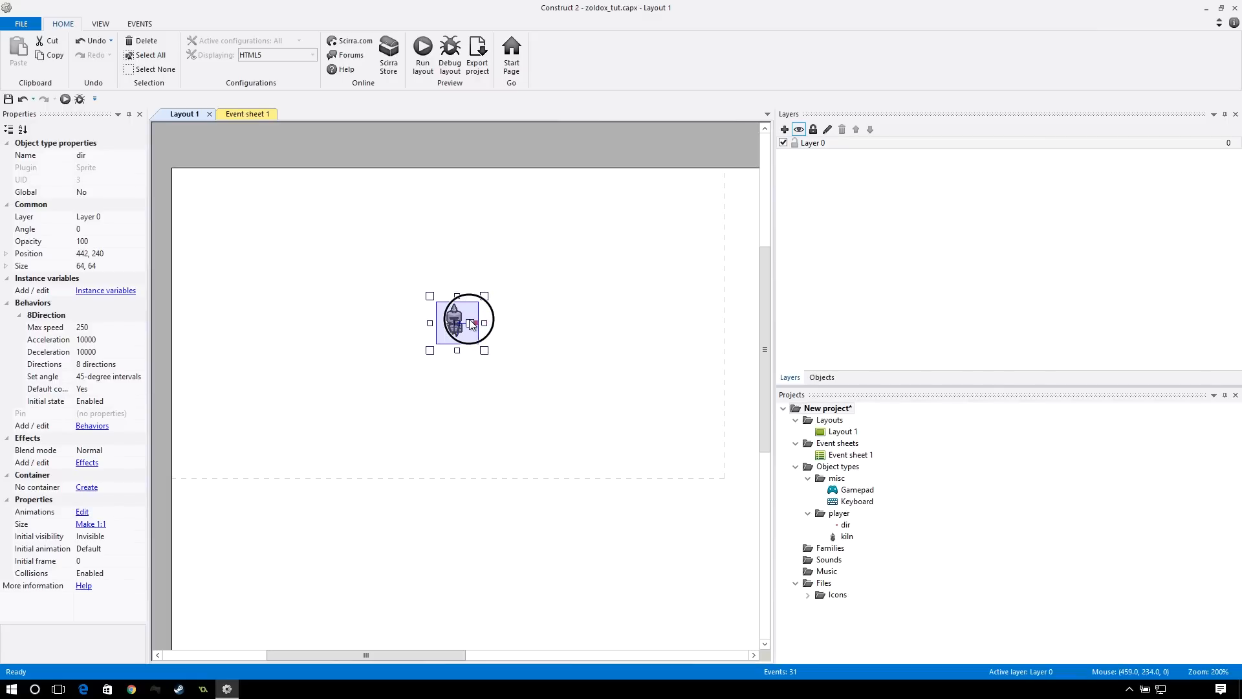